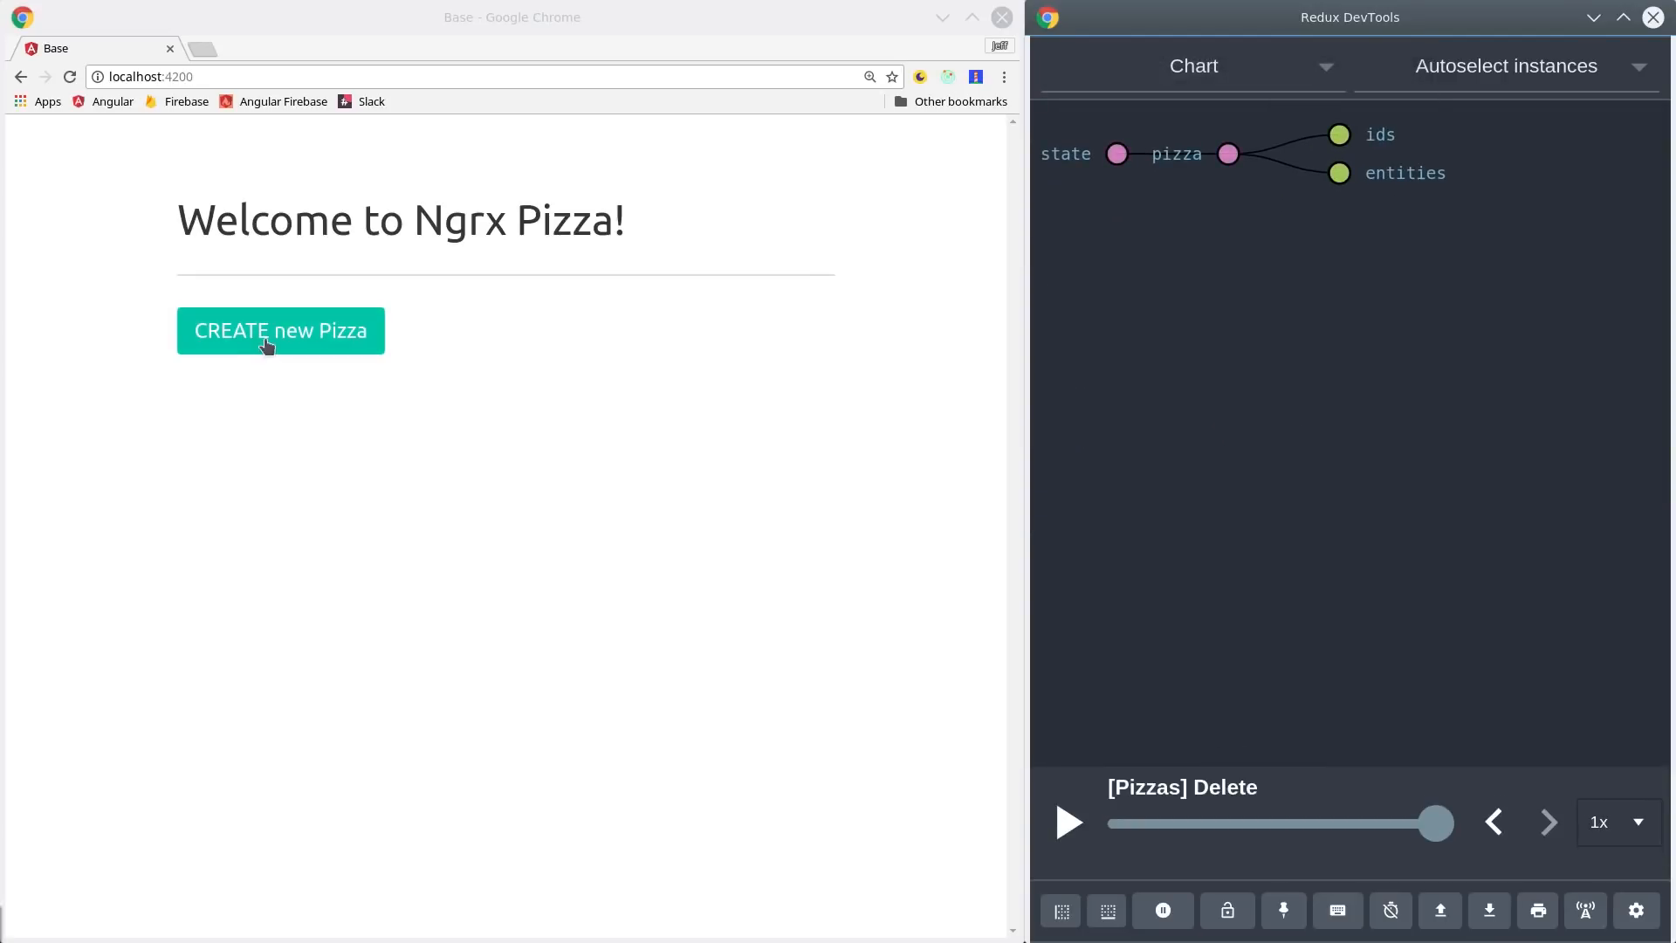
Create three pizzas (356, 353, 454) with the CREATE new Pizza button in Chrome.
left_click(280, 330)
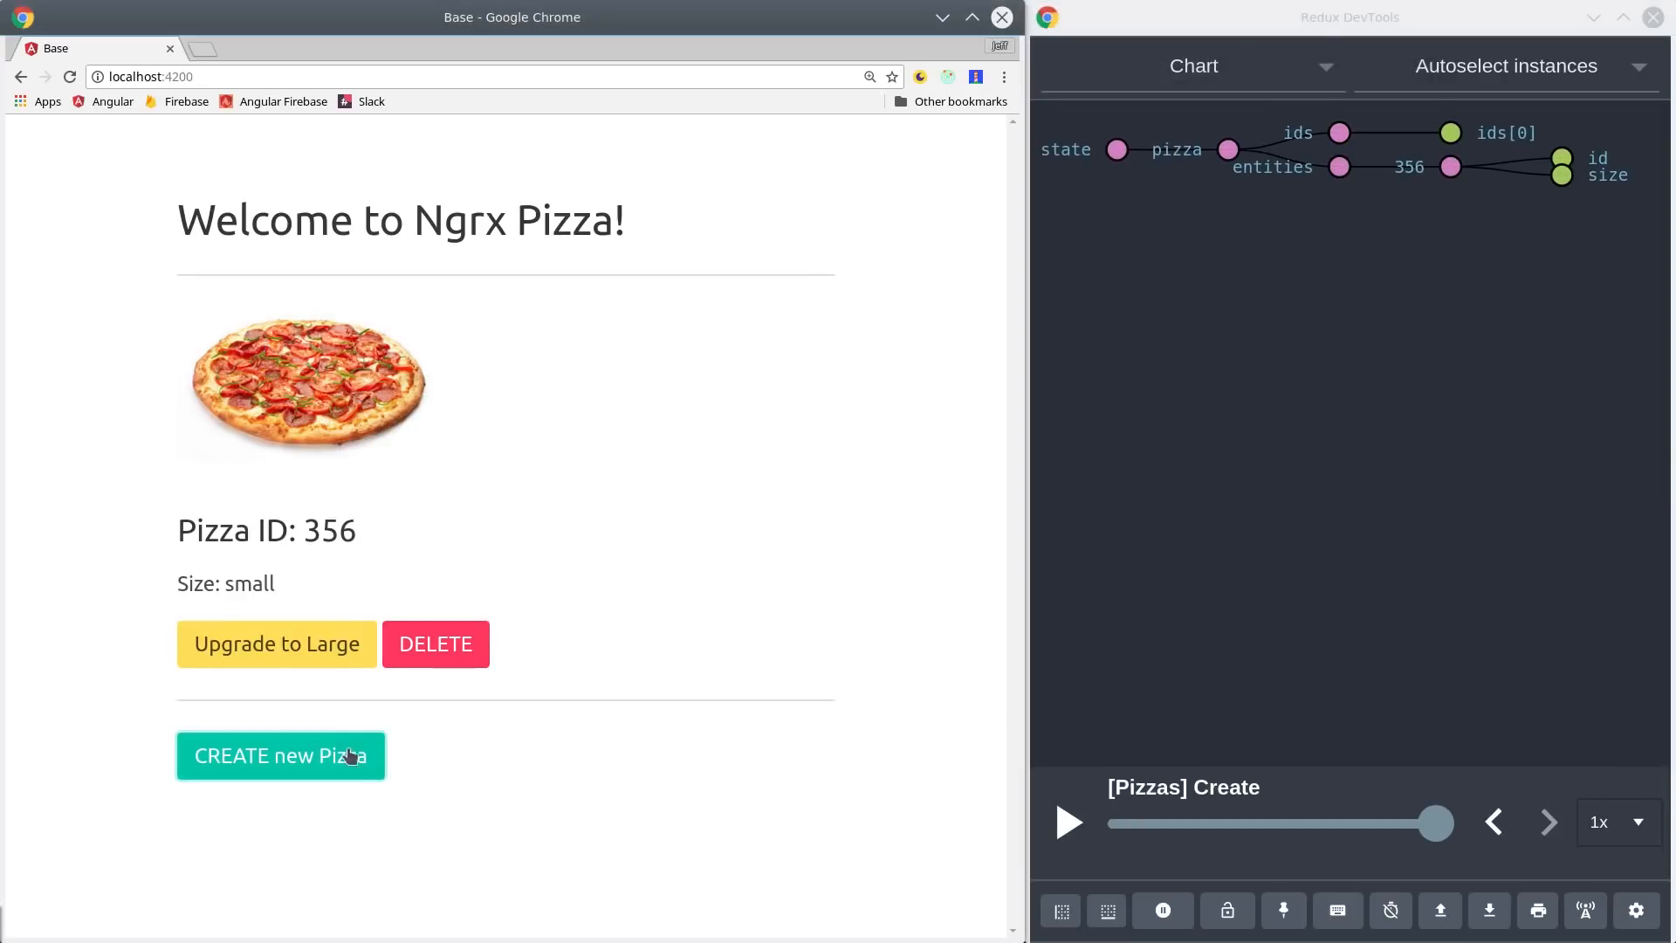
left_click(280, 754)
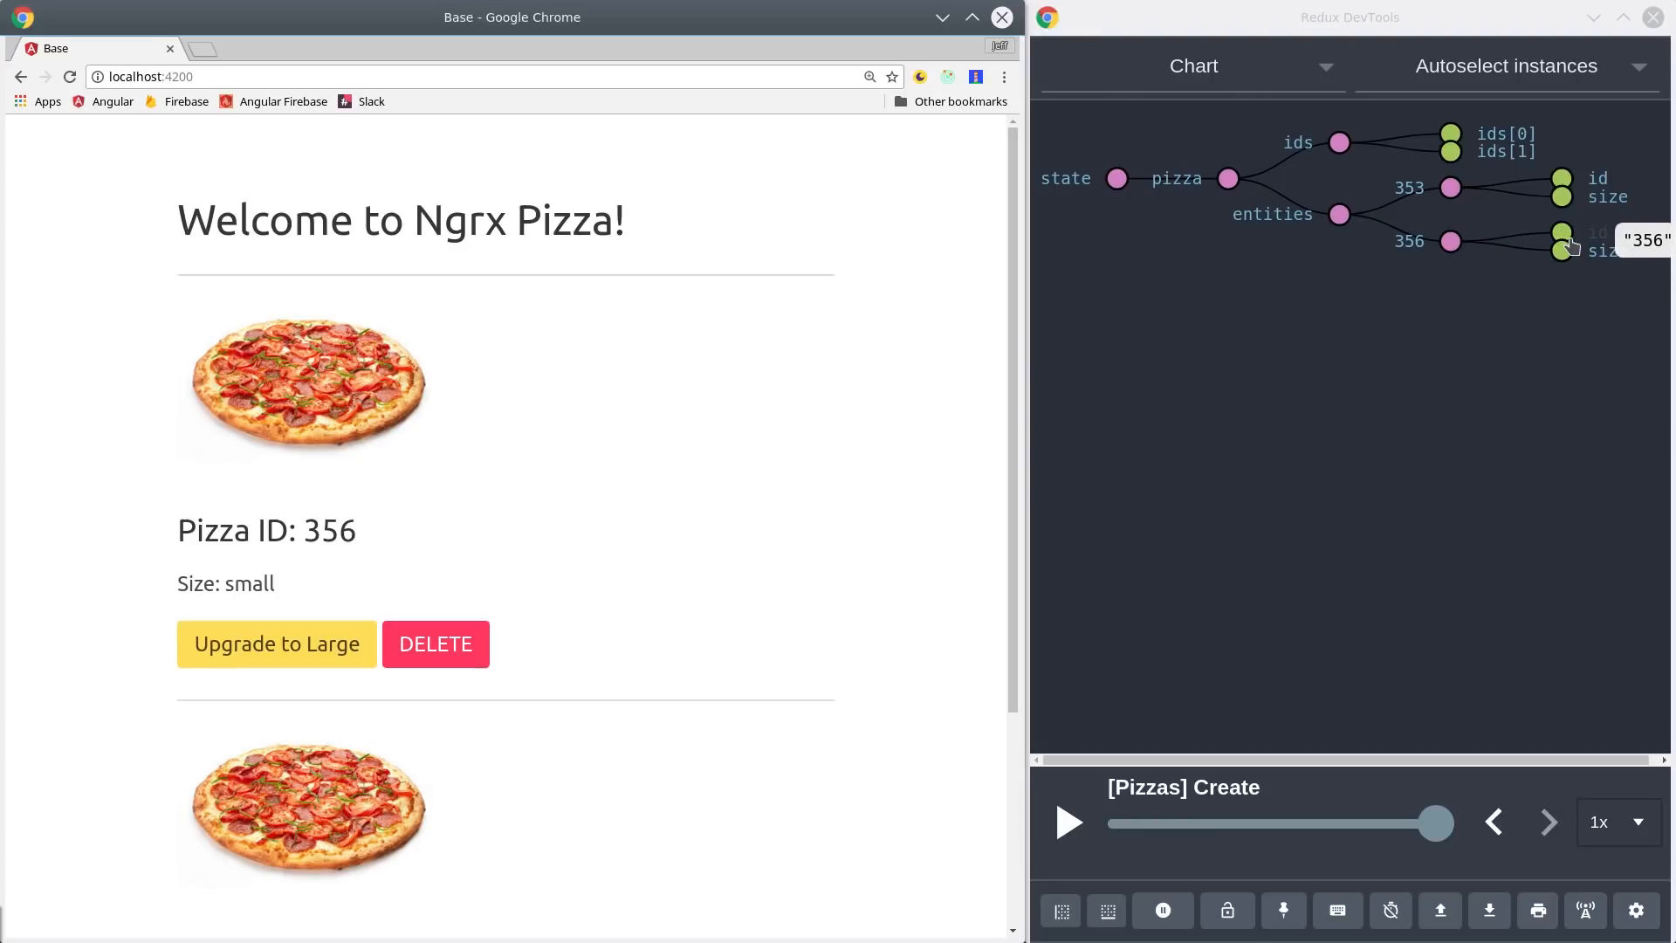
mouse_move(1560, 181)
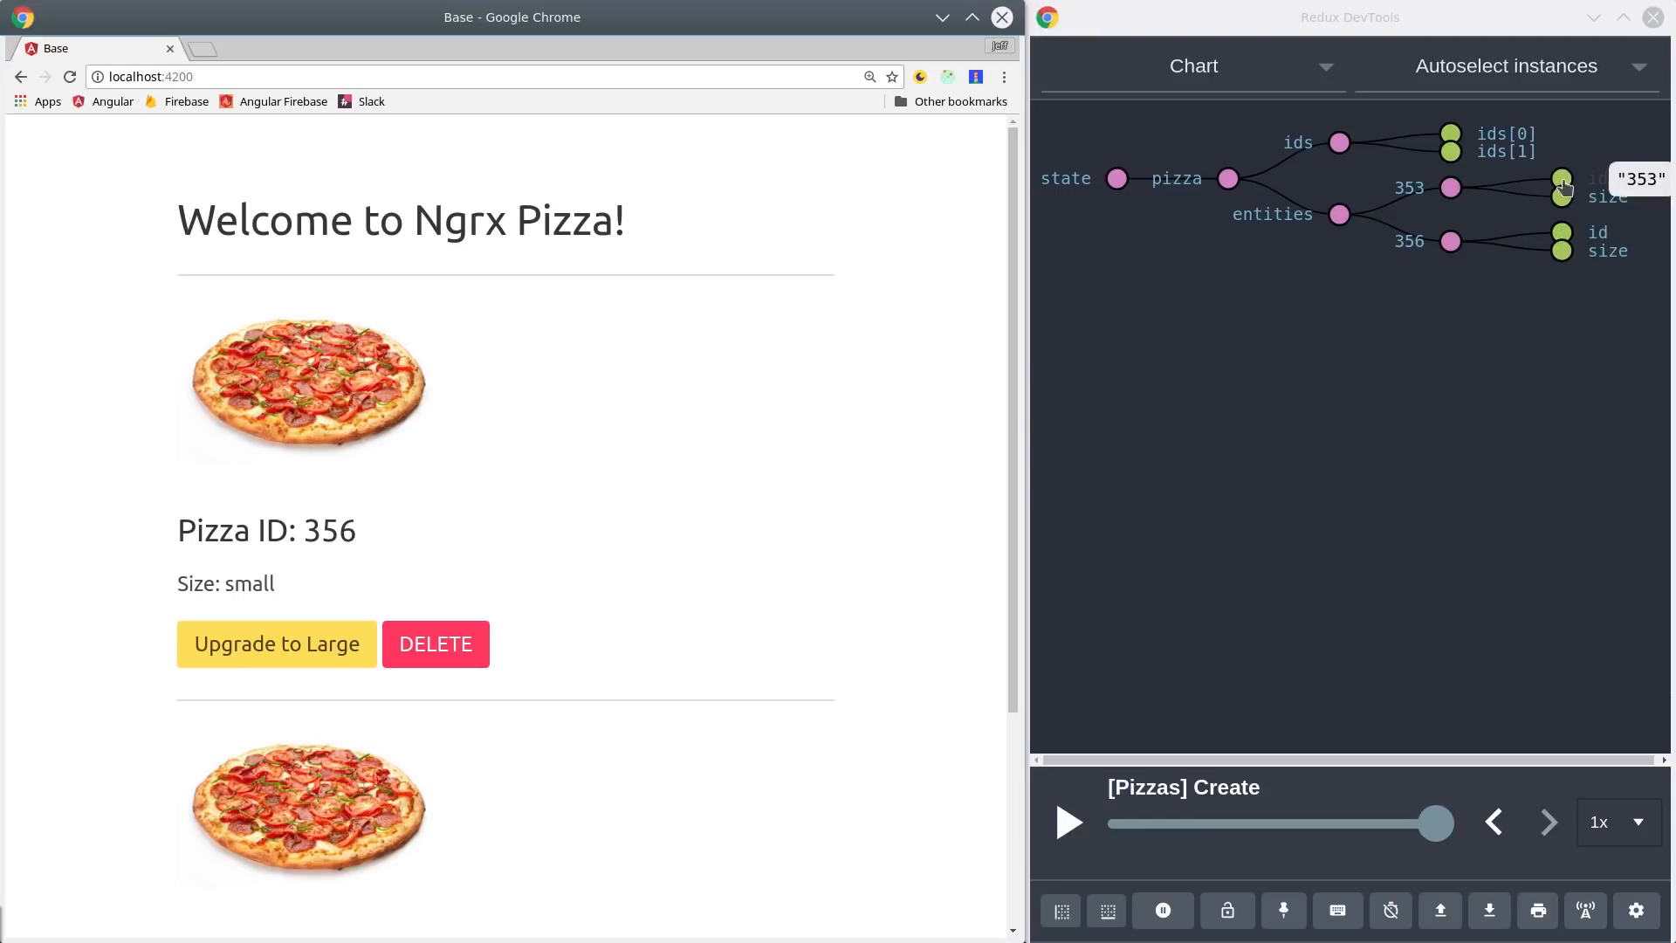
mouse_move(1338, 142)
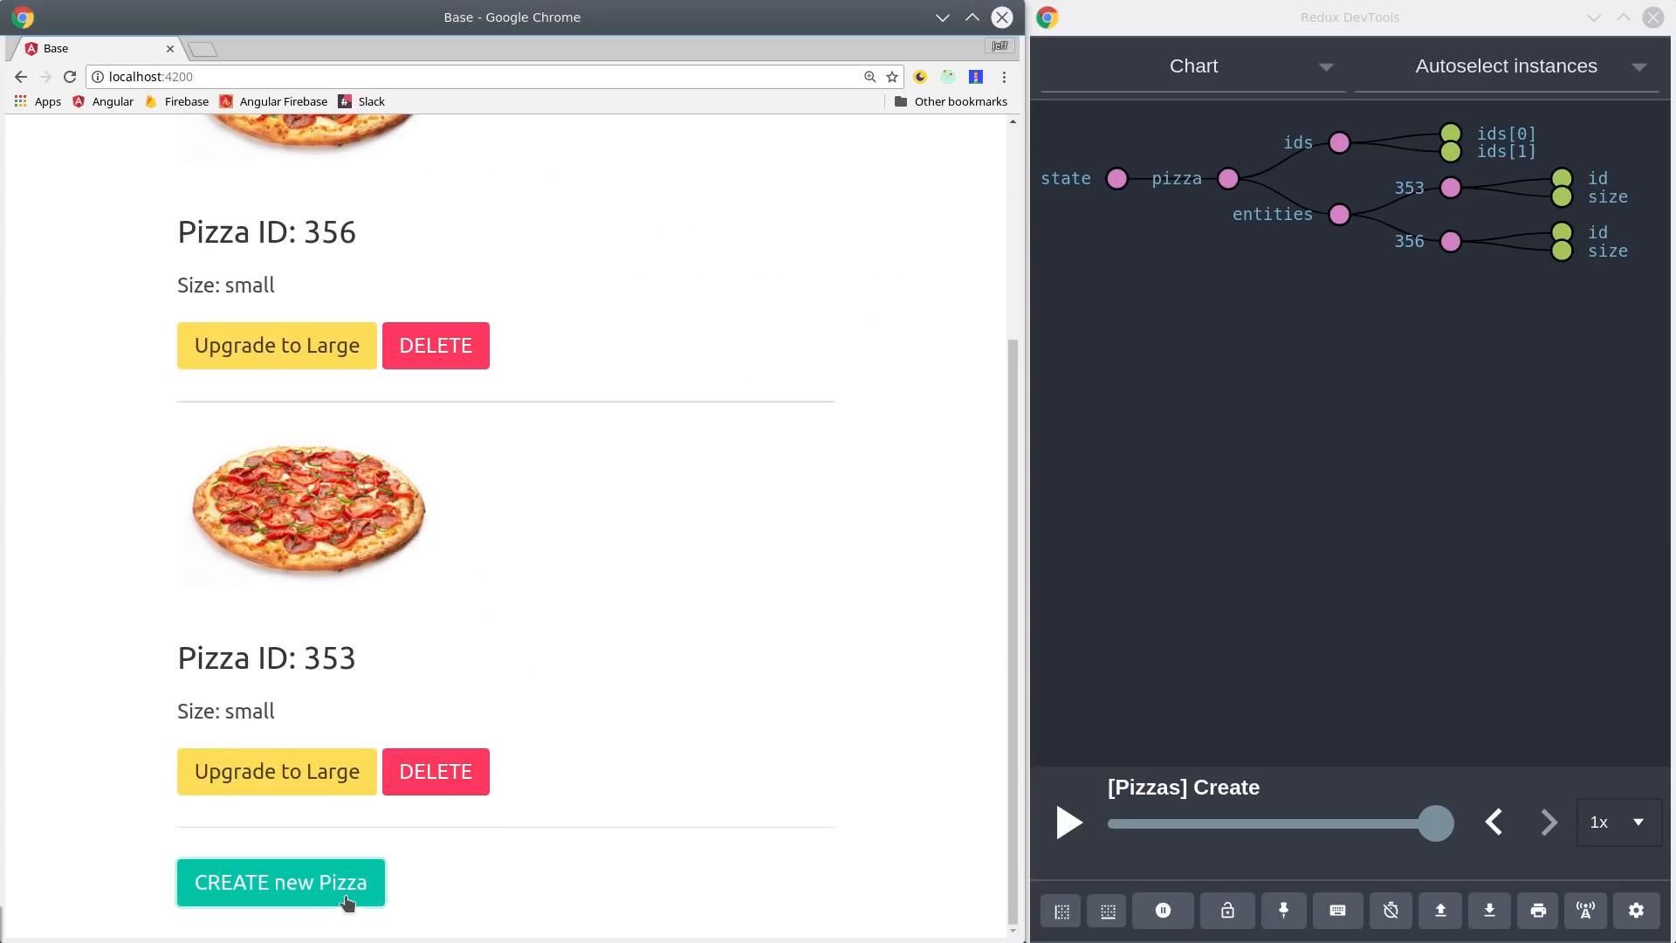
left_click(279, 881)
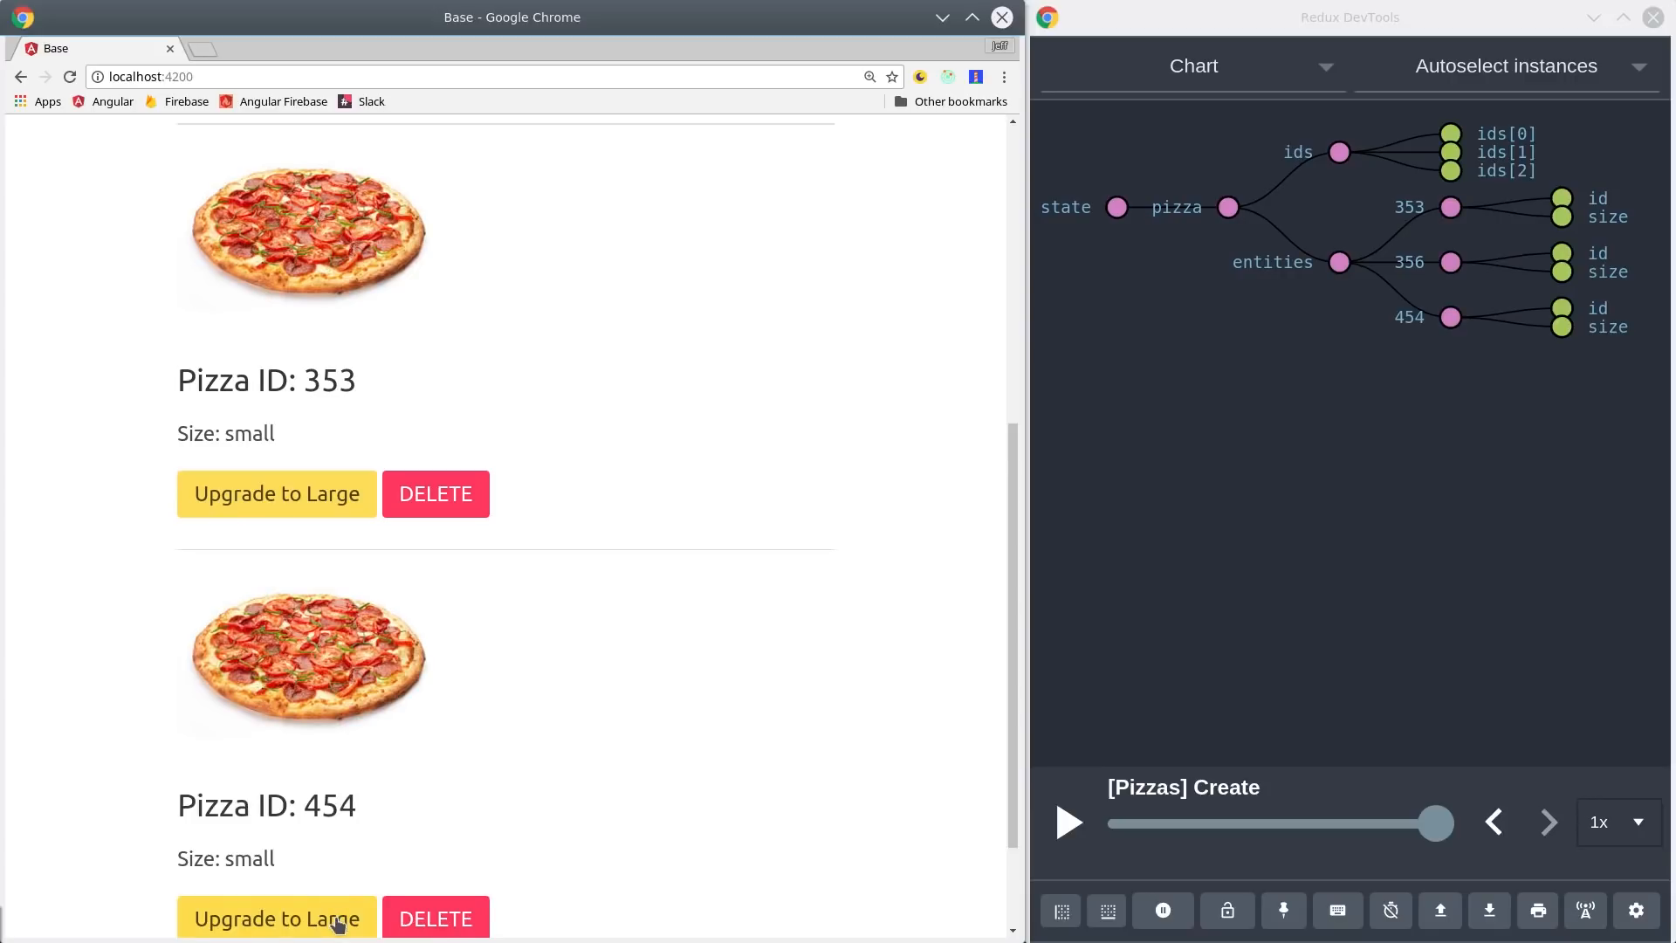
Upgrade pizzas 454 and 353 to large while watching Redux DevTools.
left_click(276, 918)
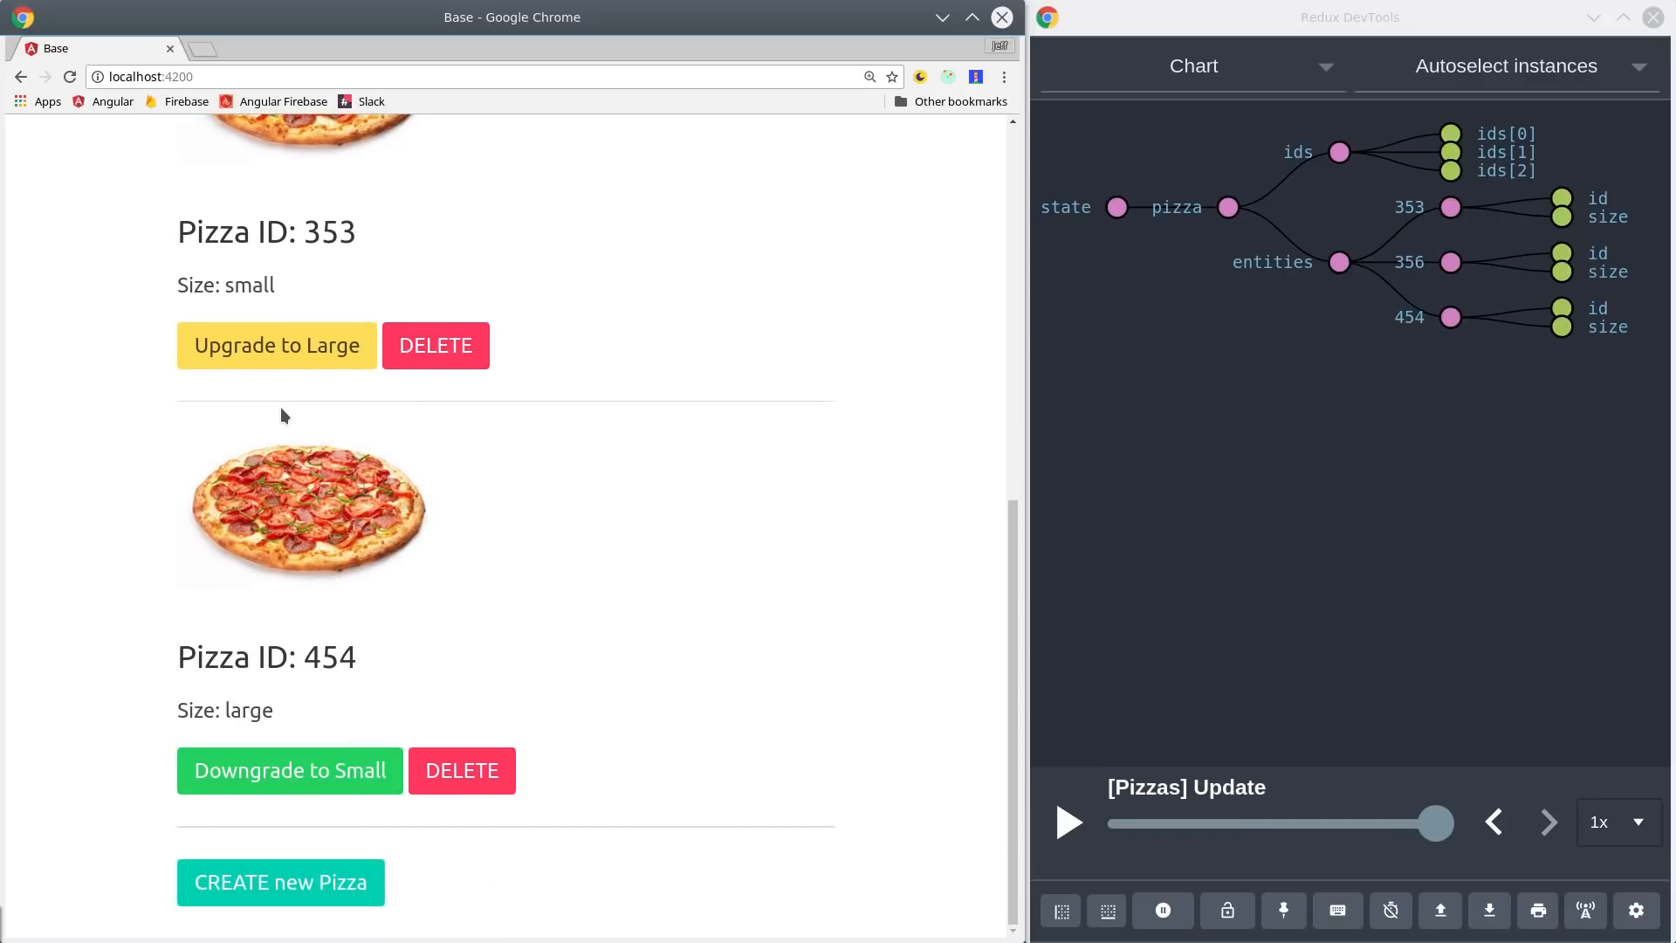
left_click(275, 344)
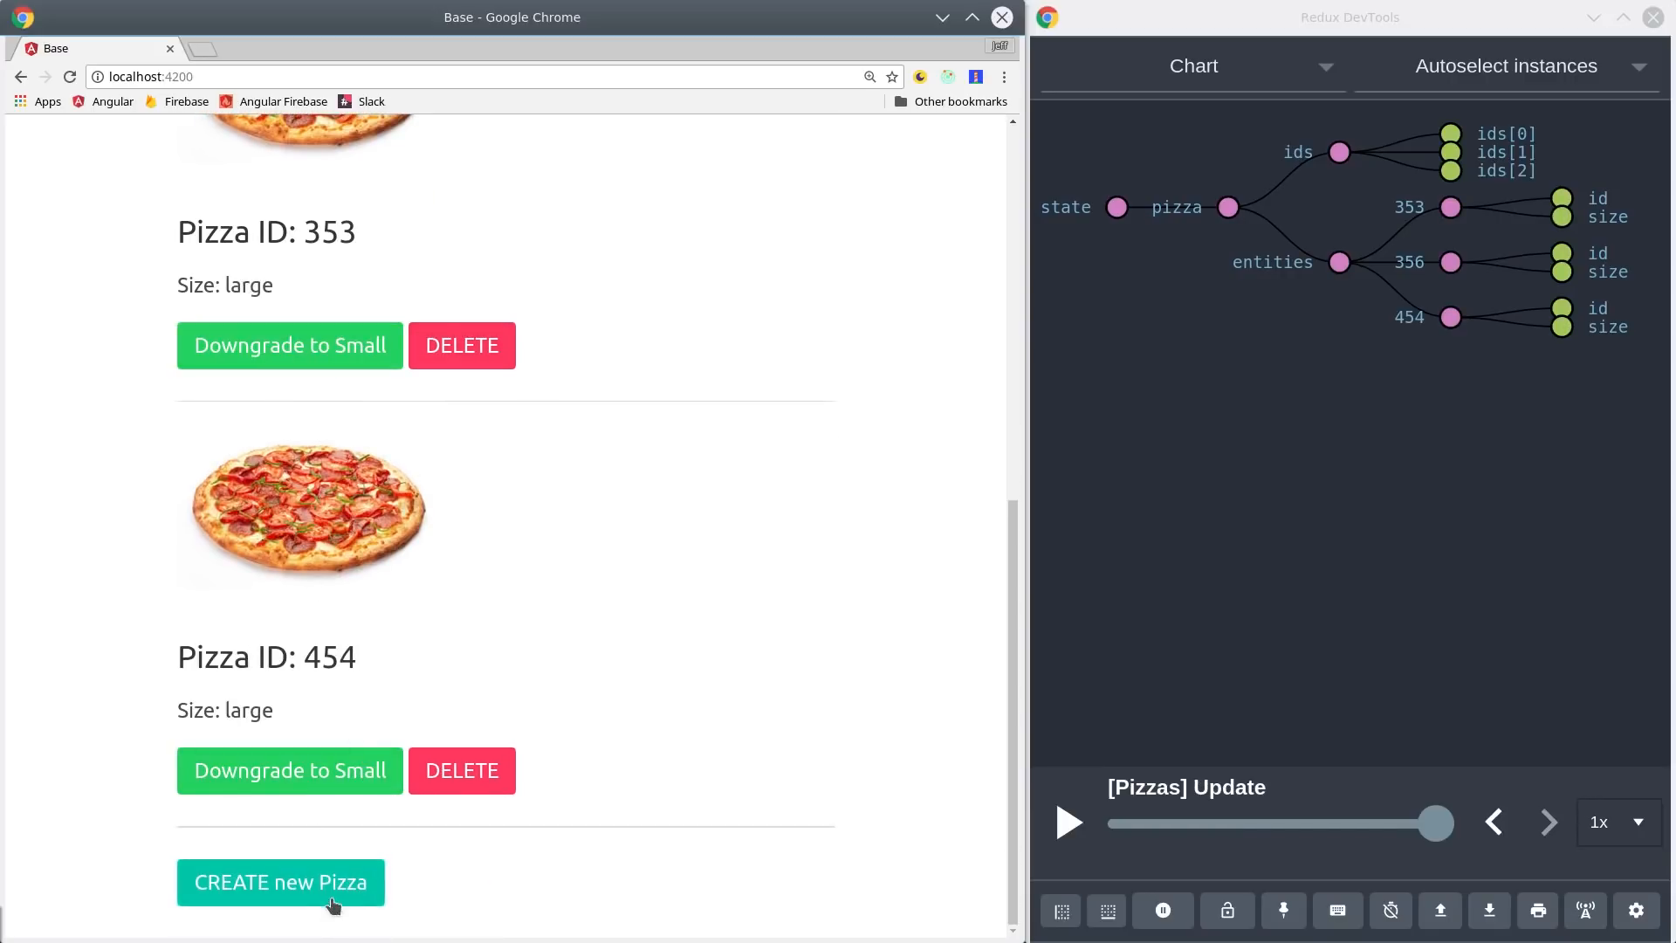
left_click(280, 881)
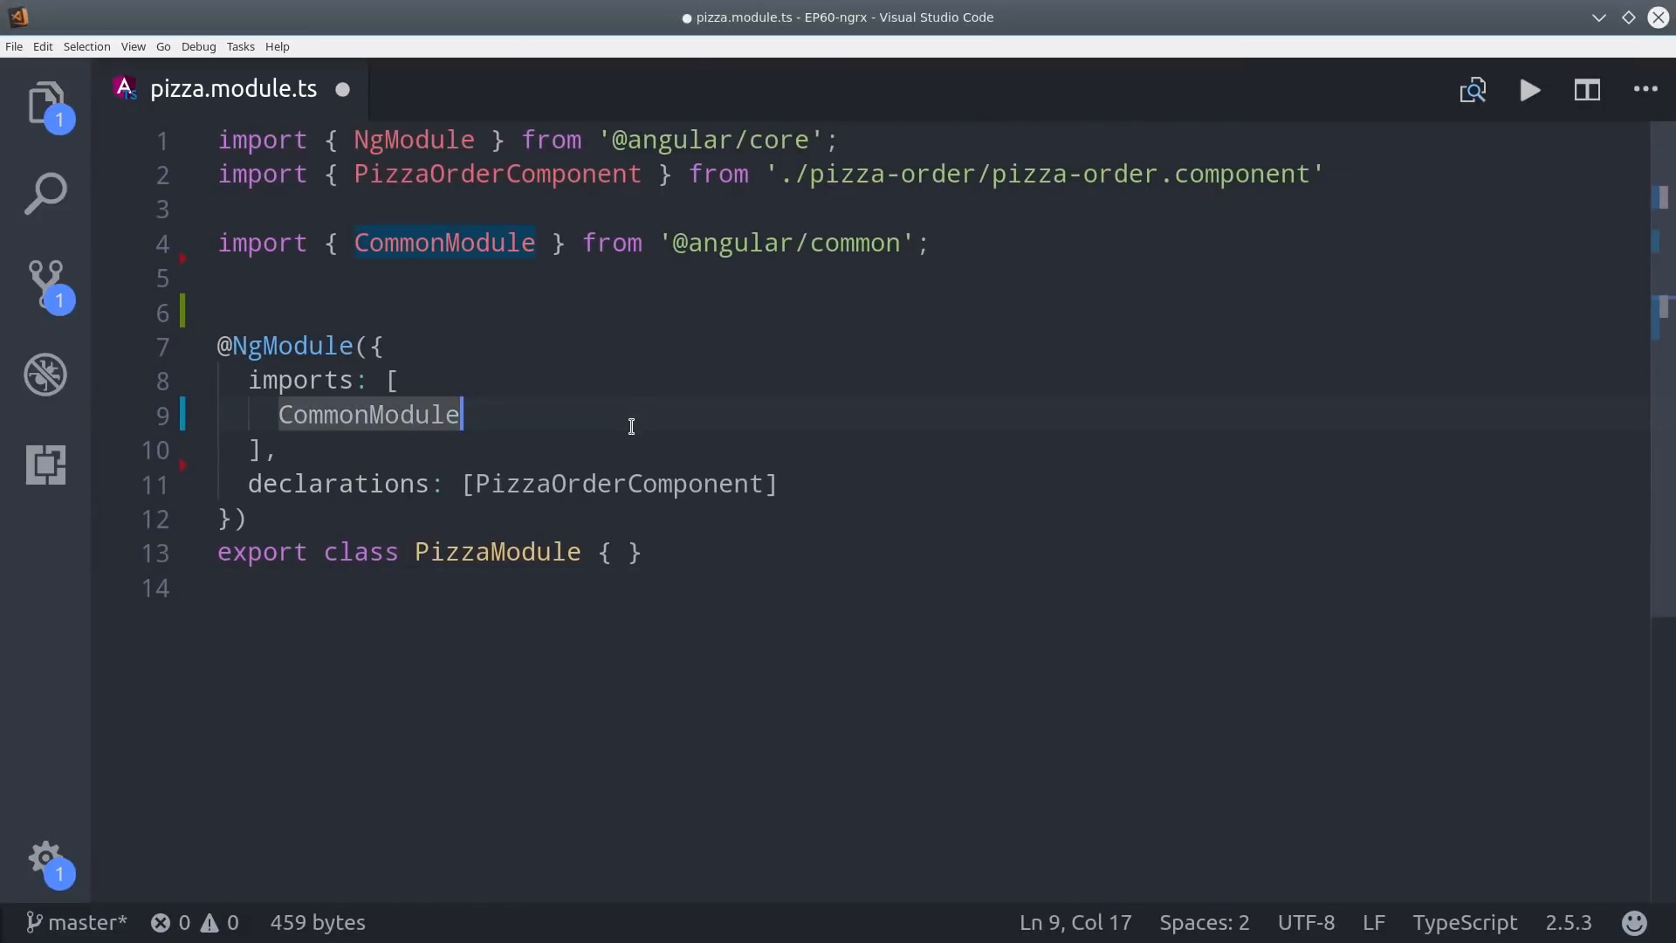
Import StoreModule and pizzaReducer, and add StoreModule.forFeature('pizza', pizzaReducer) to the module imports.
type("import { StoreModule } from '@ngrx/store';")
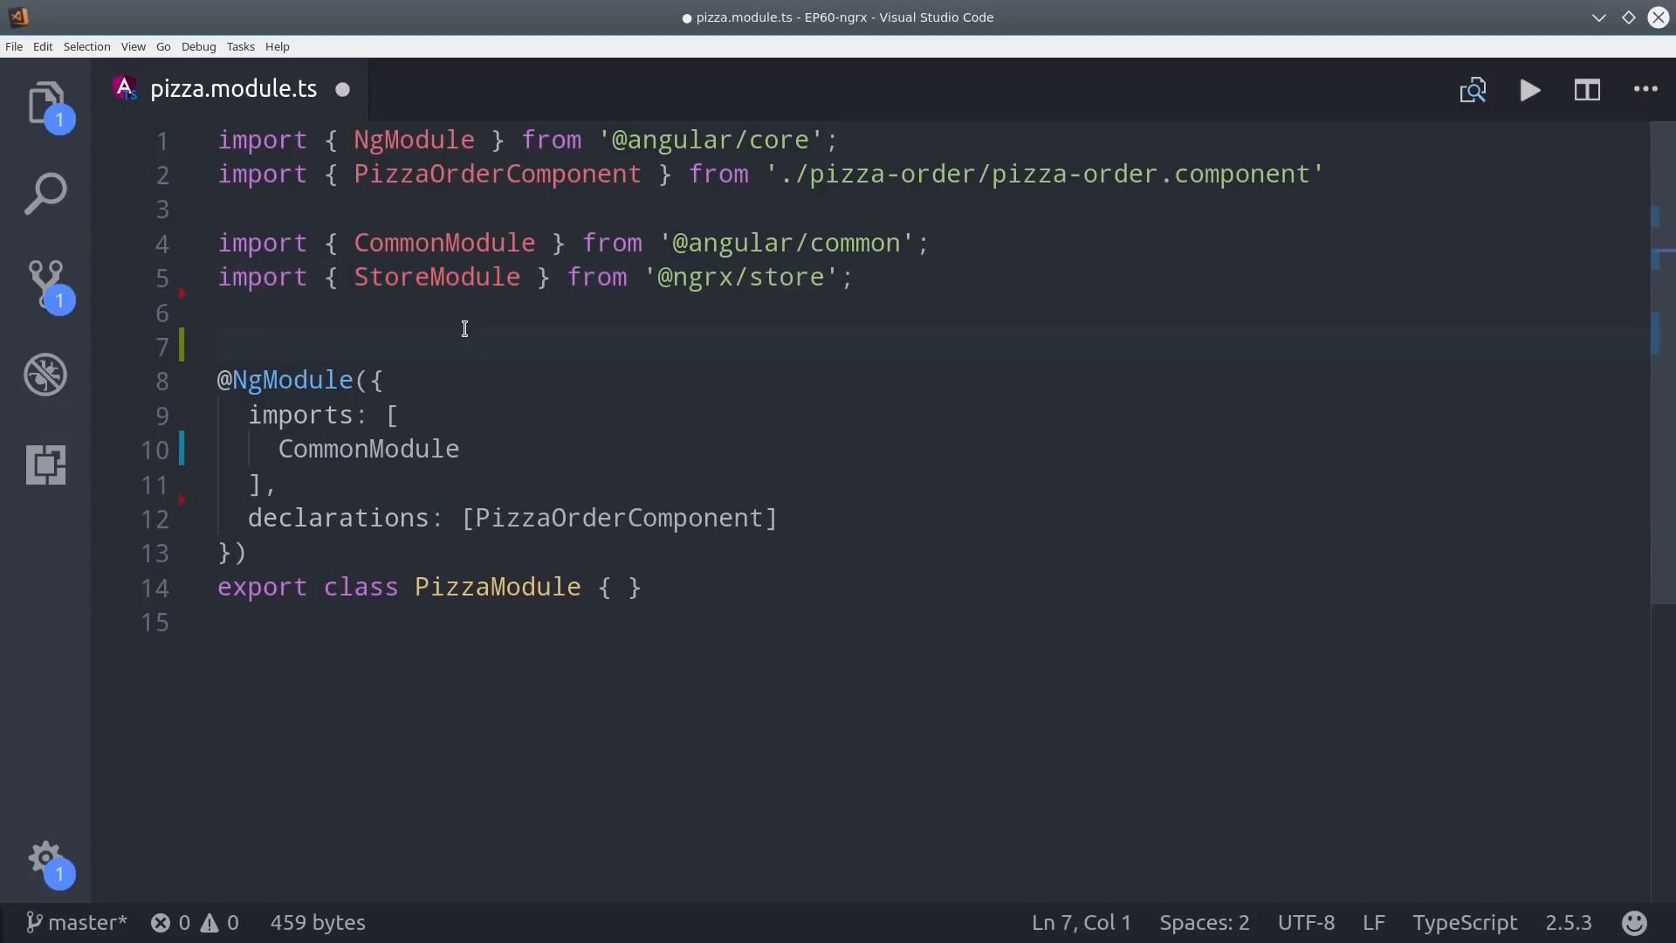
type("import { pizzaReducer } from './pizza.reducer';")
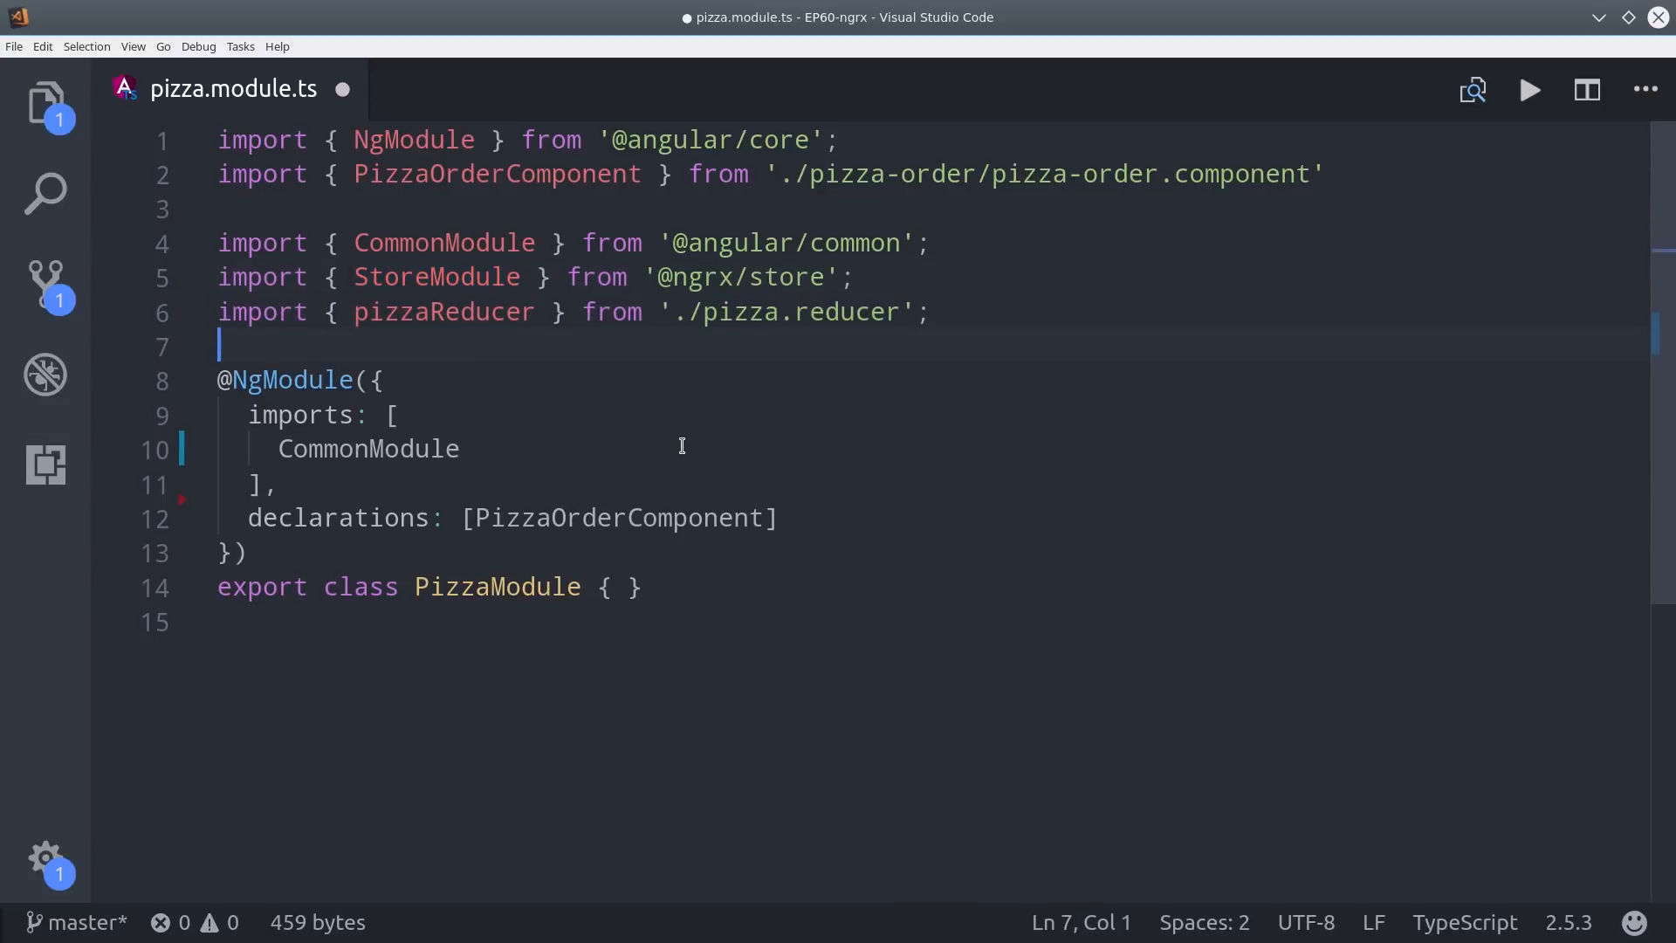
left_click(377, 379)
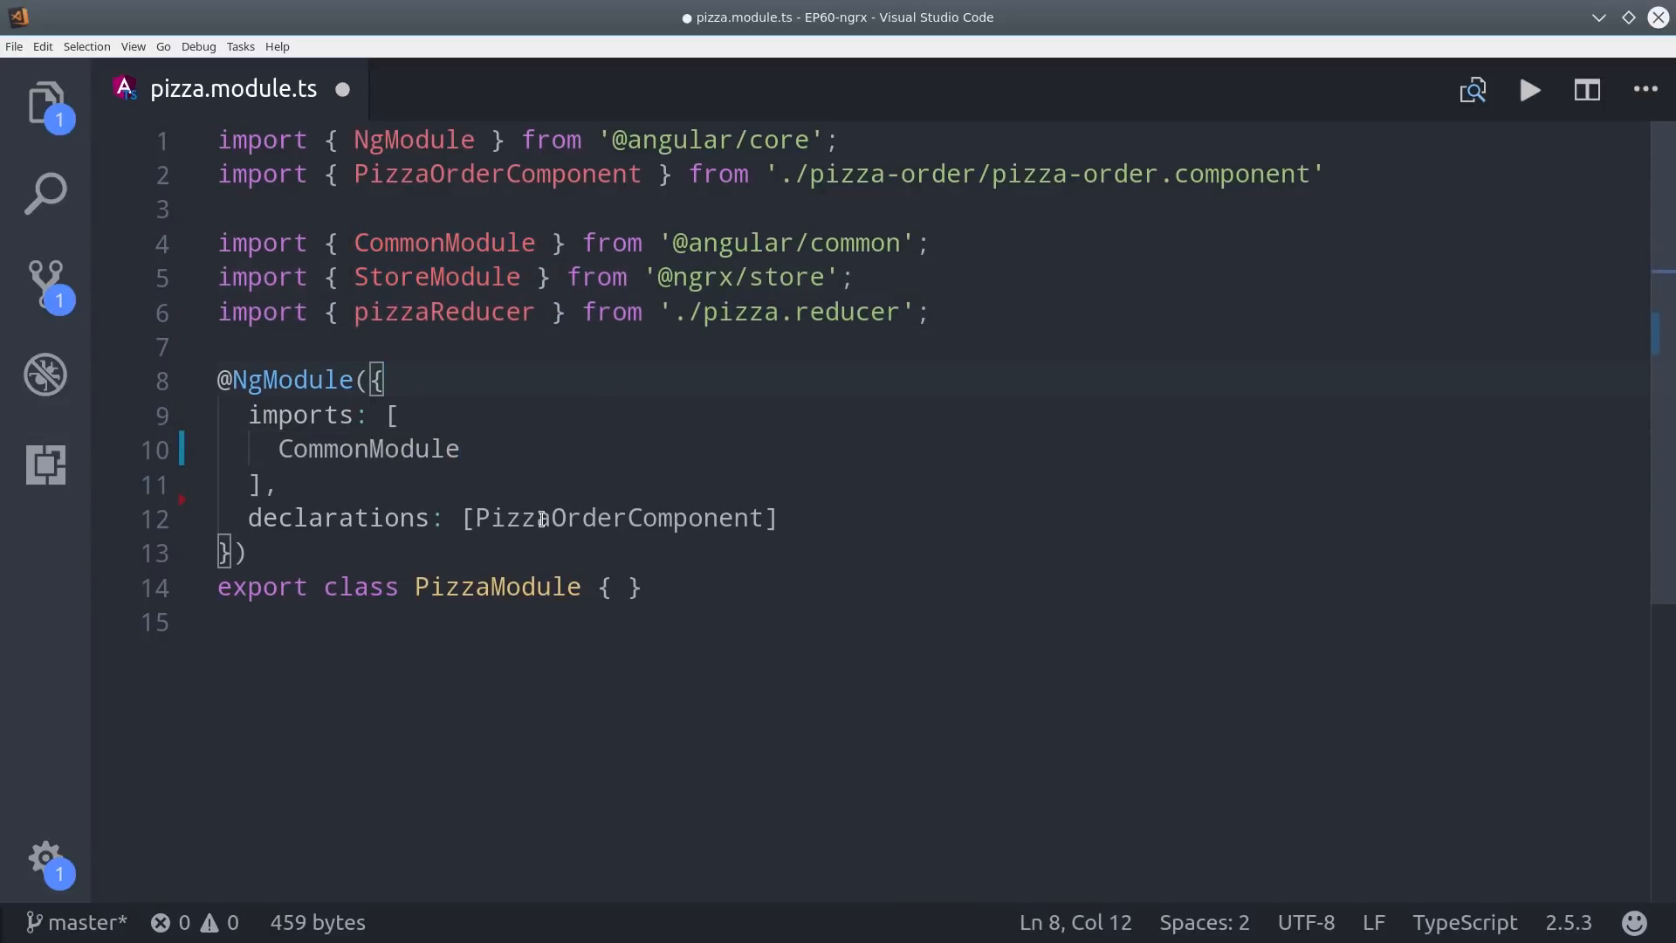
type("StoreModule.forFeature()")
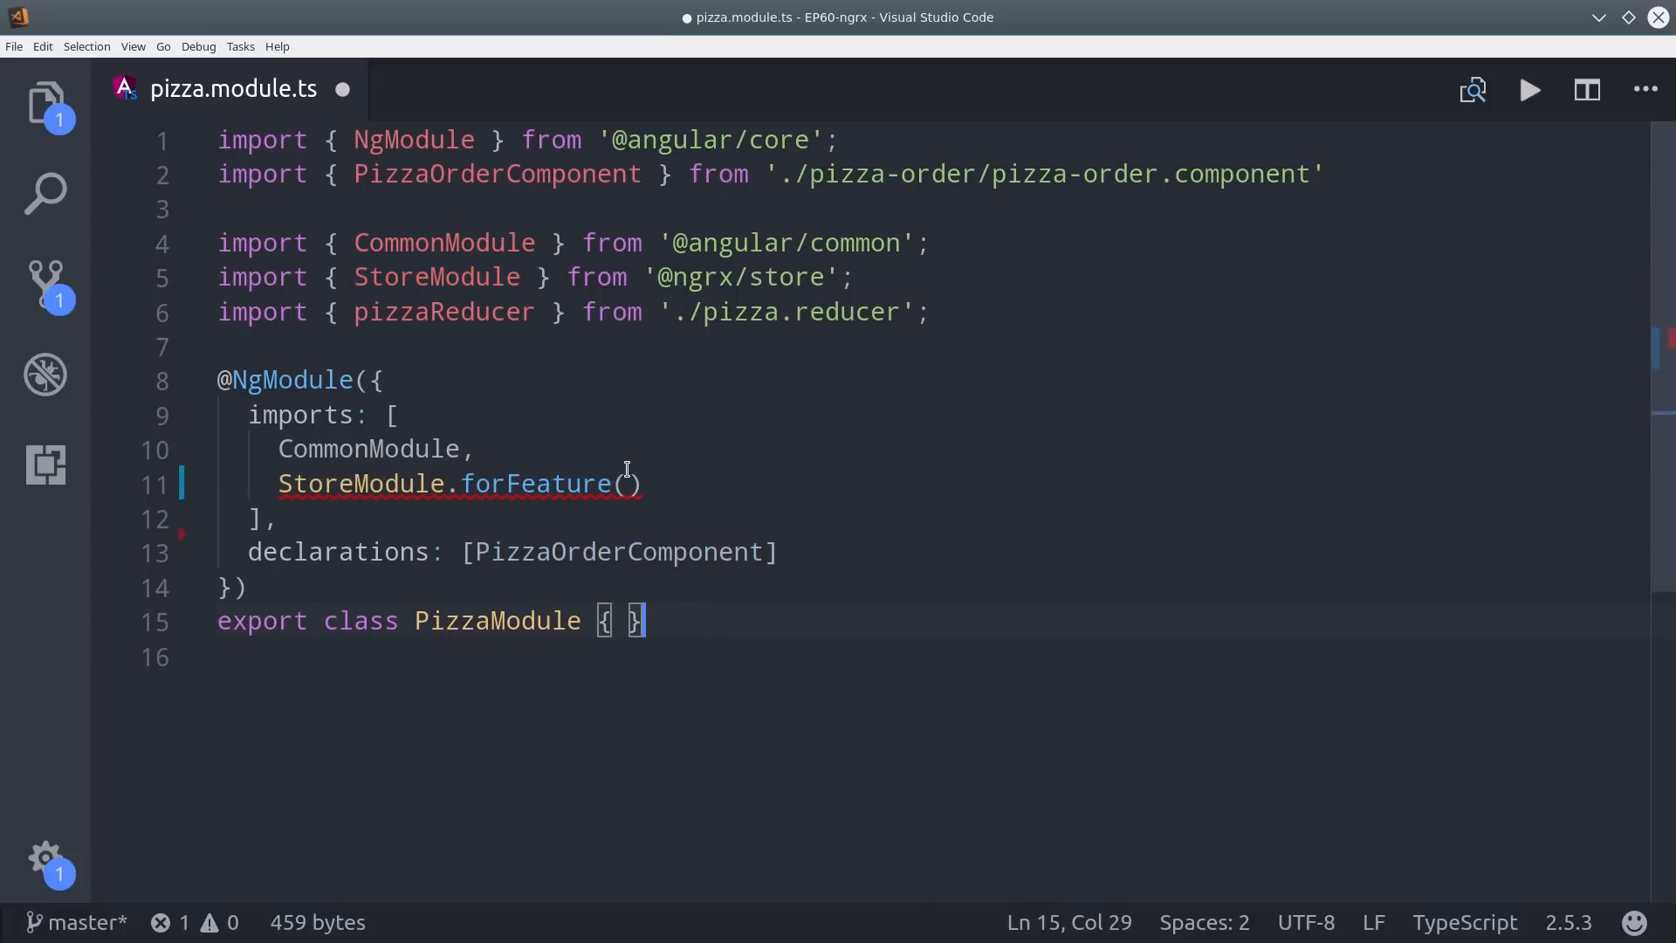
type("'pizza'")
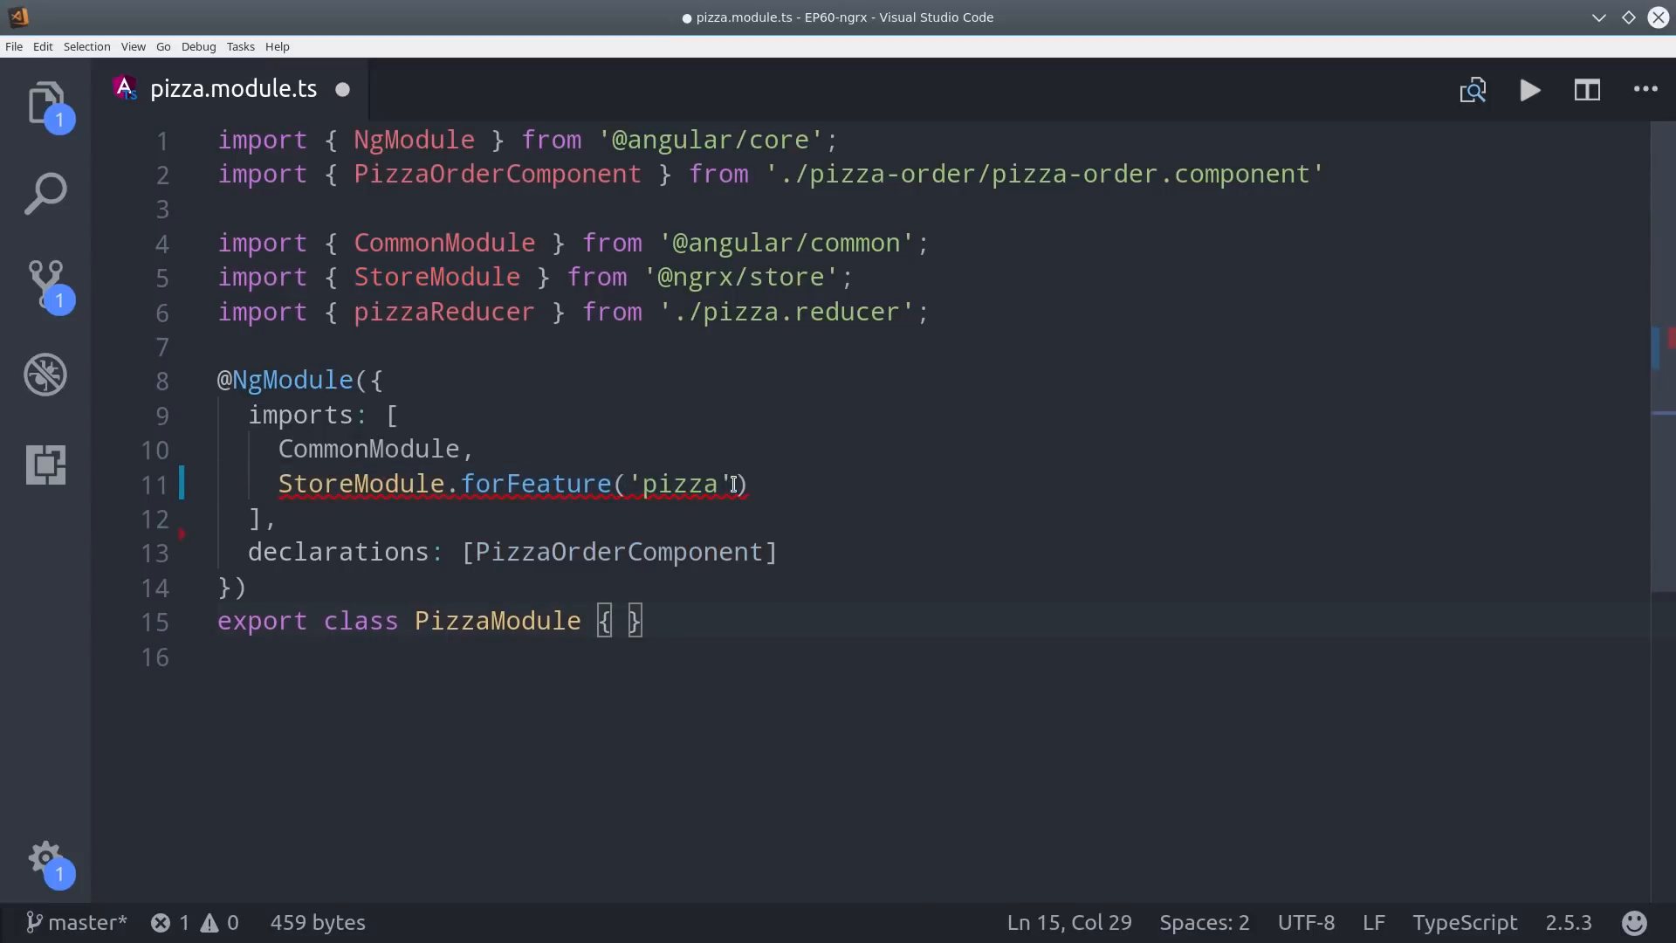
type(", pizzaReducer")
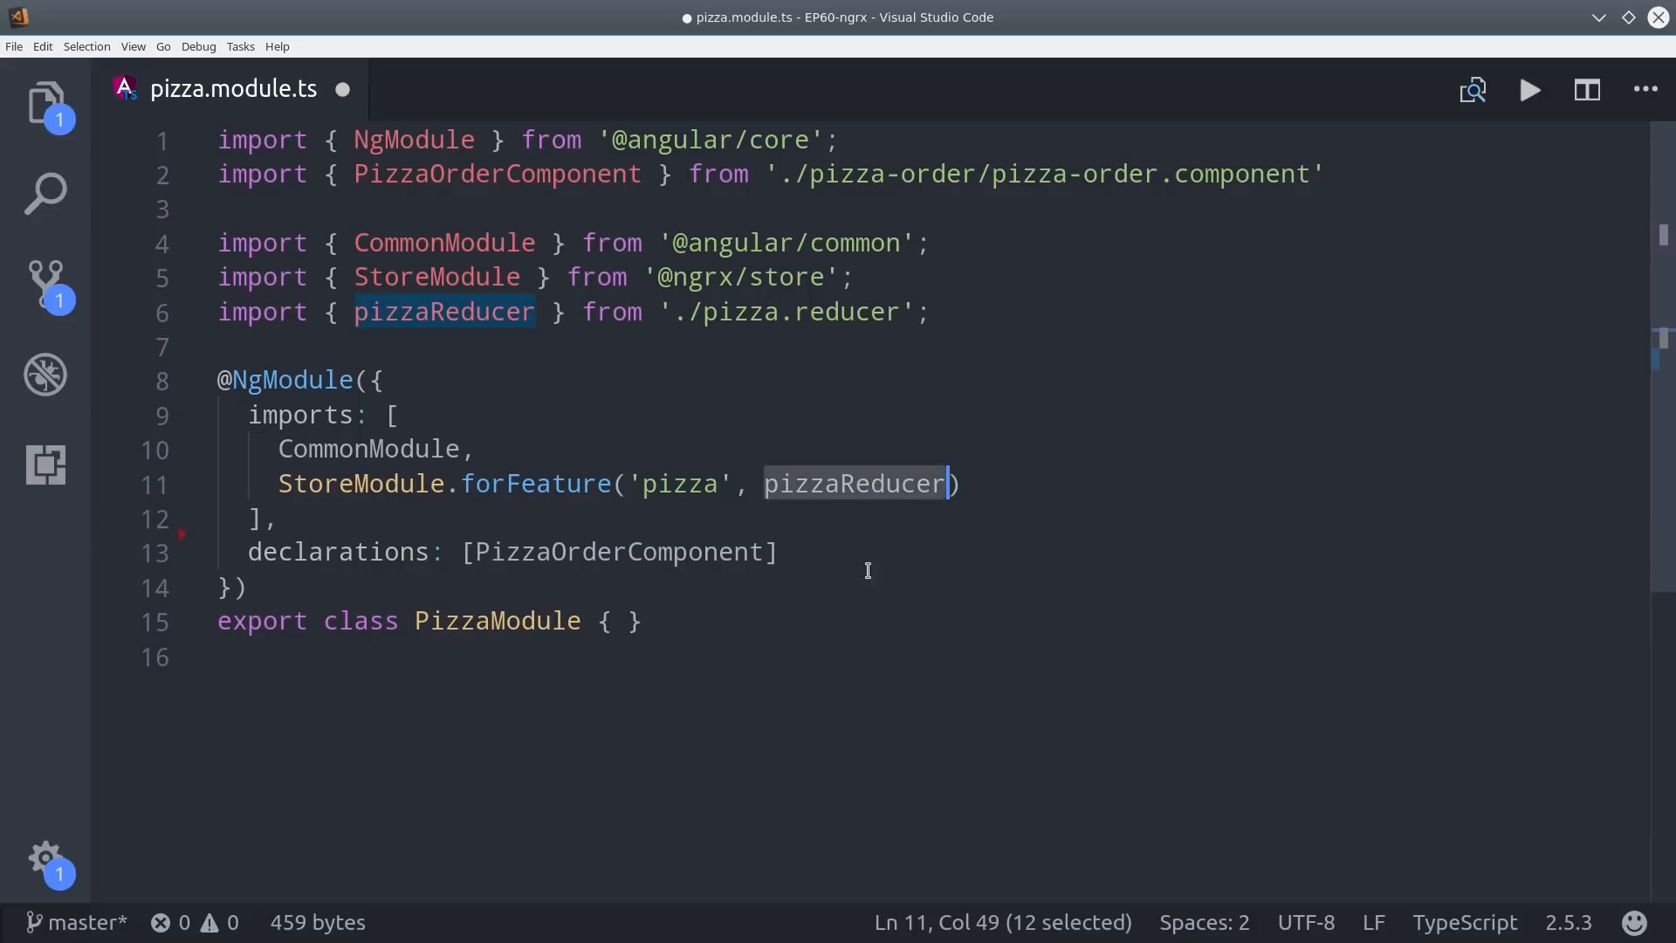
left_click(219, 656)
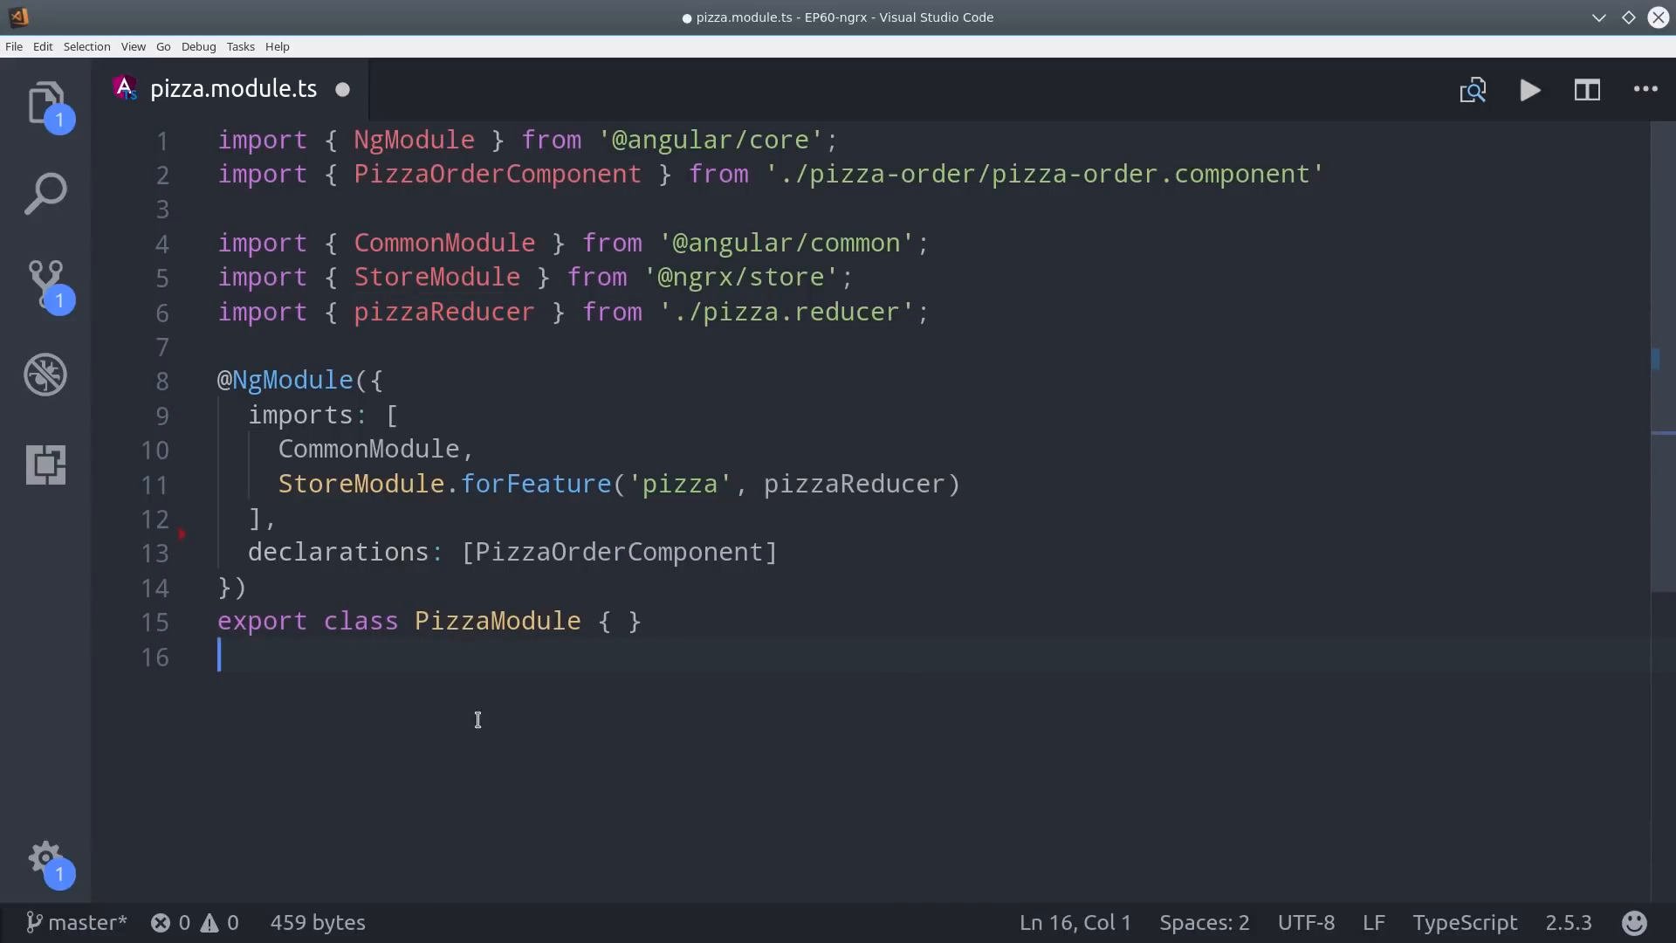
left_click(244, 585)
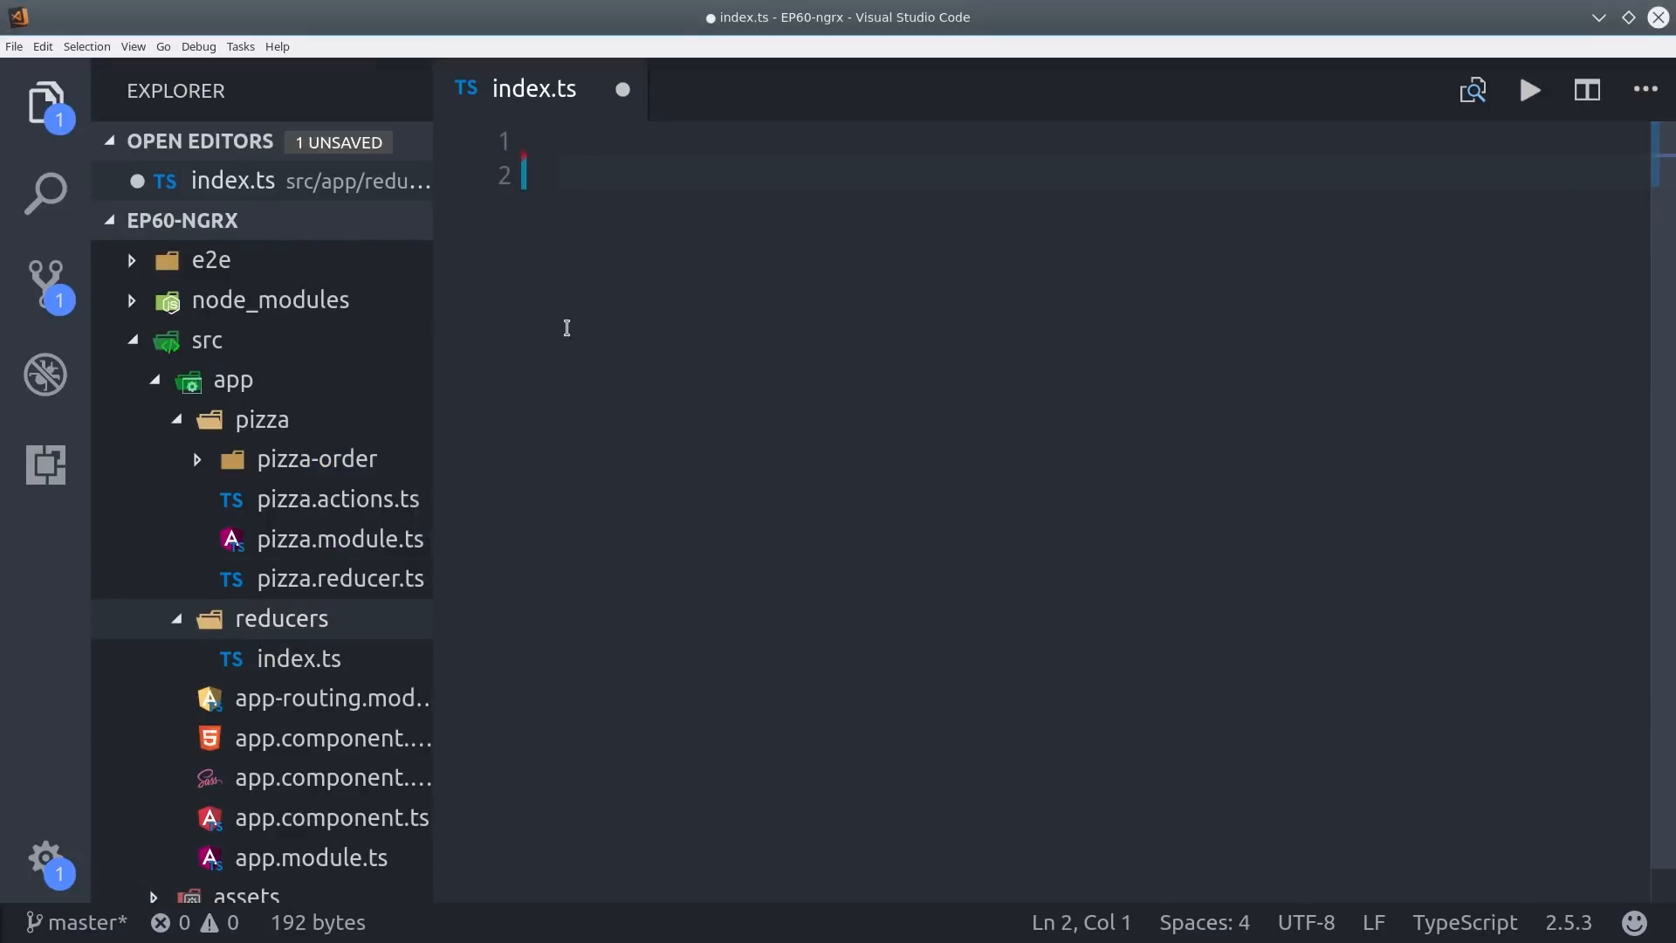
mouse_move(429, 329)
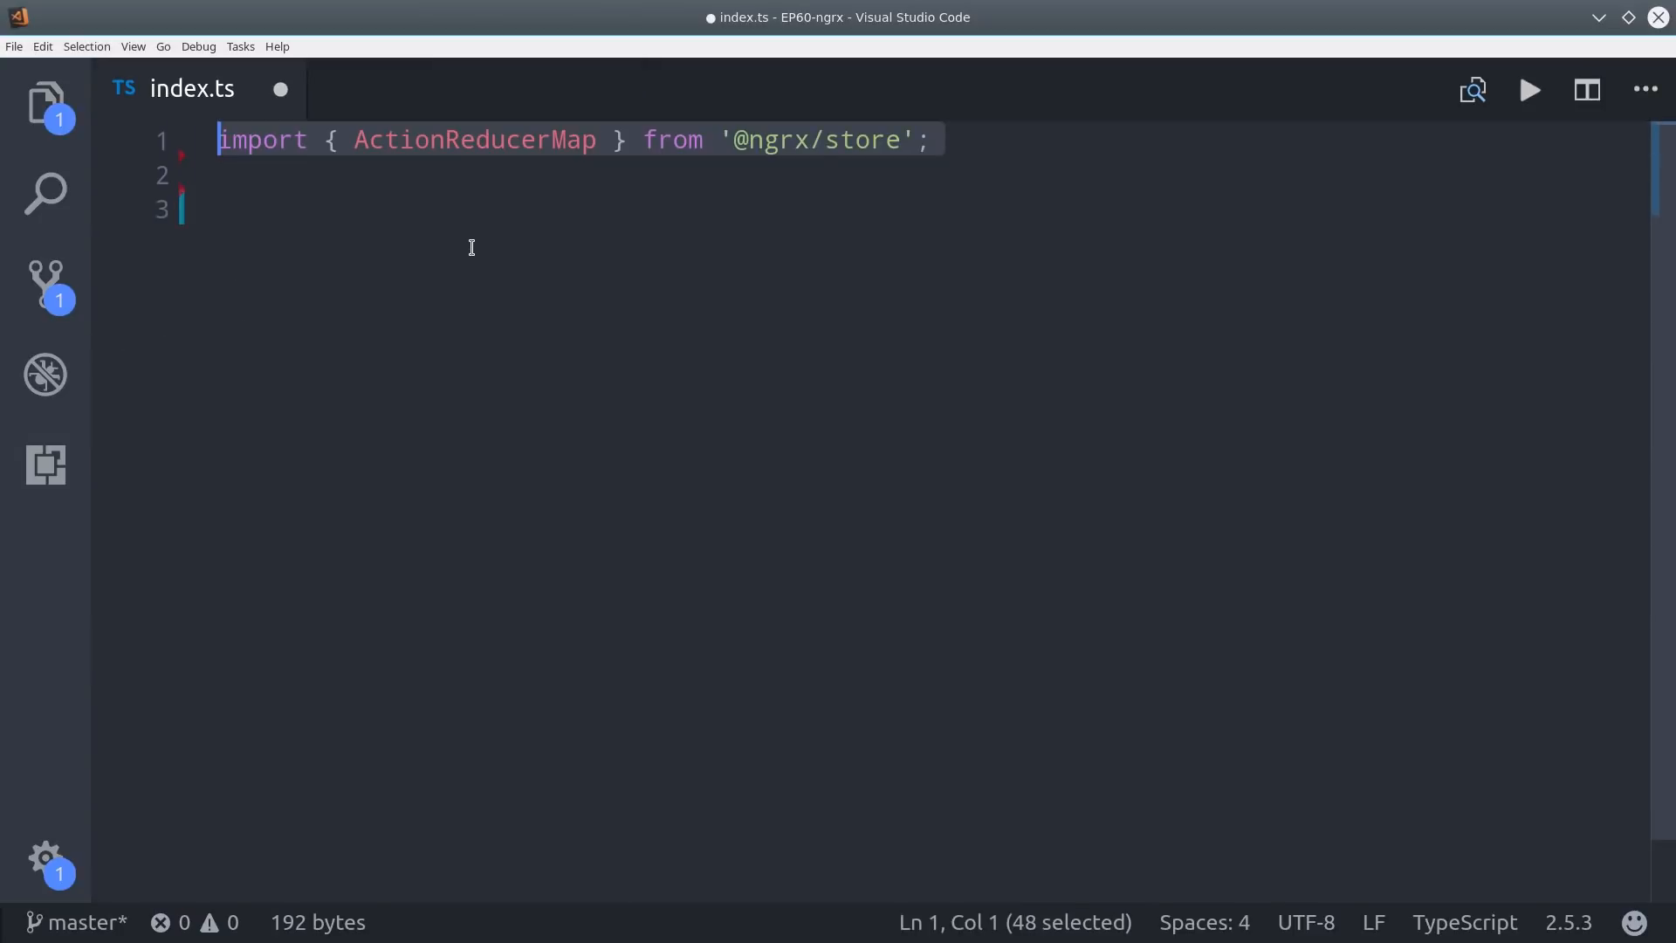
Import pizzaReducer and export reducers: ActionReducerMap<any> mapping pizza to pizzaReducer.
left_click(224, 175)
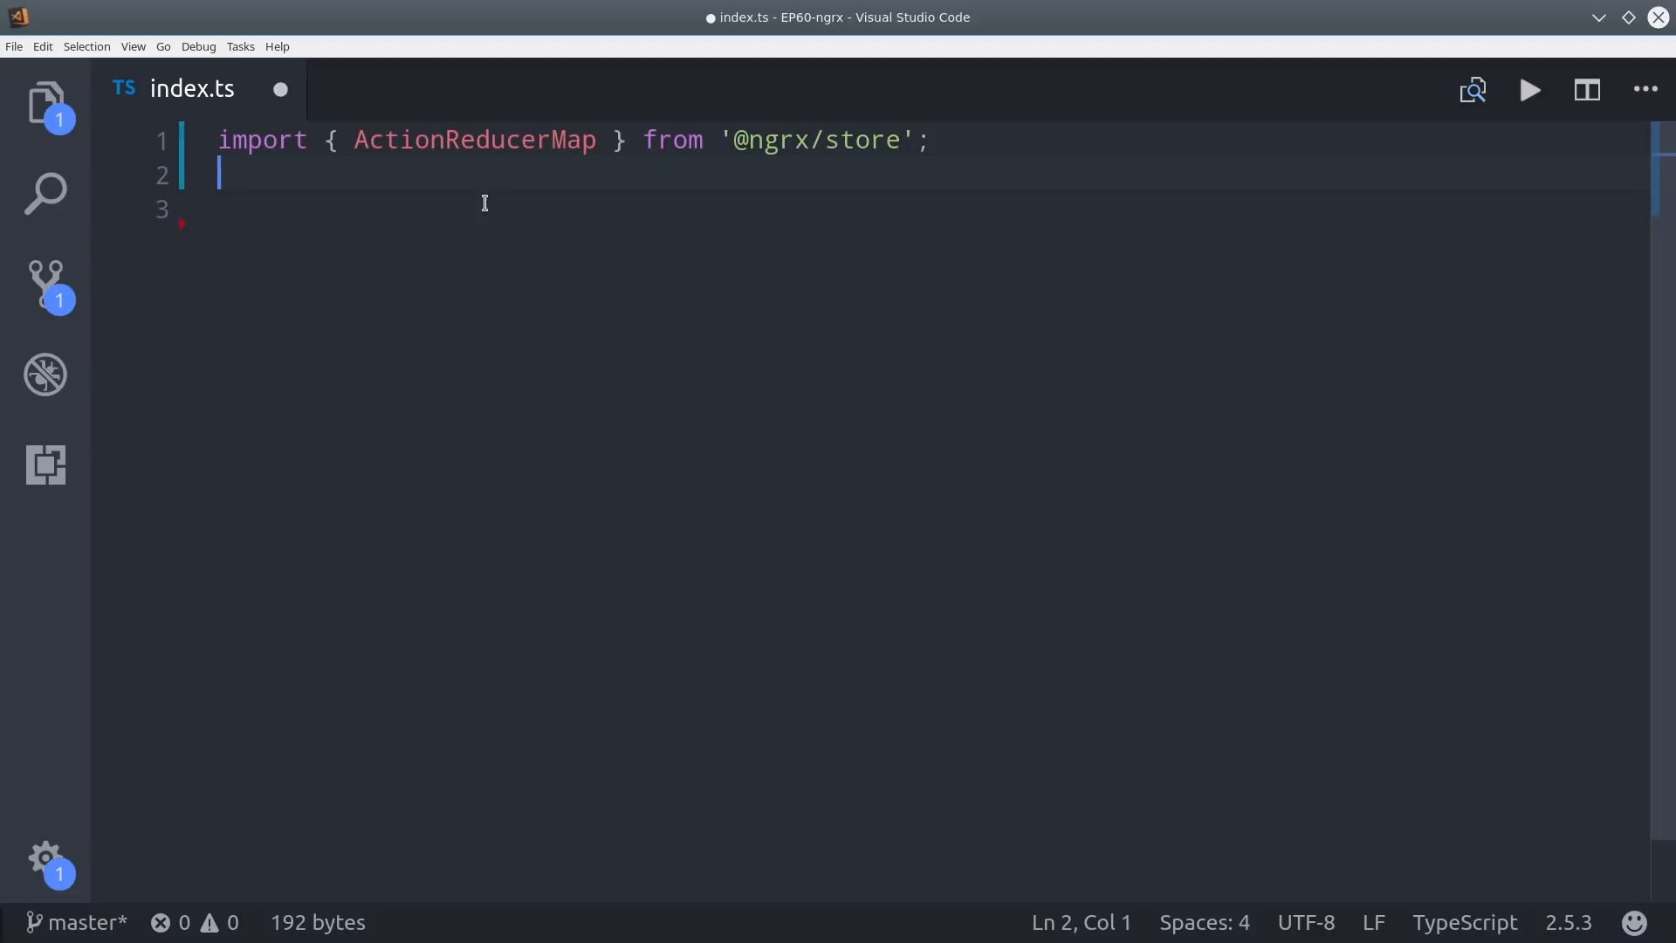
type("import { pizzaReducer } from '../pizza/pizza.reducer';")
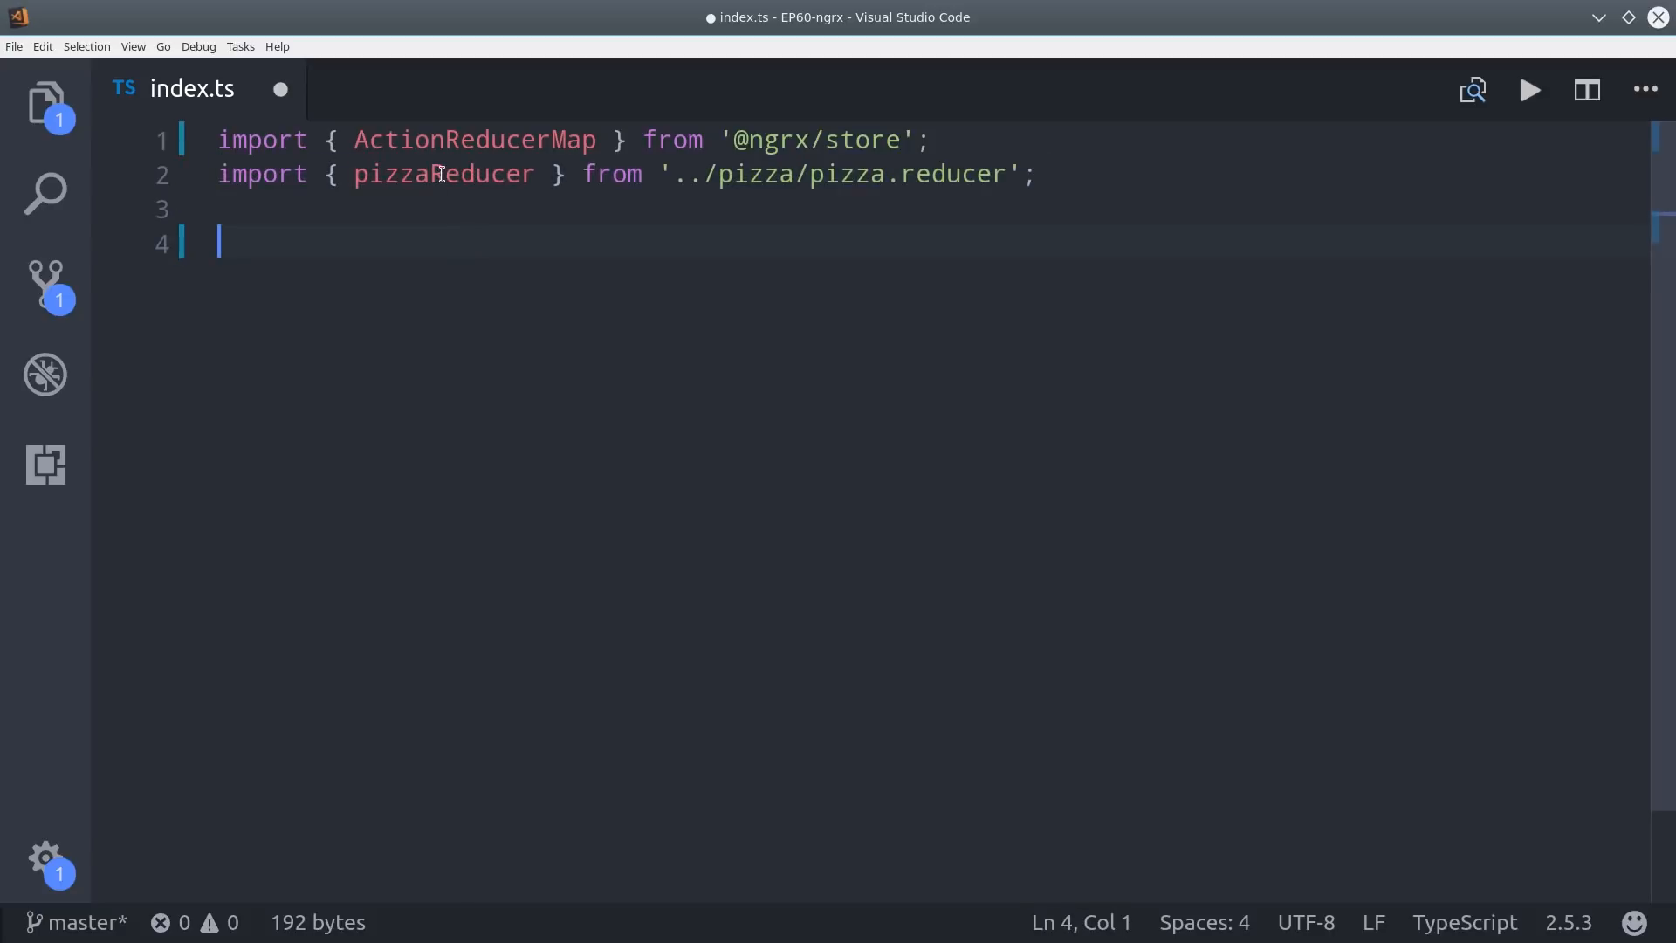
type("export const reducers")
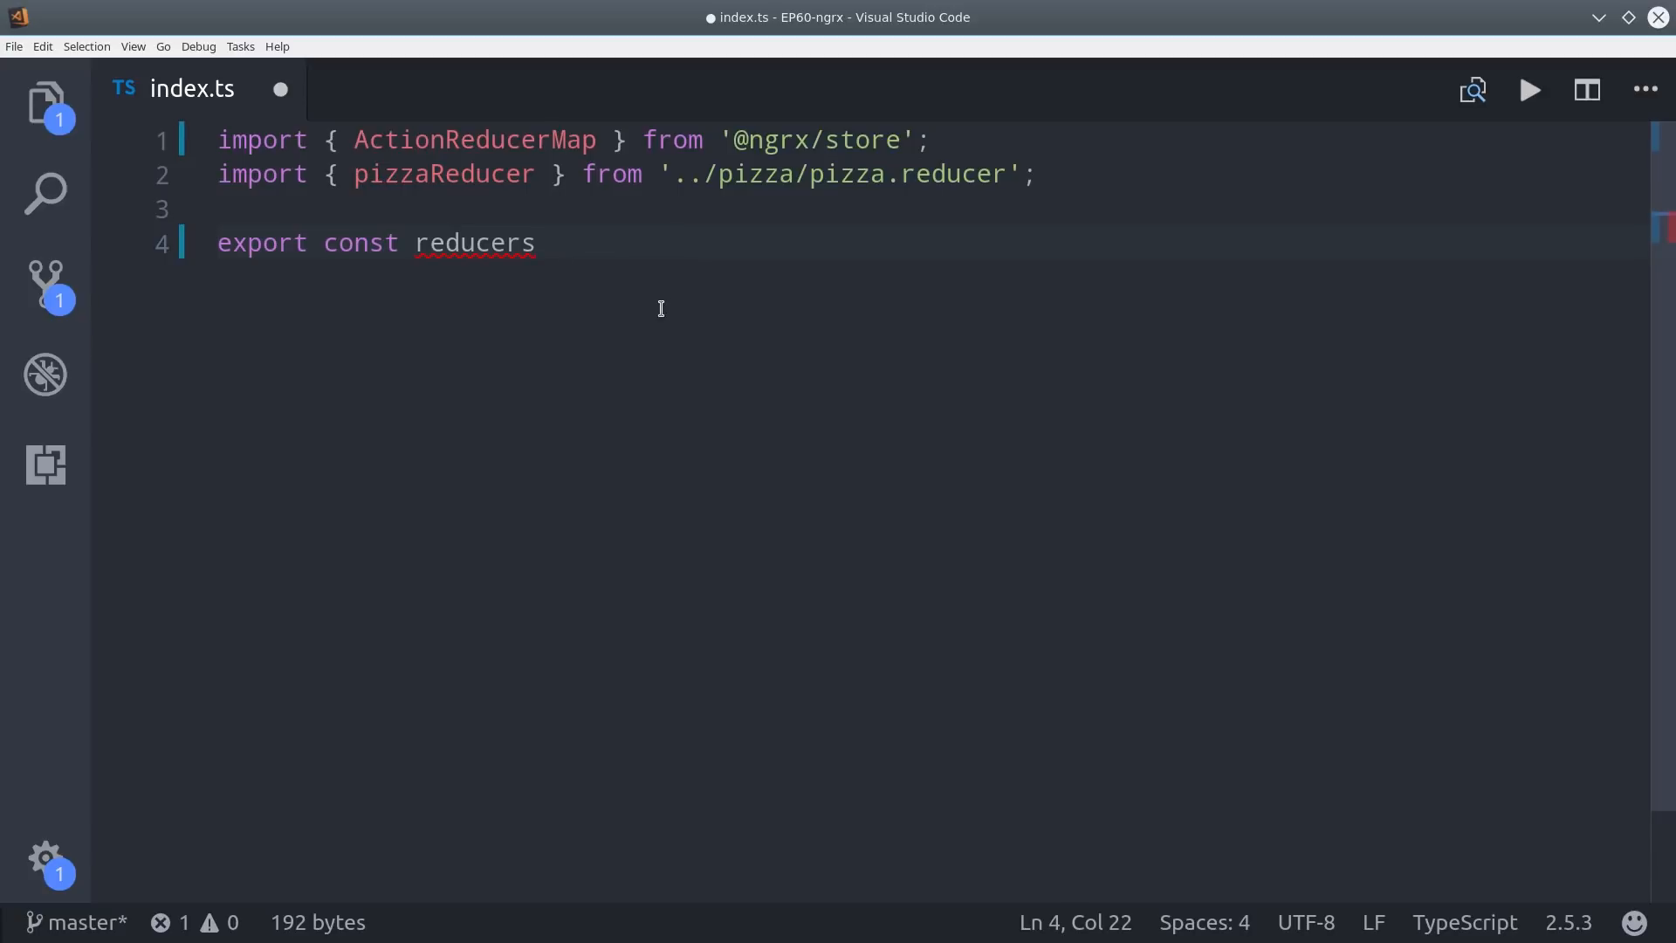
type(": ActionReducerMap<any> = {")
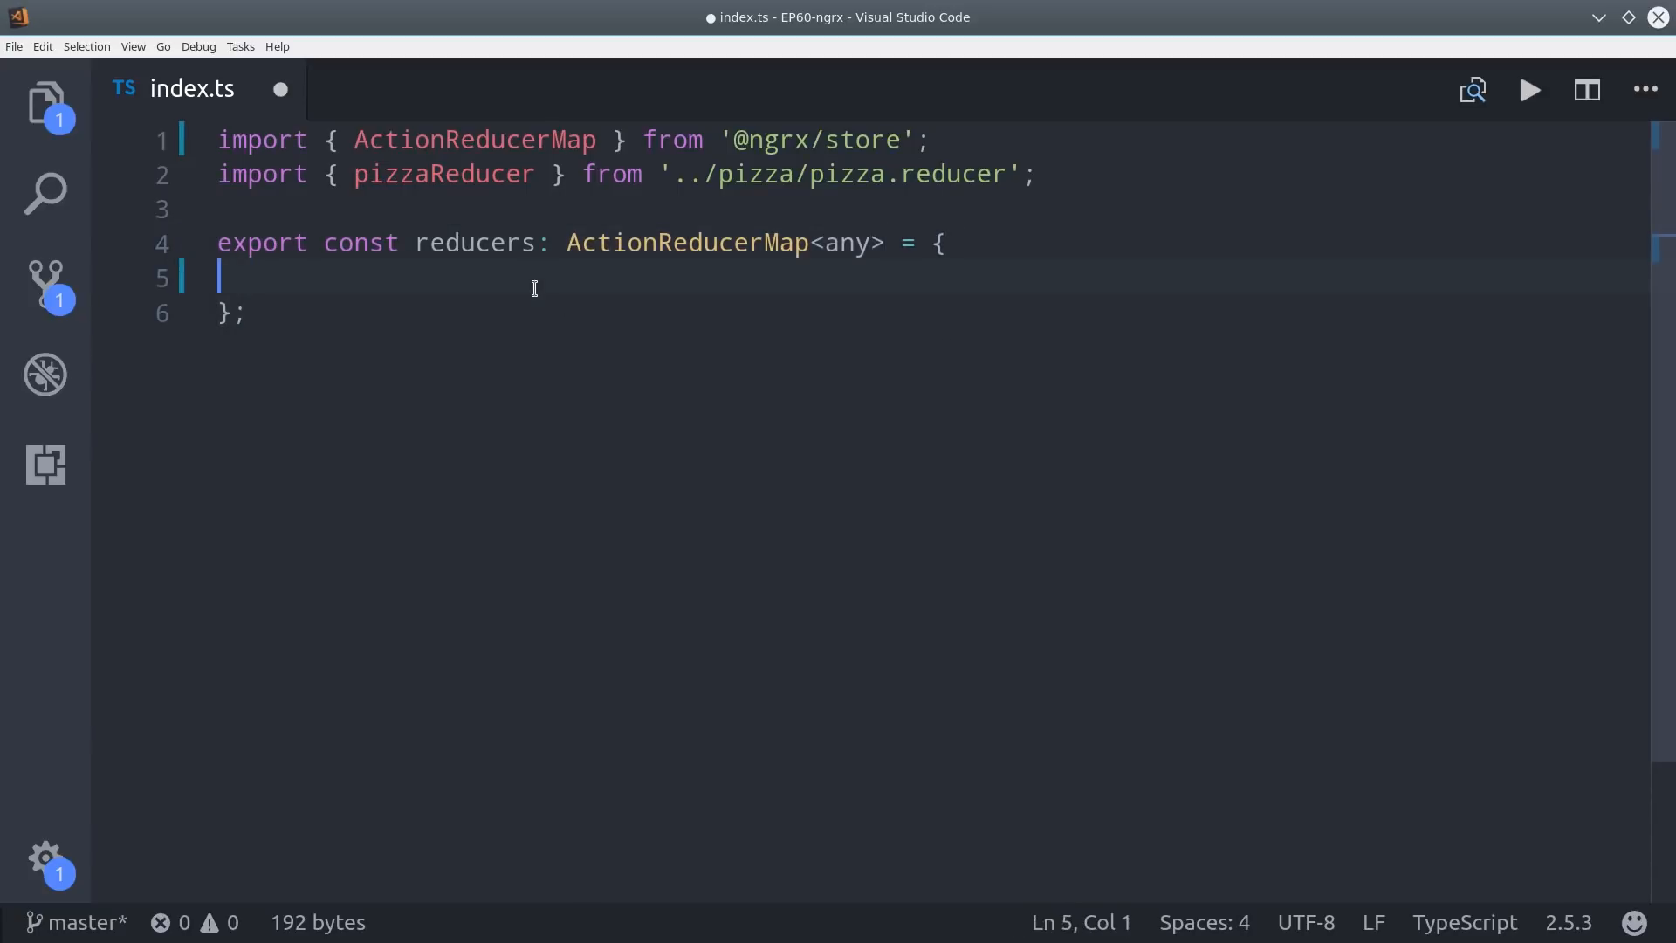
type("pizza: pizzaReducer")
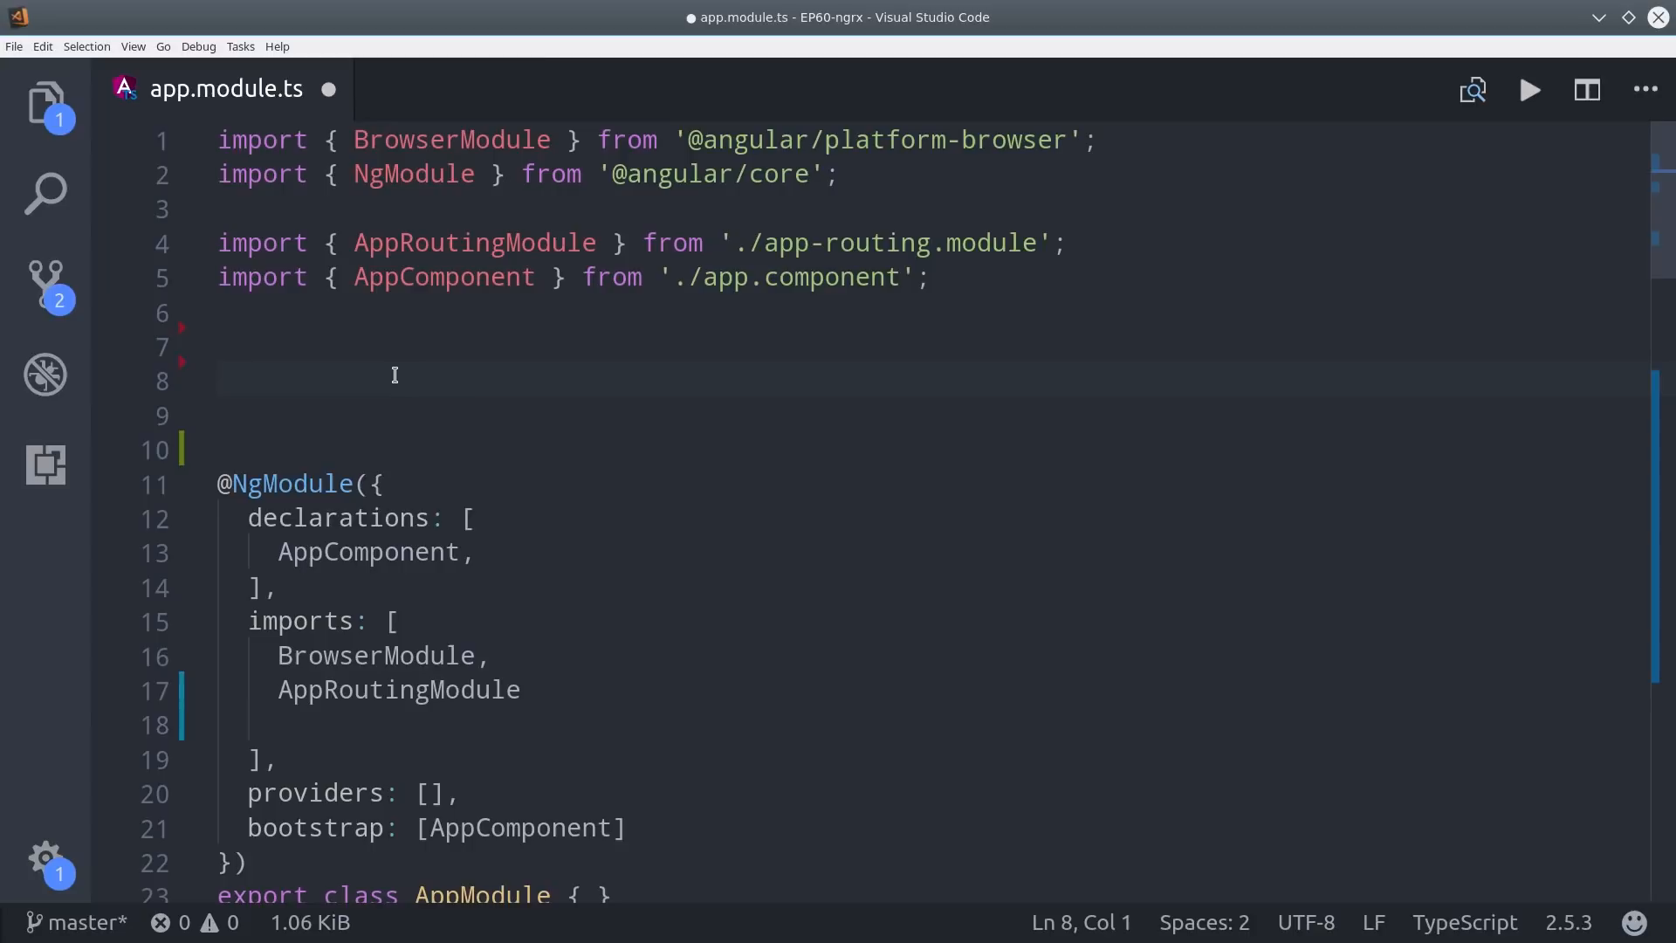
Import StoreModule, StoreDevtoolsModule, PizzaModule and reducers into app.module.ts.
type("import { StoreModule } from '@ngrx/store';")
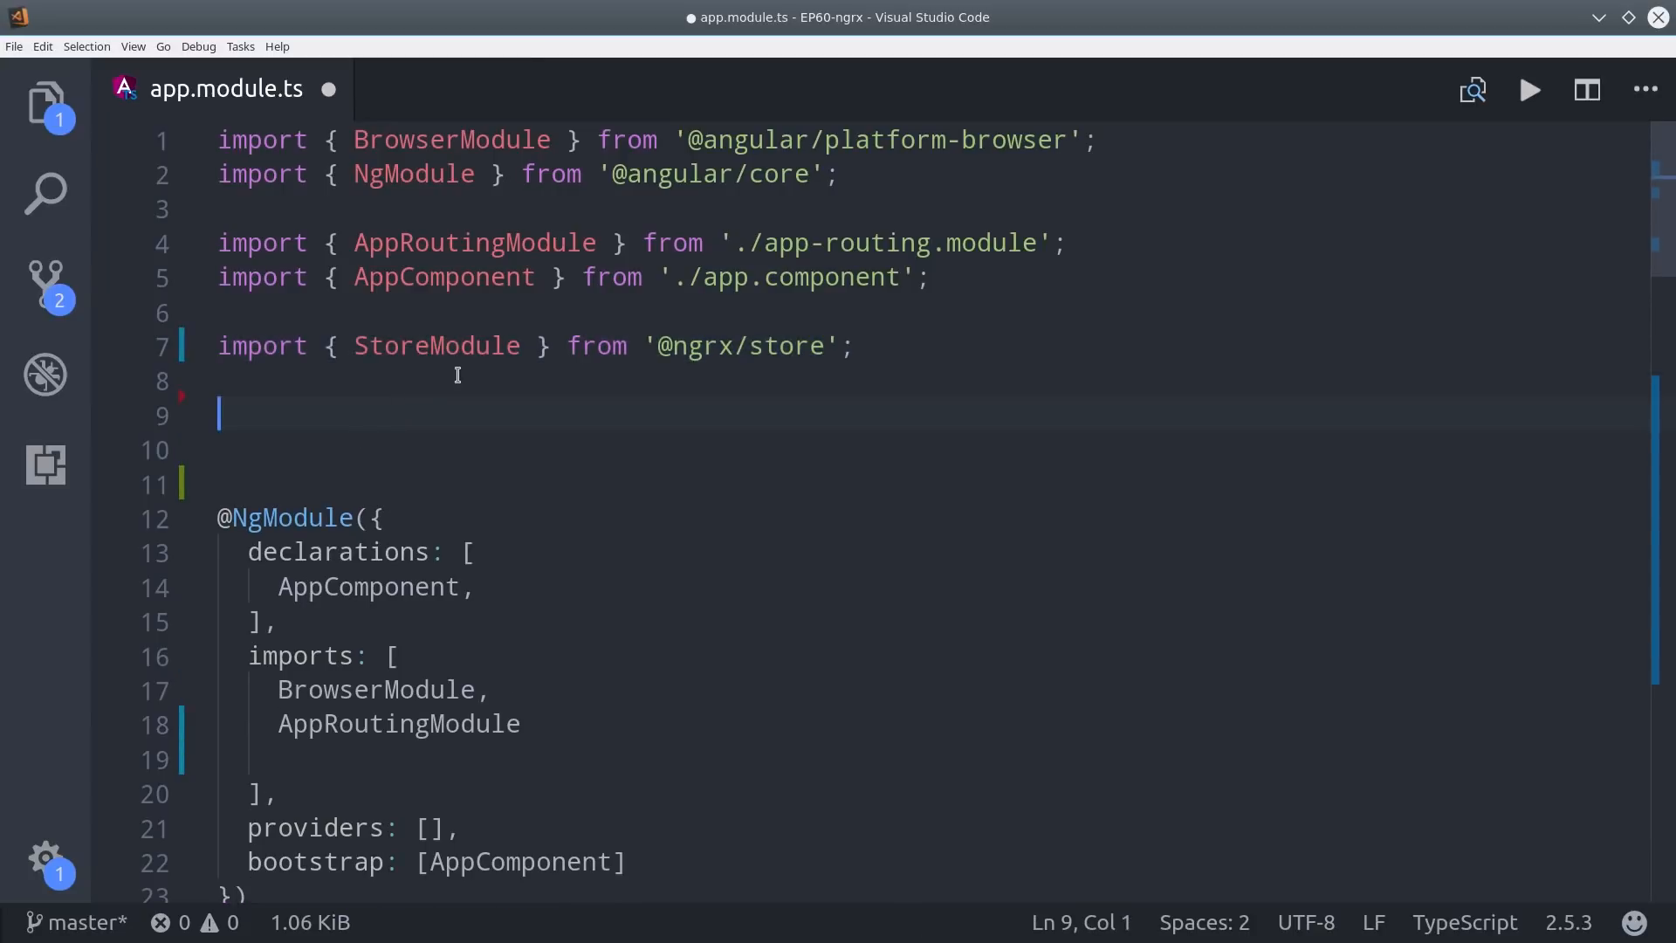
type("import { StoreDevtoolsModule } from '@ngrx/store-devtools';")
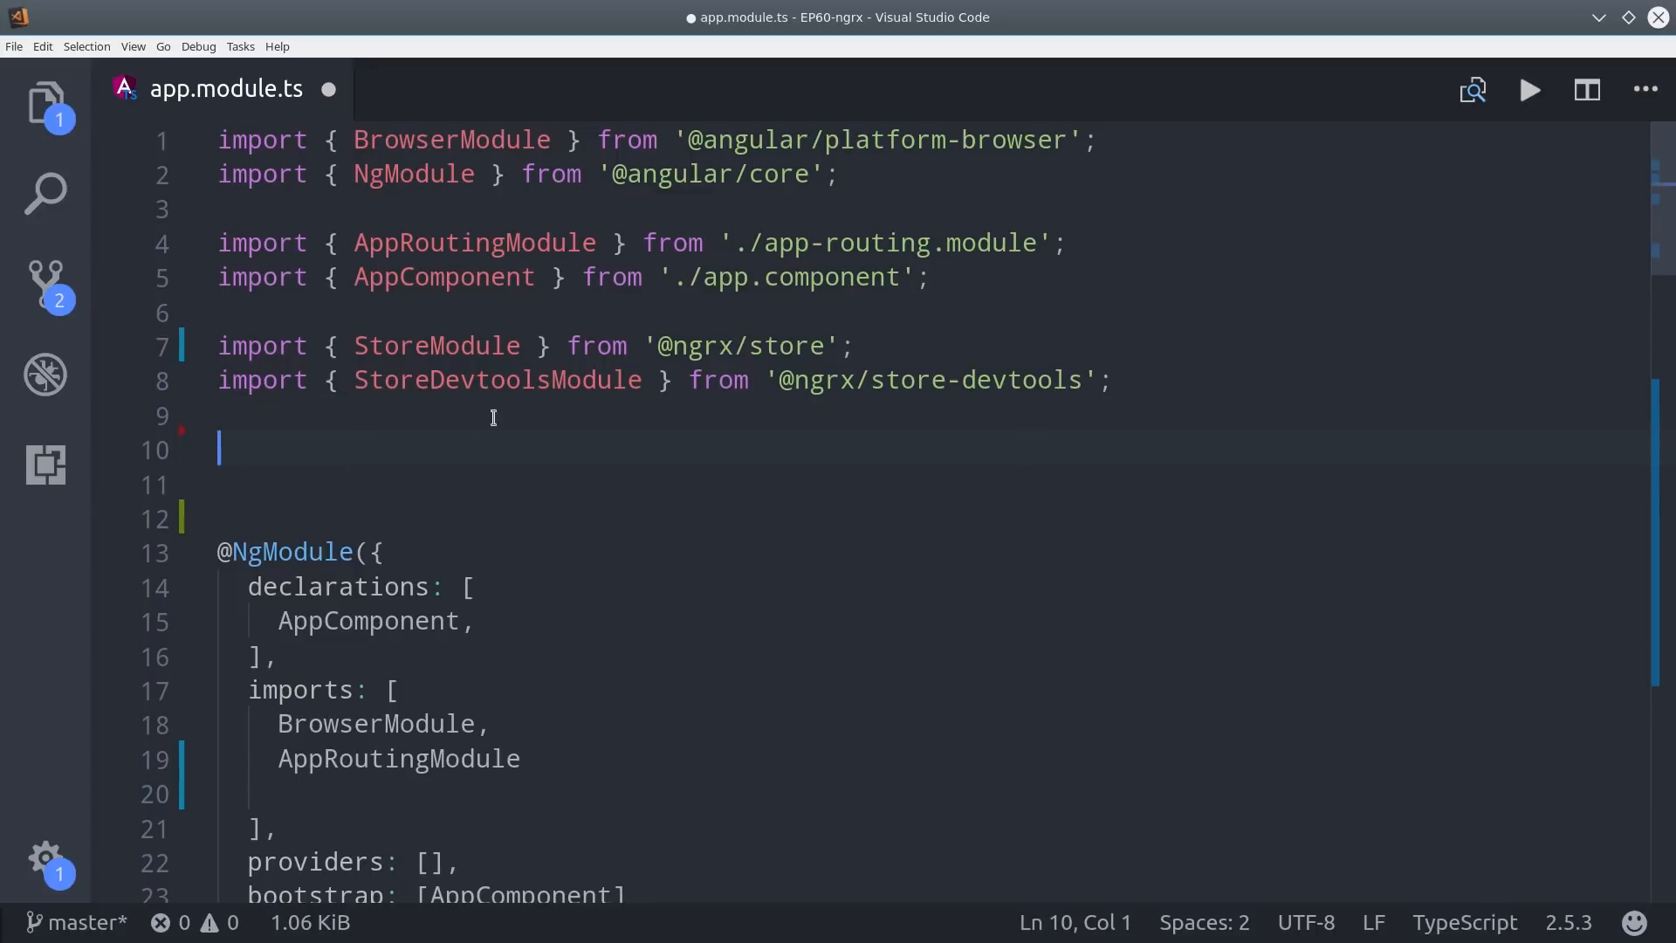
type("import { PizzaModule } from './pizza/pizza.module';")
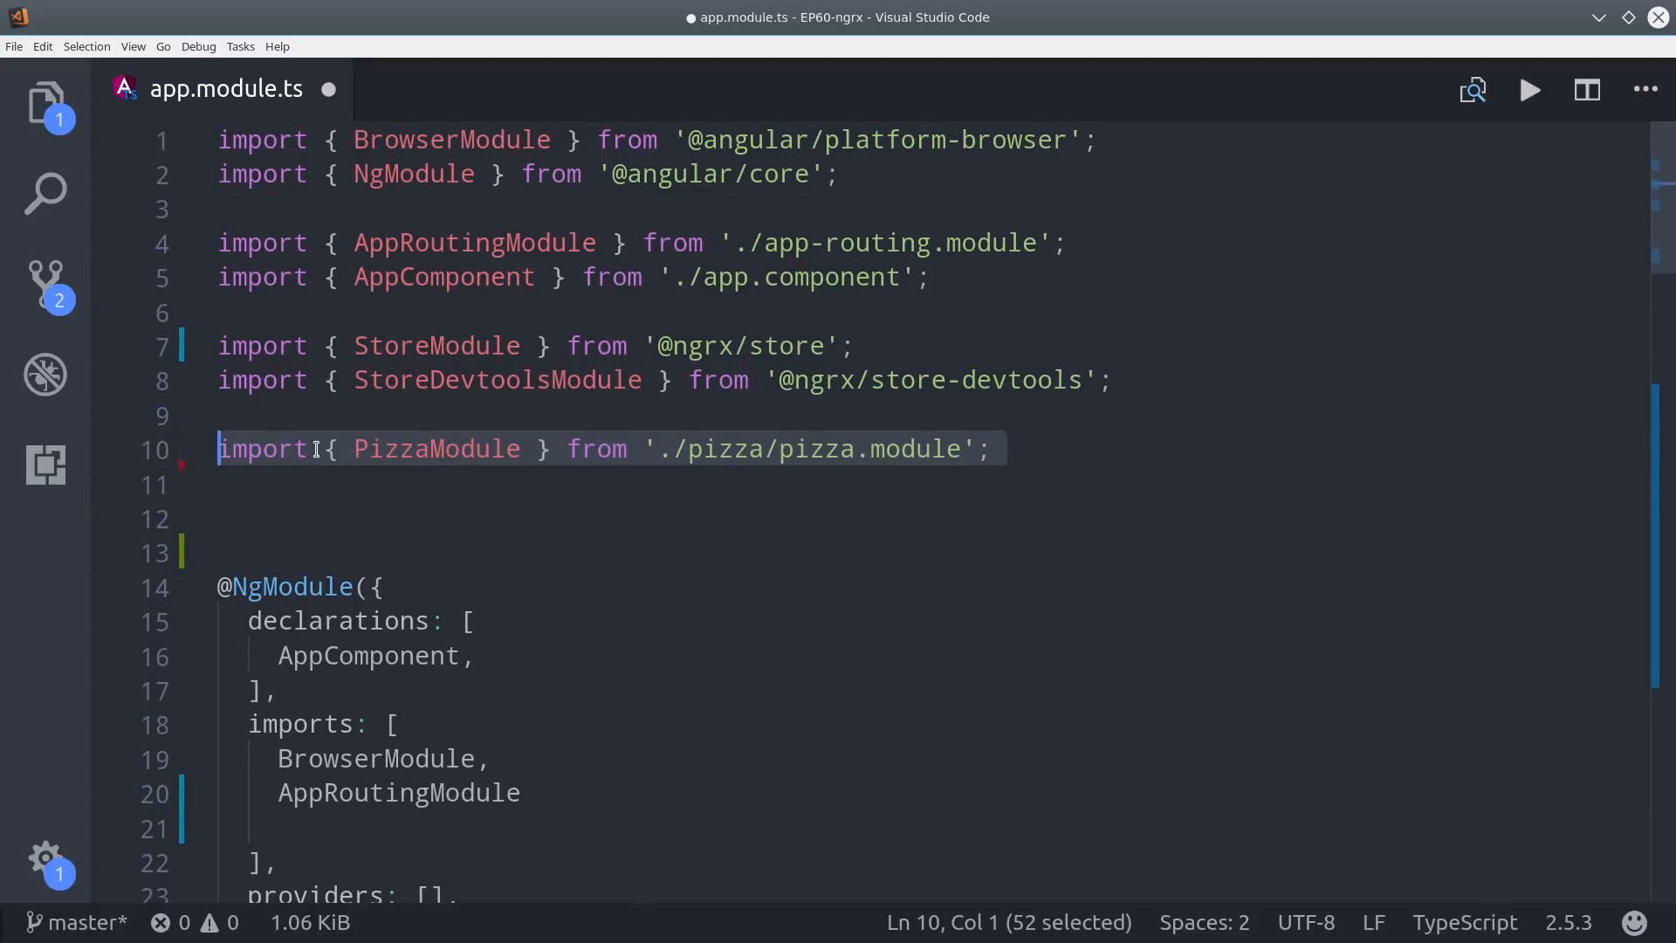
type("import { reducers } from './reducers';")
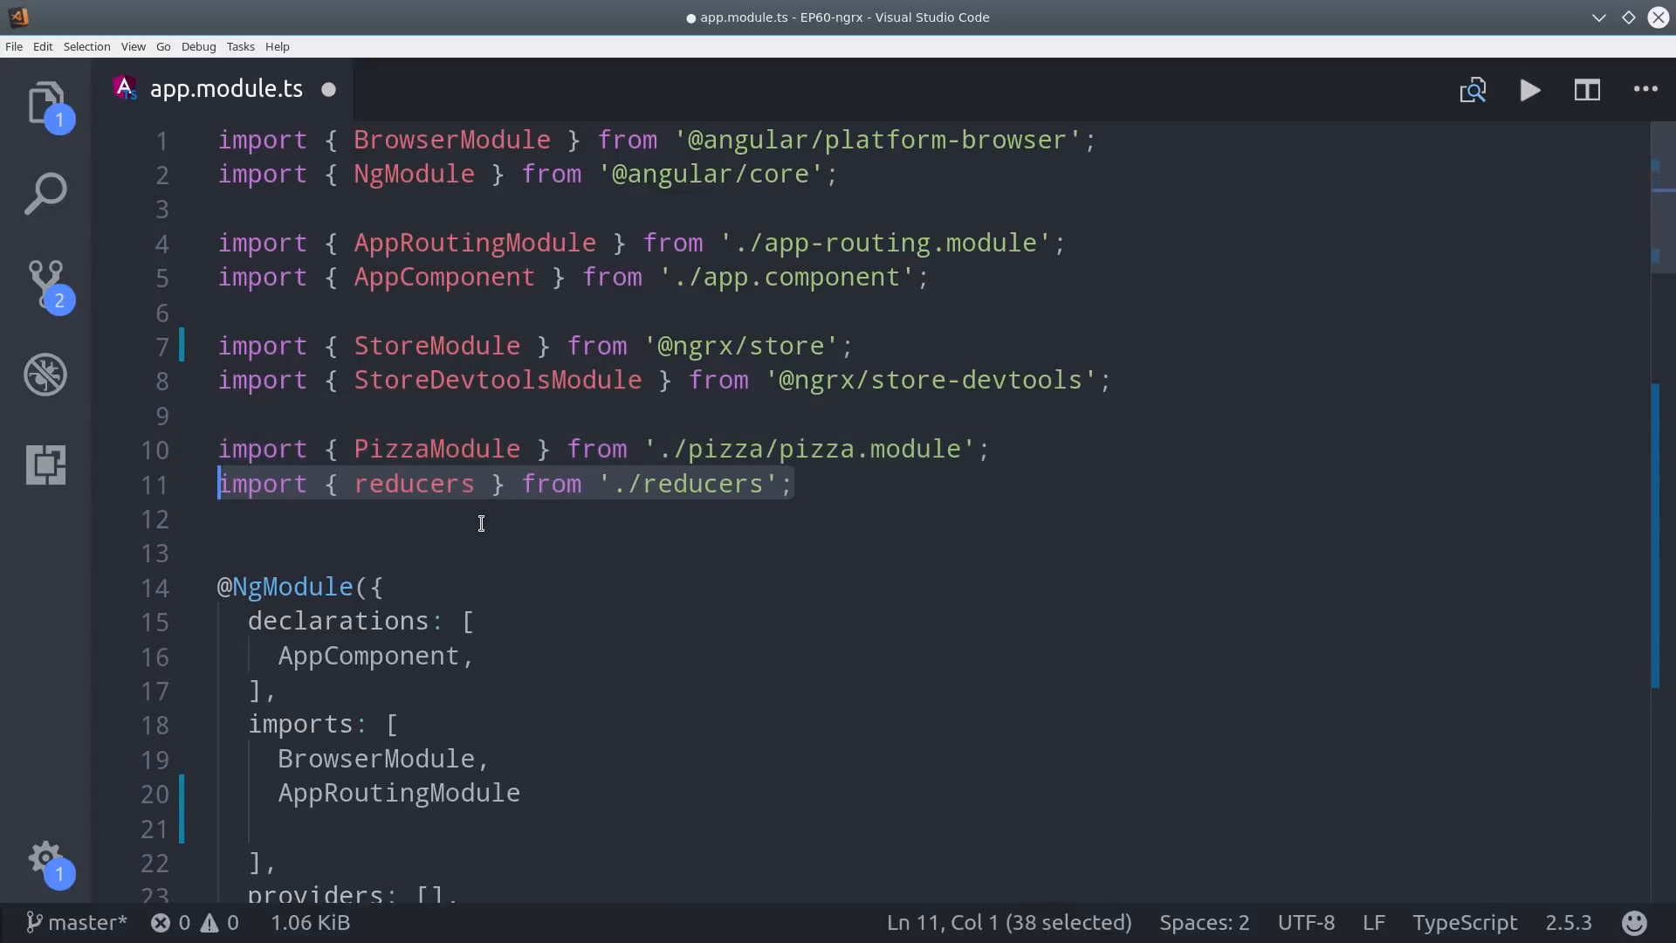
Register StoreModule.forRoot(reducers) and StoreDevtoolsModule.instrument with maxAge 25 in the imports array.
left_click(794, 485)
type(",")
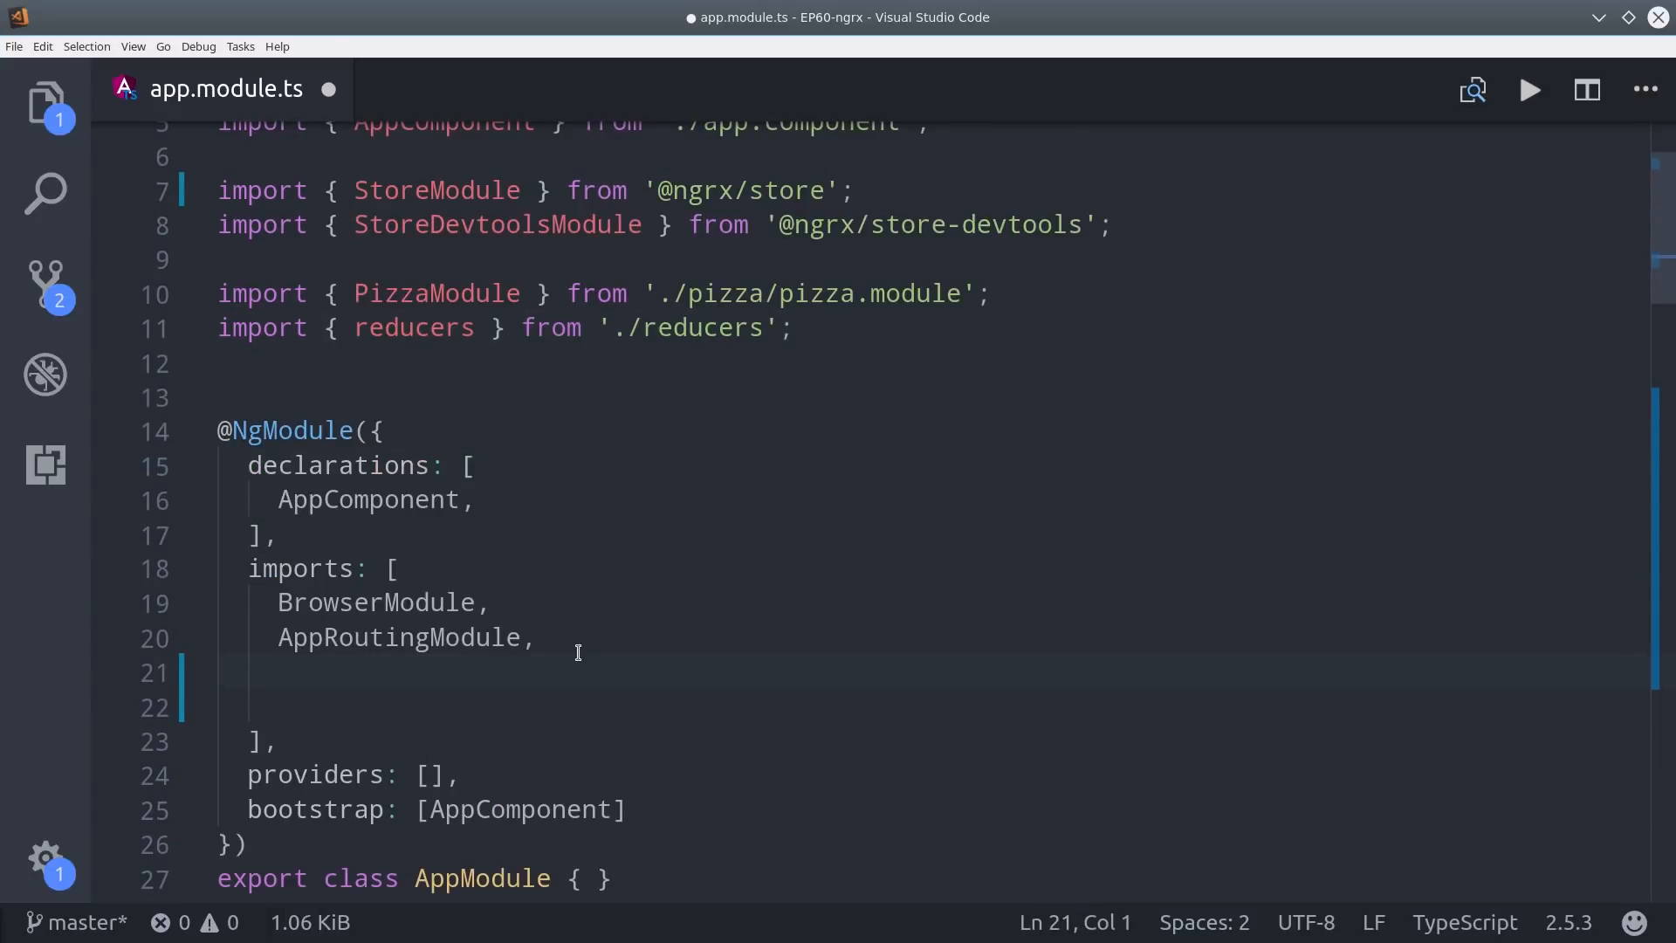
type("StoreModule.forRoot(),")
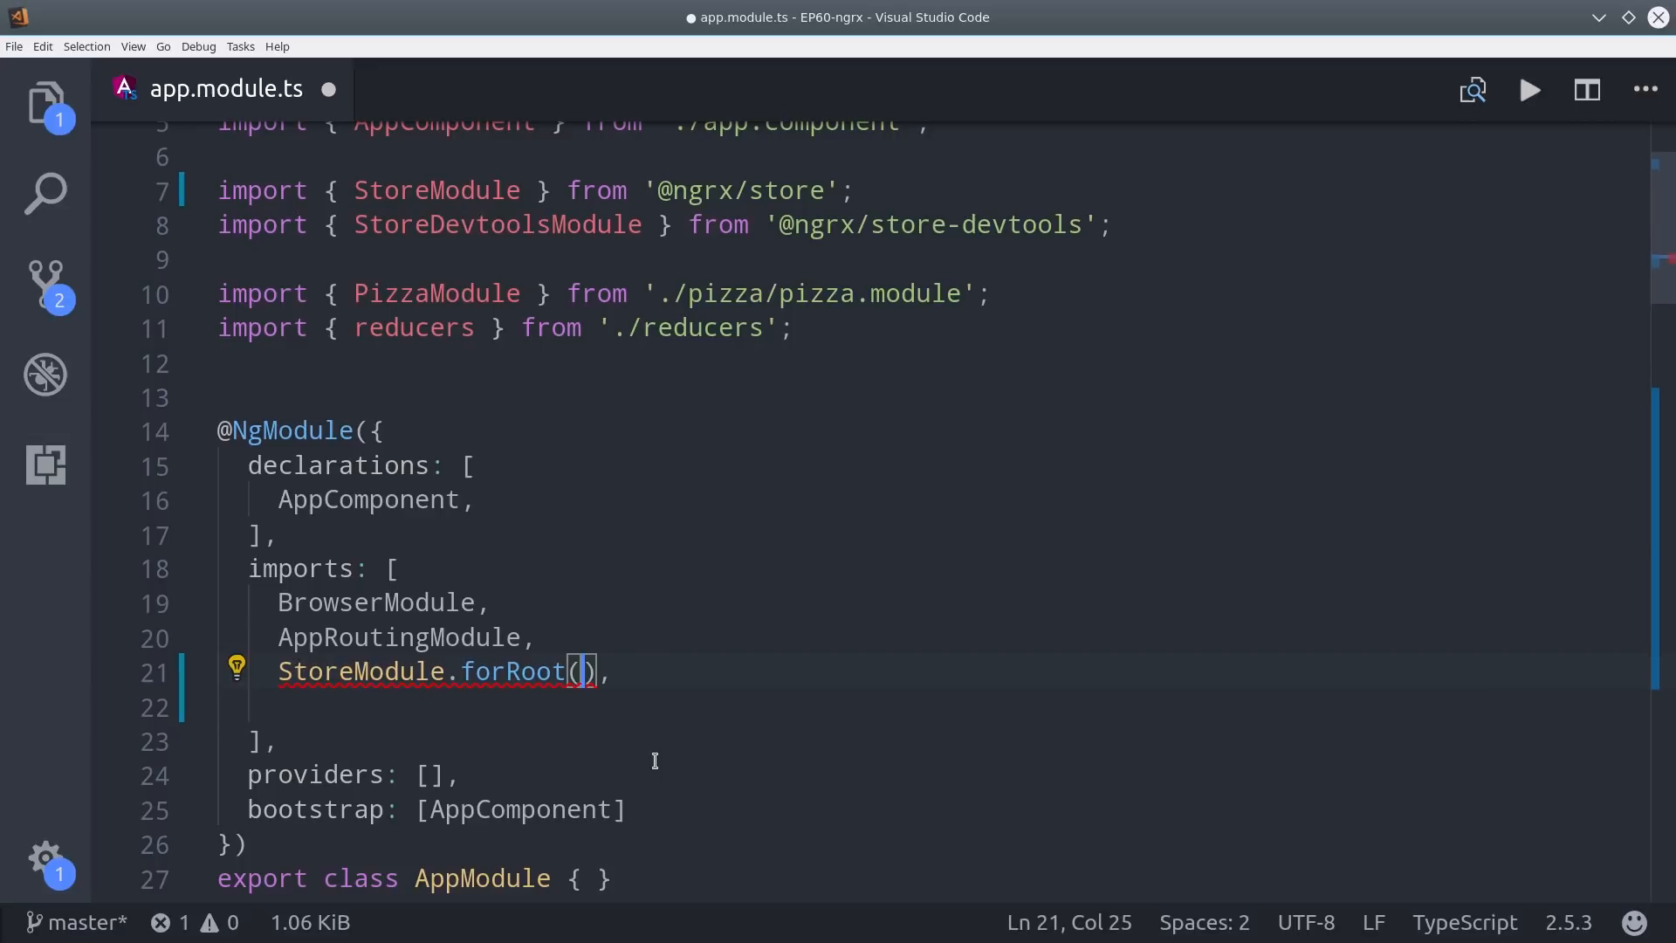
type("reducers")
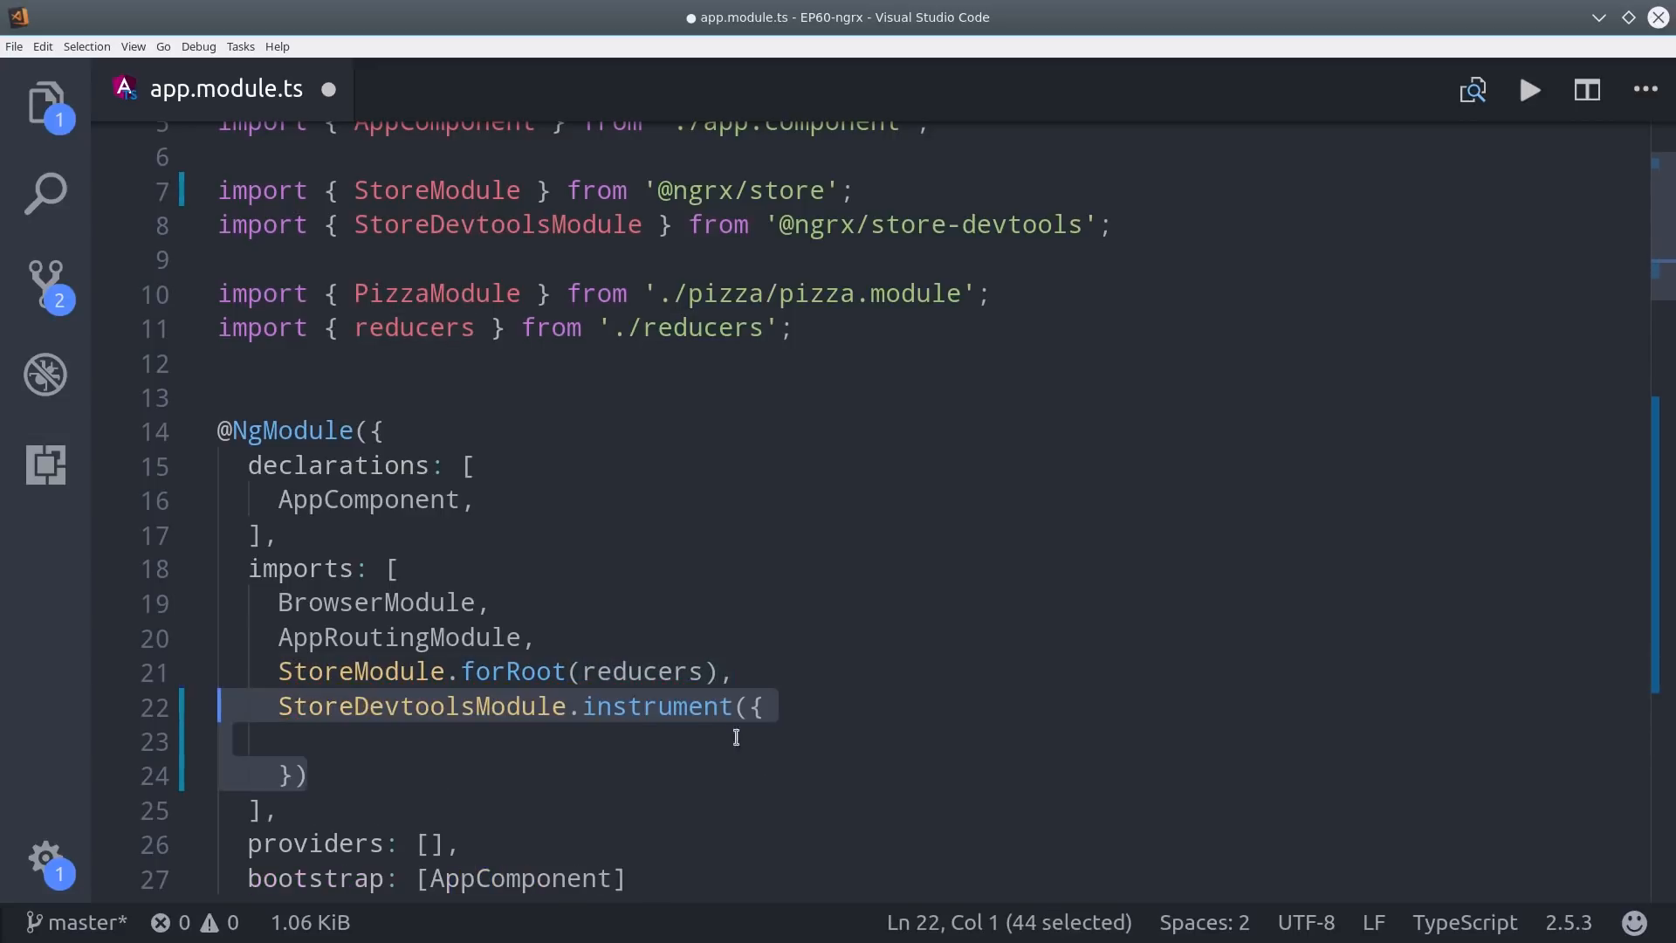
type("maxAge: 25")
type("PizzaModule")
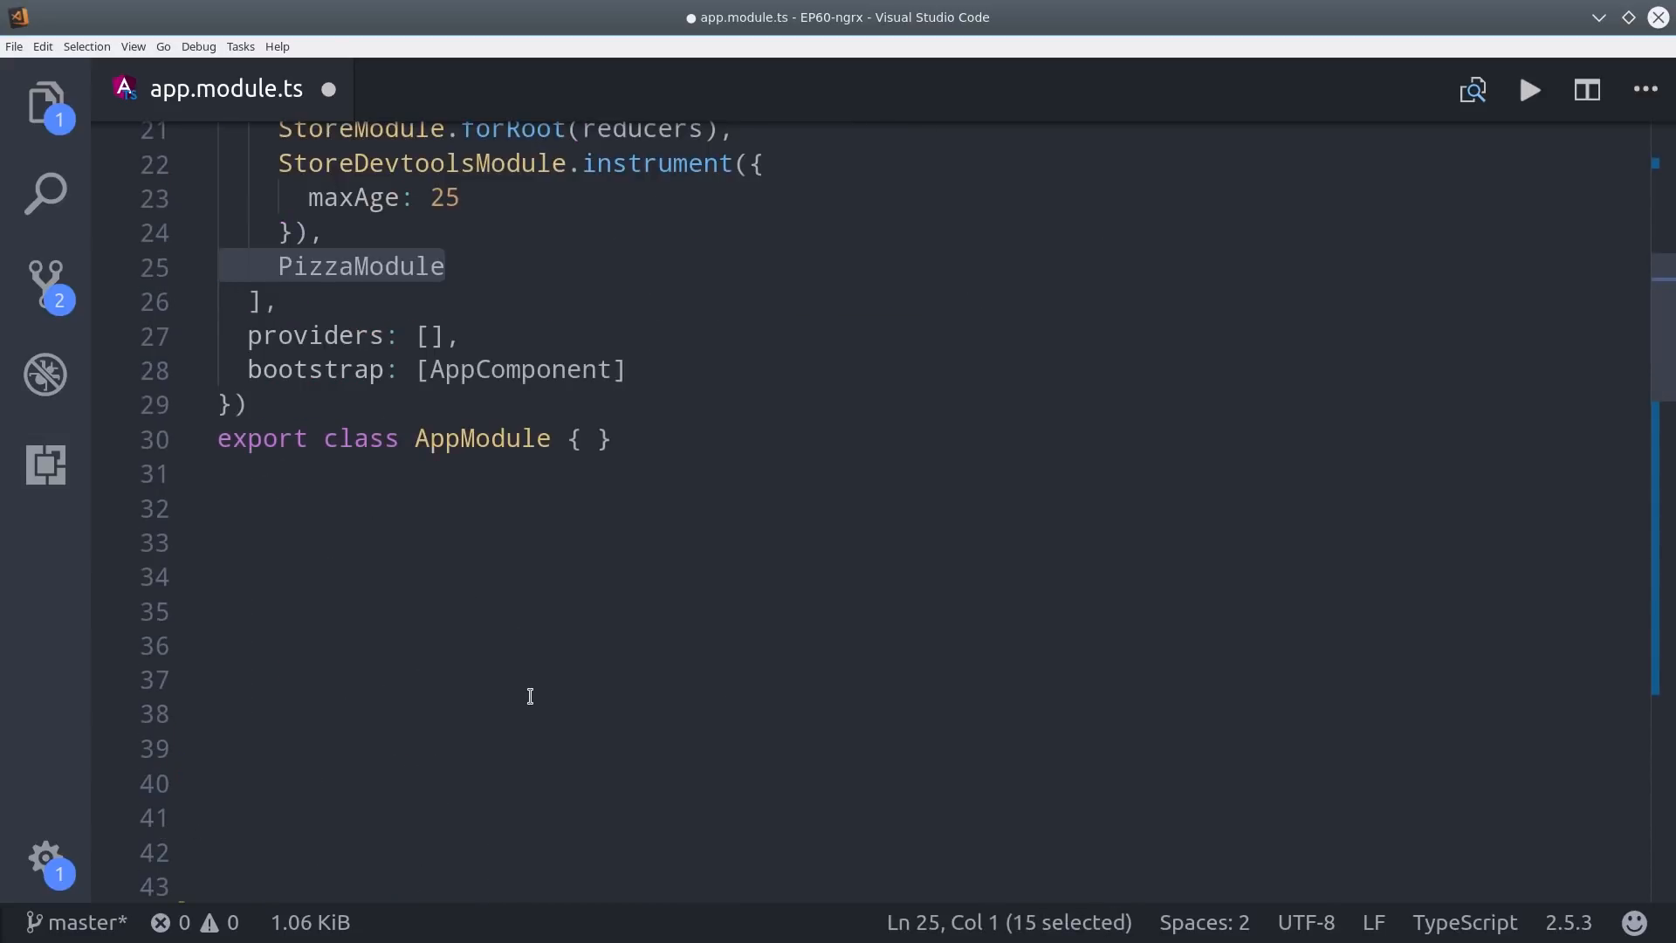
scroll("up", 3)
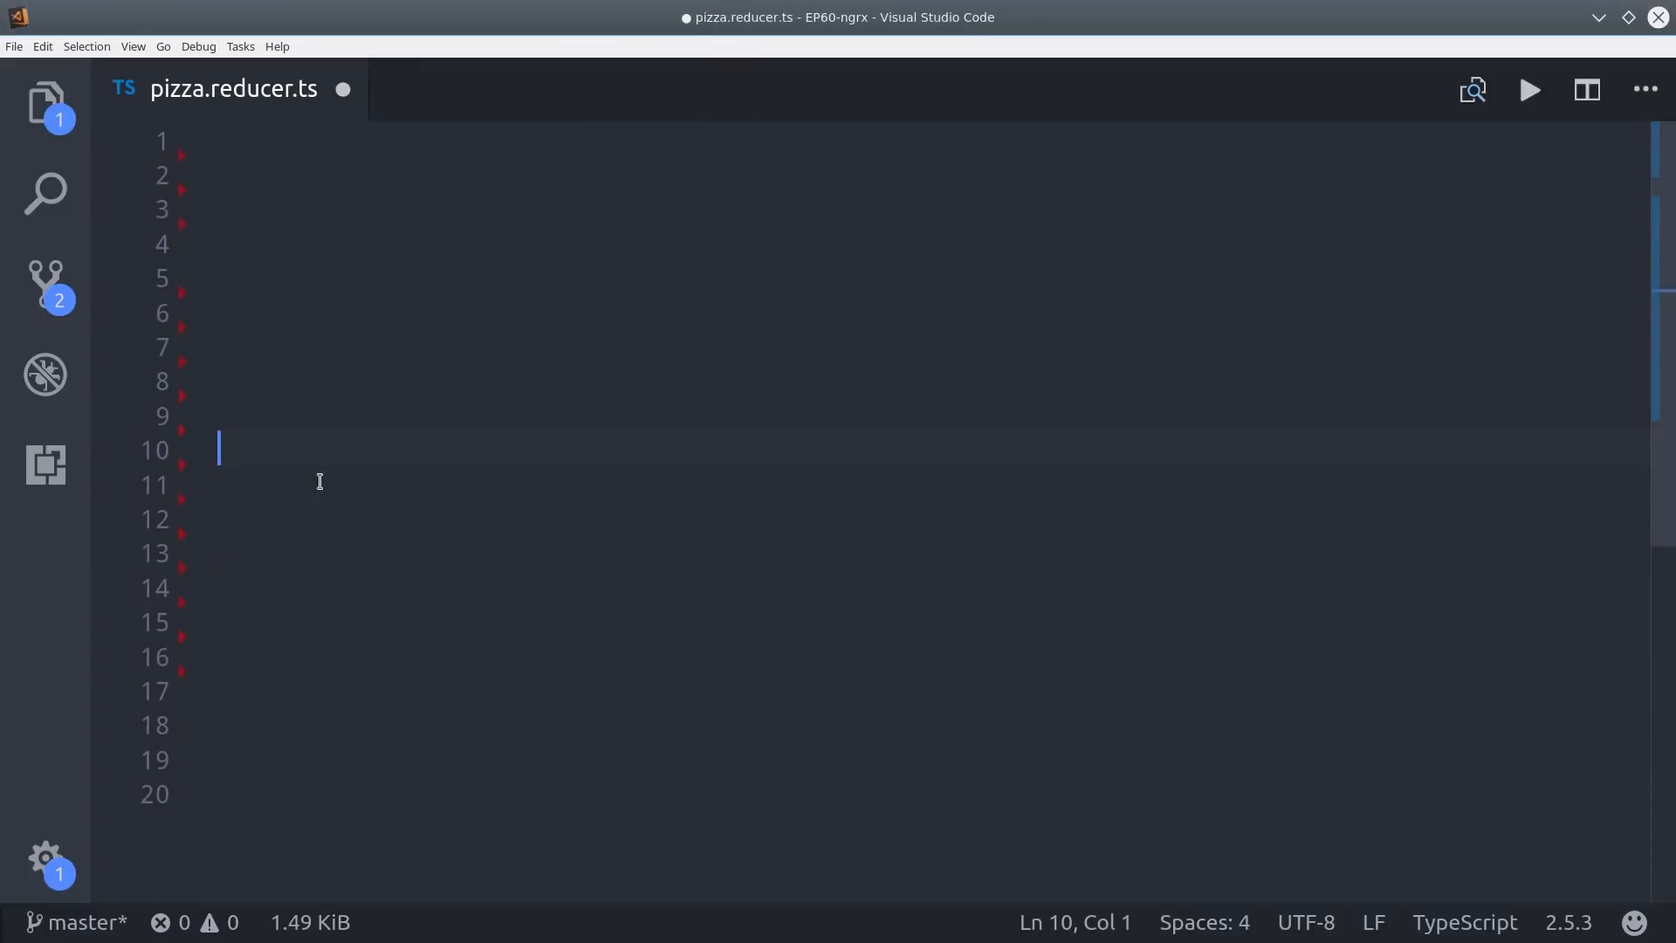
Import actions, EntityState, createEntityAdapter and createFeatureSelector, then begin the Pizza interface.
type("import * as actions from './pizza.actions';")
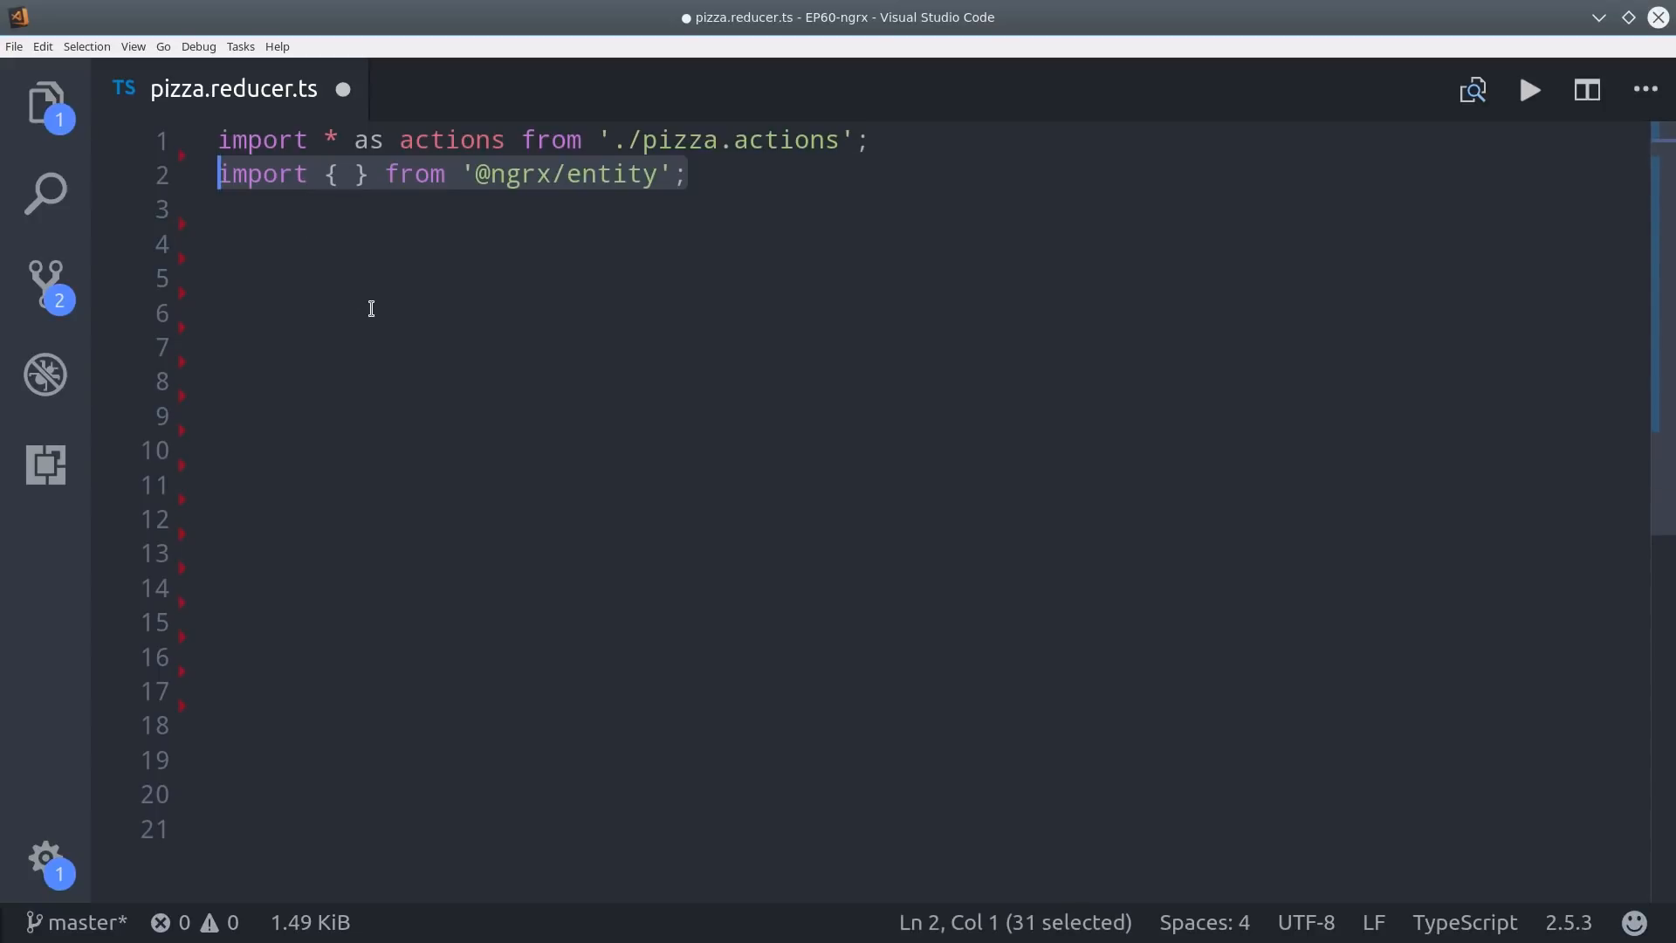
left_click(343, 173)
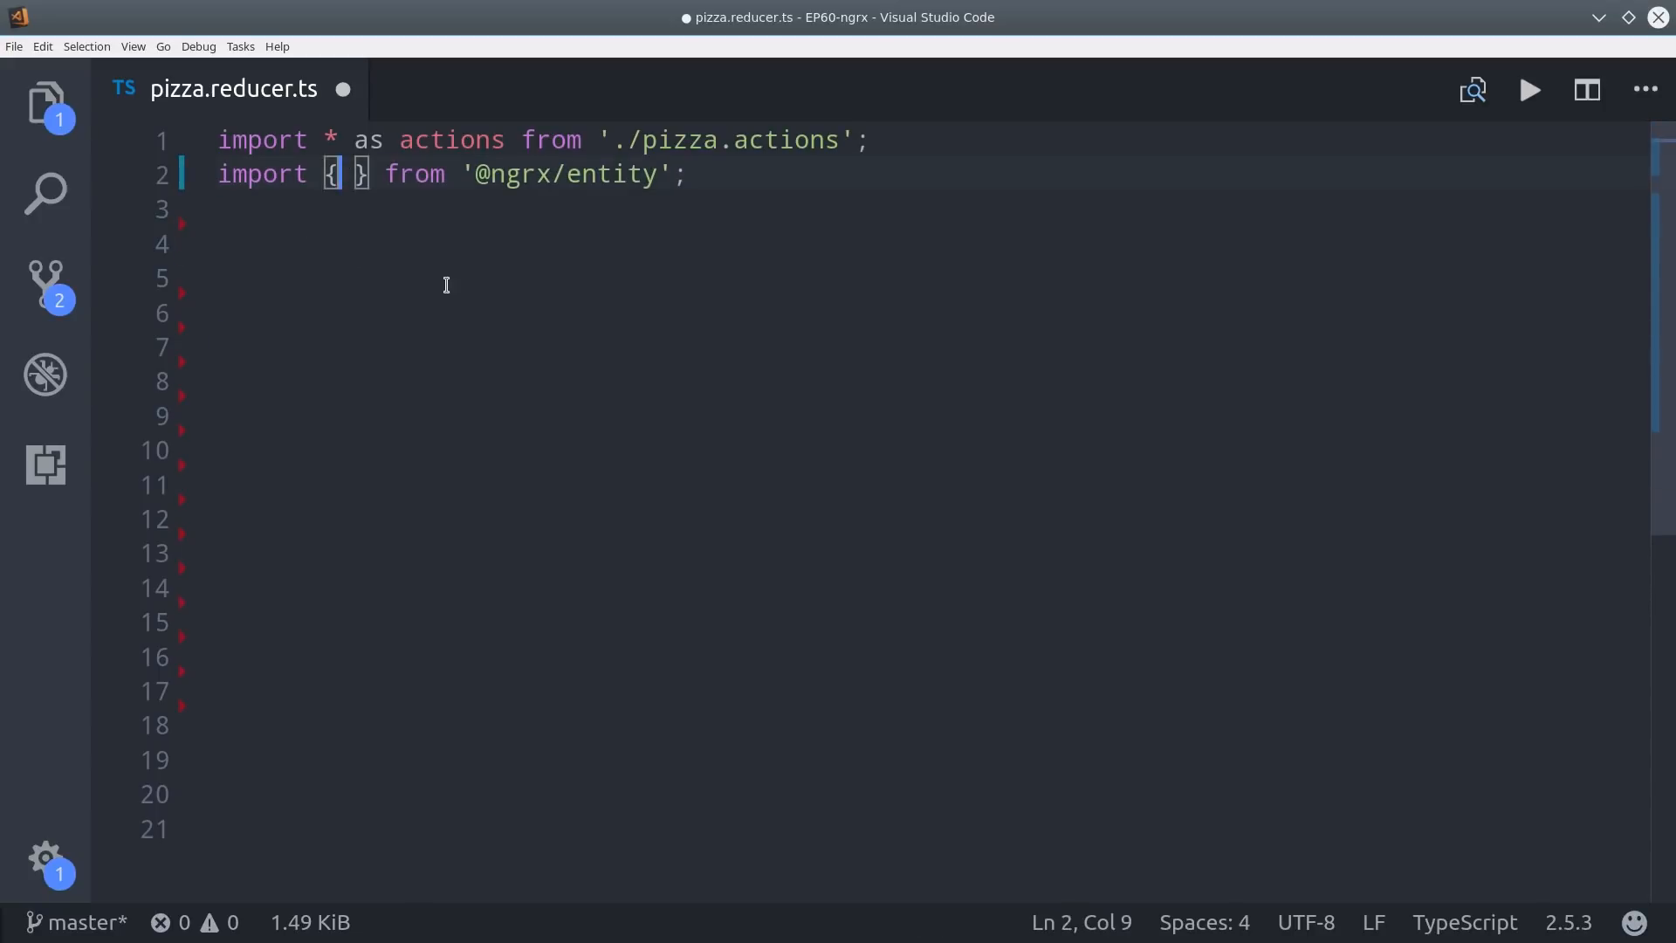
type("EntityState, createEntityAdapter")
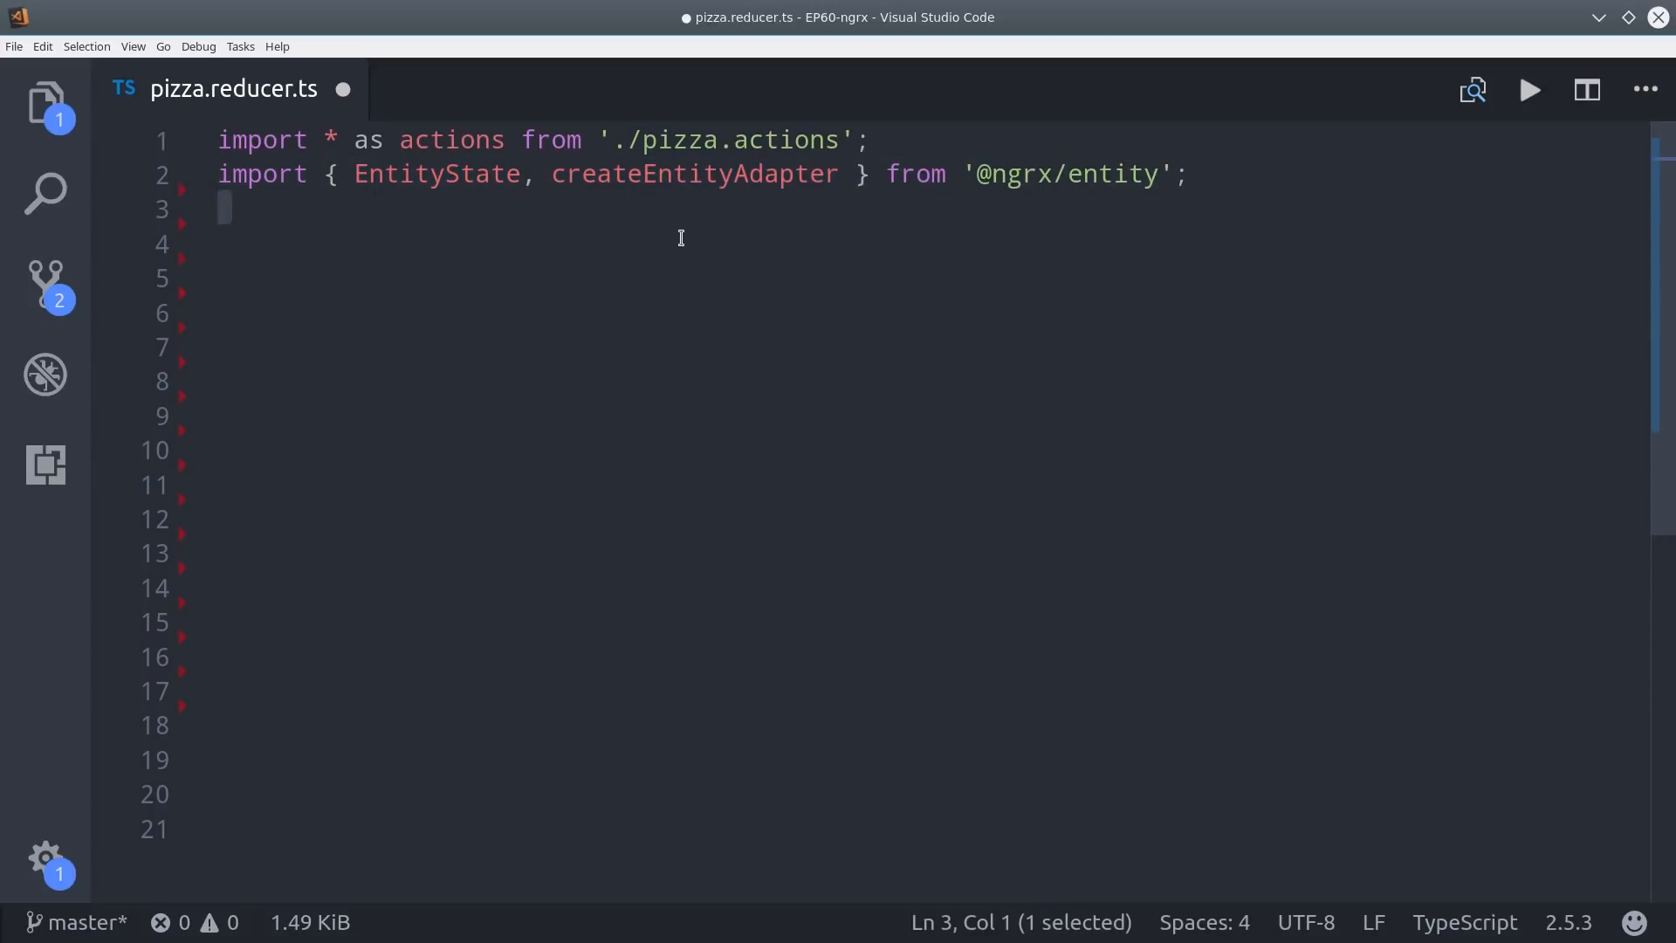
type("import { createFeatureSelector } from '@ngrx/store';")
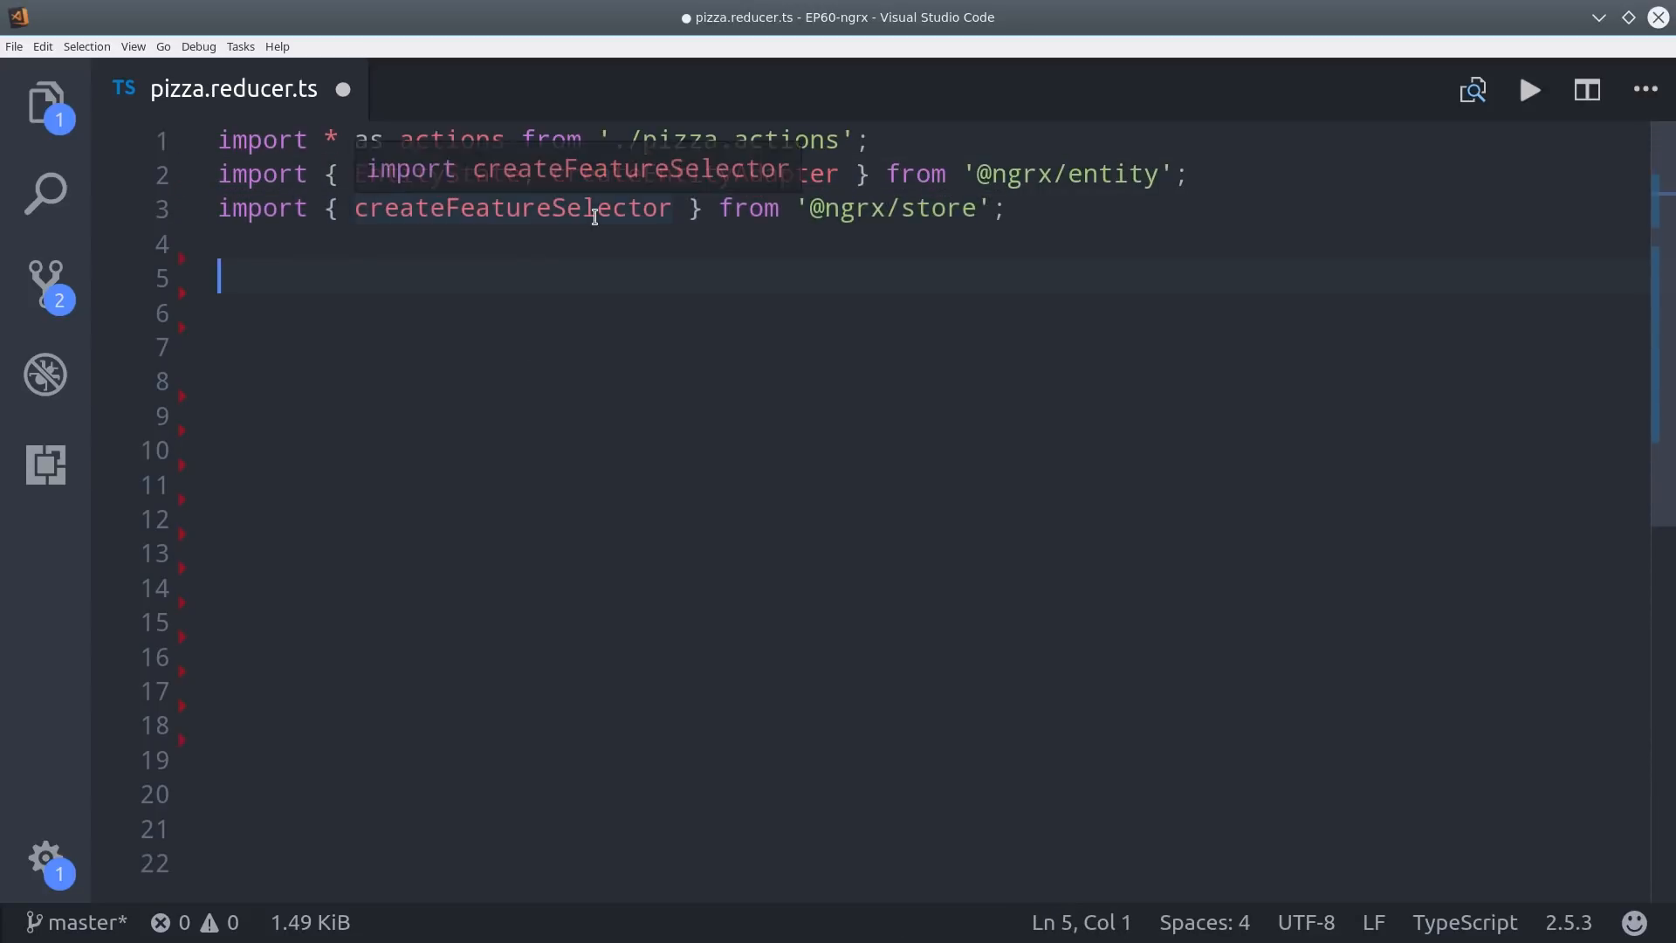
type("// Main data interface")
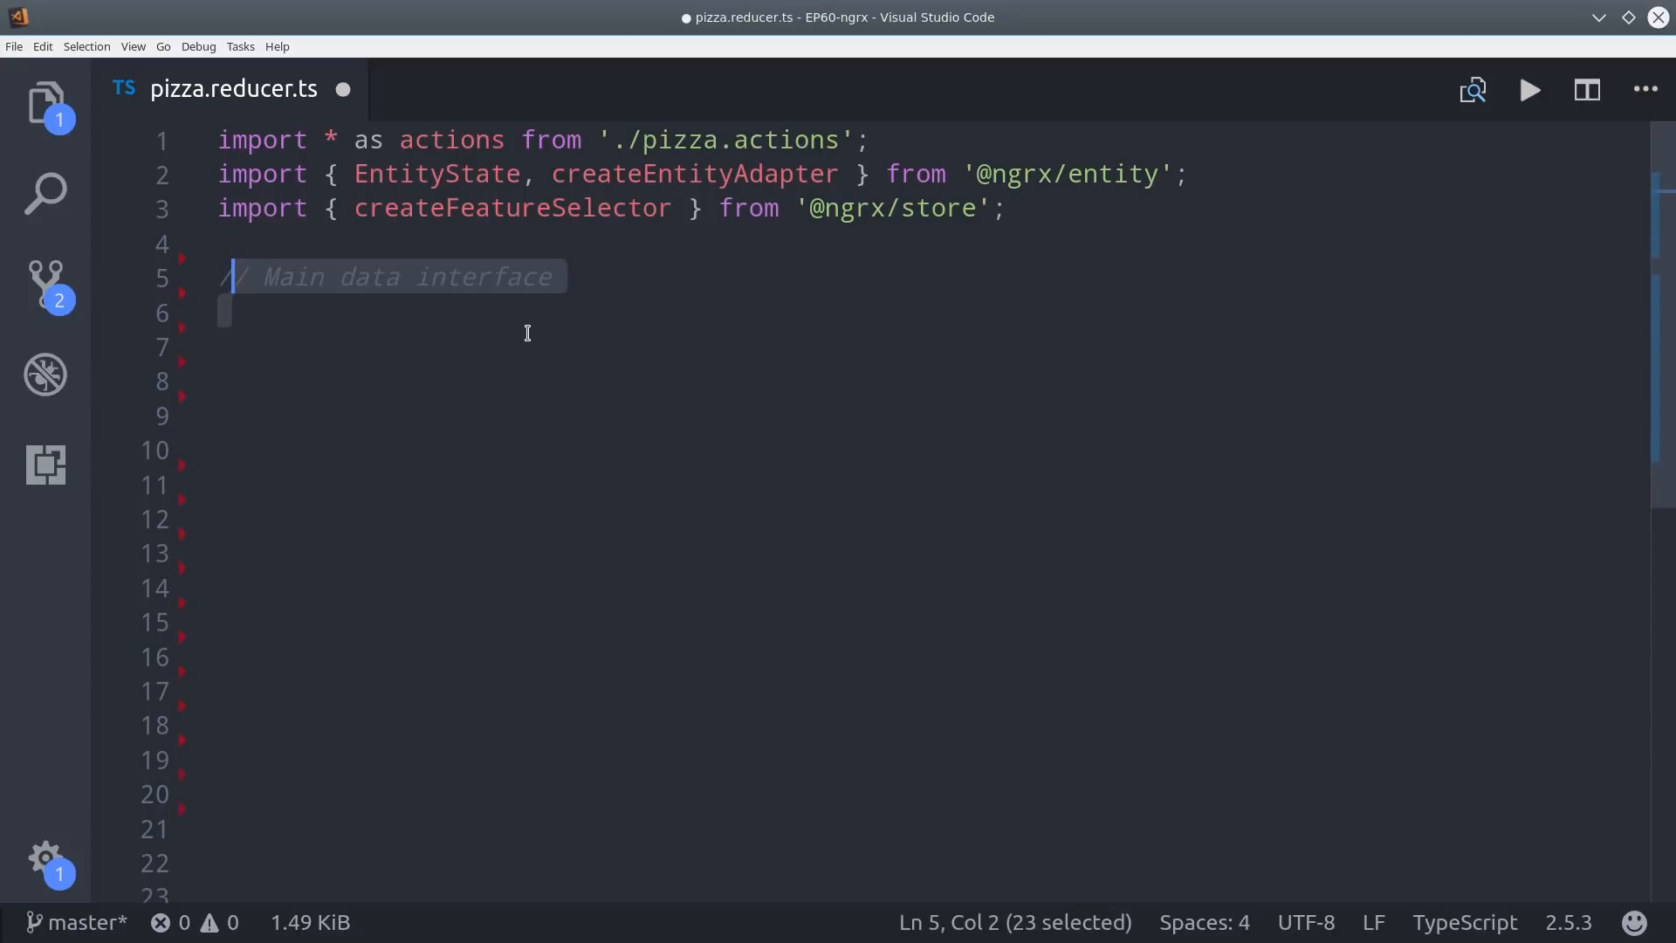
type("export interface Pizza {")
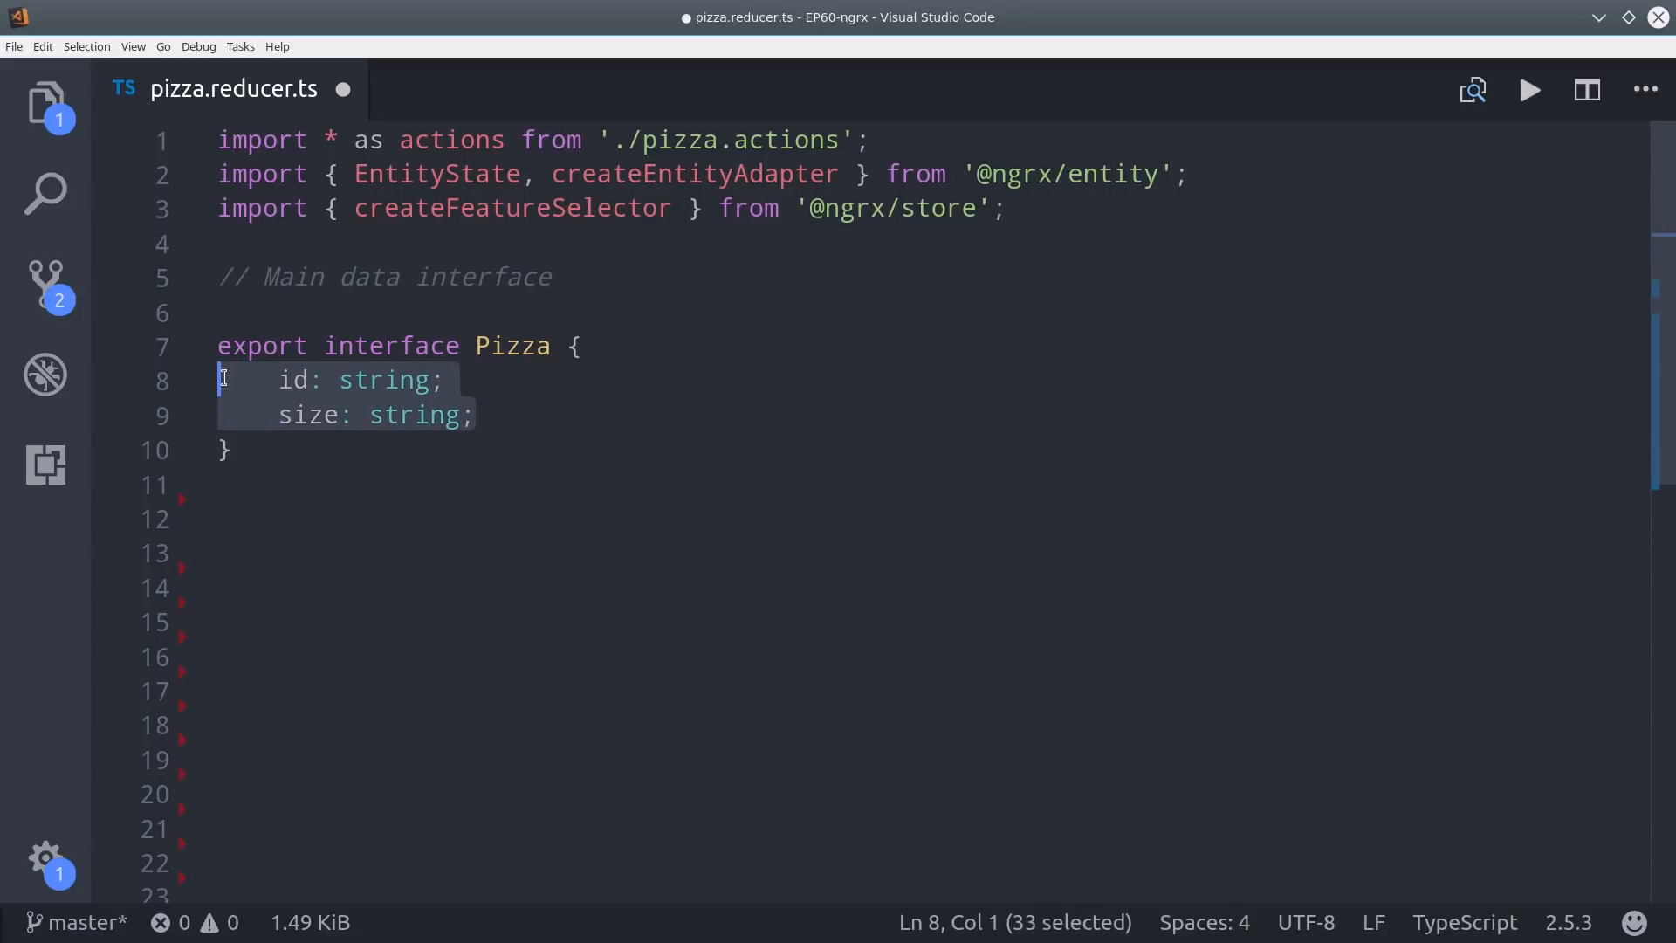
Define pizzaAdapter as createEntityAdapter<Pizza>().
left_click(228, 449)
type("export const pizzaAdapter")
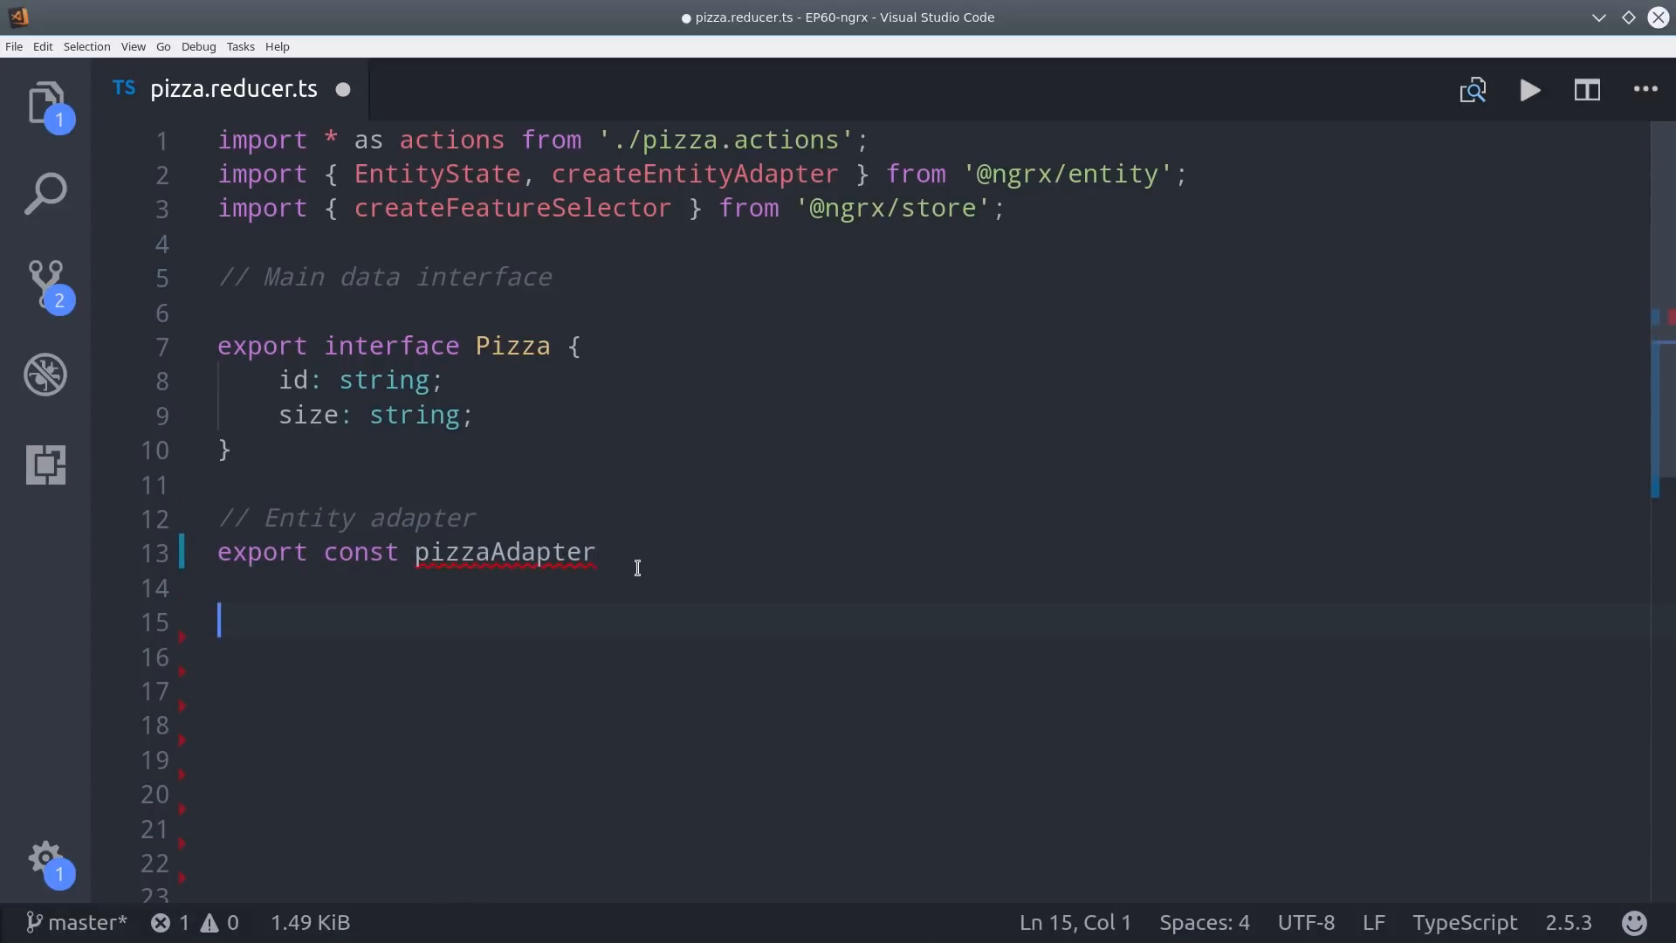
type("= createEntityAdapter();")
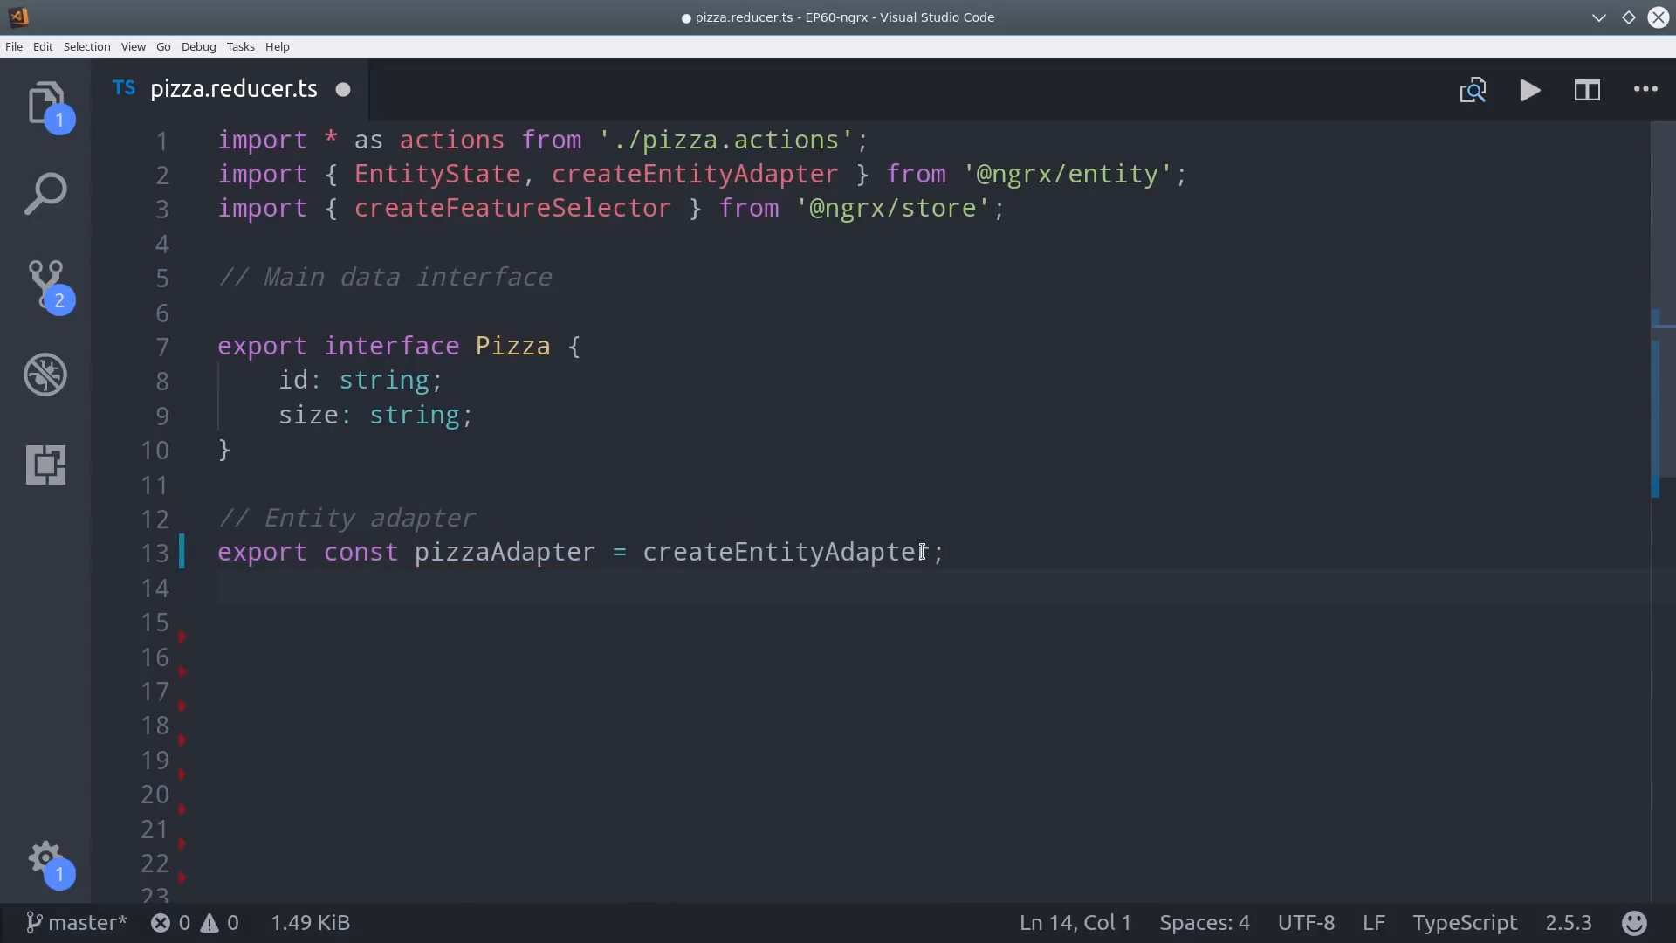
type("<Pizza>")
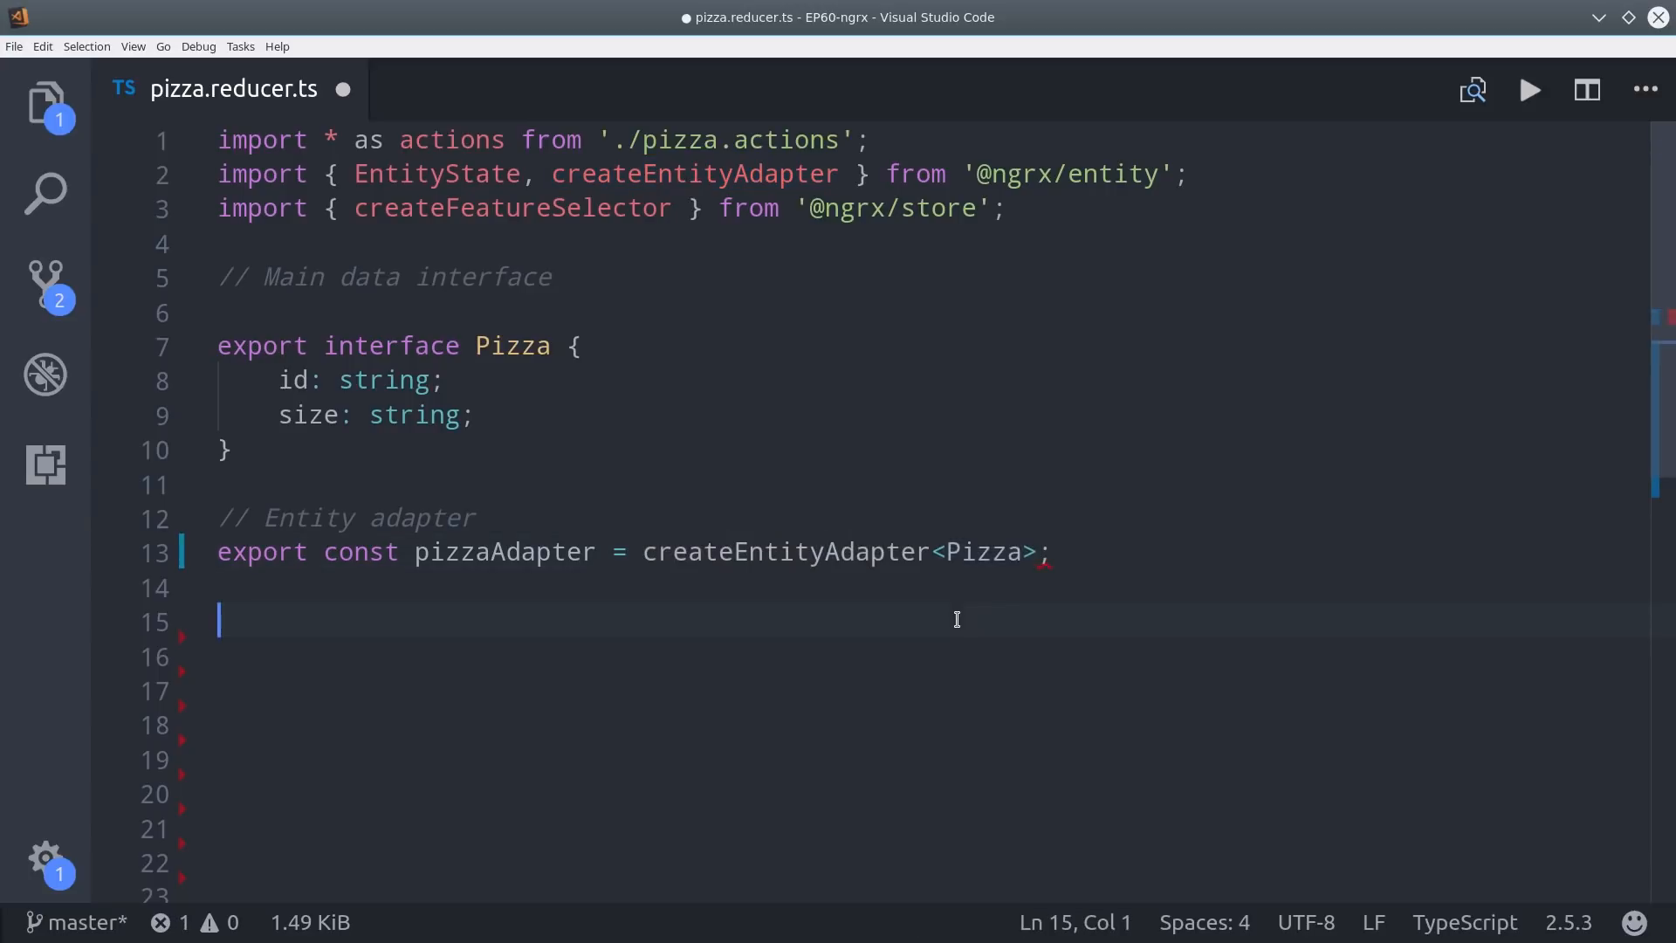
type("()")
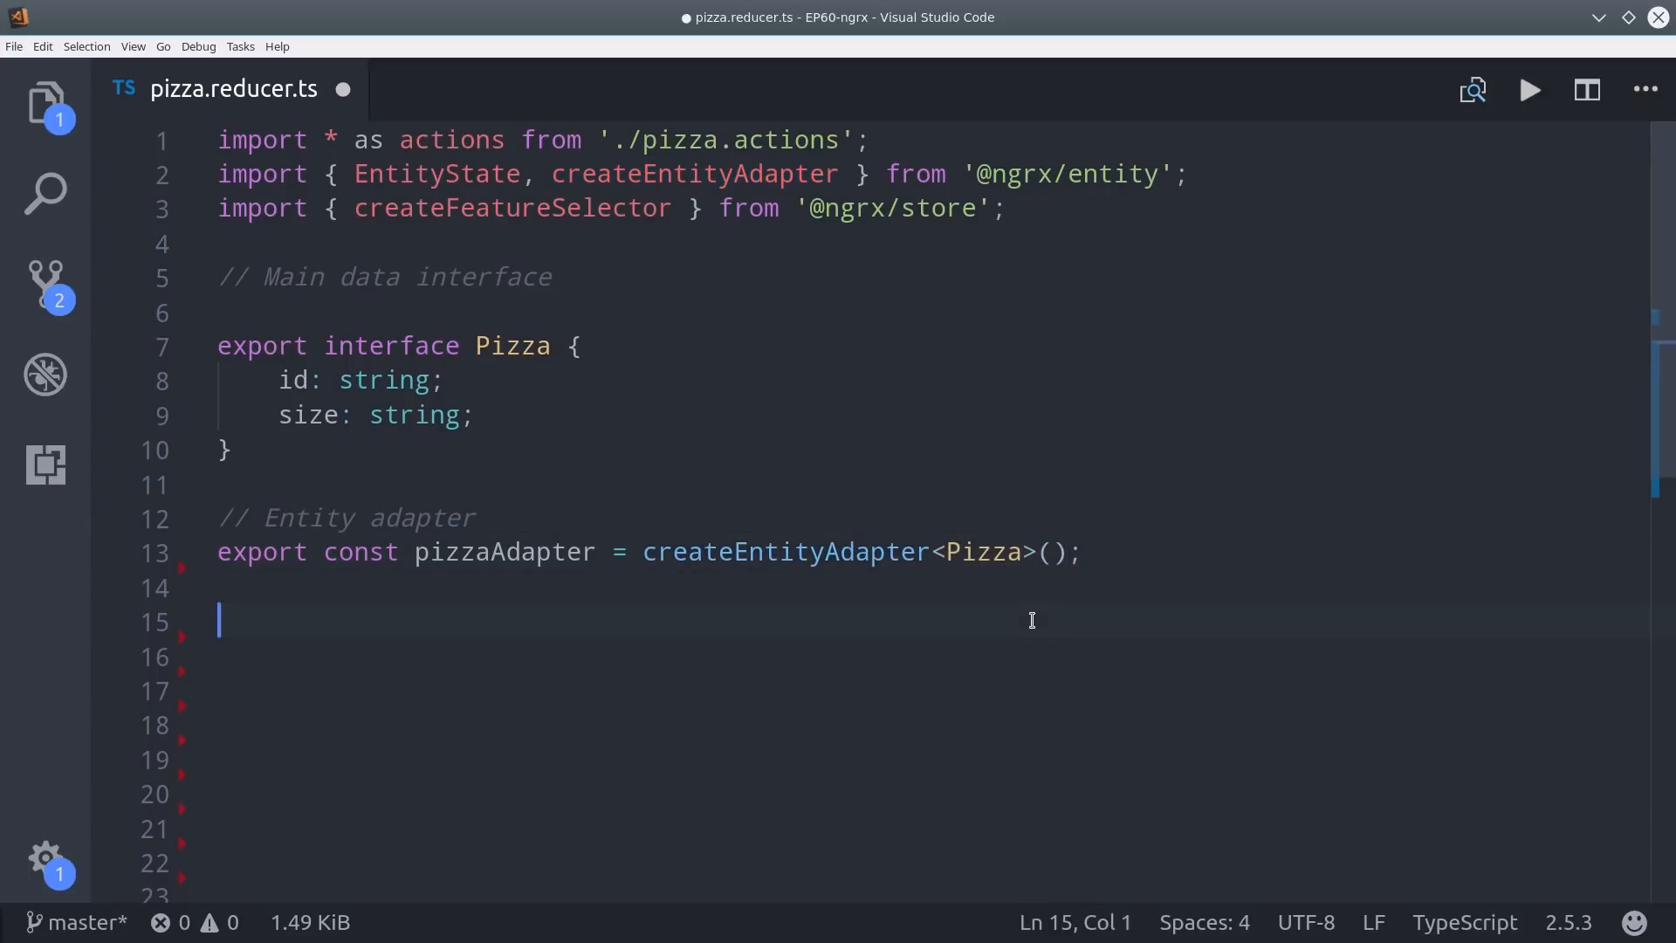
double_click(981, 552)
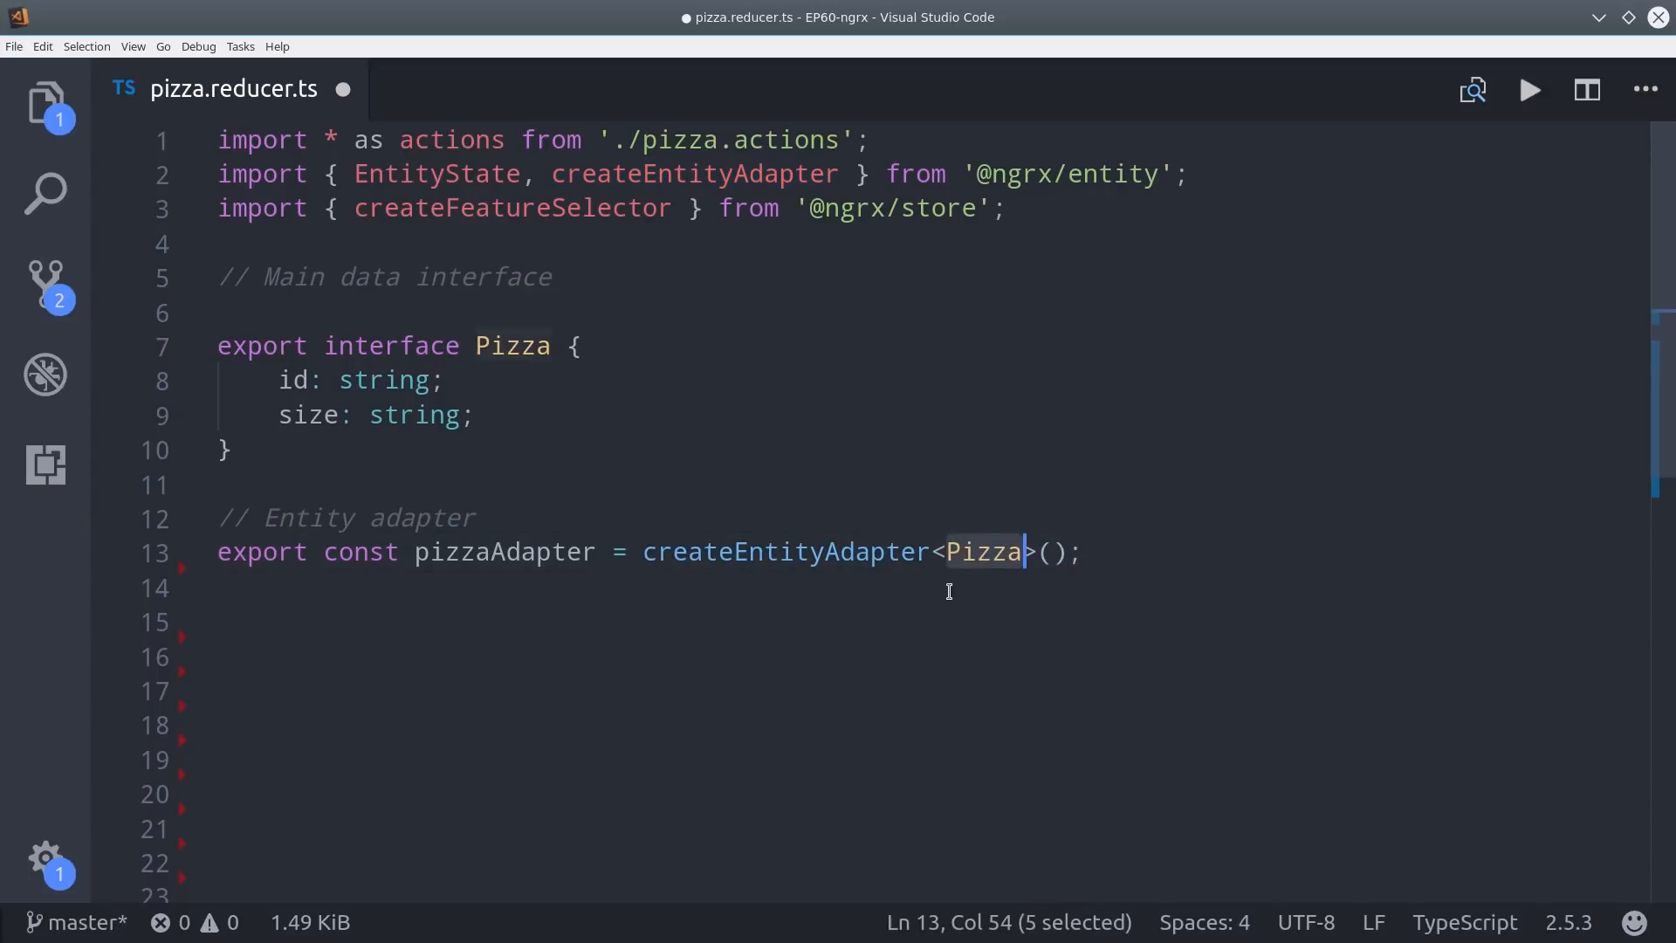
Declare export interface State extends EntityState<Pizza>.
type("export interface State")
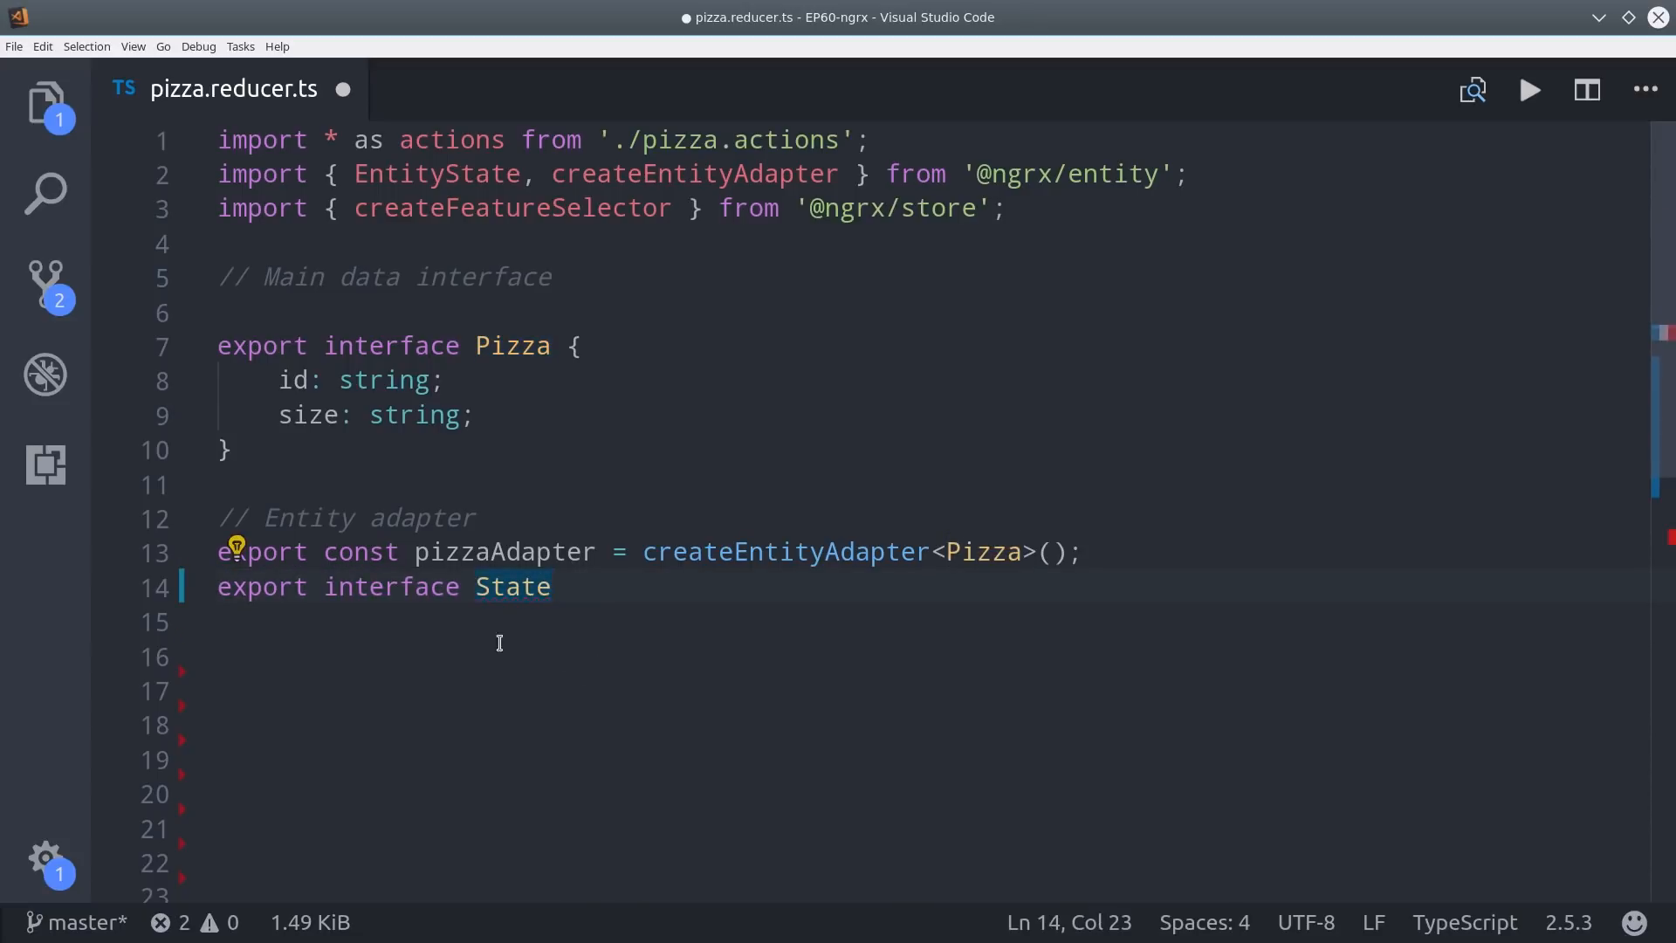
type("extends")
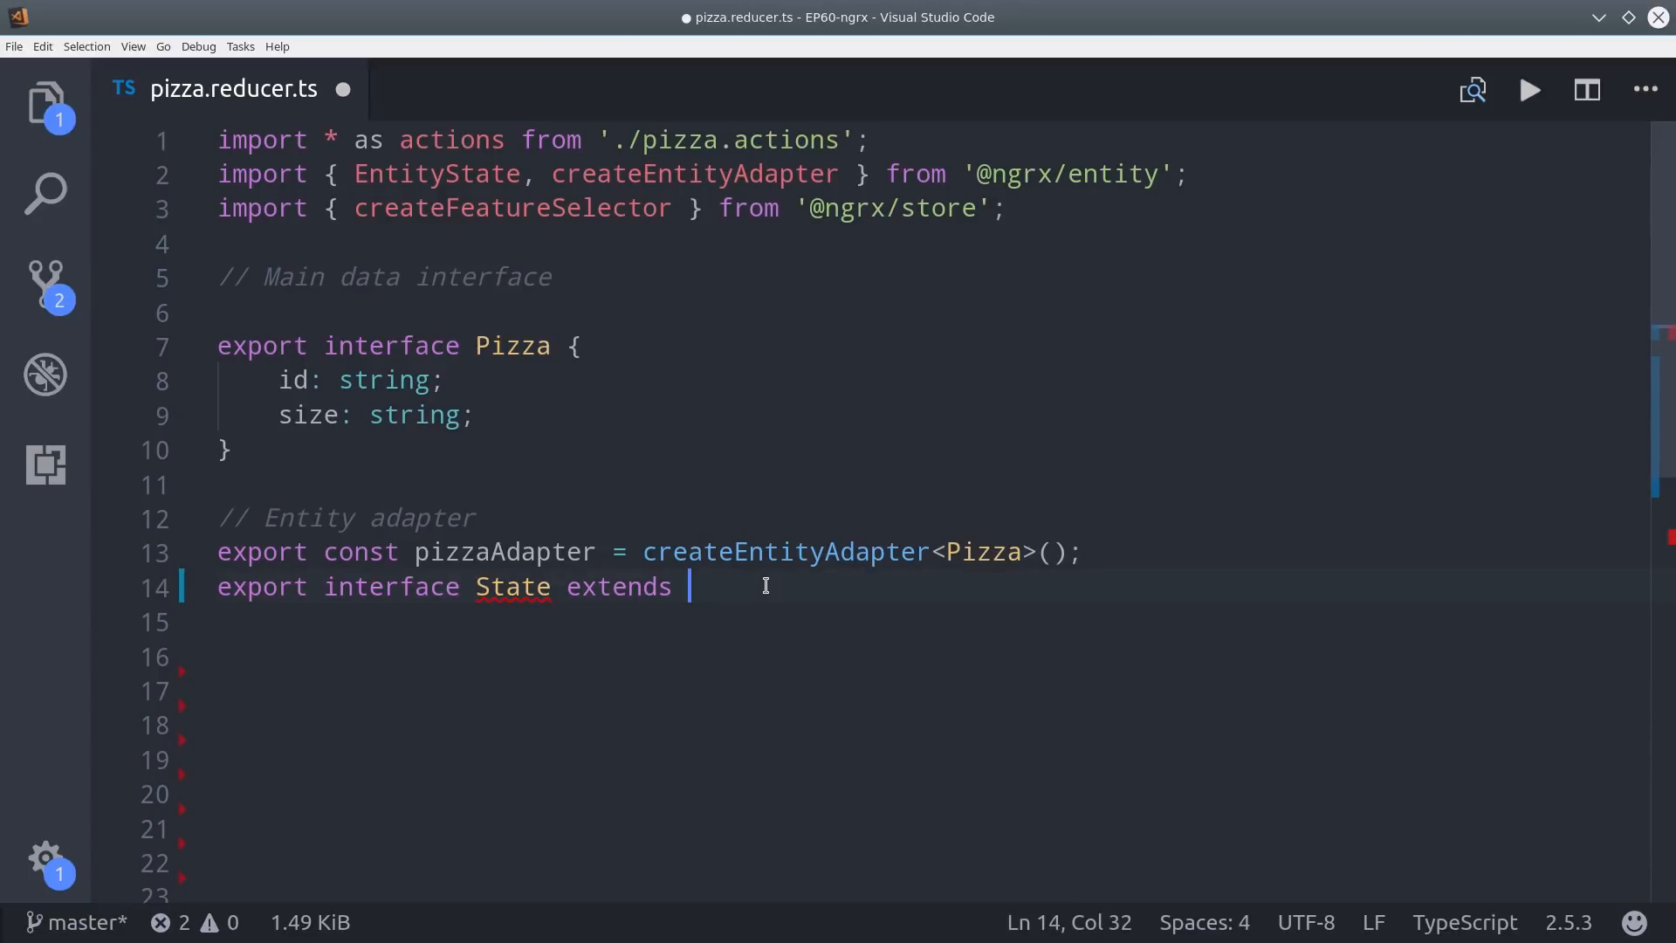
type("EntityState<Pizza>")
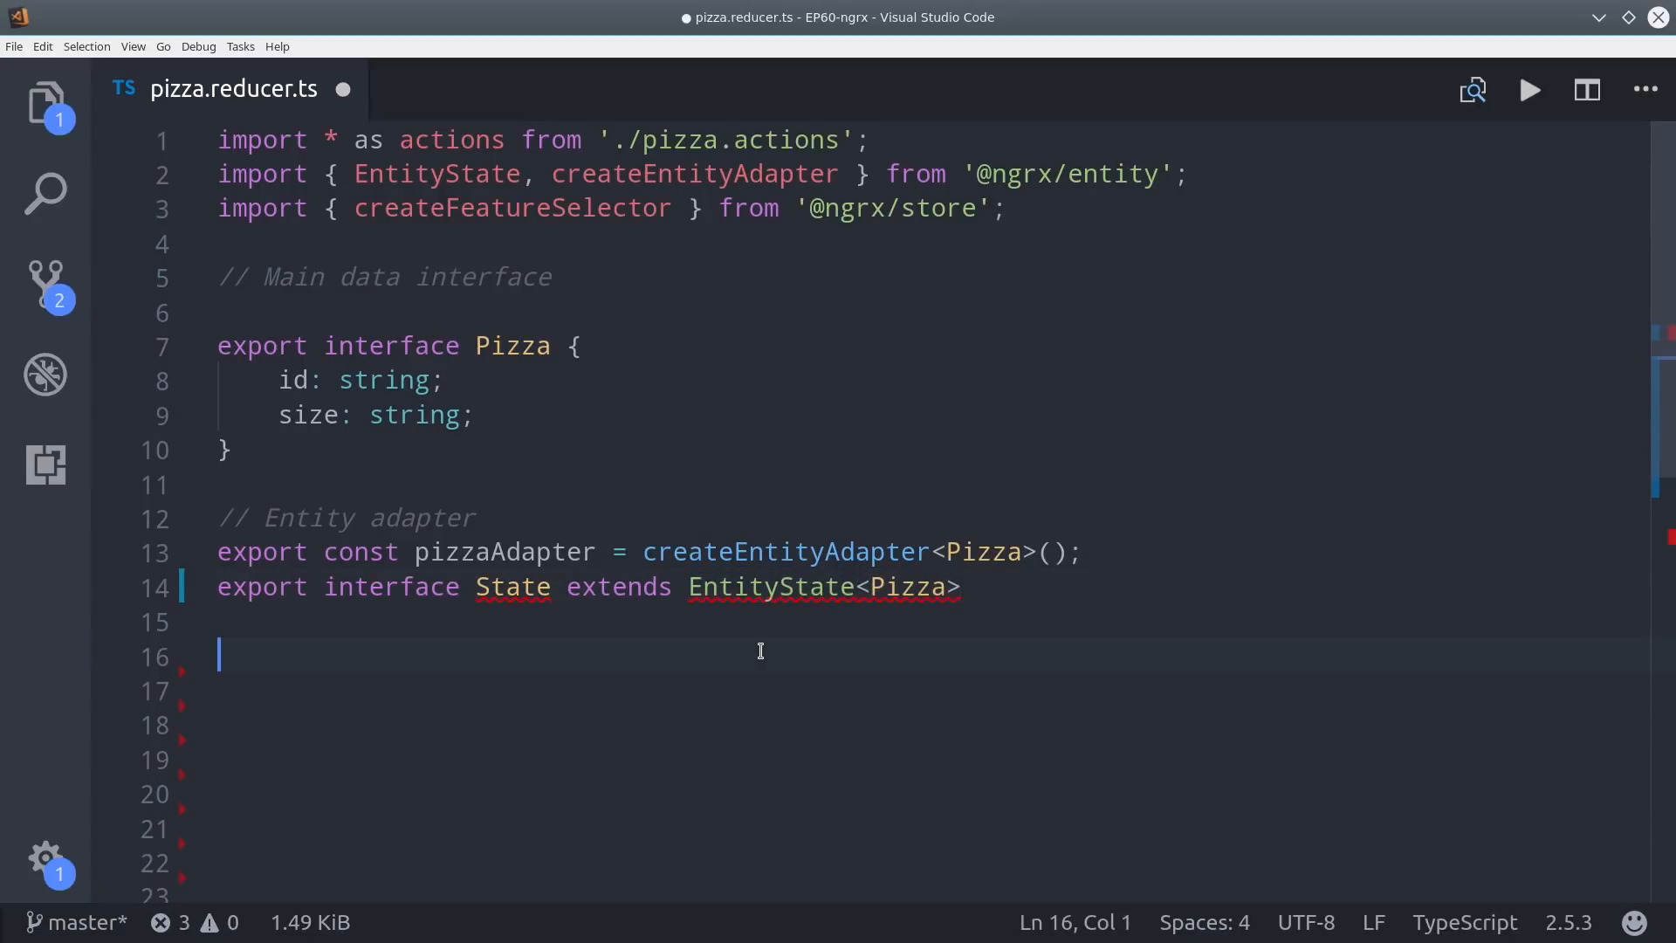
type("{ }")
left_click(386, 760)
type("const defaultPizza = {")
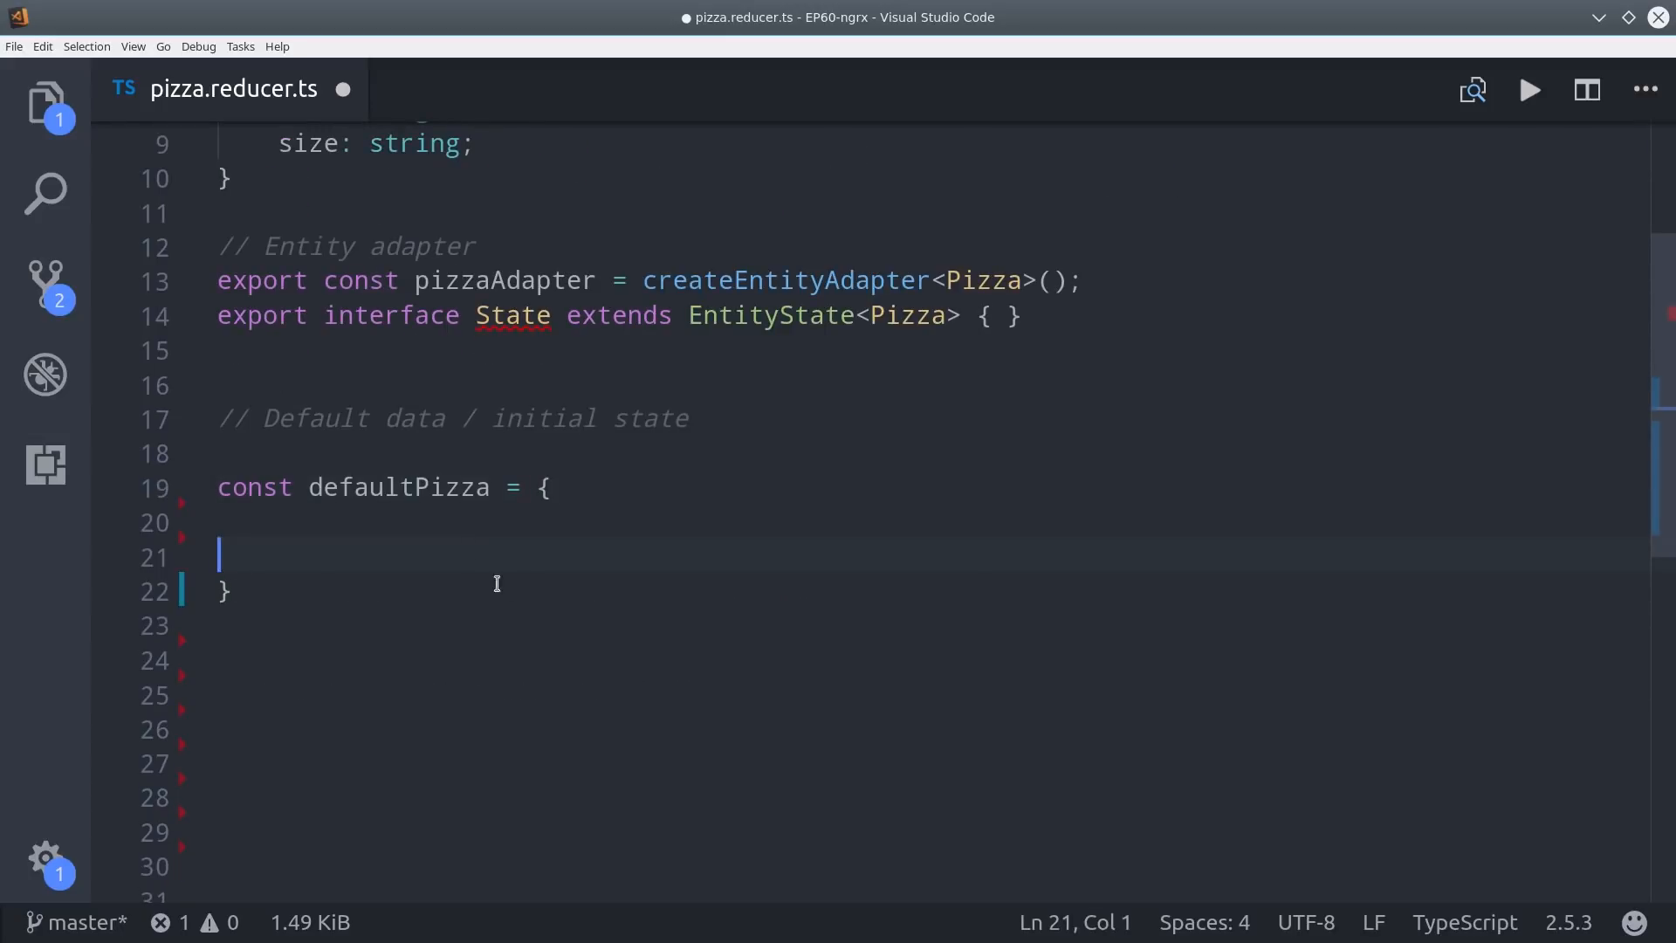
Fill defaultPizza with ids ['123'] and a '123' entity of id '123', size 'small'.
key("Up")
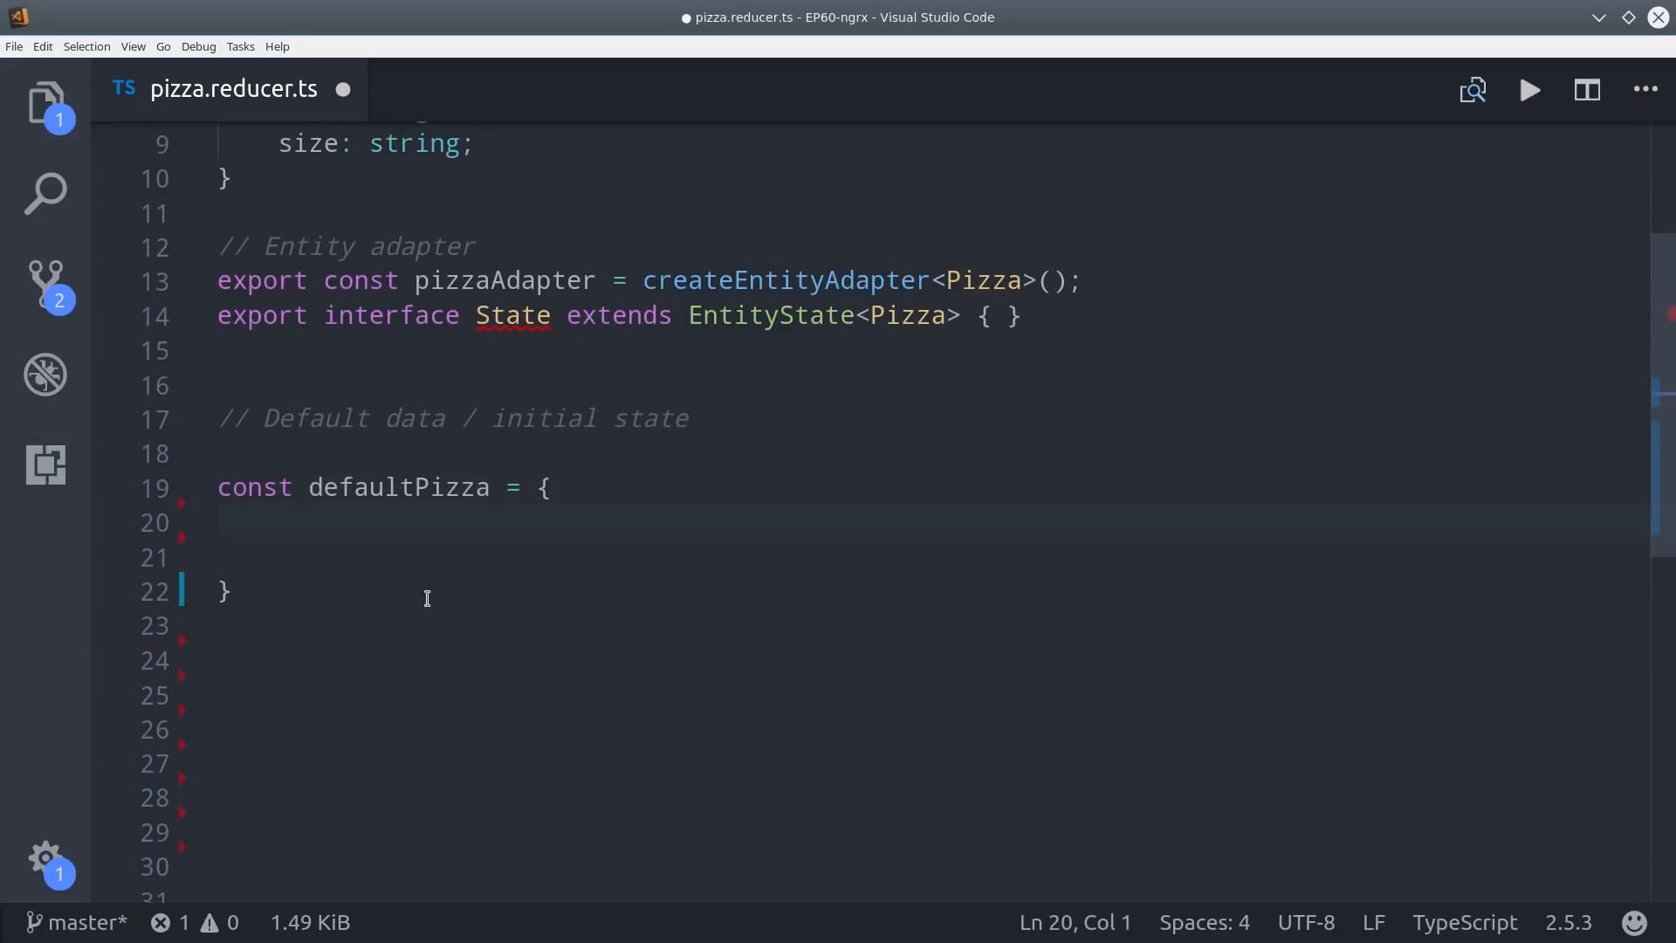
type("ids: ['123'],")
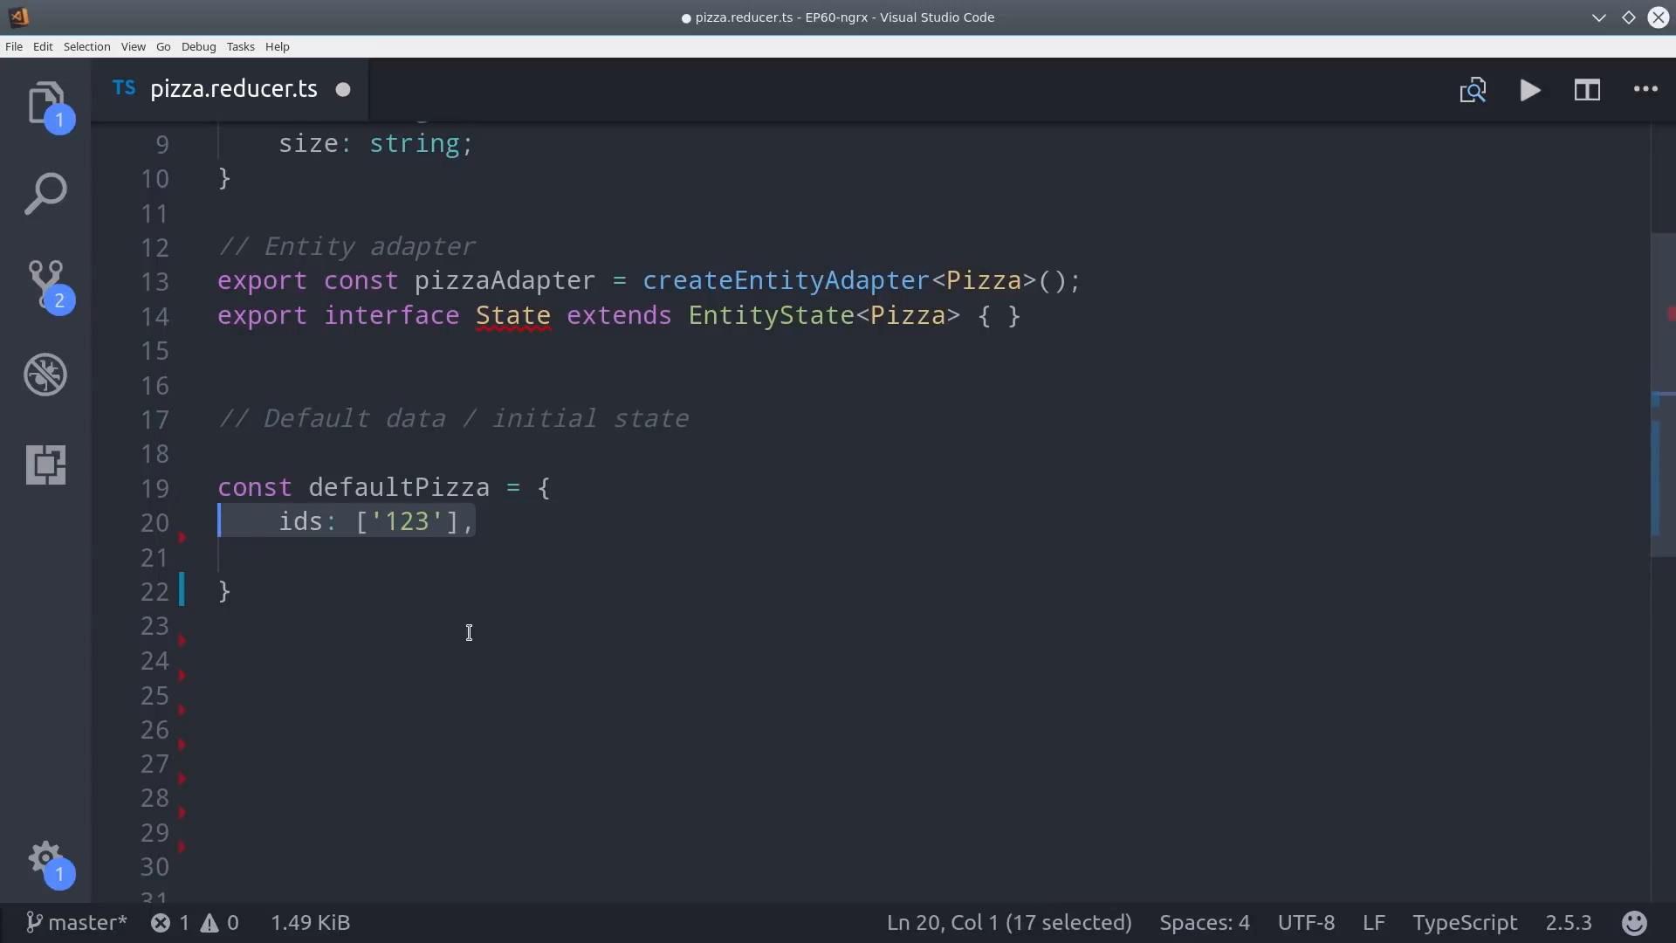
left_click(356, 555)
type("entities: {")
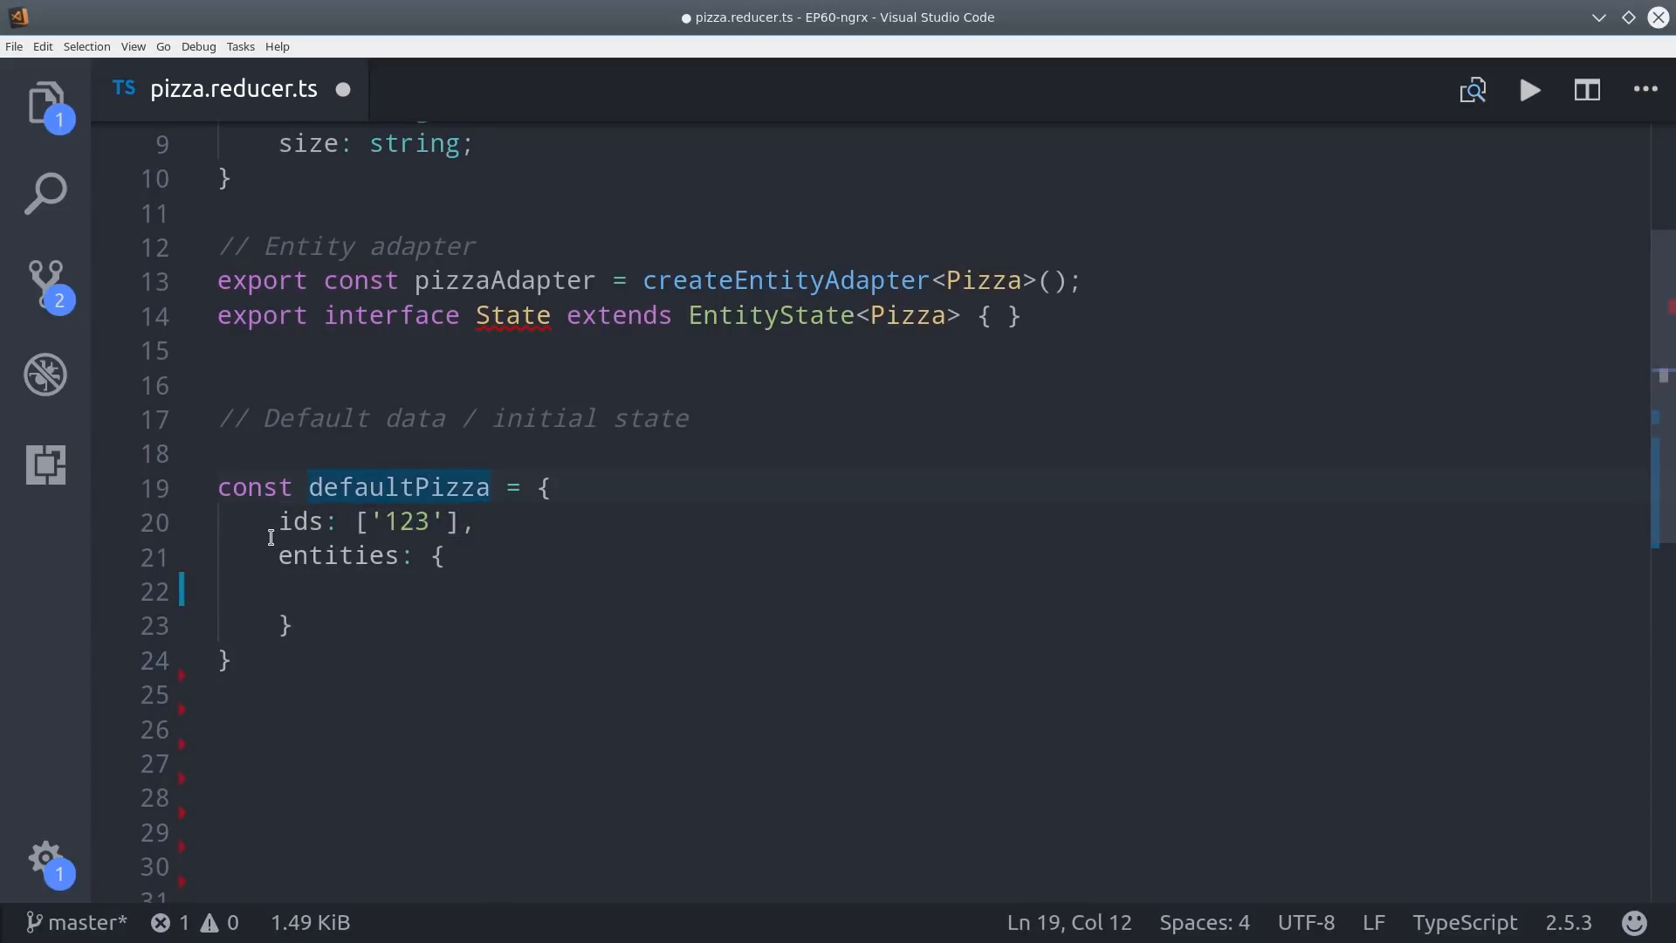
type("'123': {")
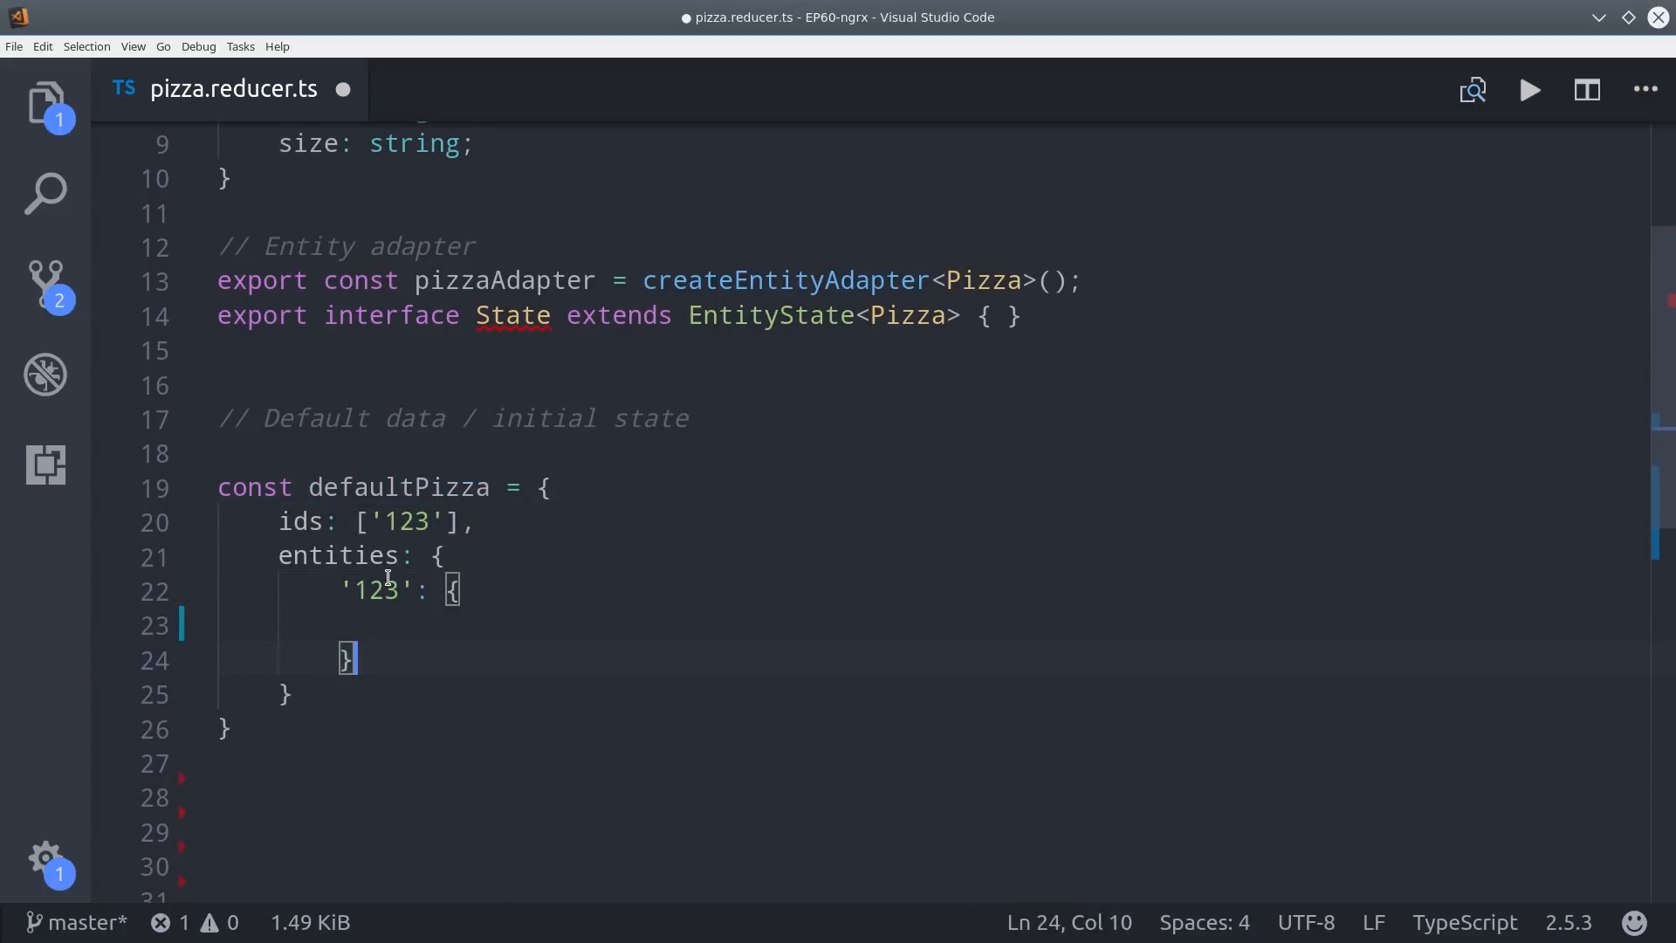
double_click(374, 590)
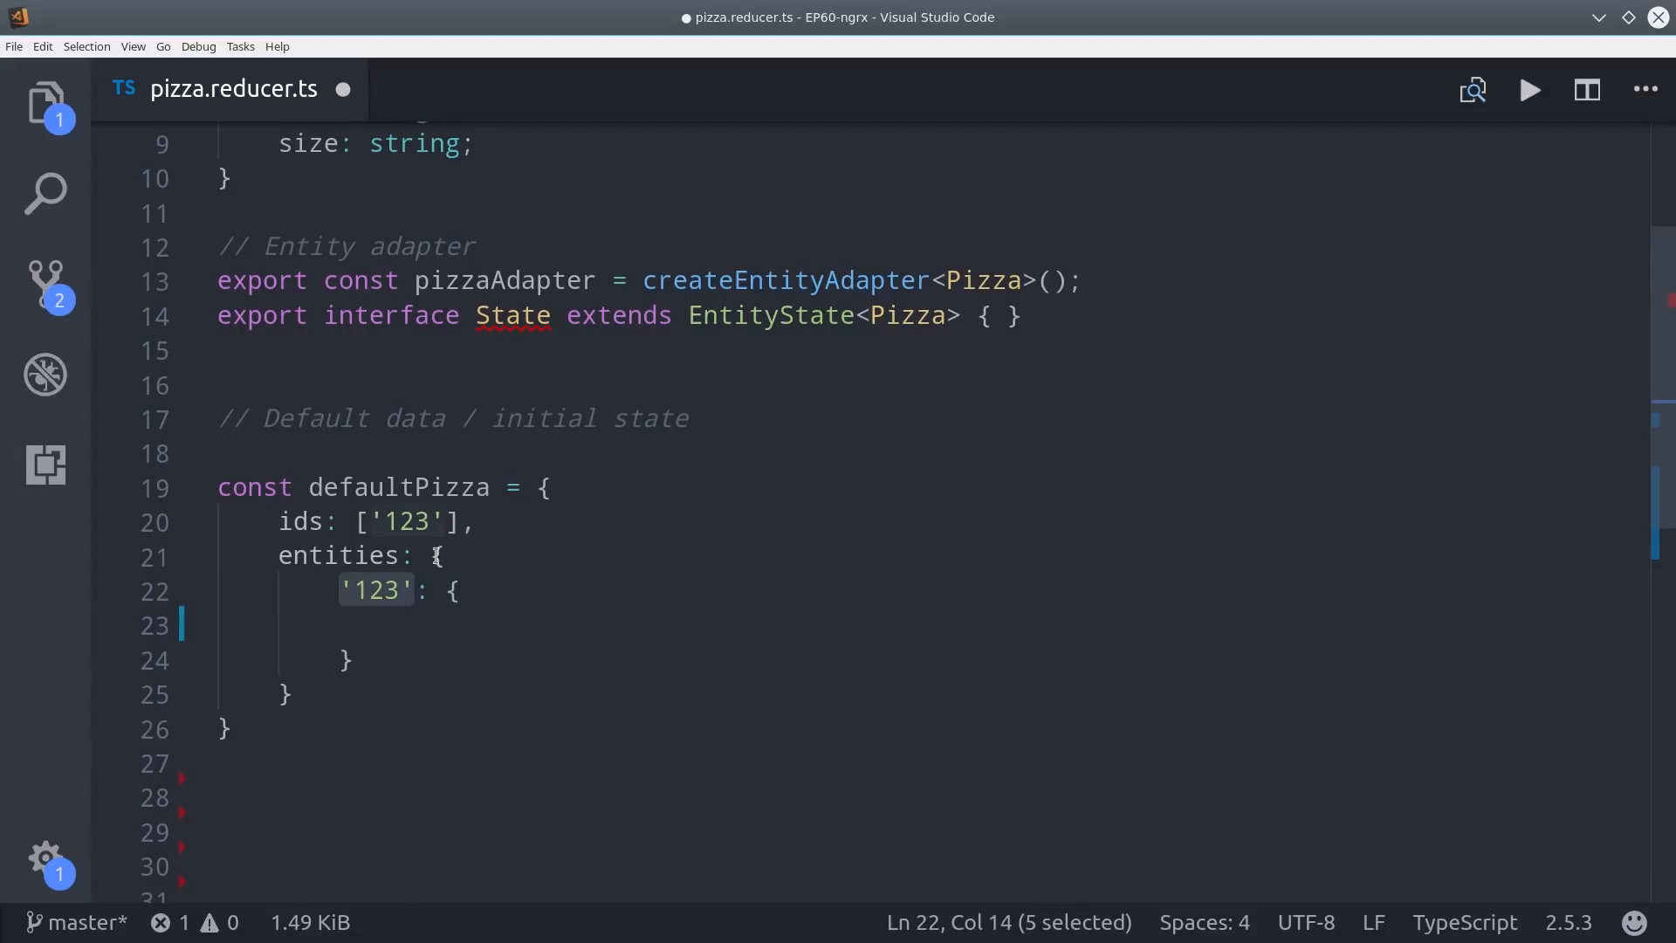
left_click(440, 624)
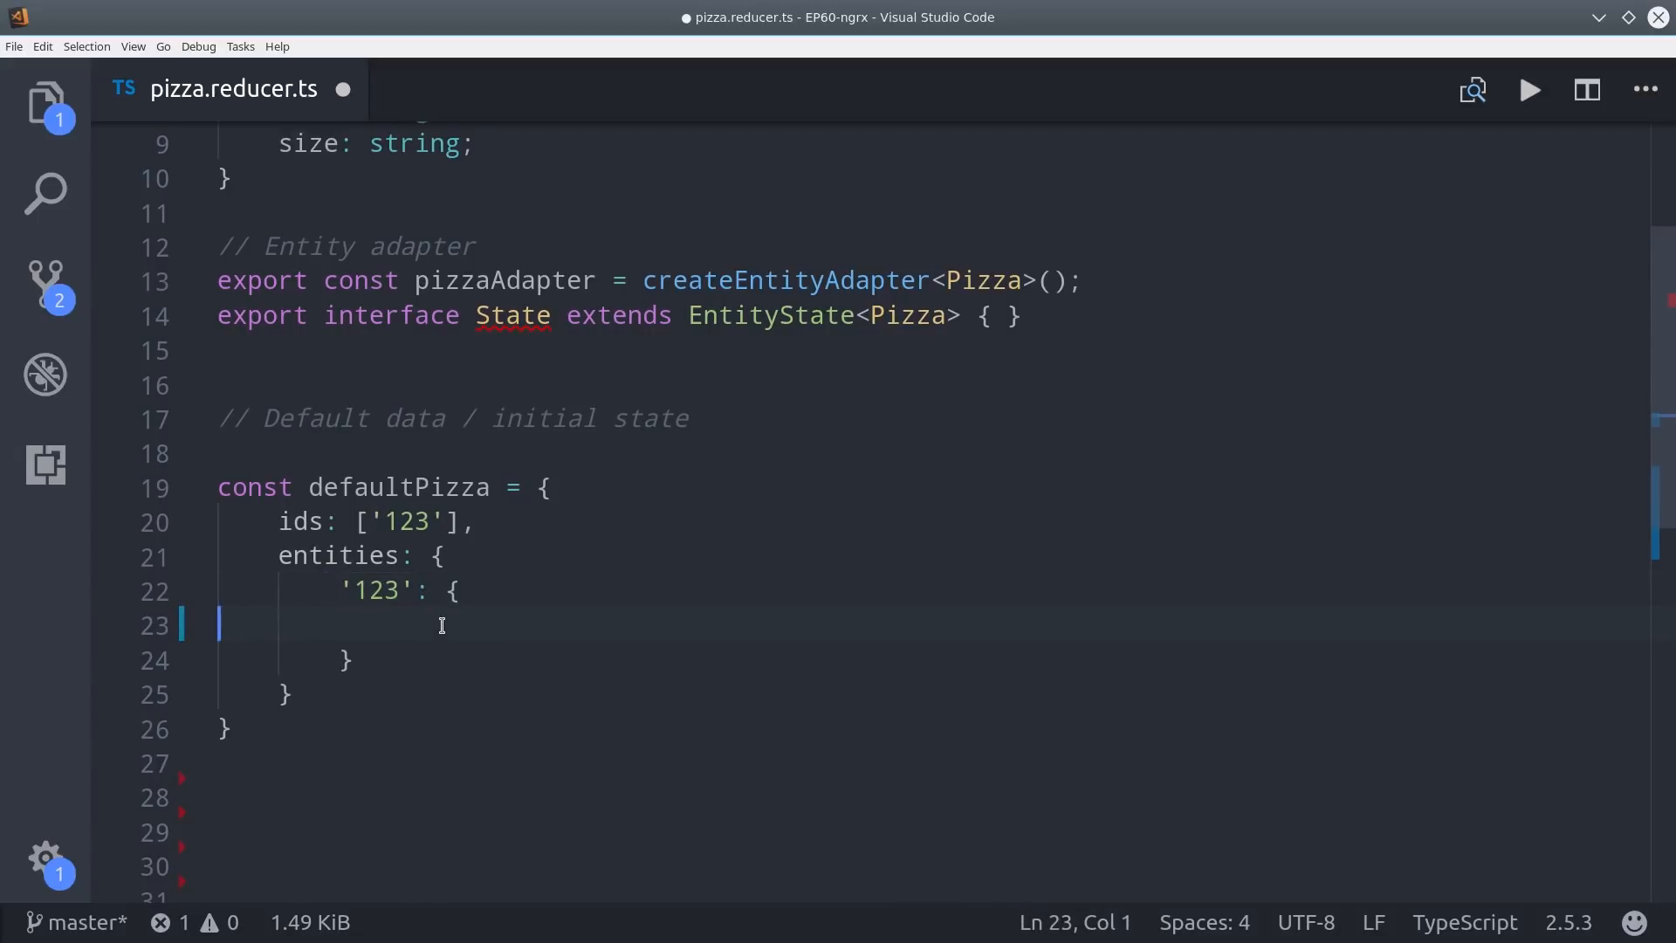
type("id: '123',")
type("size: 'small'")
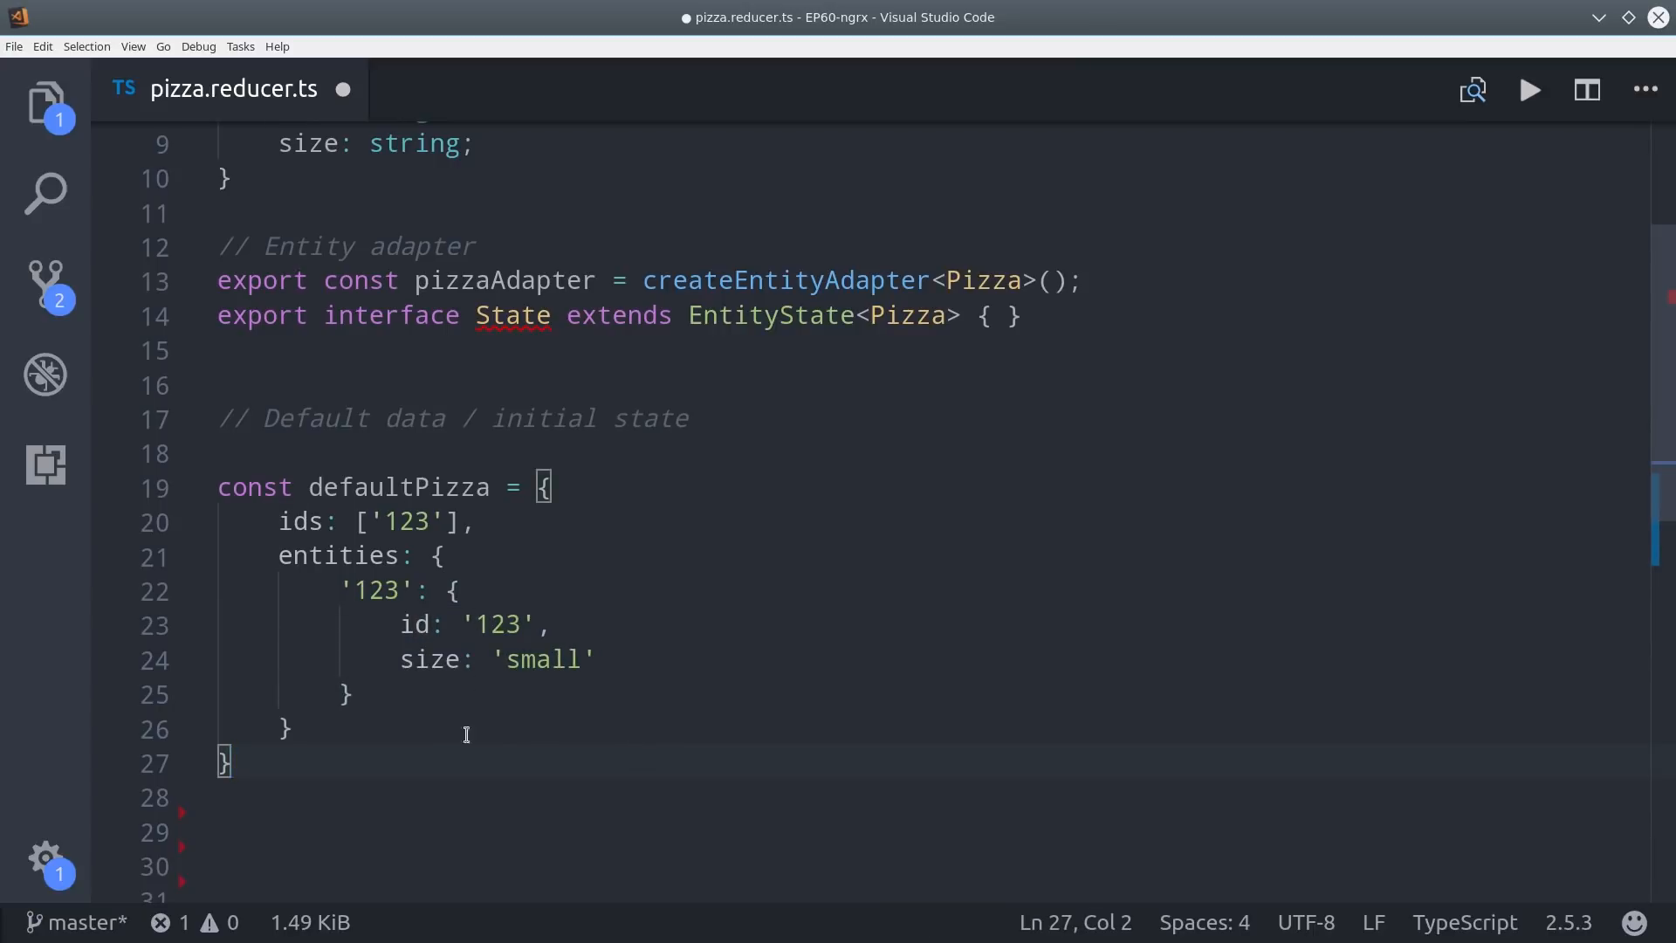
mouse_move(509, 739)
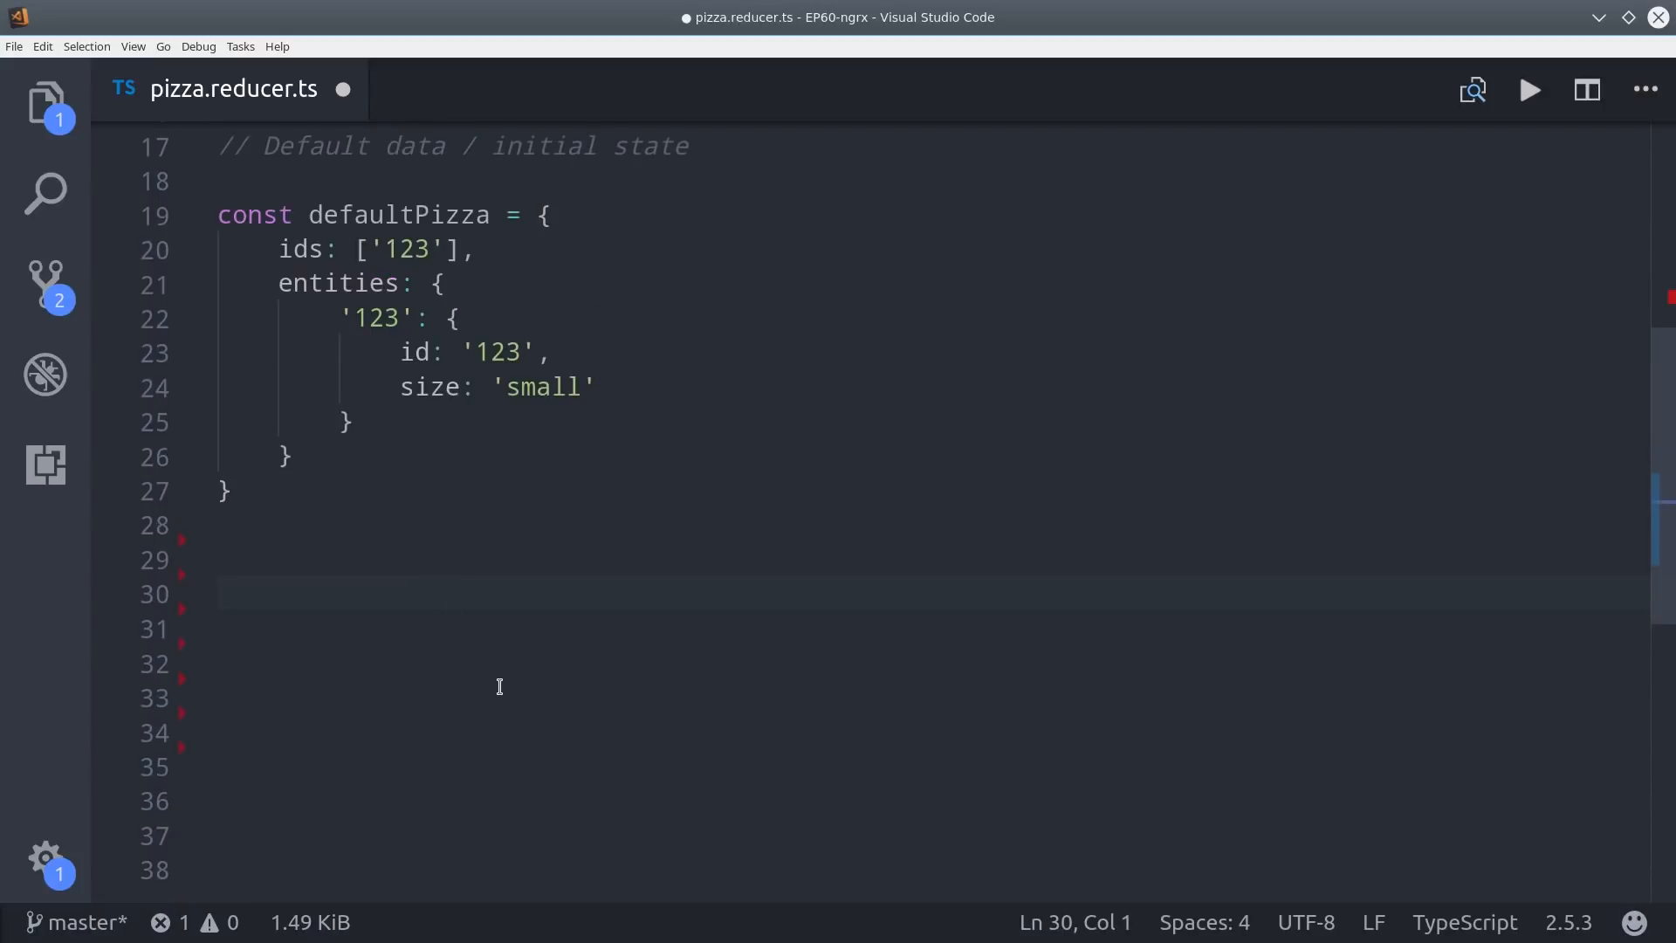
Write export const initialState: State = pizzaAdapter.getInitialState(defaultPizza).
type("export const initialState: State = pizzaAdapter;")
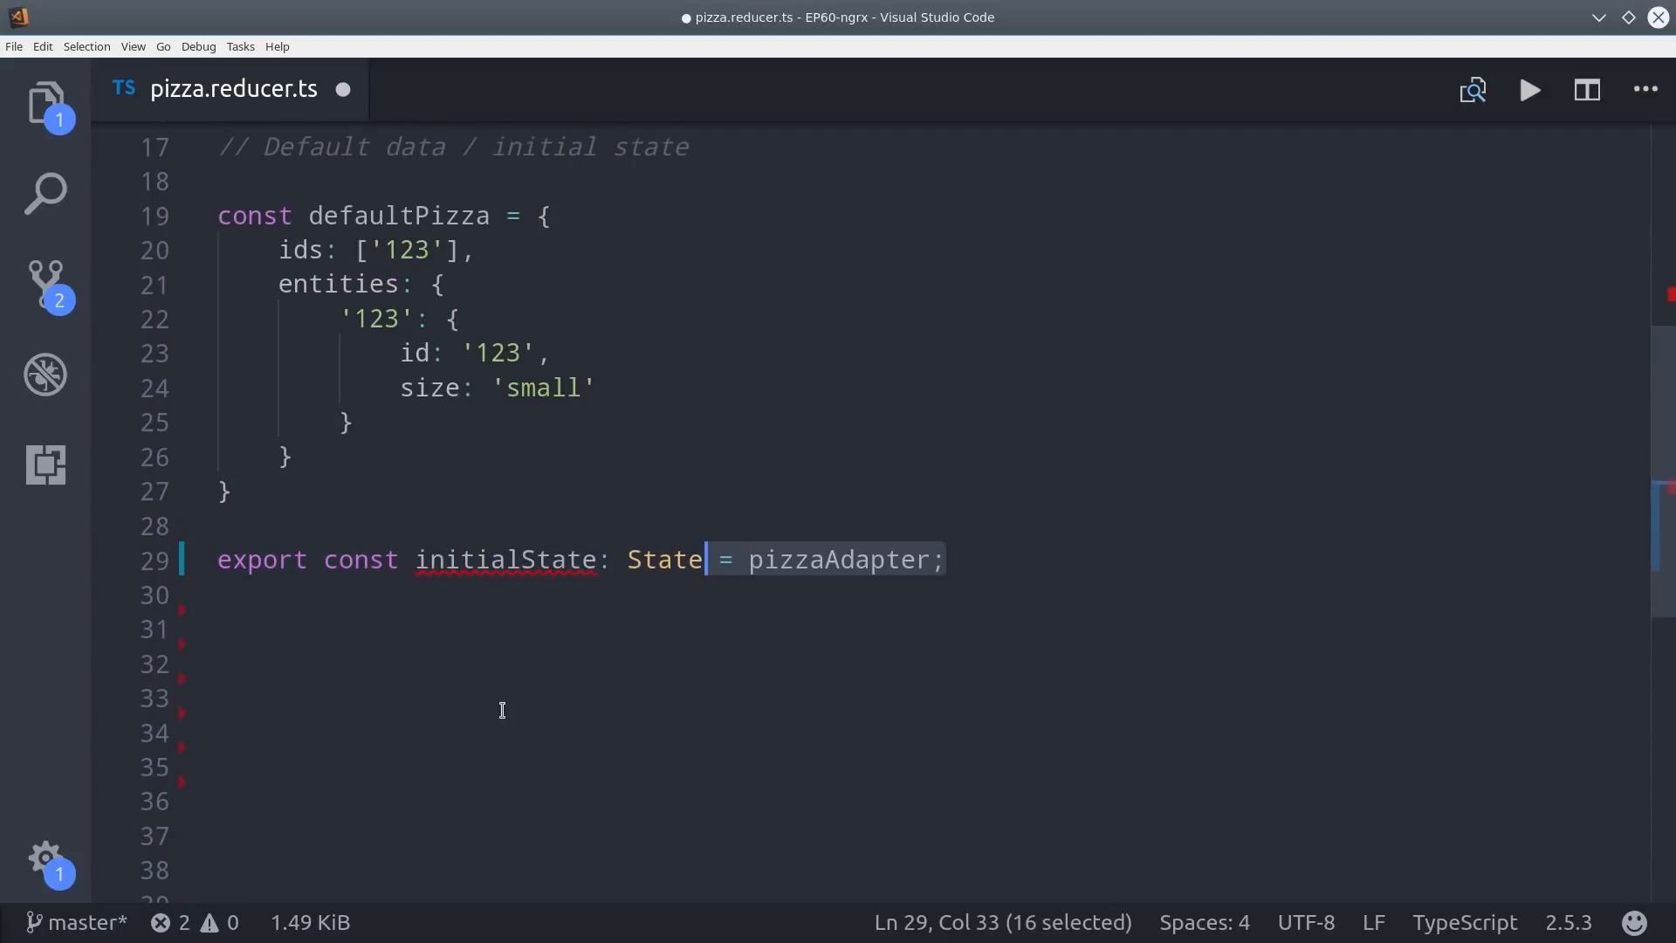
type(".getInitialState()")
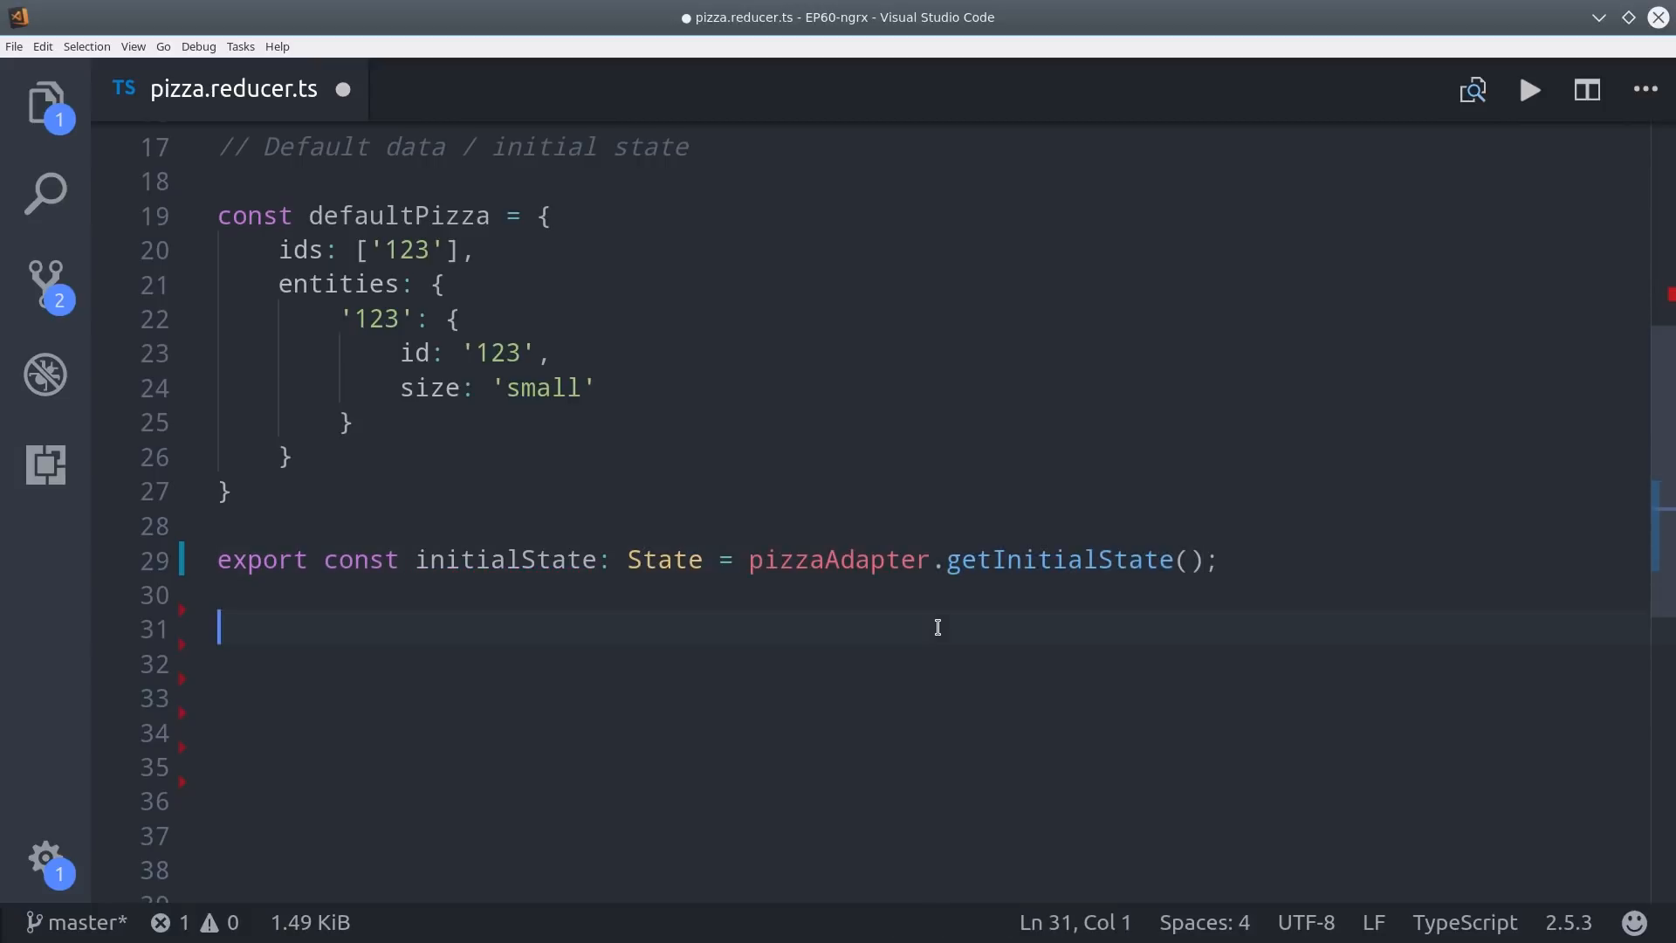
type("defaultPizza")
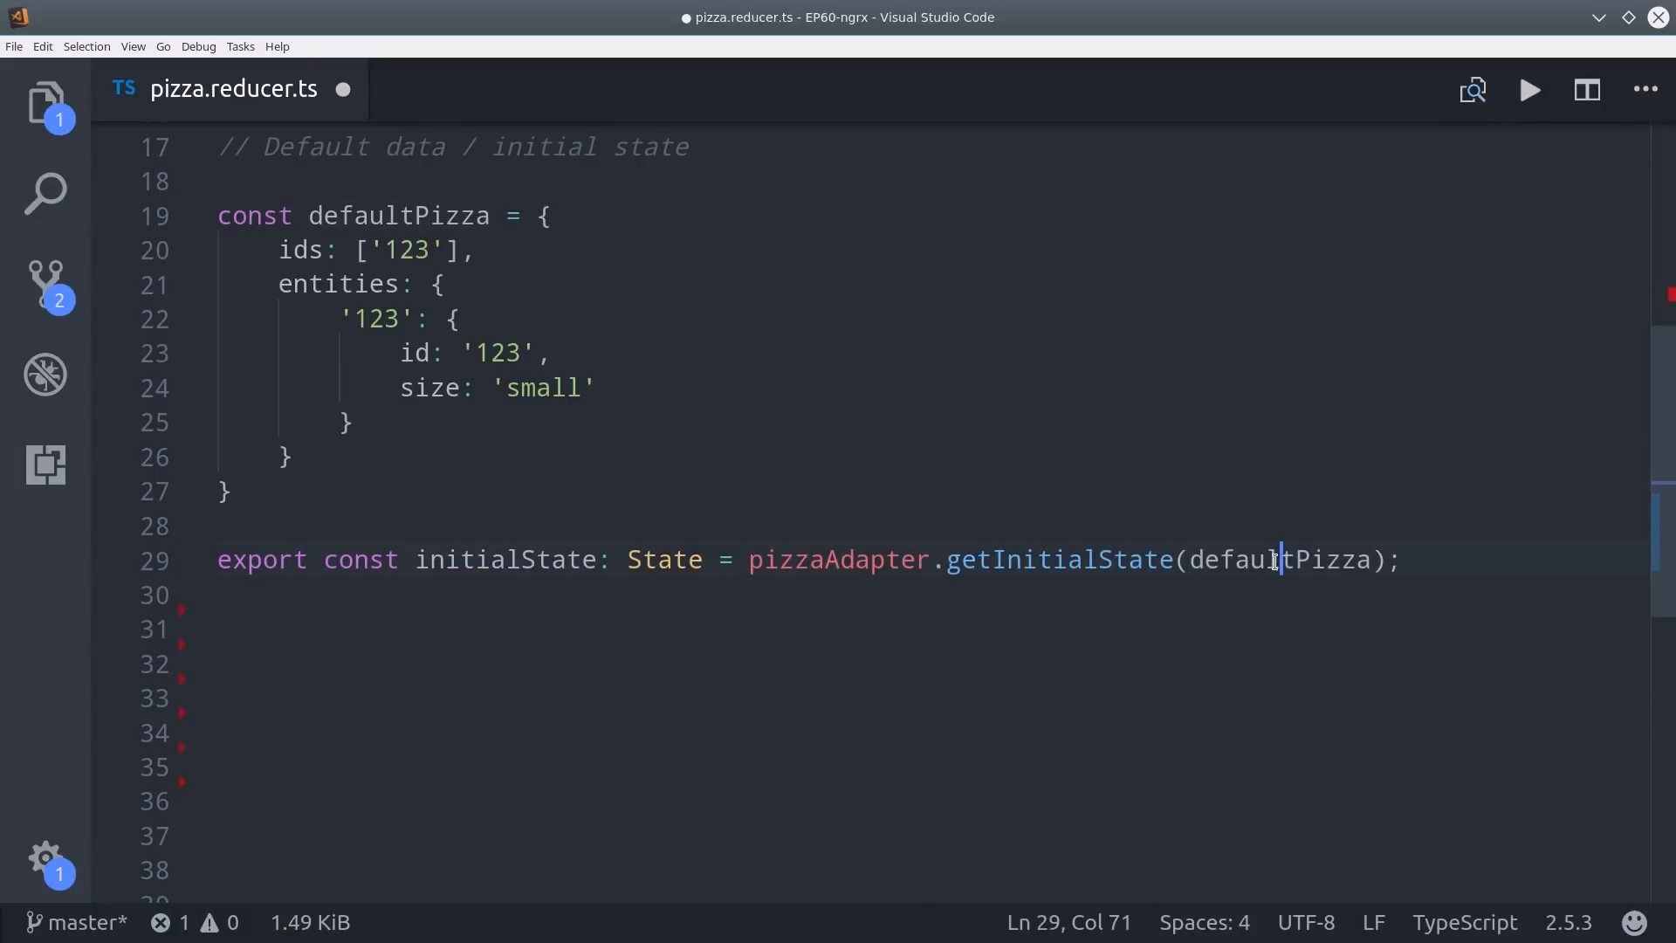
left_click(219, 628)
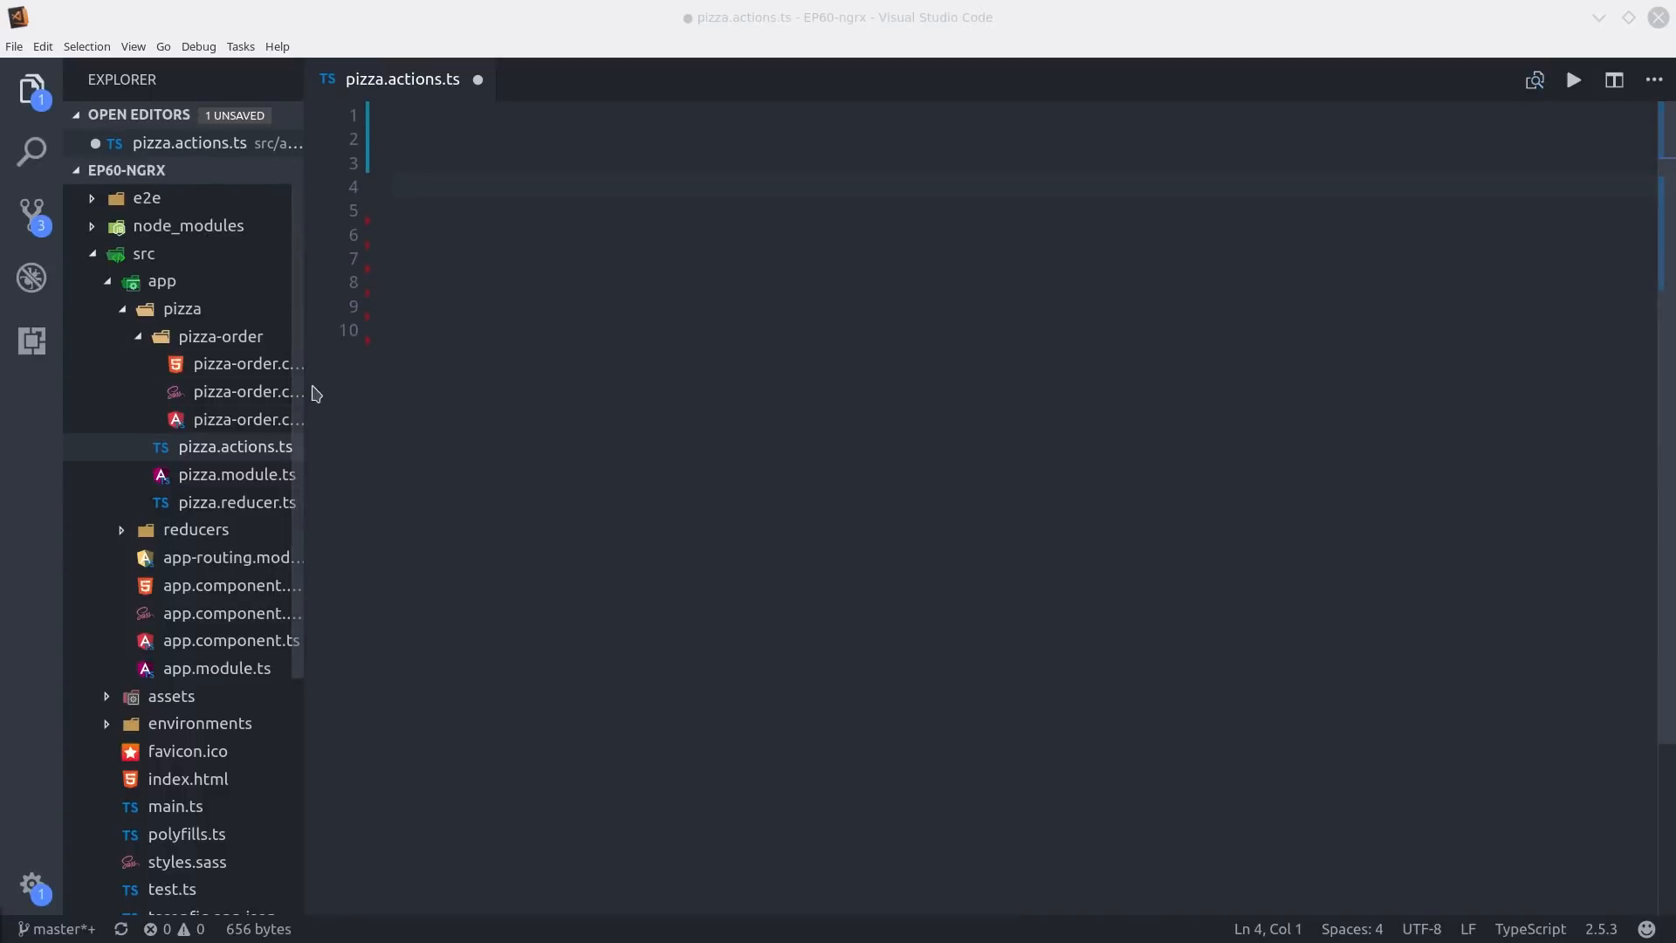
mouse_move(289, 446)
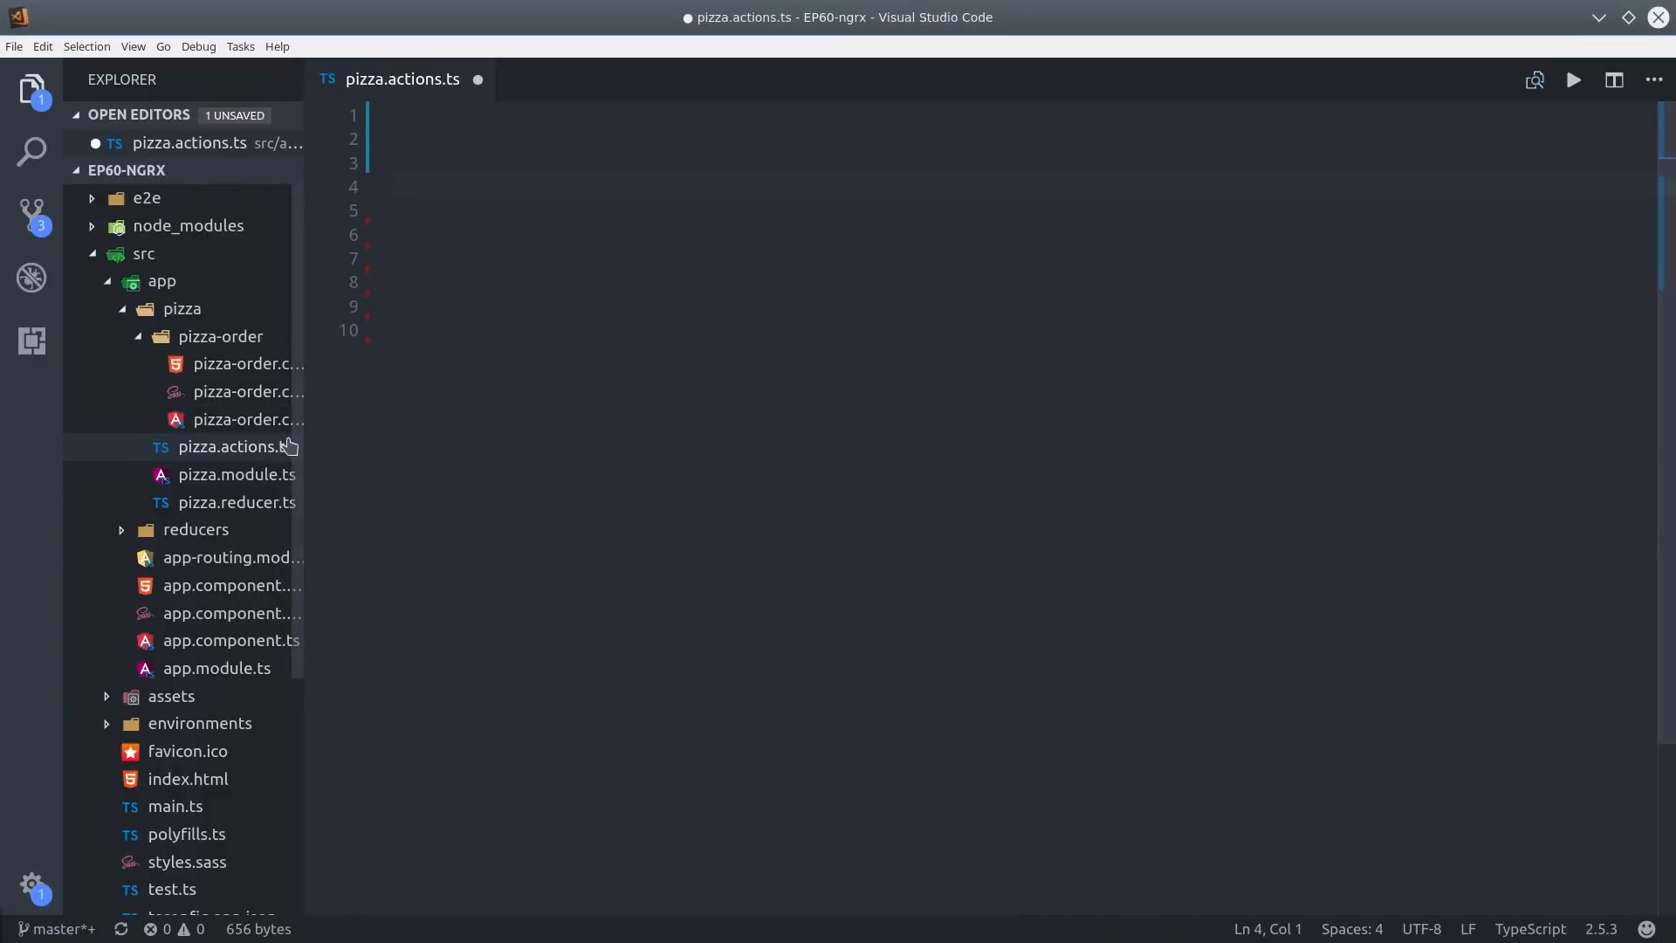
mouse_move(160, 170)
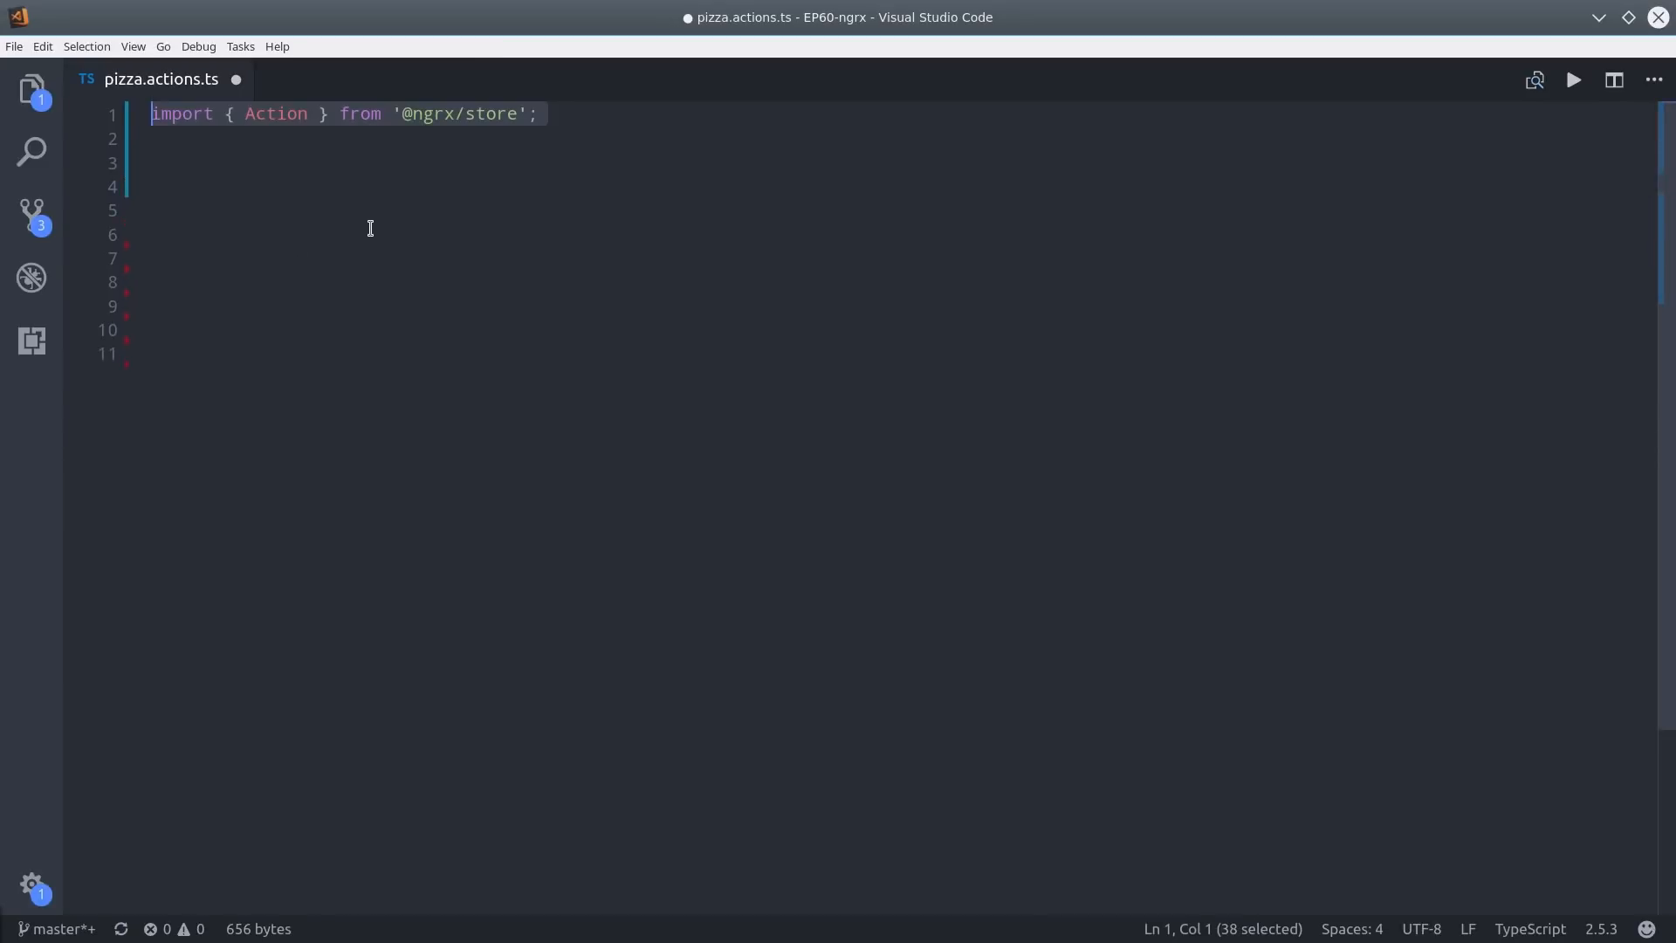
Import Pizza and write the Create class with type CREATE and constructor(public pizza: Pizza).
type("import { Pizza } from './pizza.reducer';")
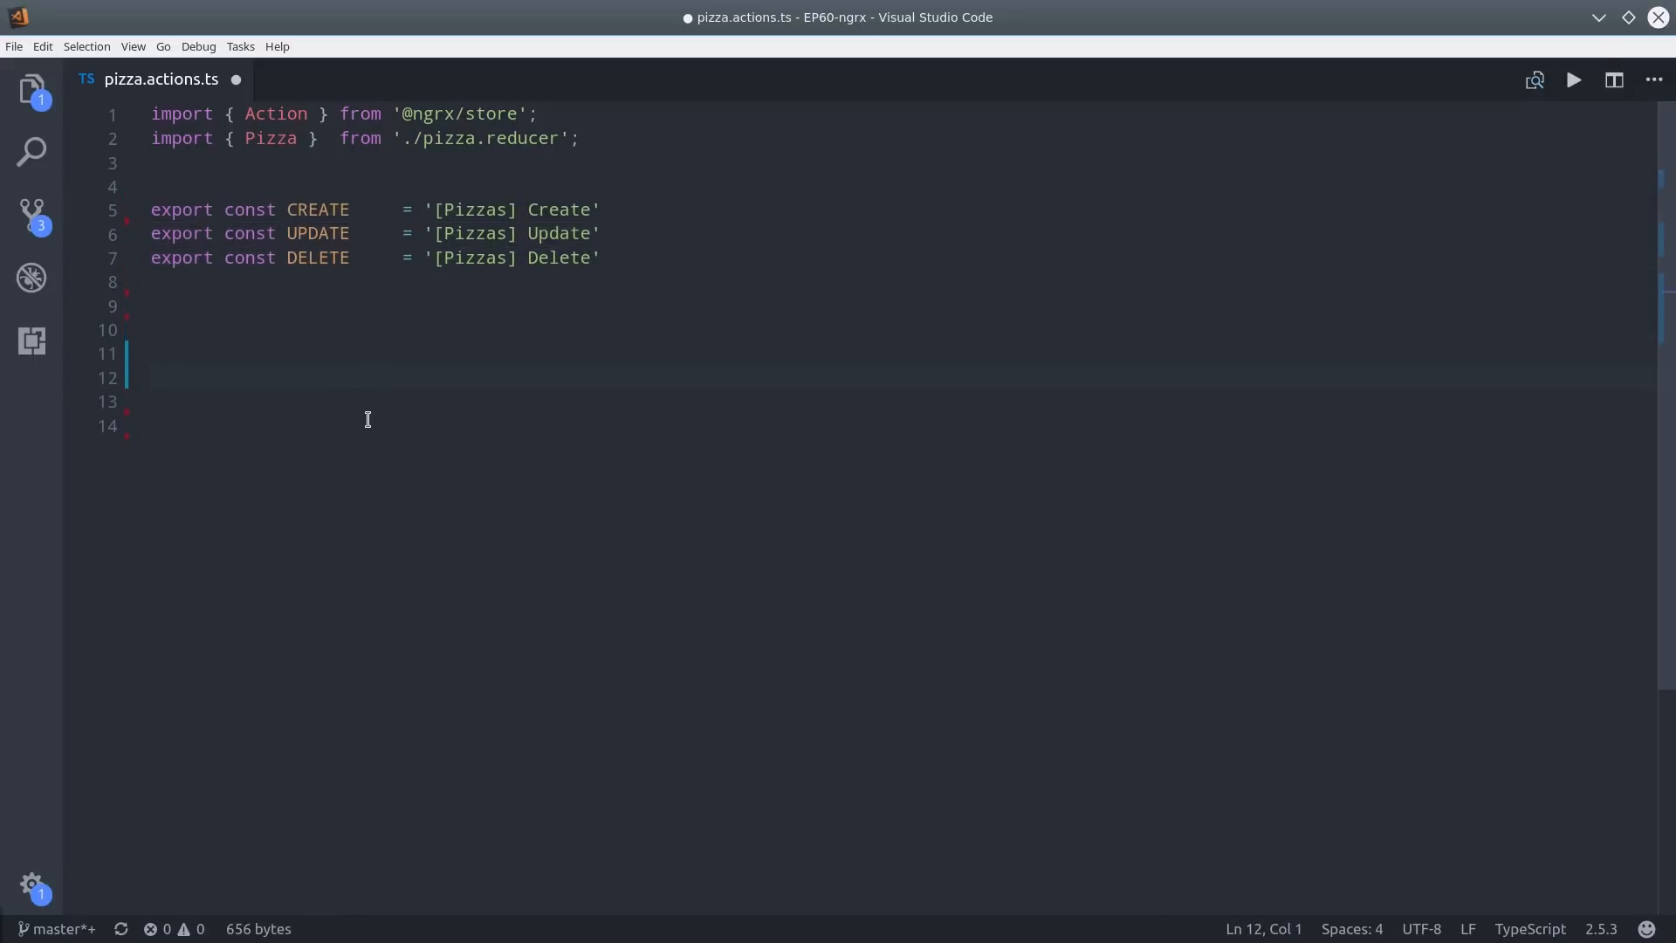
type("export class Create implements Action {")
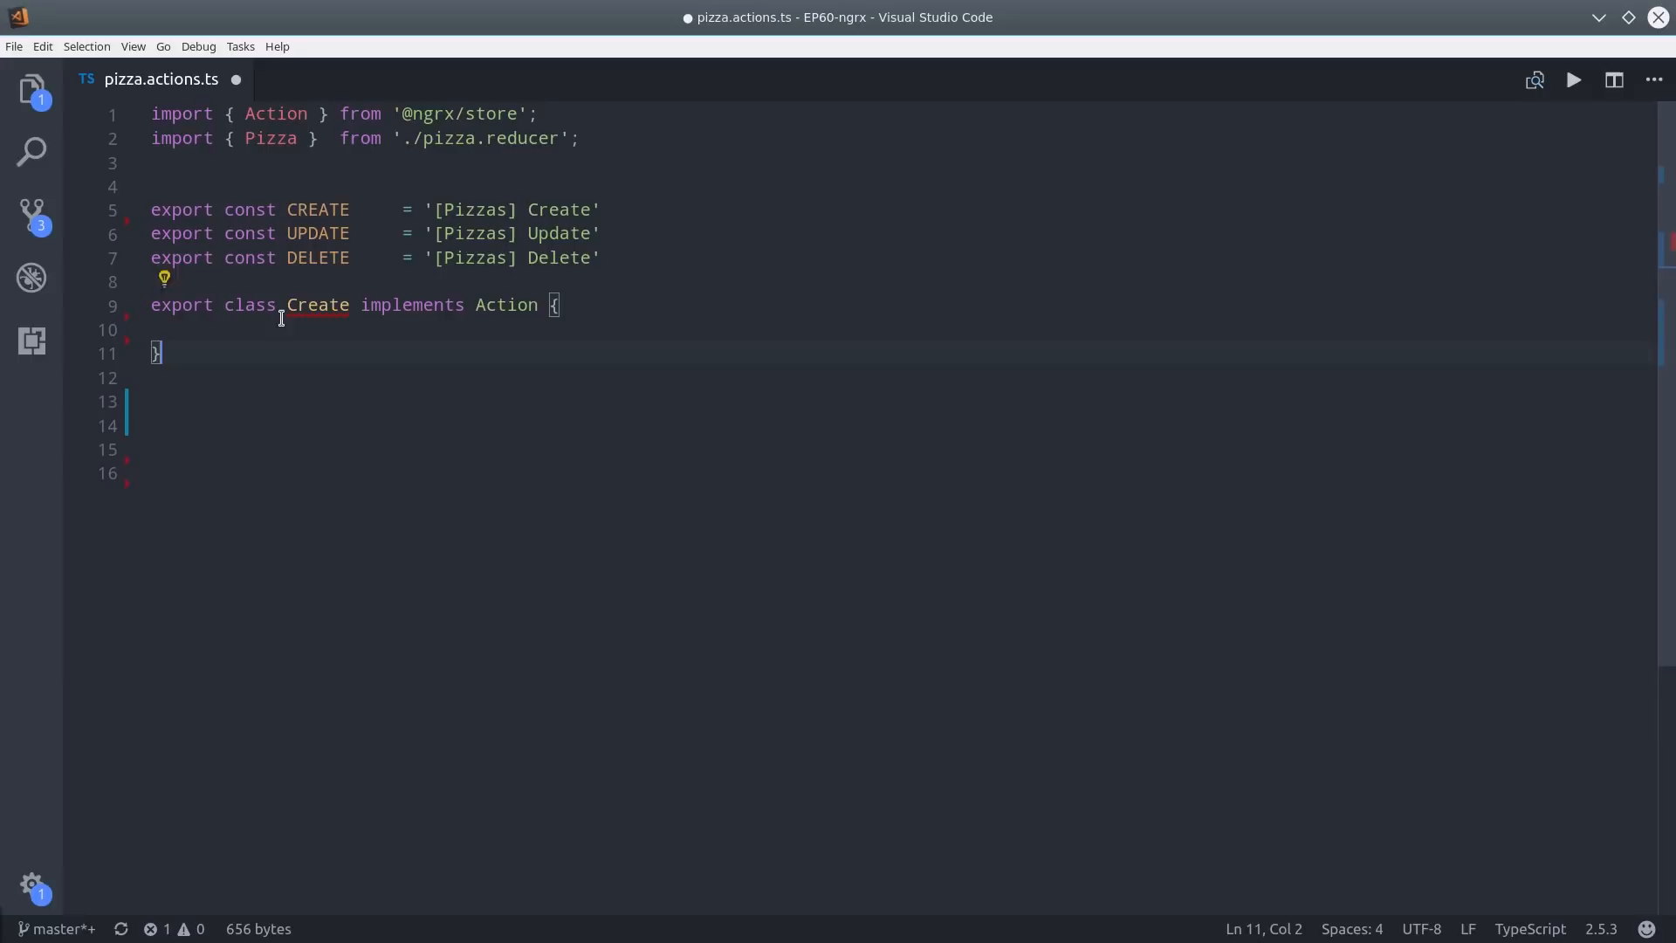
type("readonly type = CREATE;")
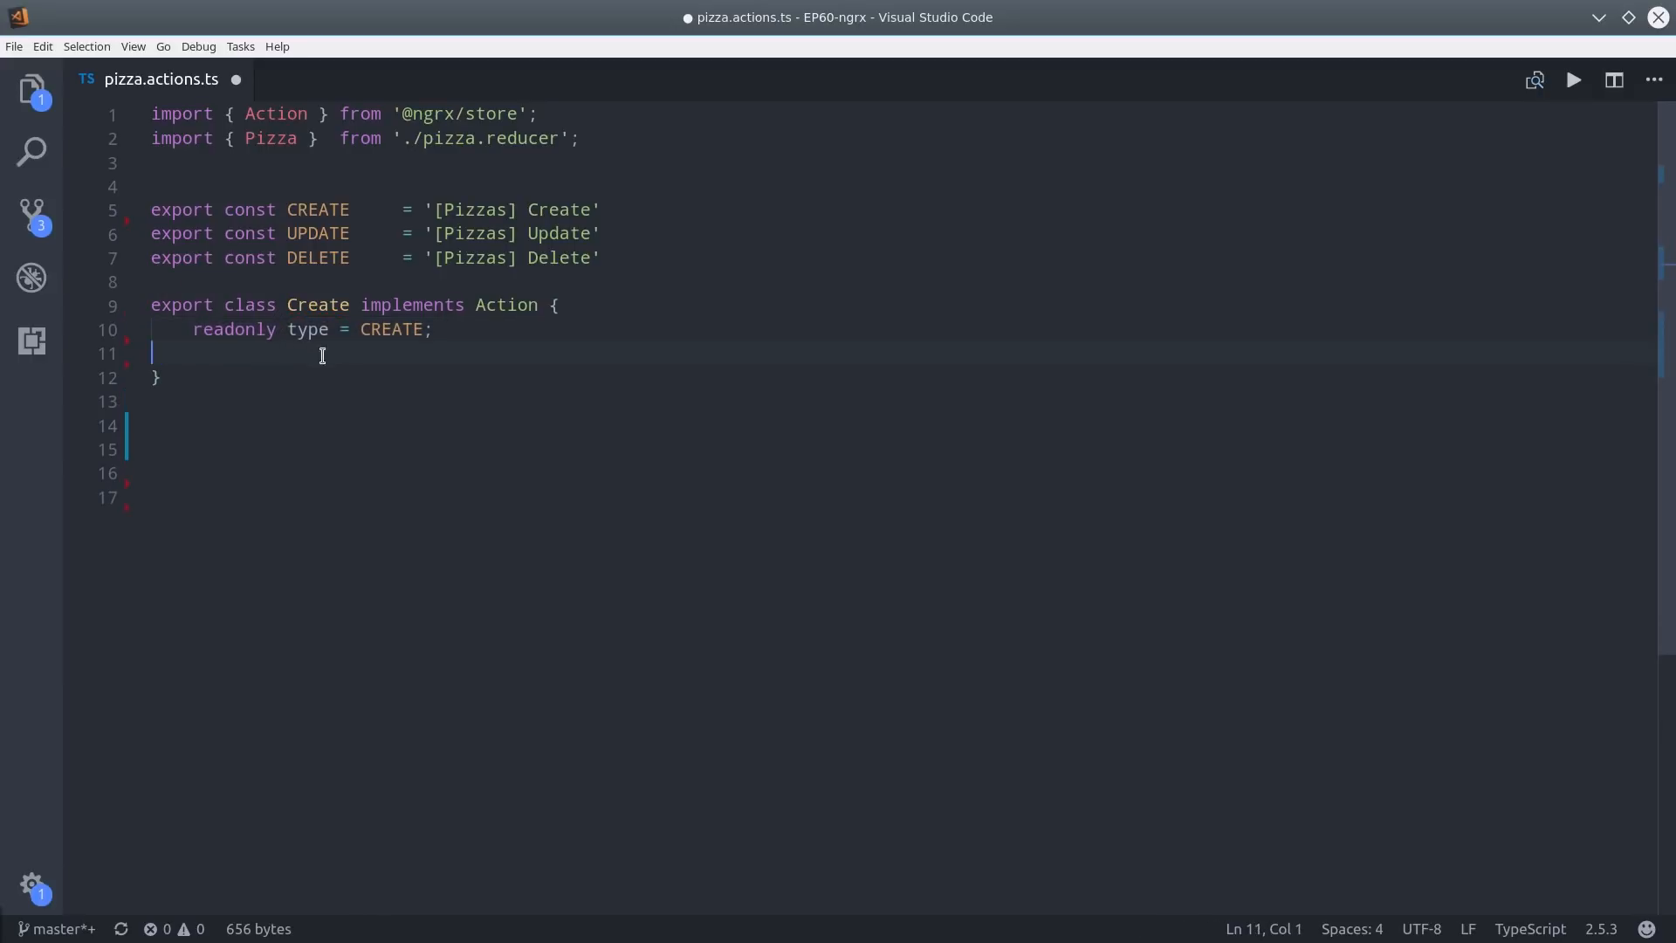
type("constructor(public pizza: Pizza) { }")
left_click(530, 425)
type("export class Update implements Action {")
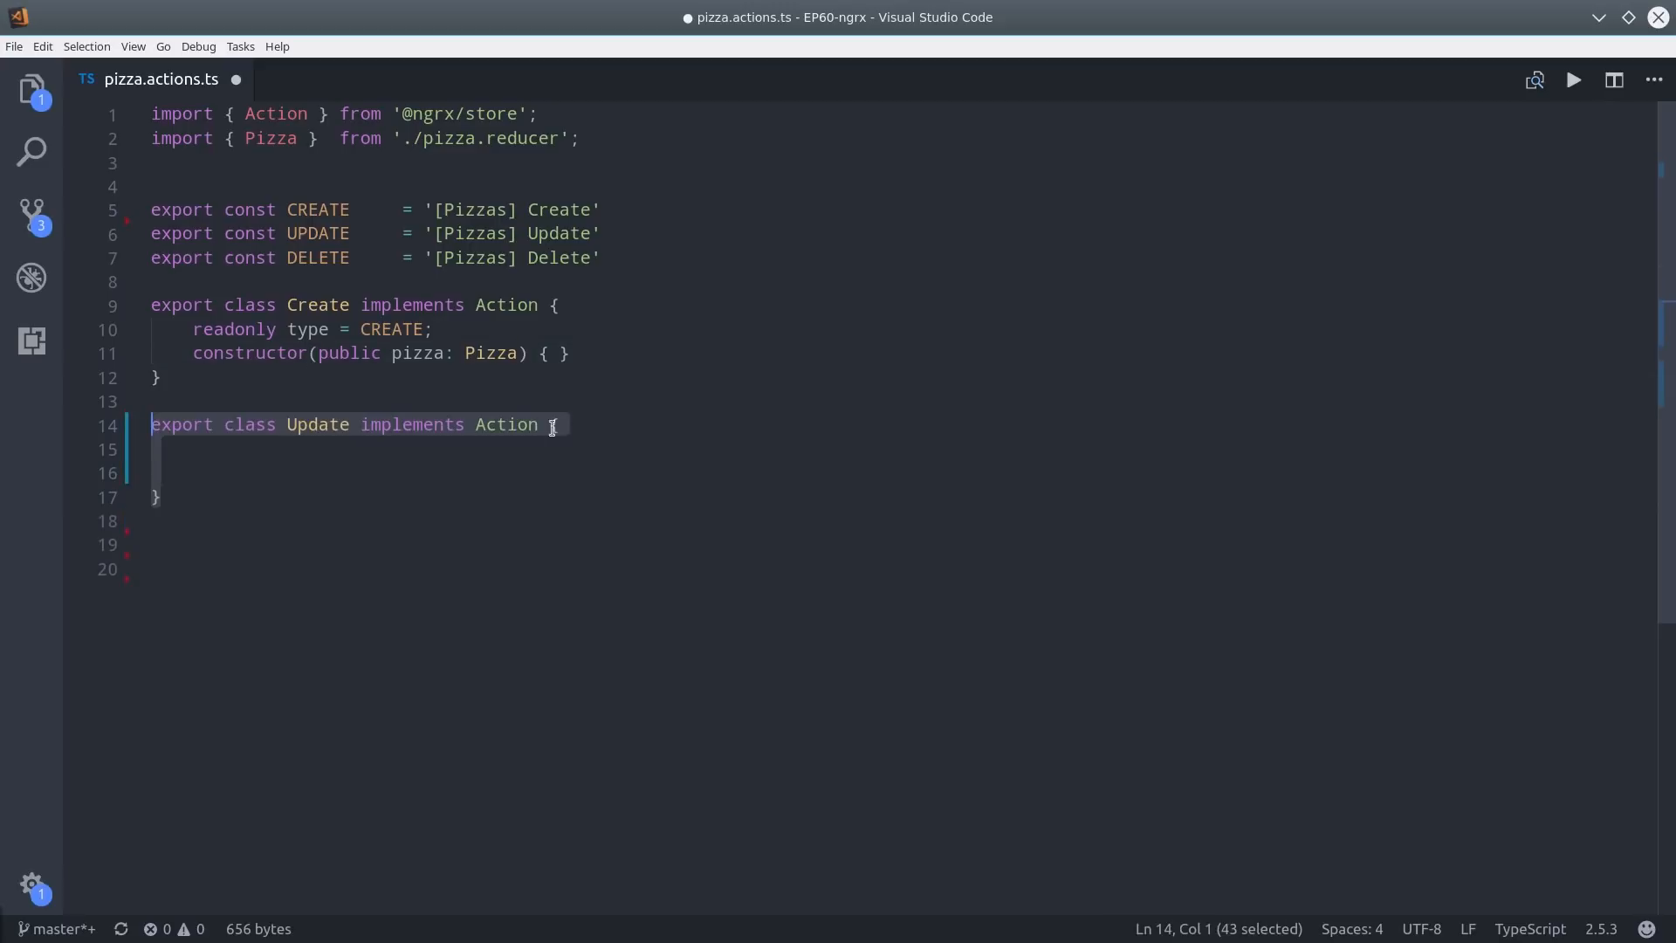
Give Update readonly type UPDATE and constructor parameters id: string and changes: Partial<Pizza>.
type("readonly type = UPDATE;")
left_click(468, 473)
type("constructor(")
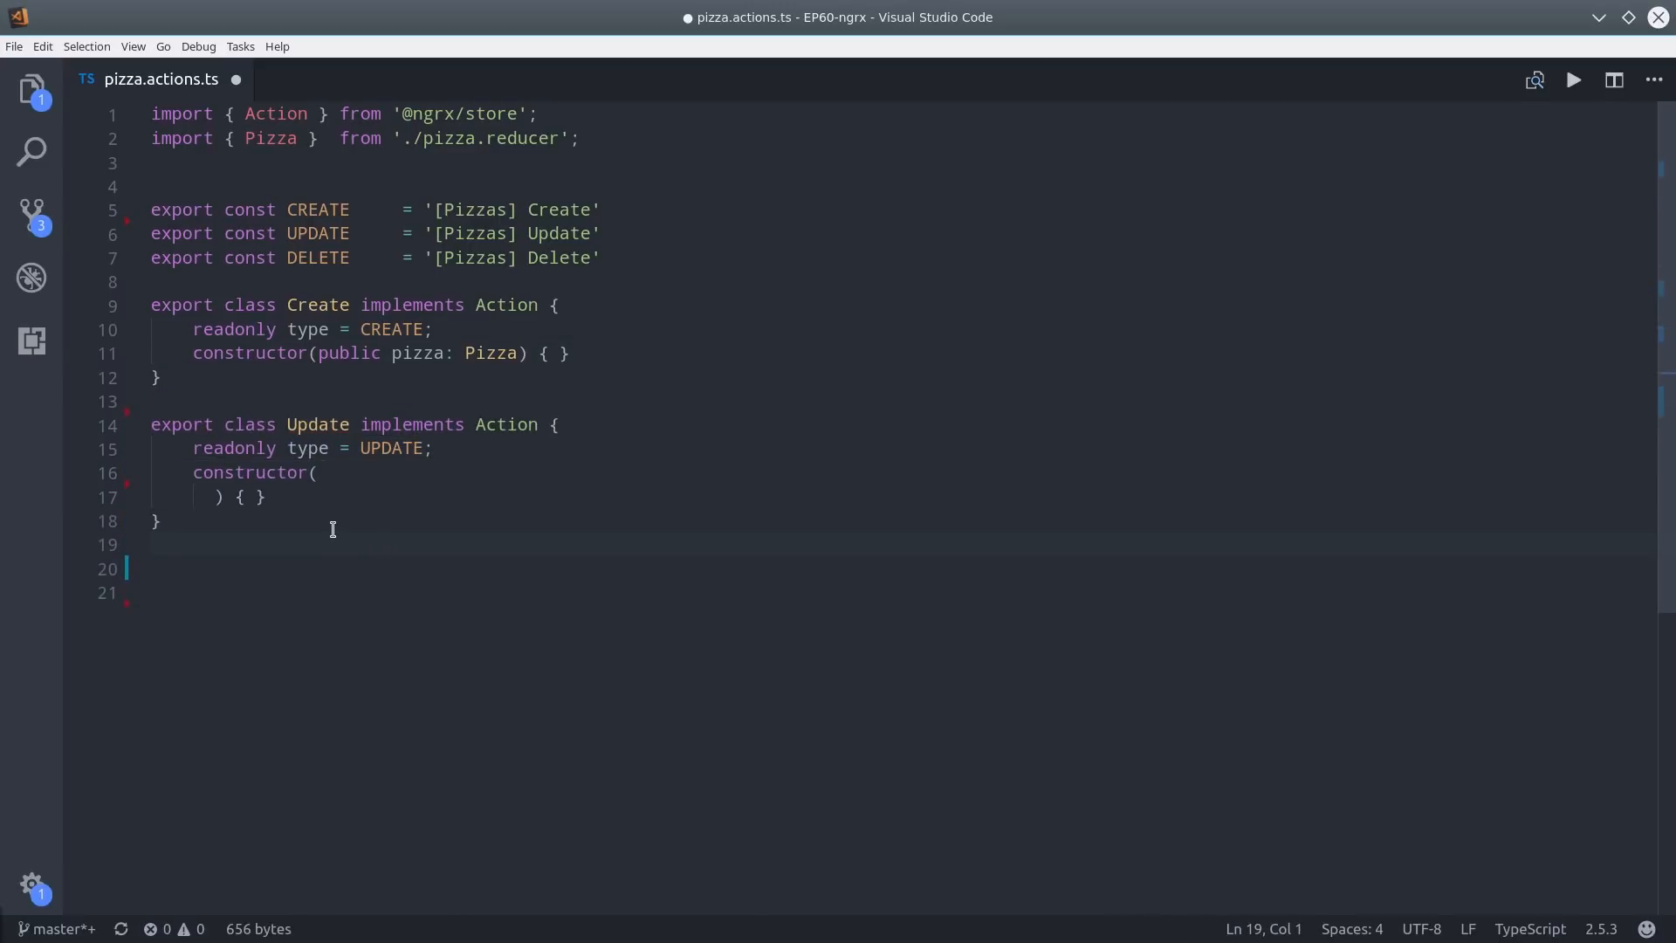
left_click(248, 496)
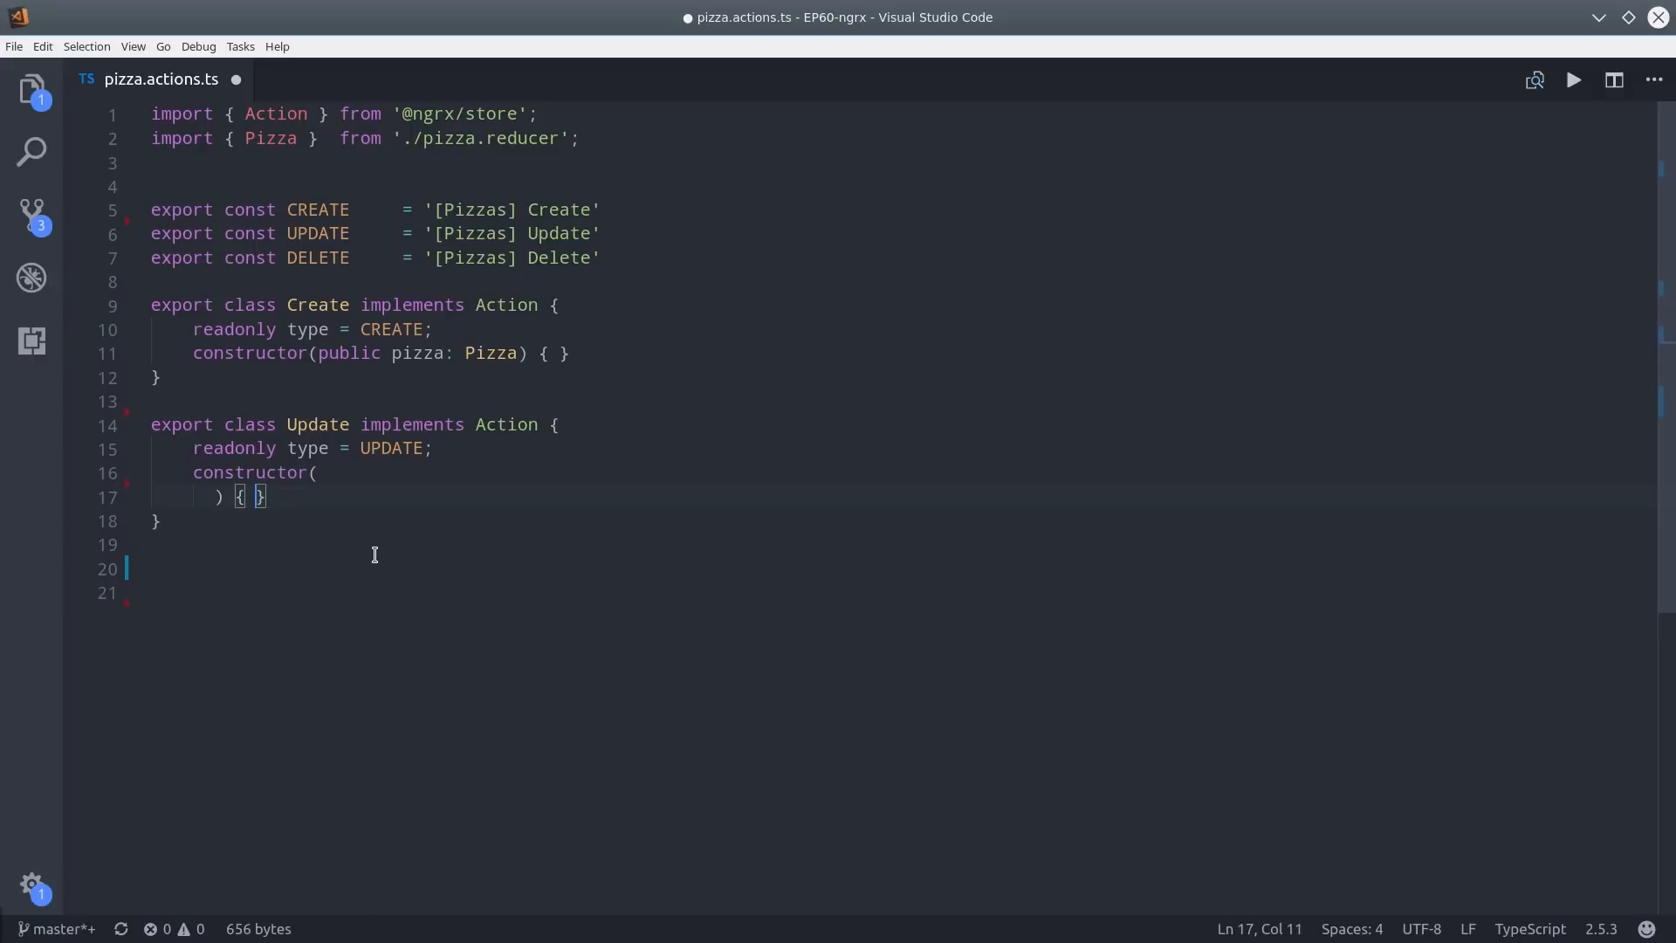
type("public id: string,")
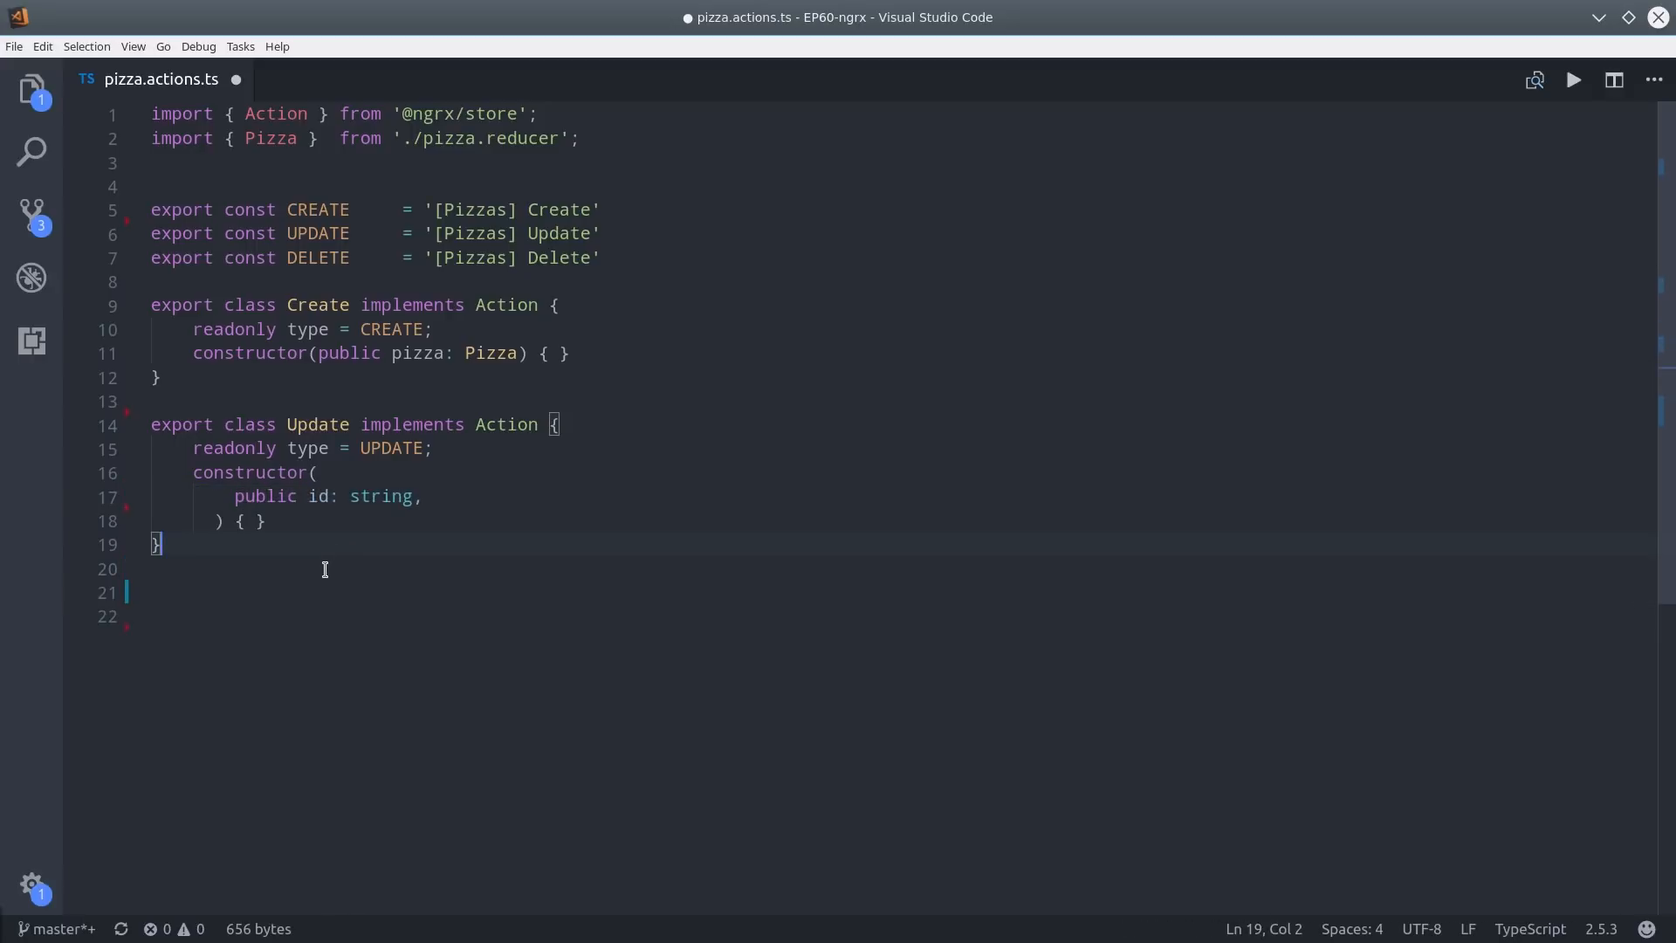
key("Enter")
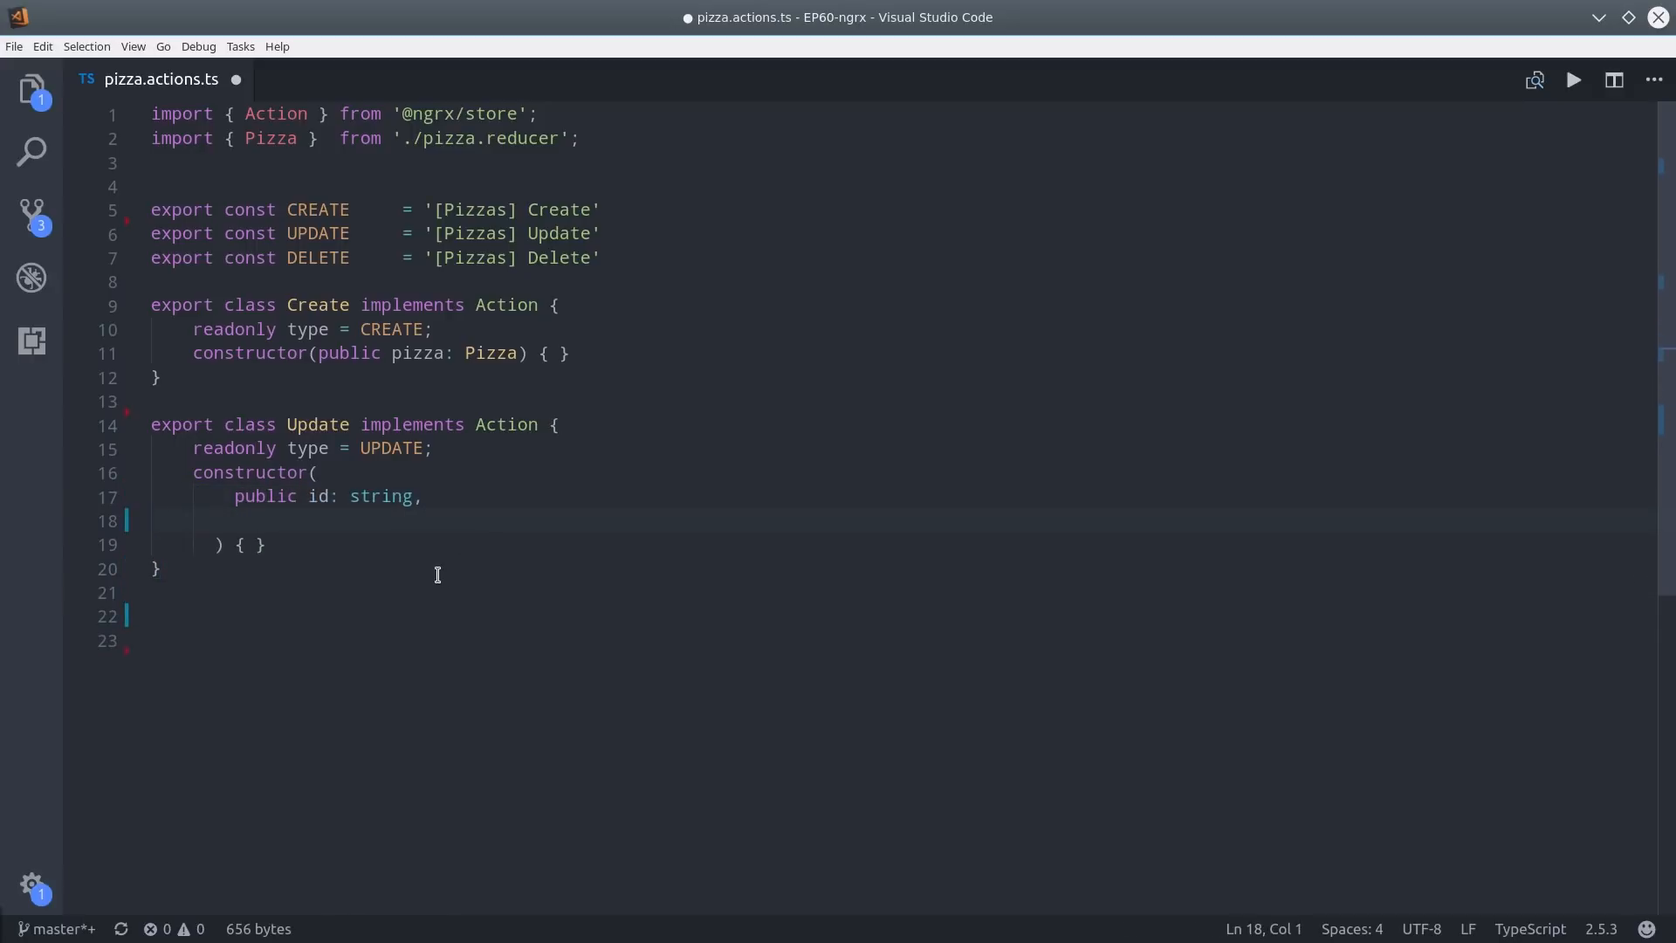
type("public changes: Partial<>,")
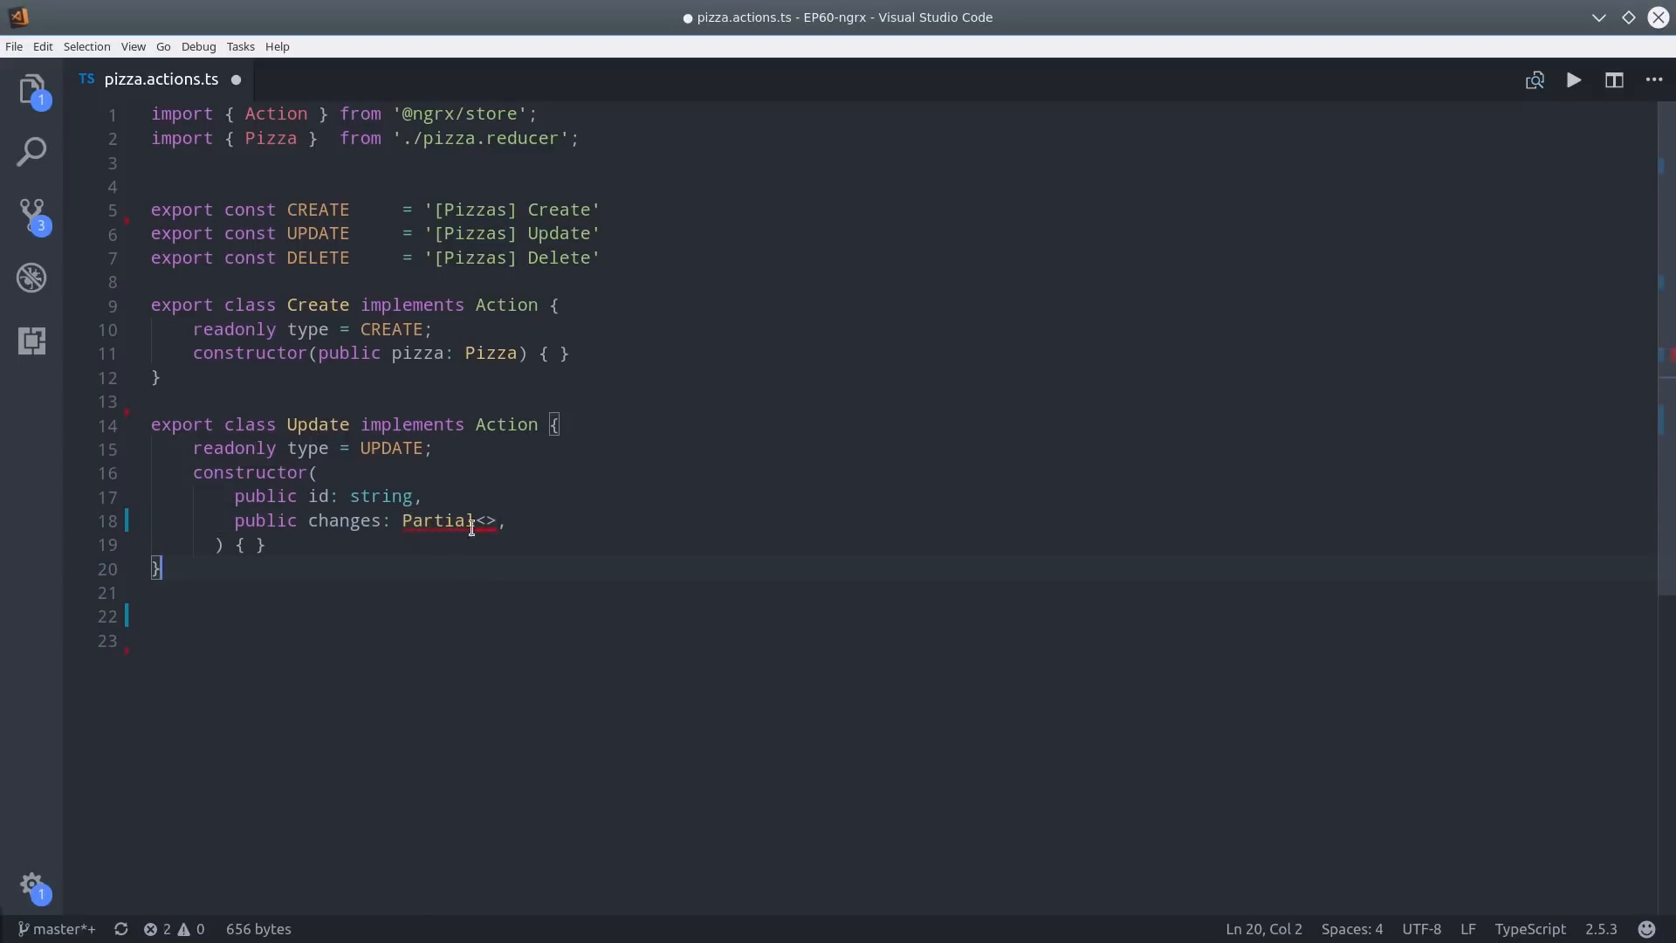
type("Pizza")
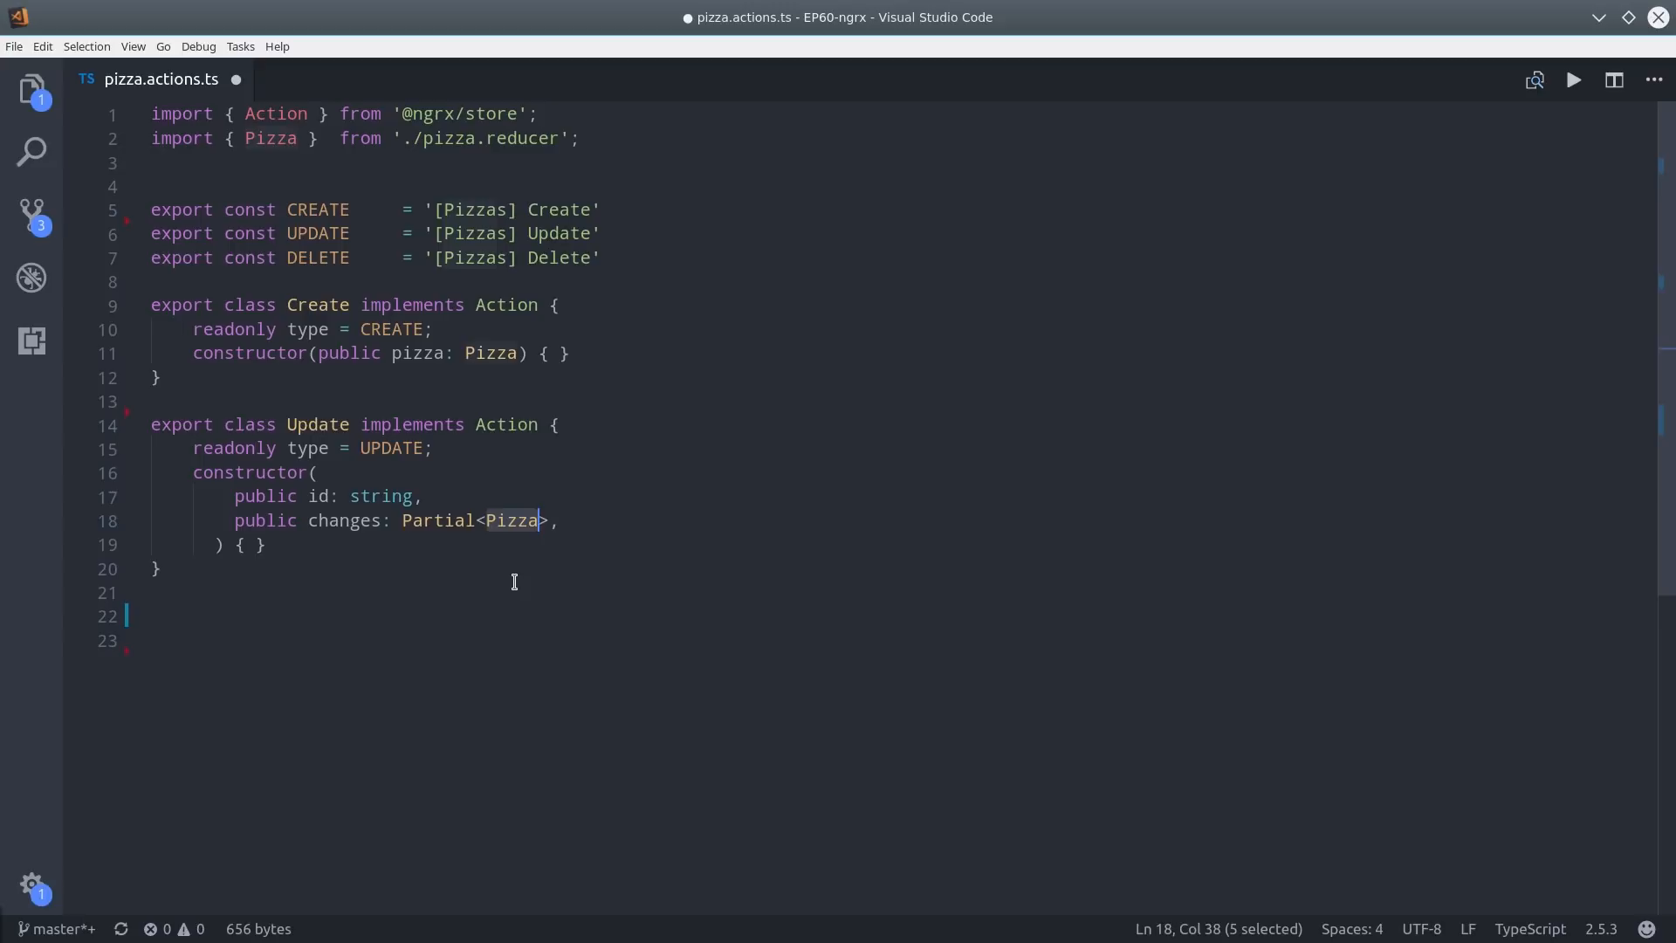
left_click(562, 521)
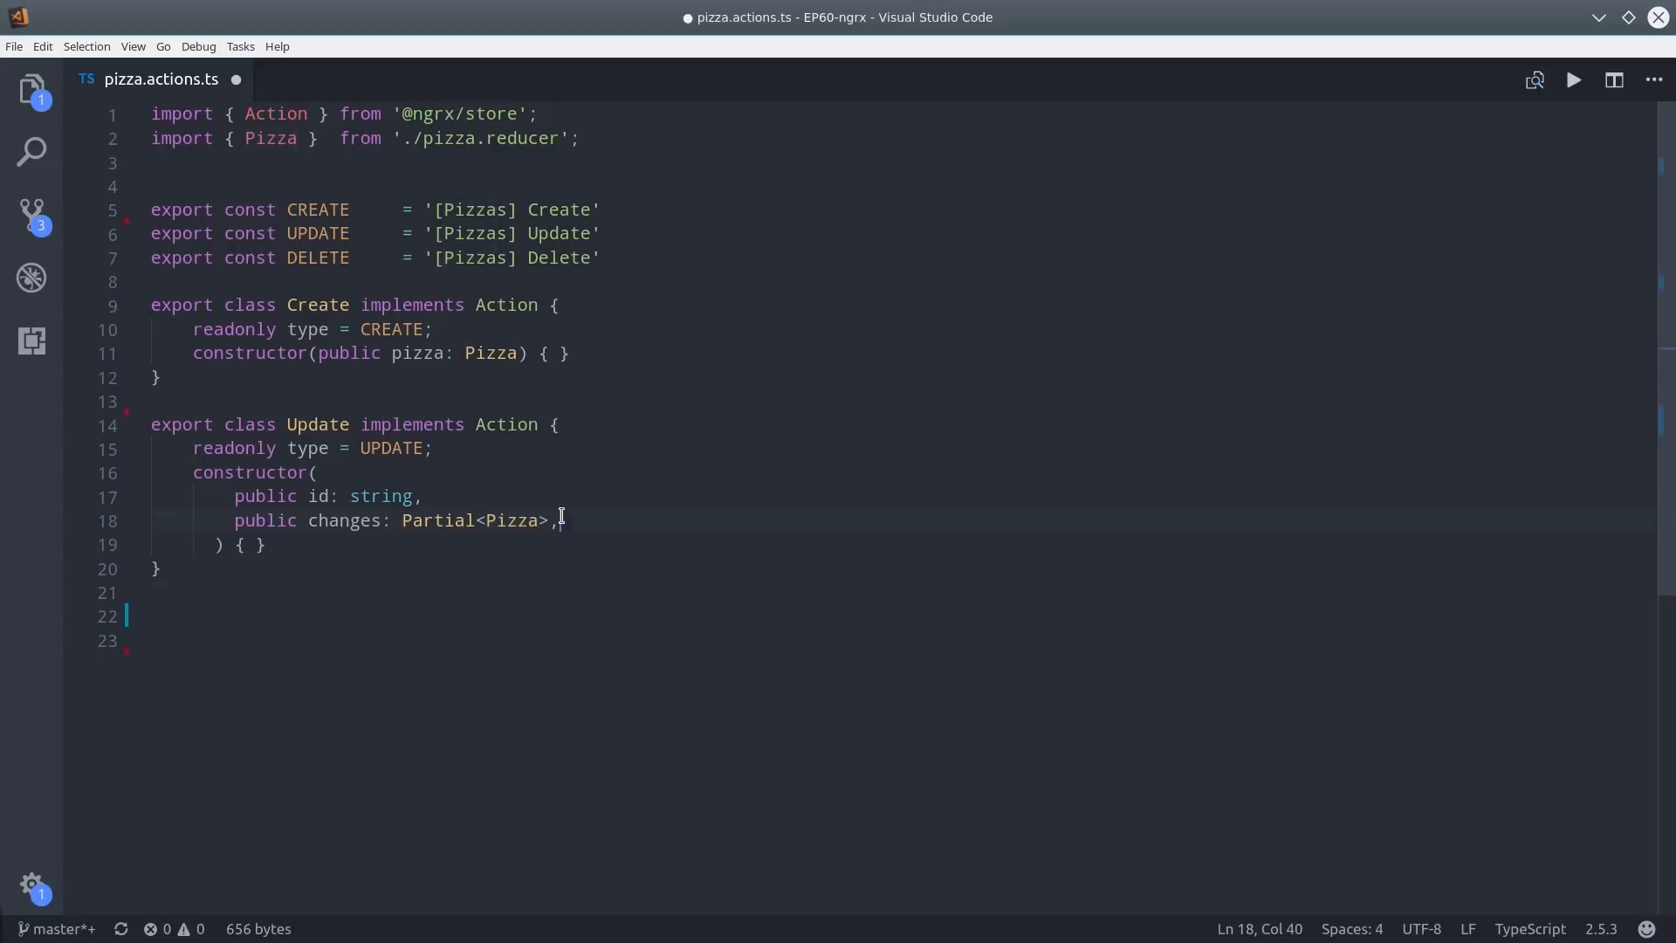
Write the Delete class with type DELETE and constructor(public id: string), then begin PizzaActions.
type("export class Delete implements Action {")
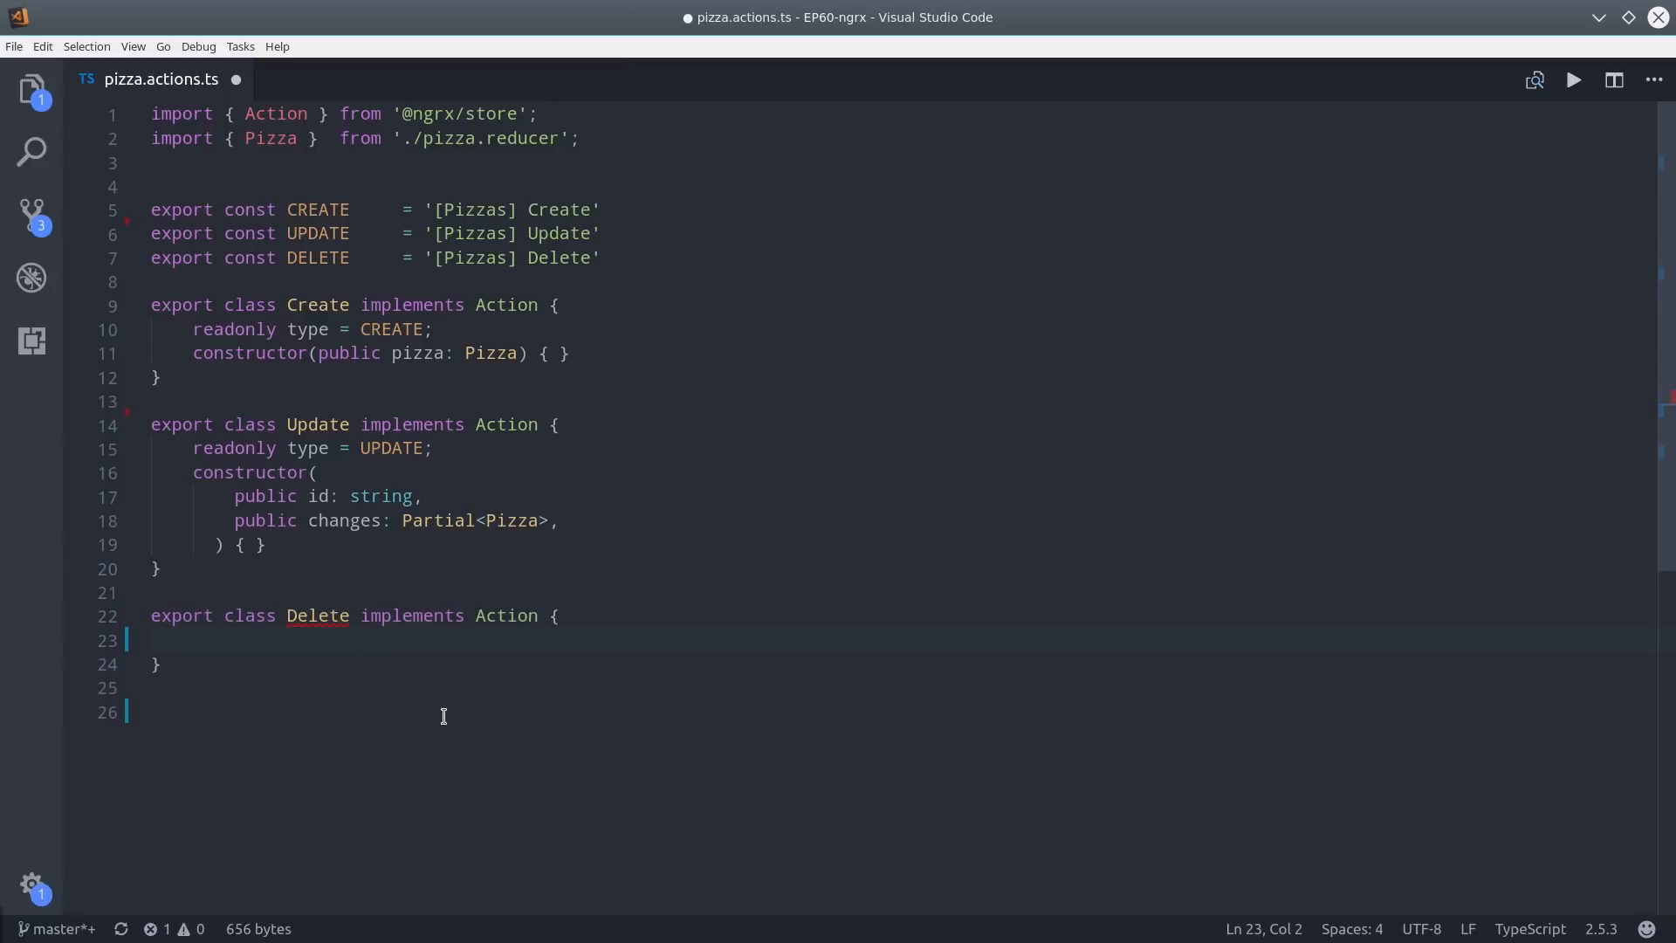
type("readonly type = DELETE;")
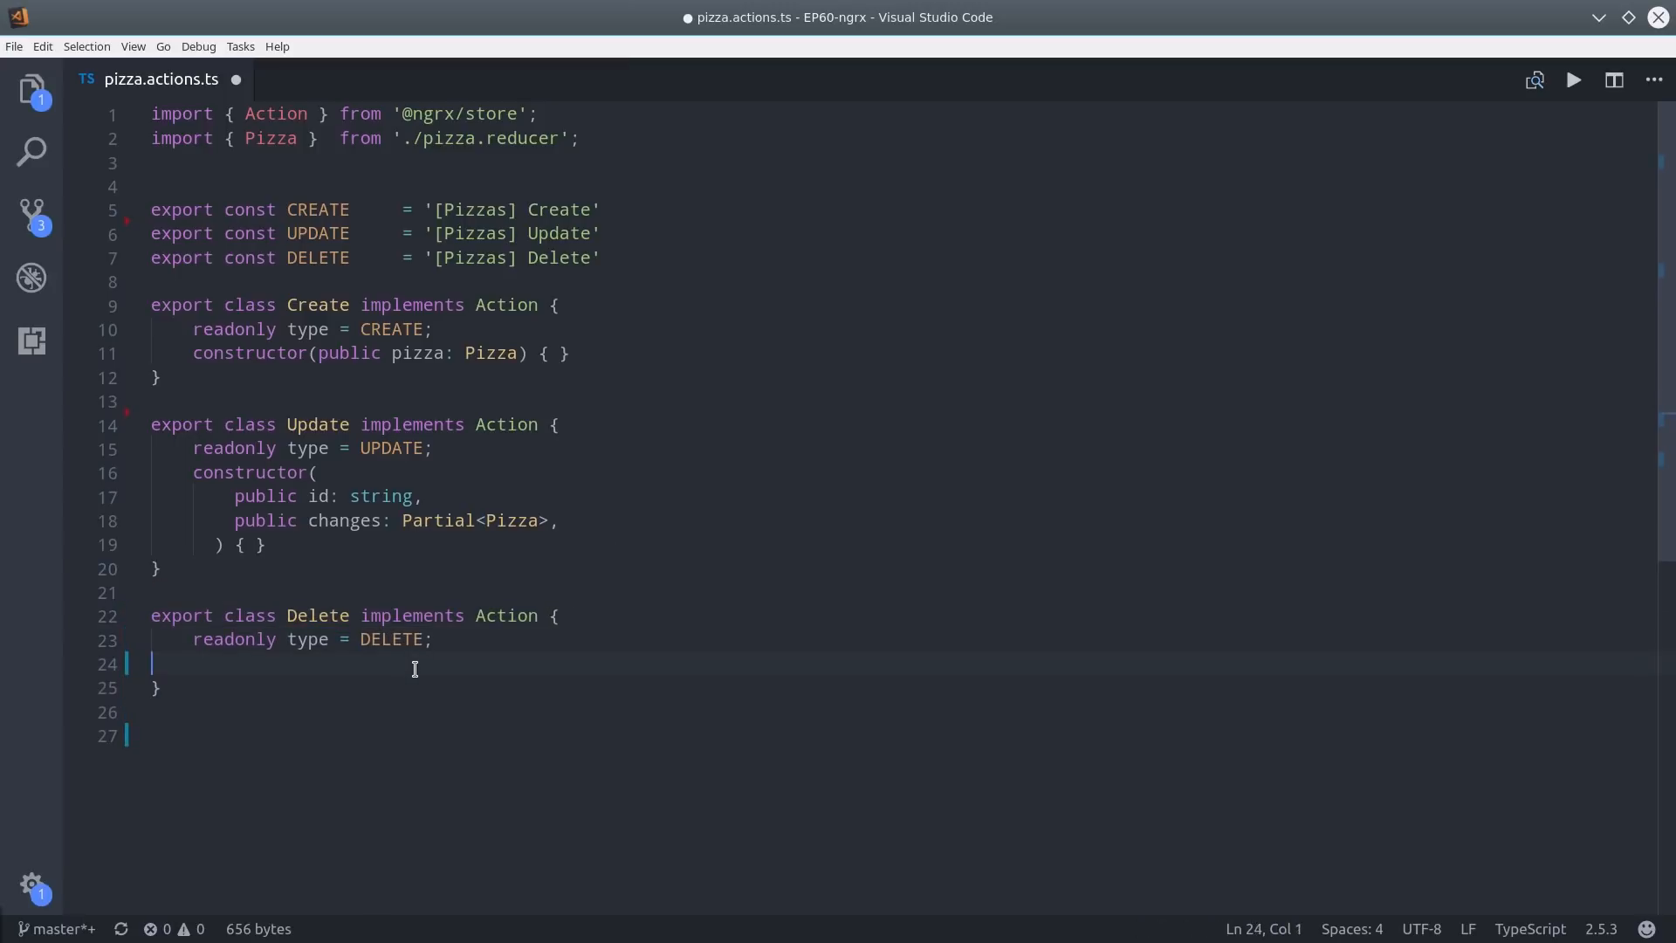
type("constructor(public id: string) { }")
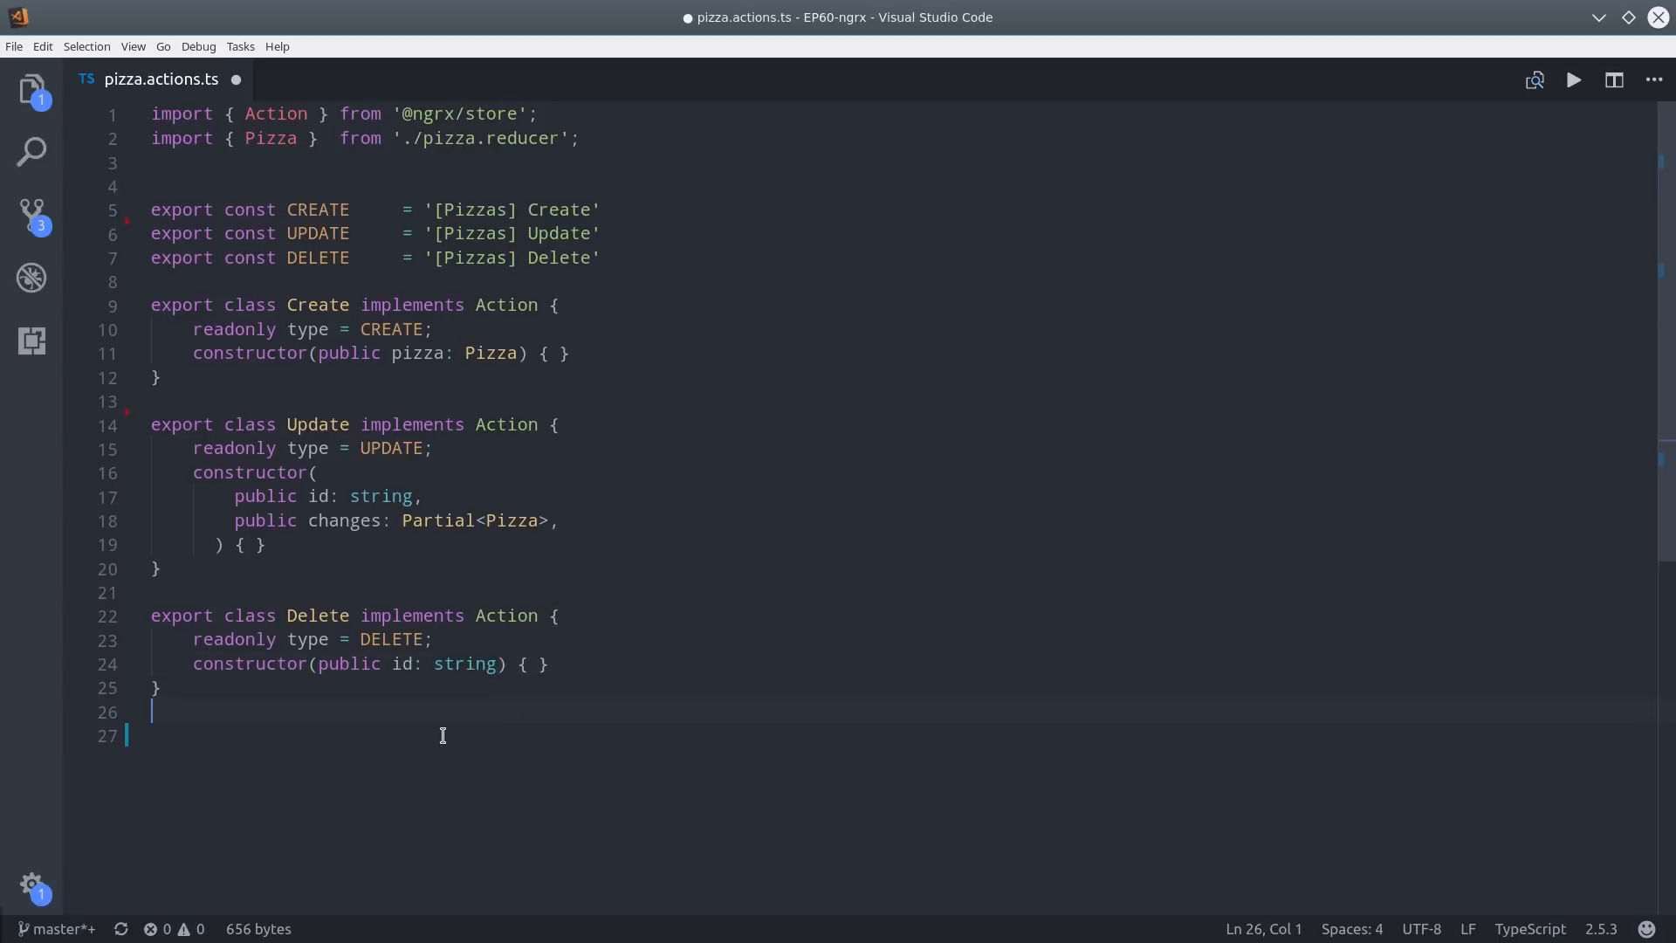
type("export type PizzaActions")
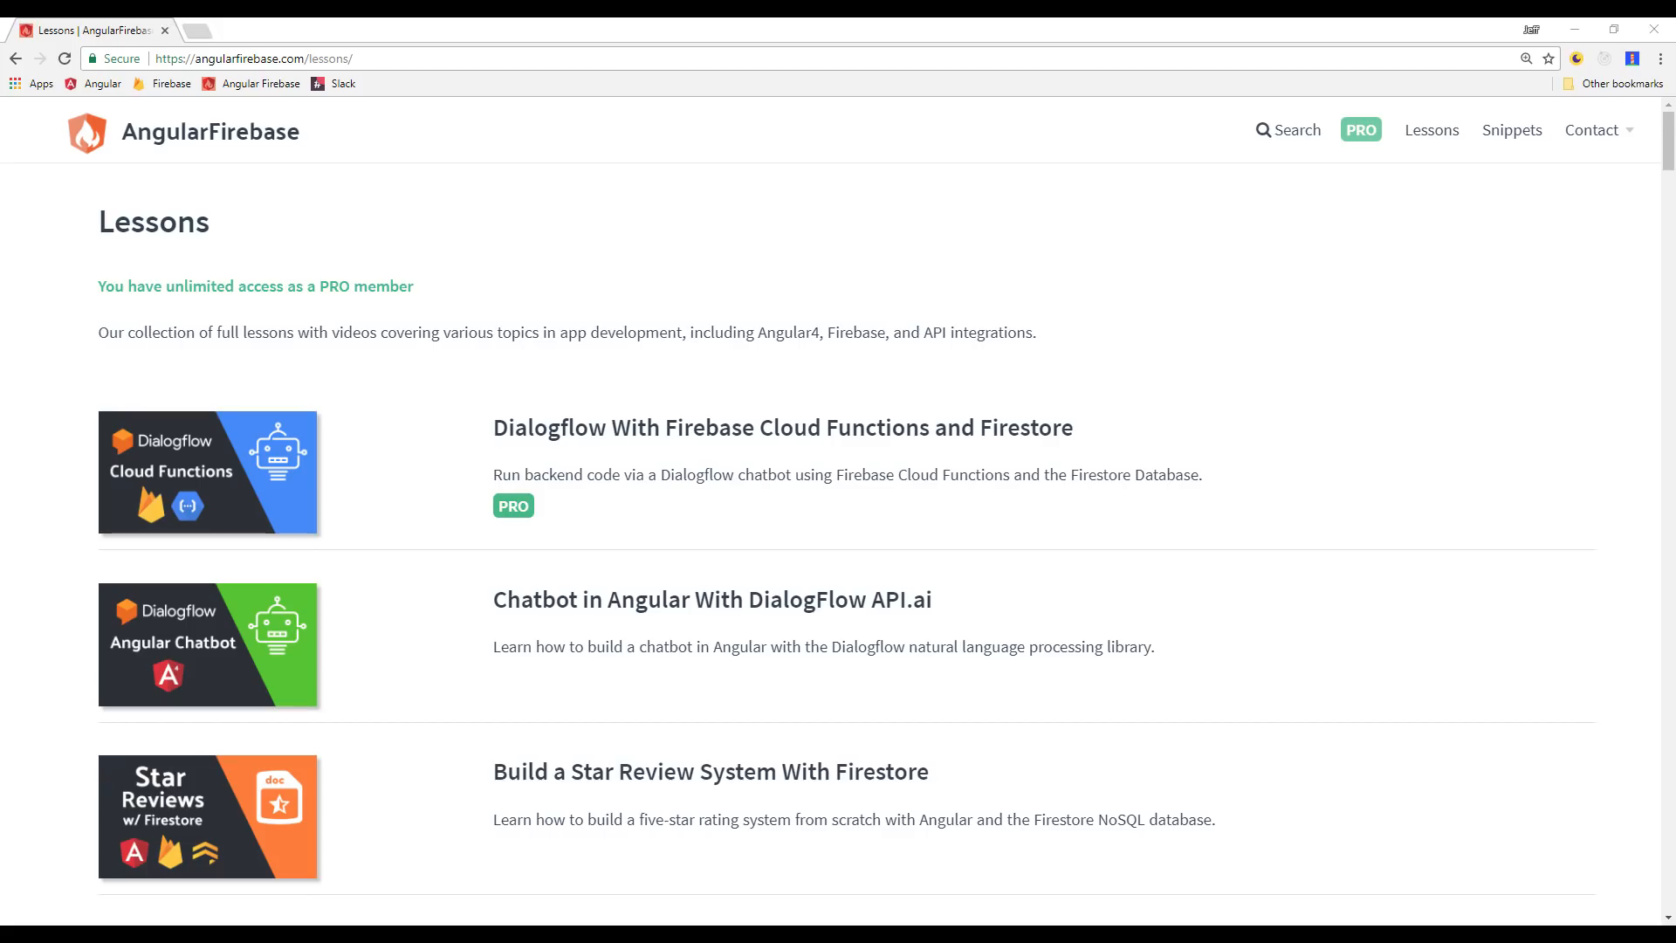
key("alt+tab")
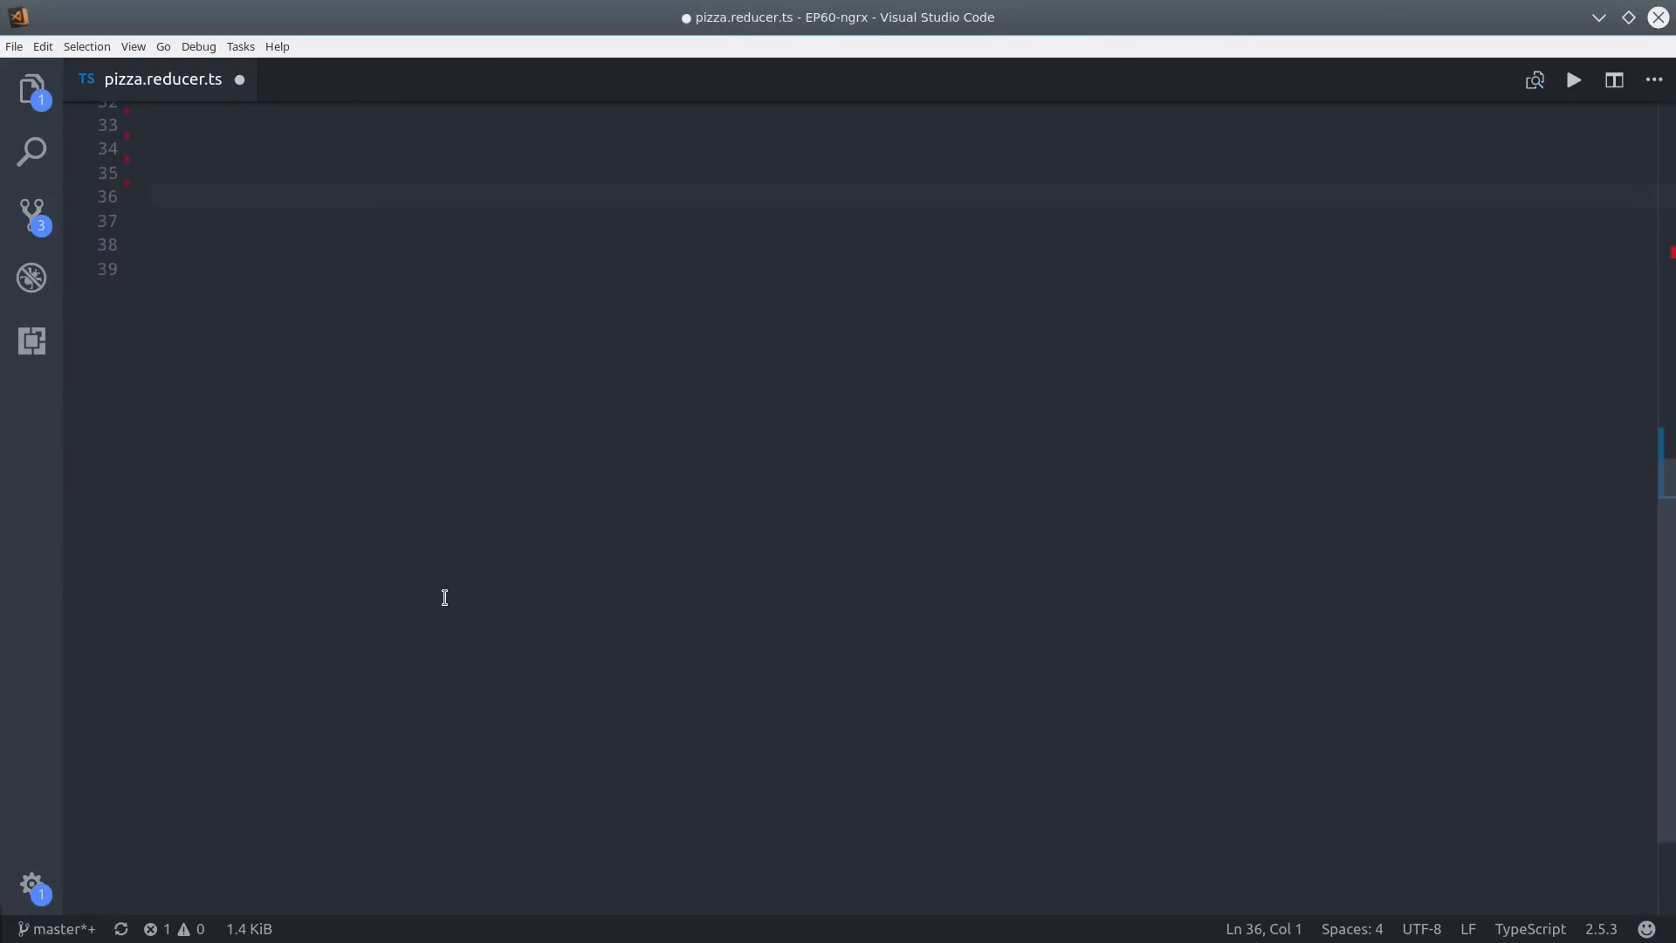
Add a switch on action.type where CREATE returns pizzaAdapter.addOne(action.pizza, state), and begin UPDATE.
scroll("up", 3)
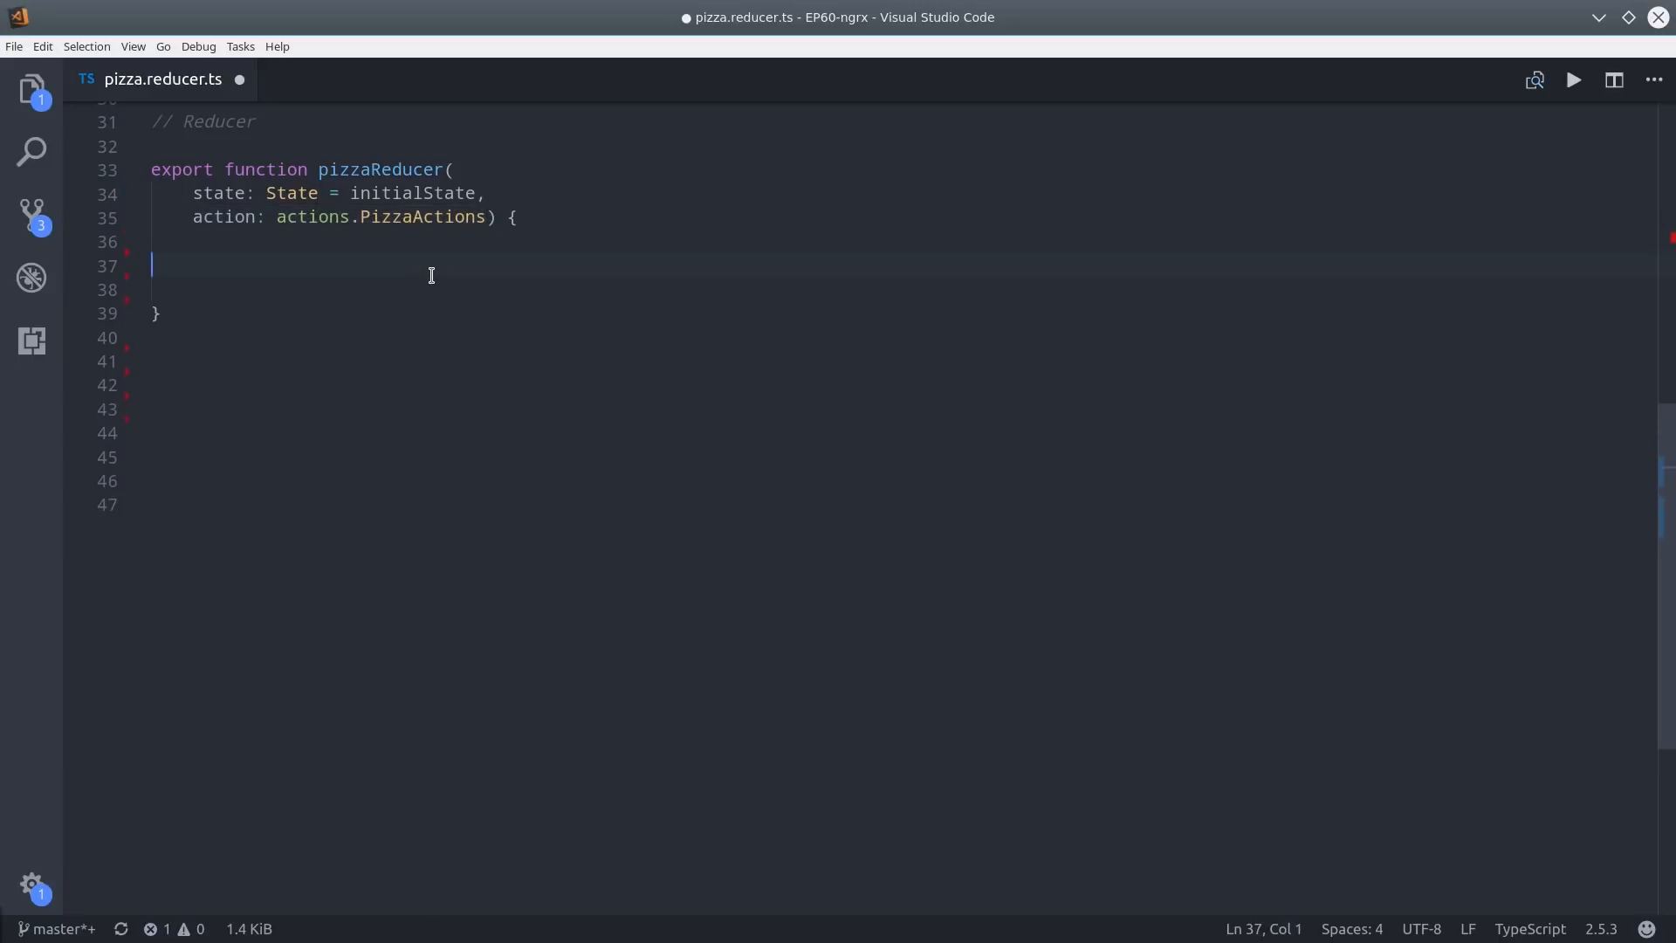
mouse_move(425, 299)
type("switch (action.type) {")
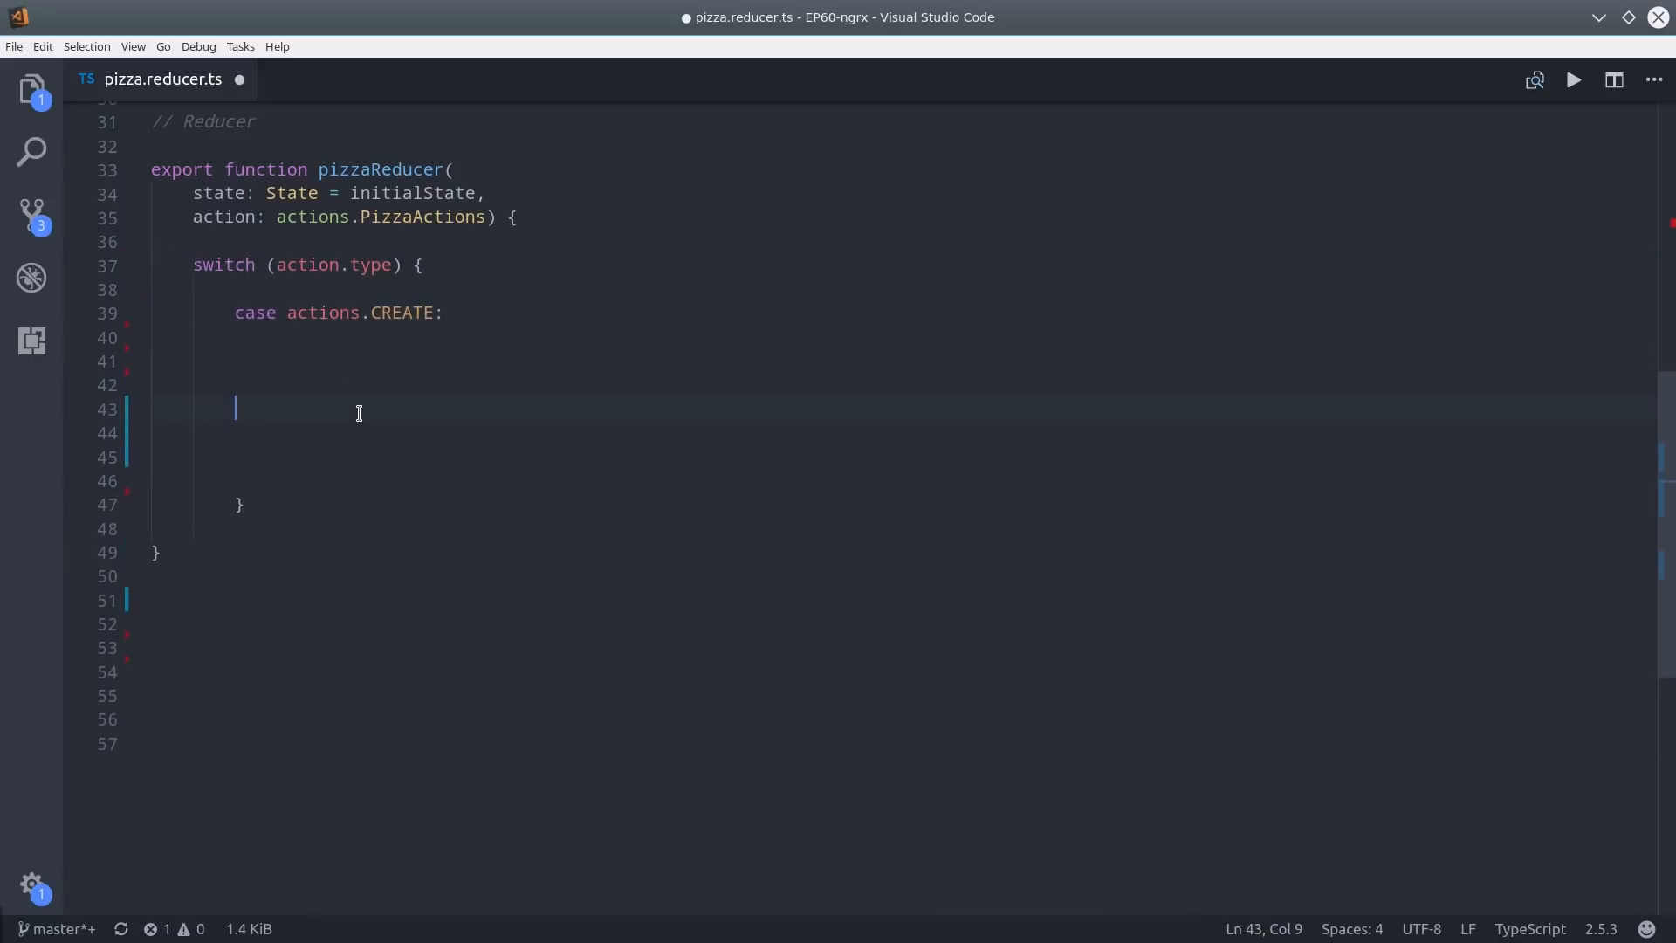
type("return pizzaAdapter")
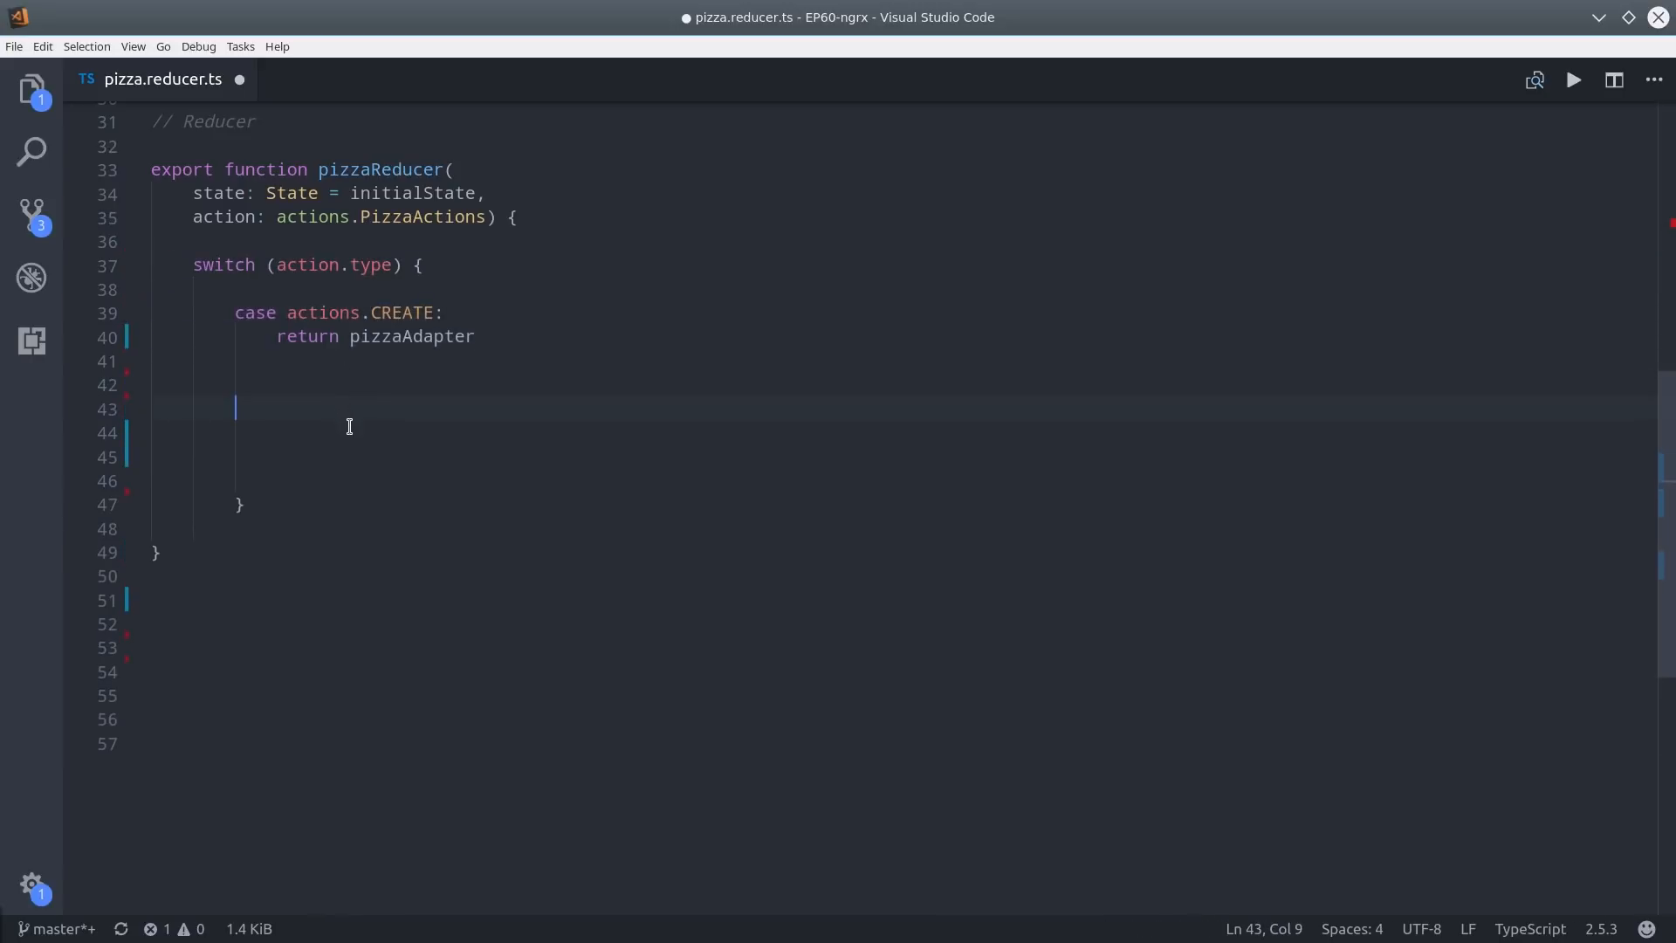
type(".addOne();")
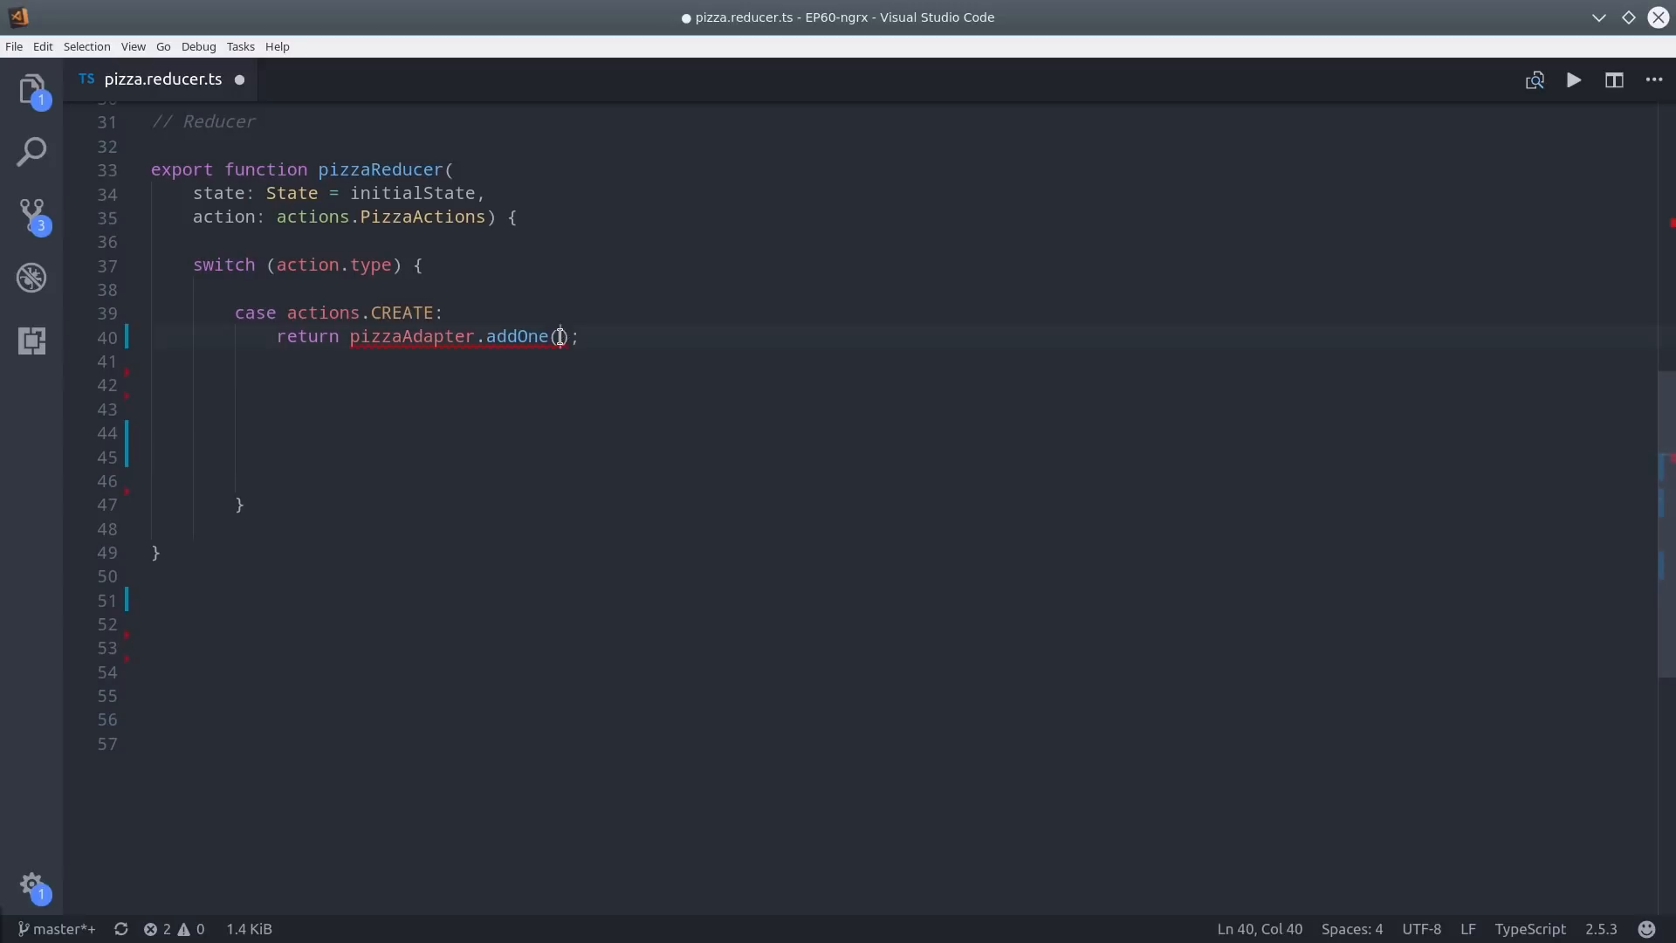
type("action.pizza, state")
left_click(894, 384)
type("case actions.UPDATE:")
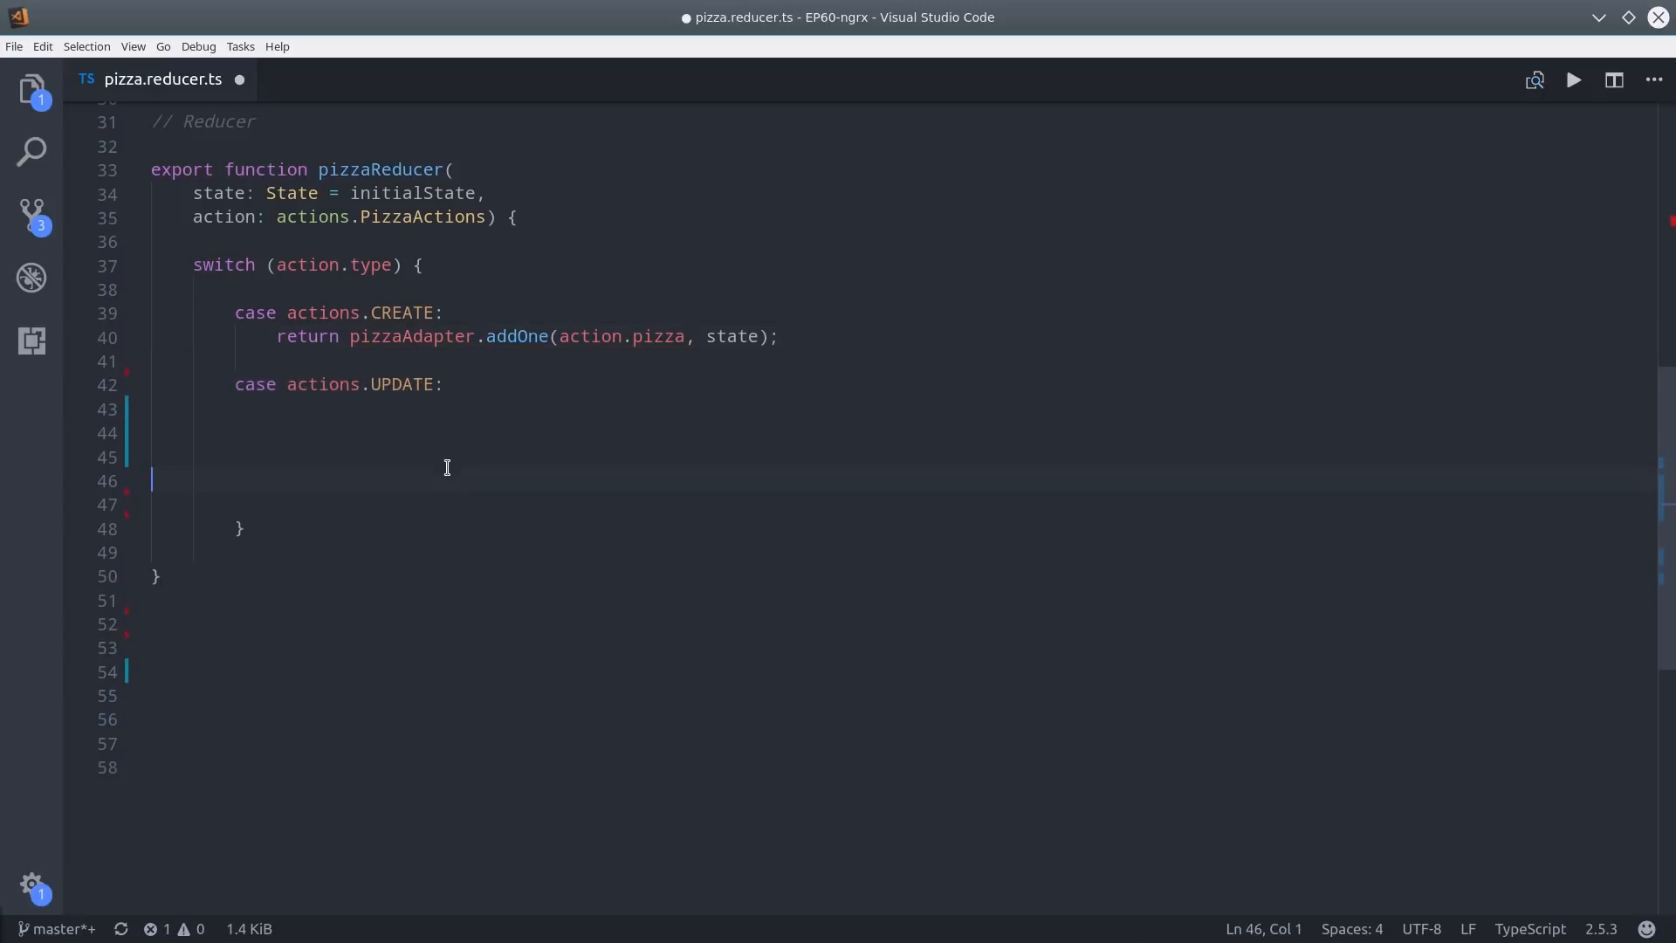
Make the UPDATE case return pizzaAdapter.updateOne with id: action.id and the action's changes.
left_click(520, 368)
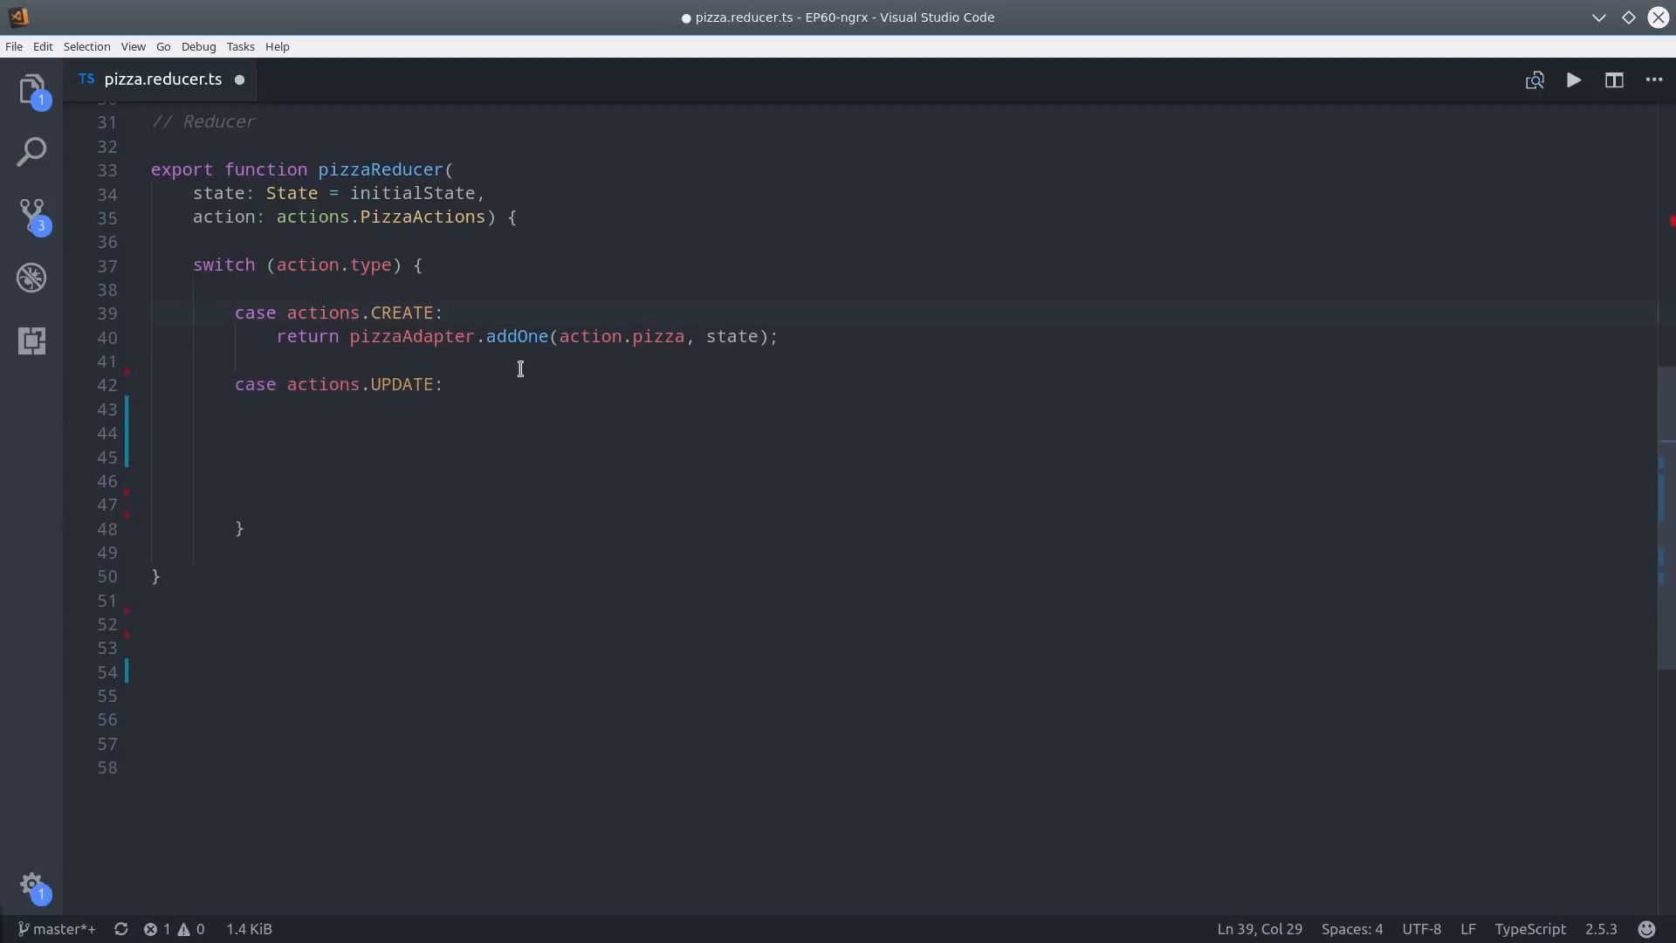
type("return pizzaAdapter")
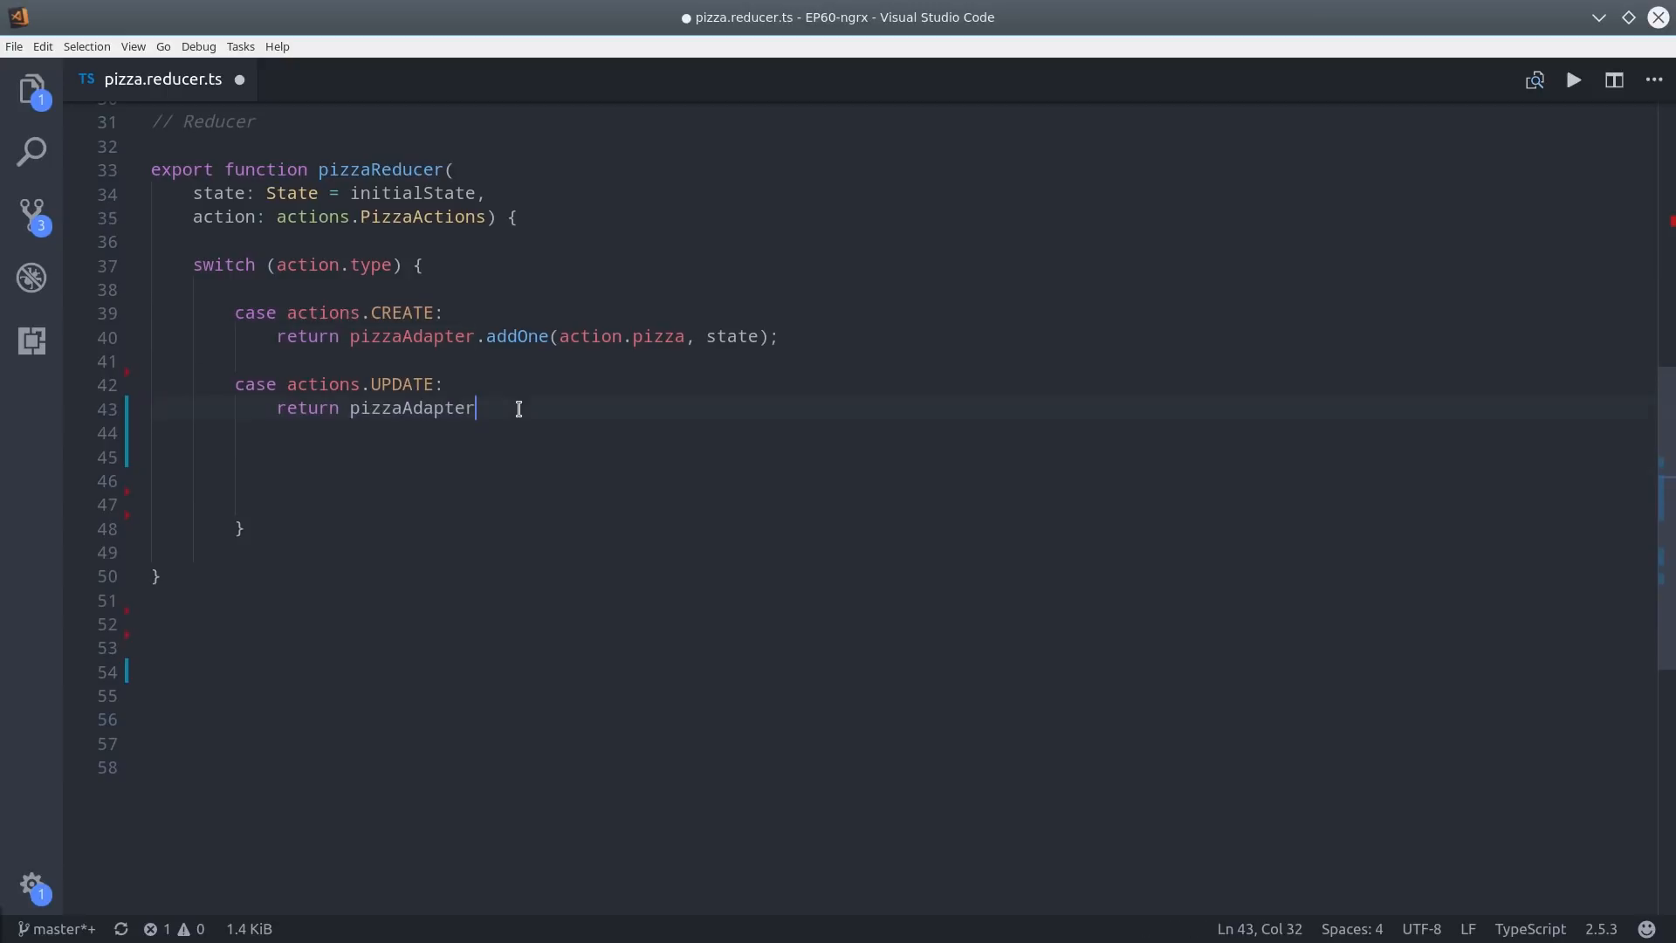
type(".updateOne();")
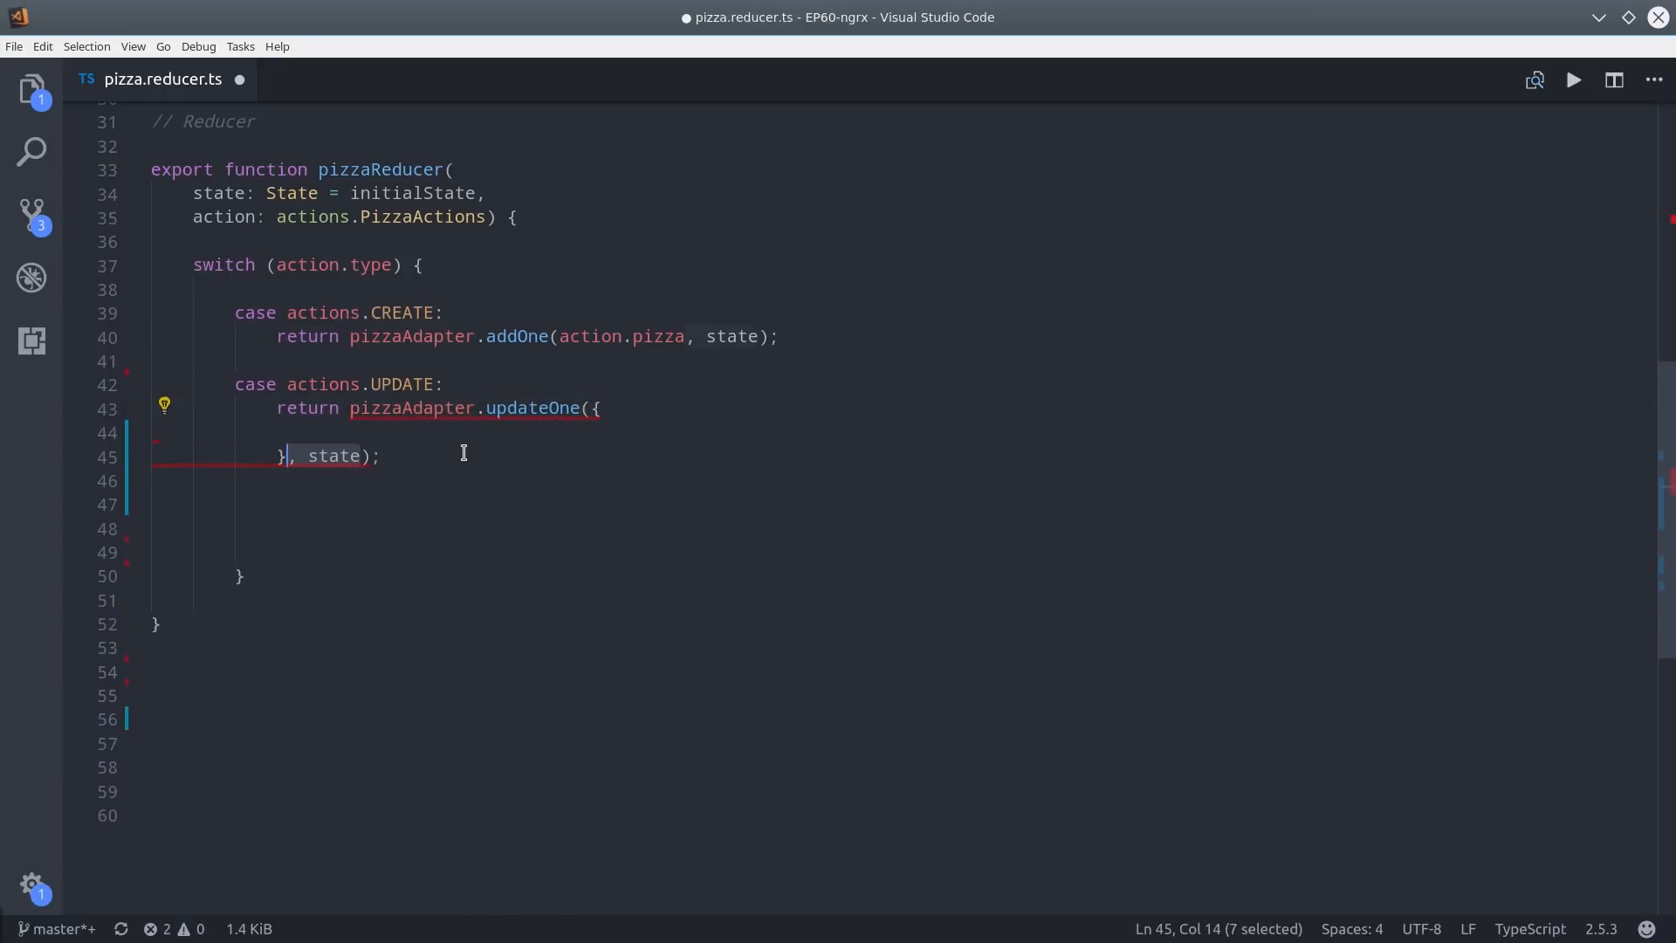
type("id: action.id,")
left_click(468, 503)
type("case actions.DELETE:")
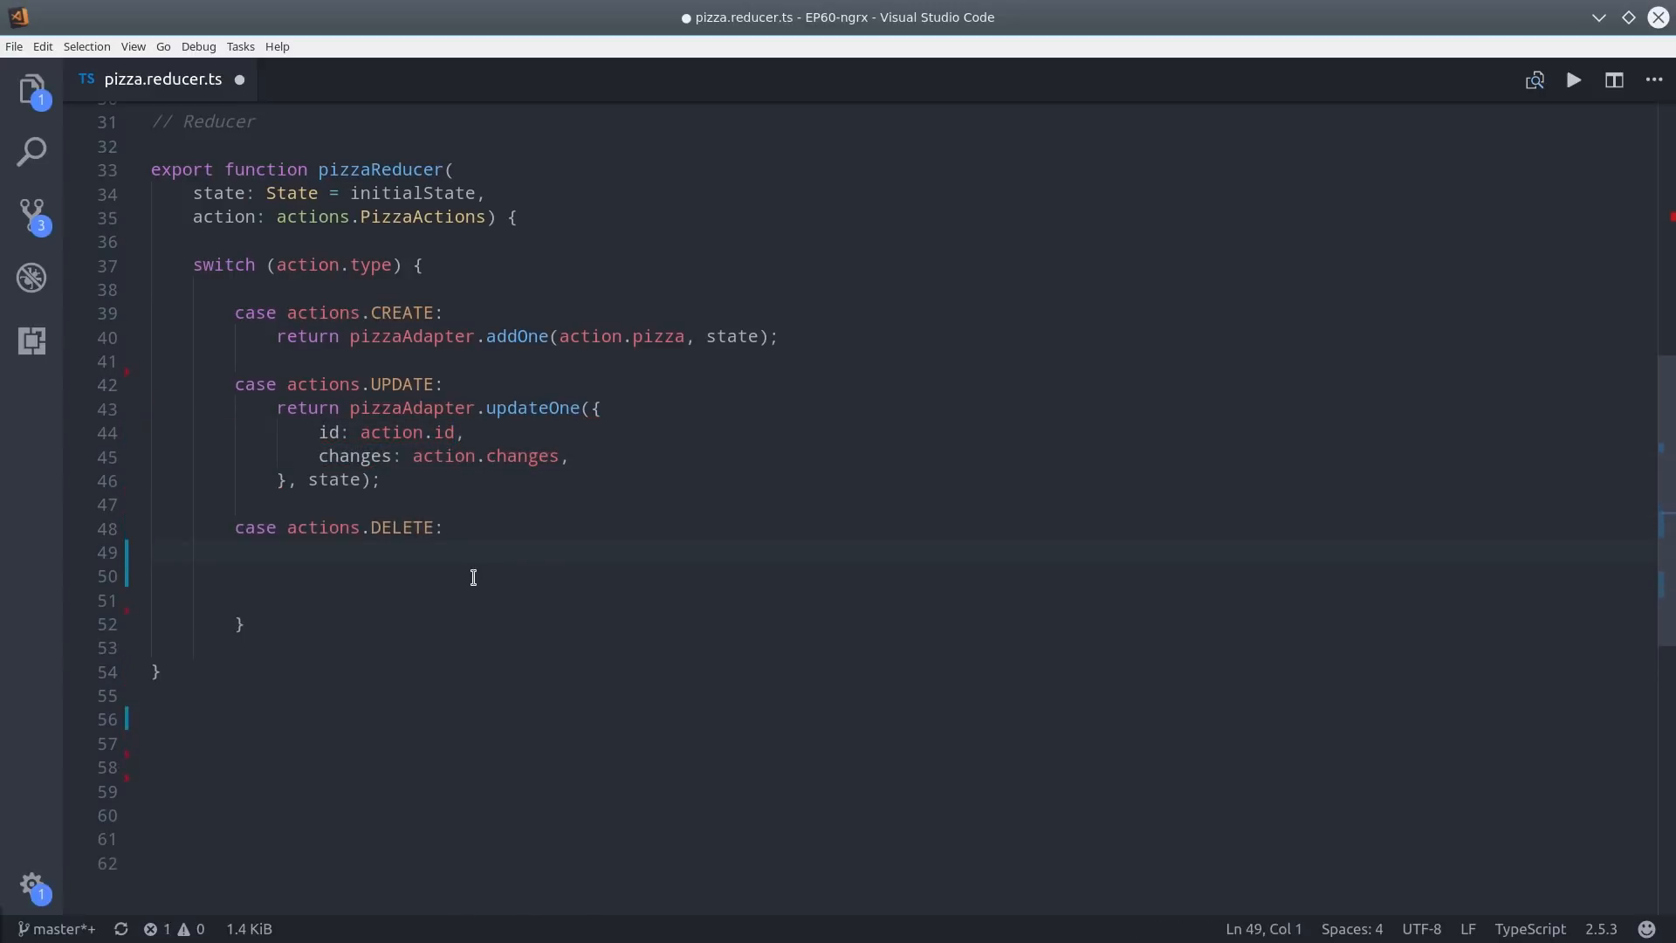
Add DELETE returning pizzaAdapter.removeOne(action.id, state) and a default case returning state.
type("return pizzaAdapter")
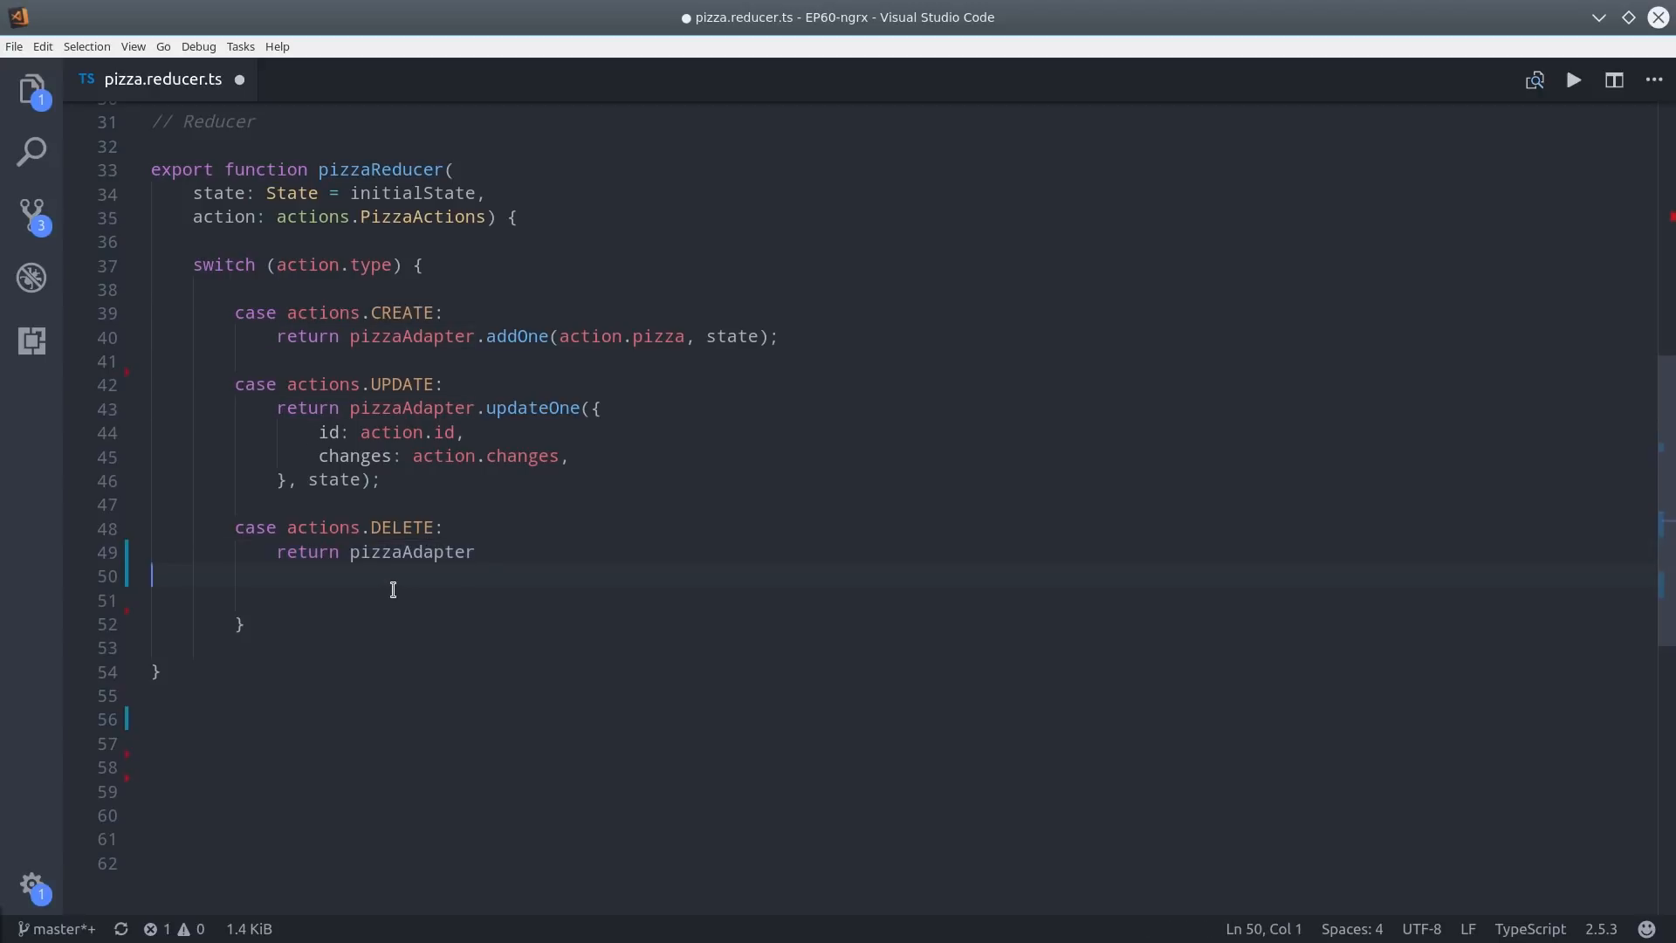
type(".removeOne()")
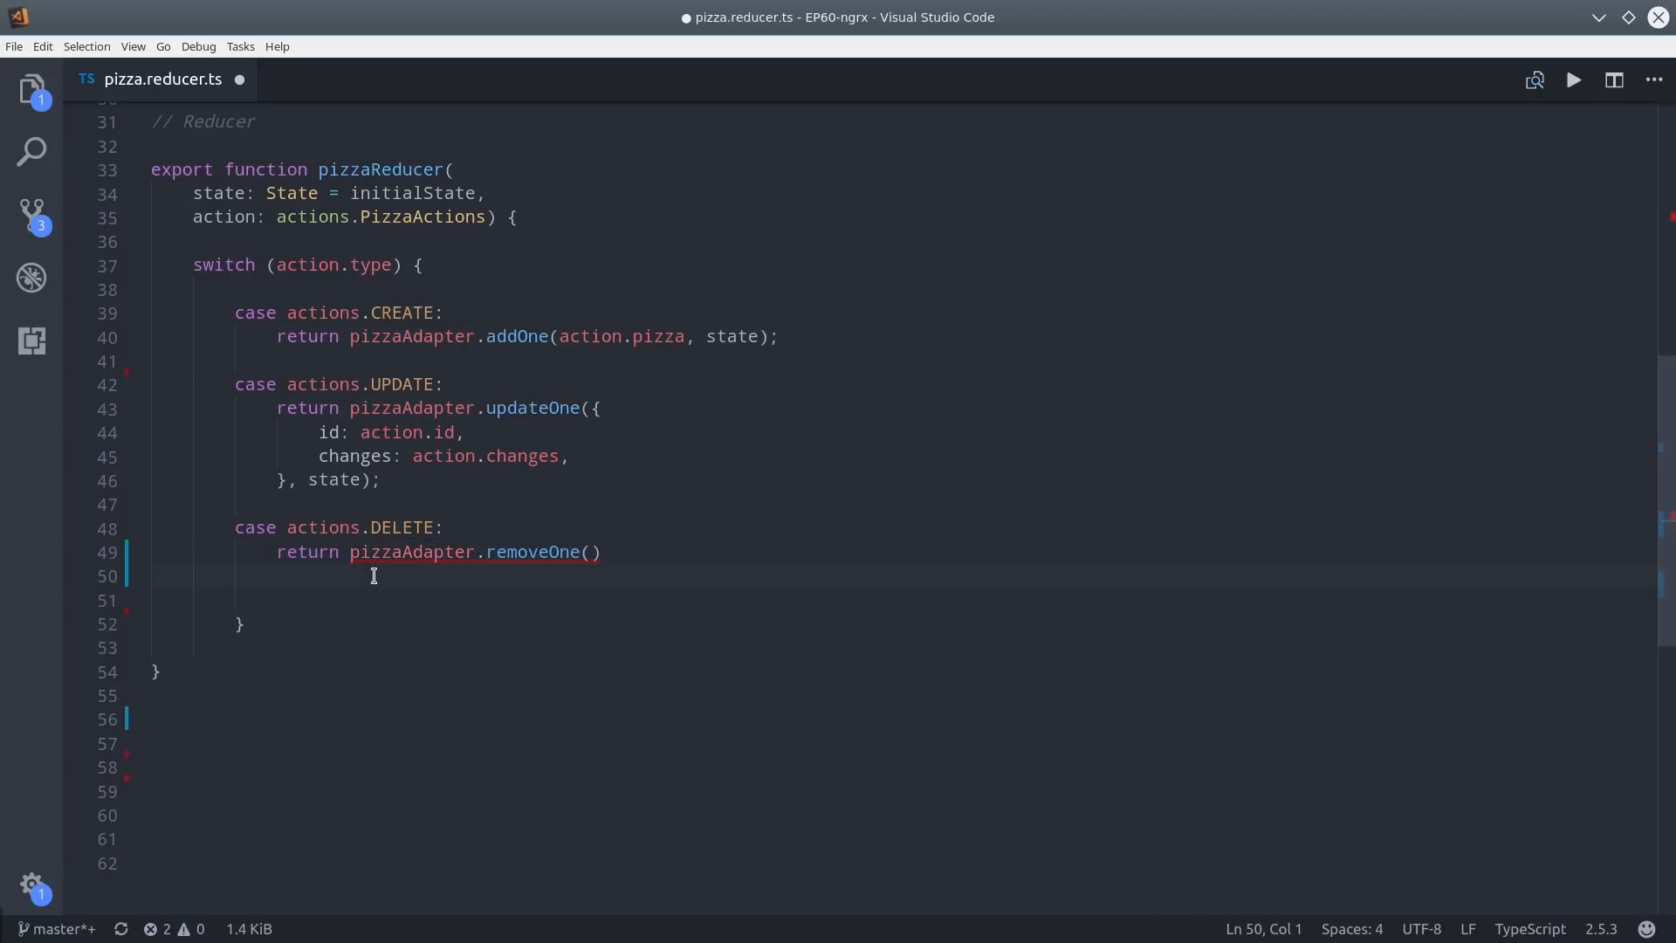
type("action.id, state")
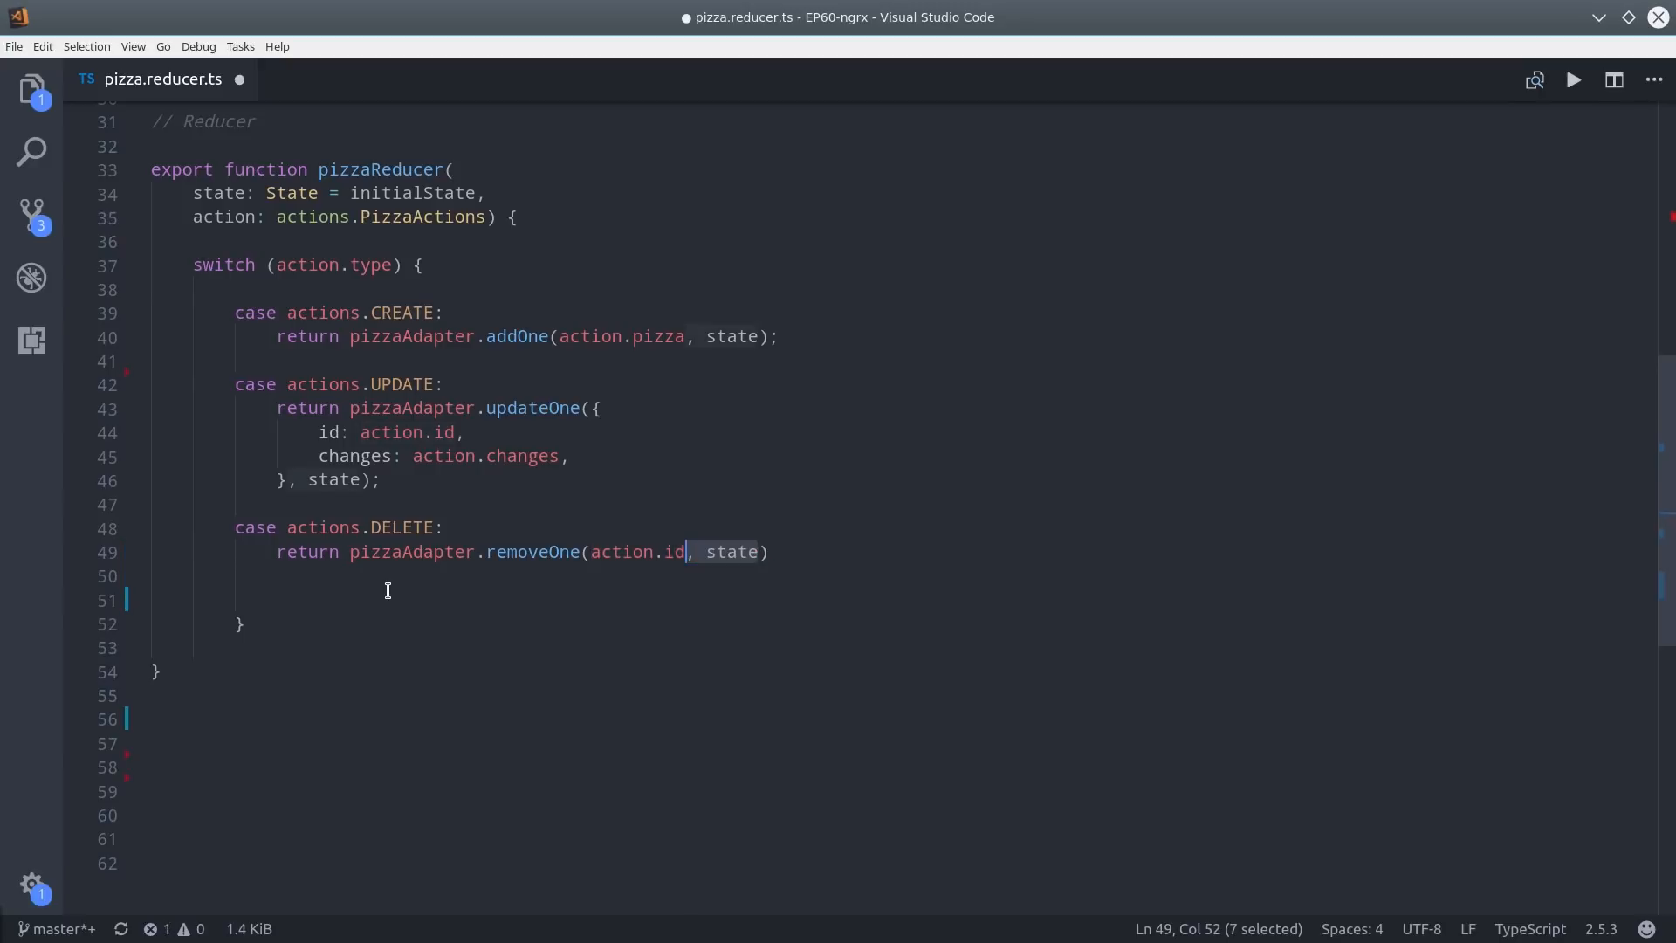
type("default:")
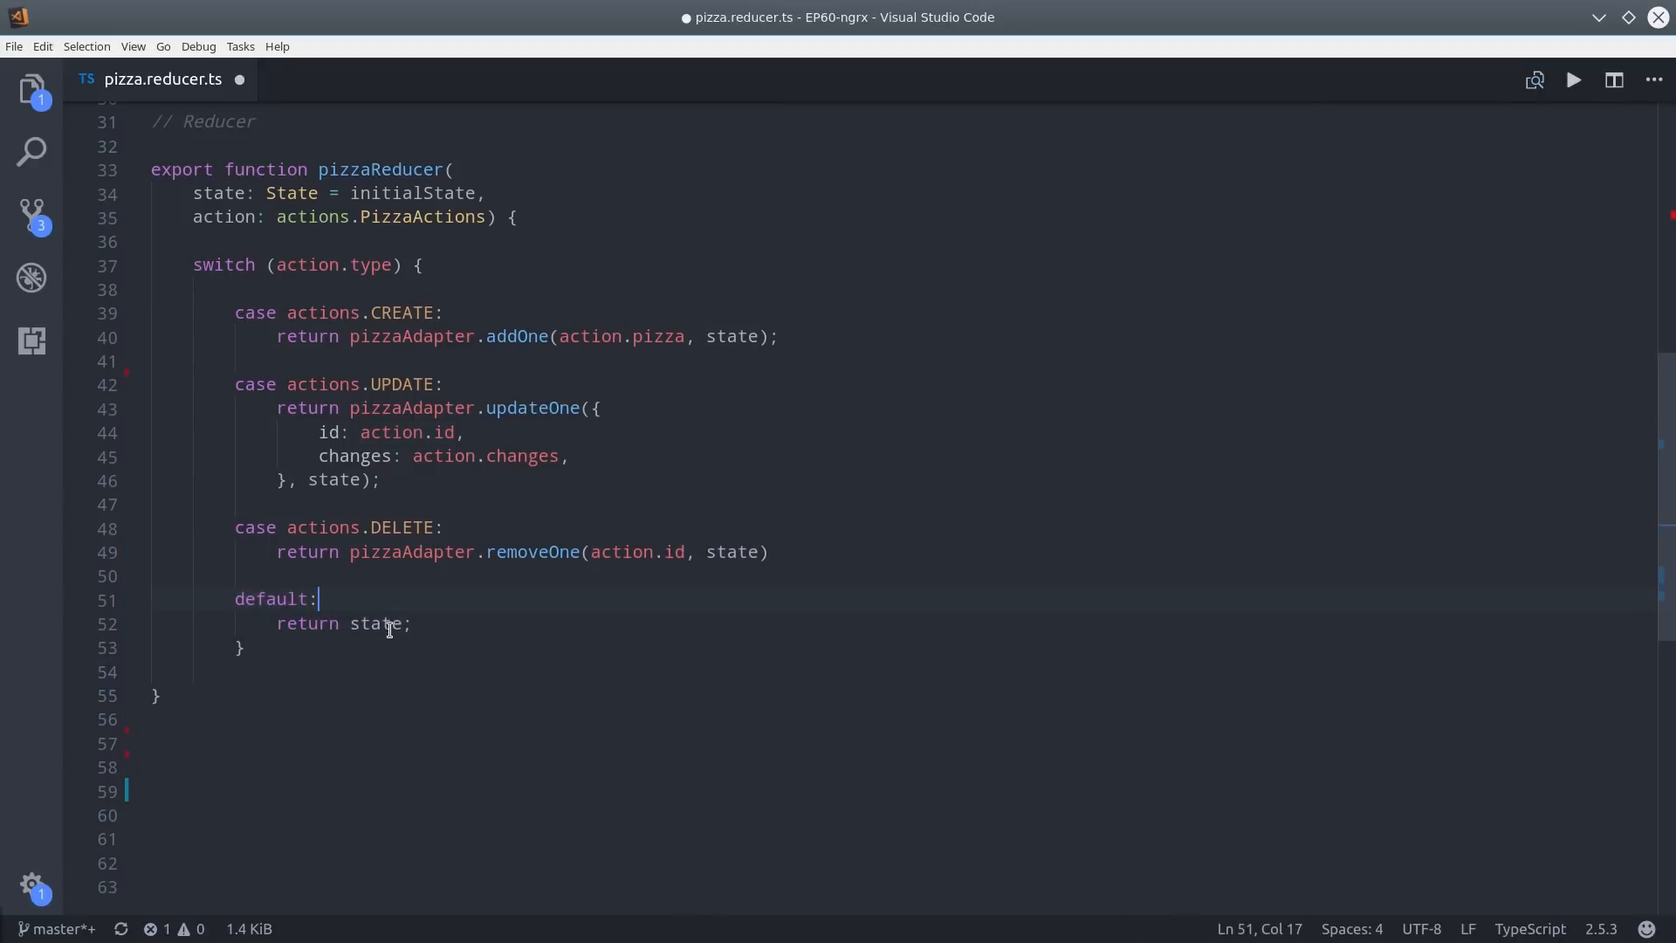
left_click(363, 671)
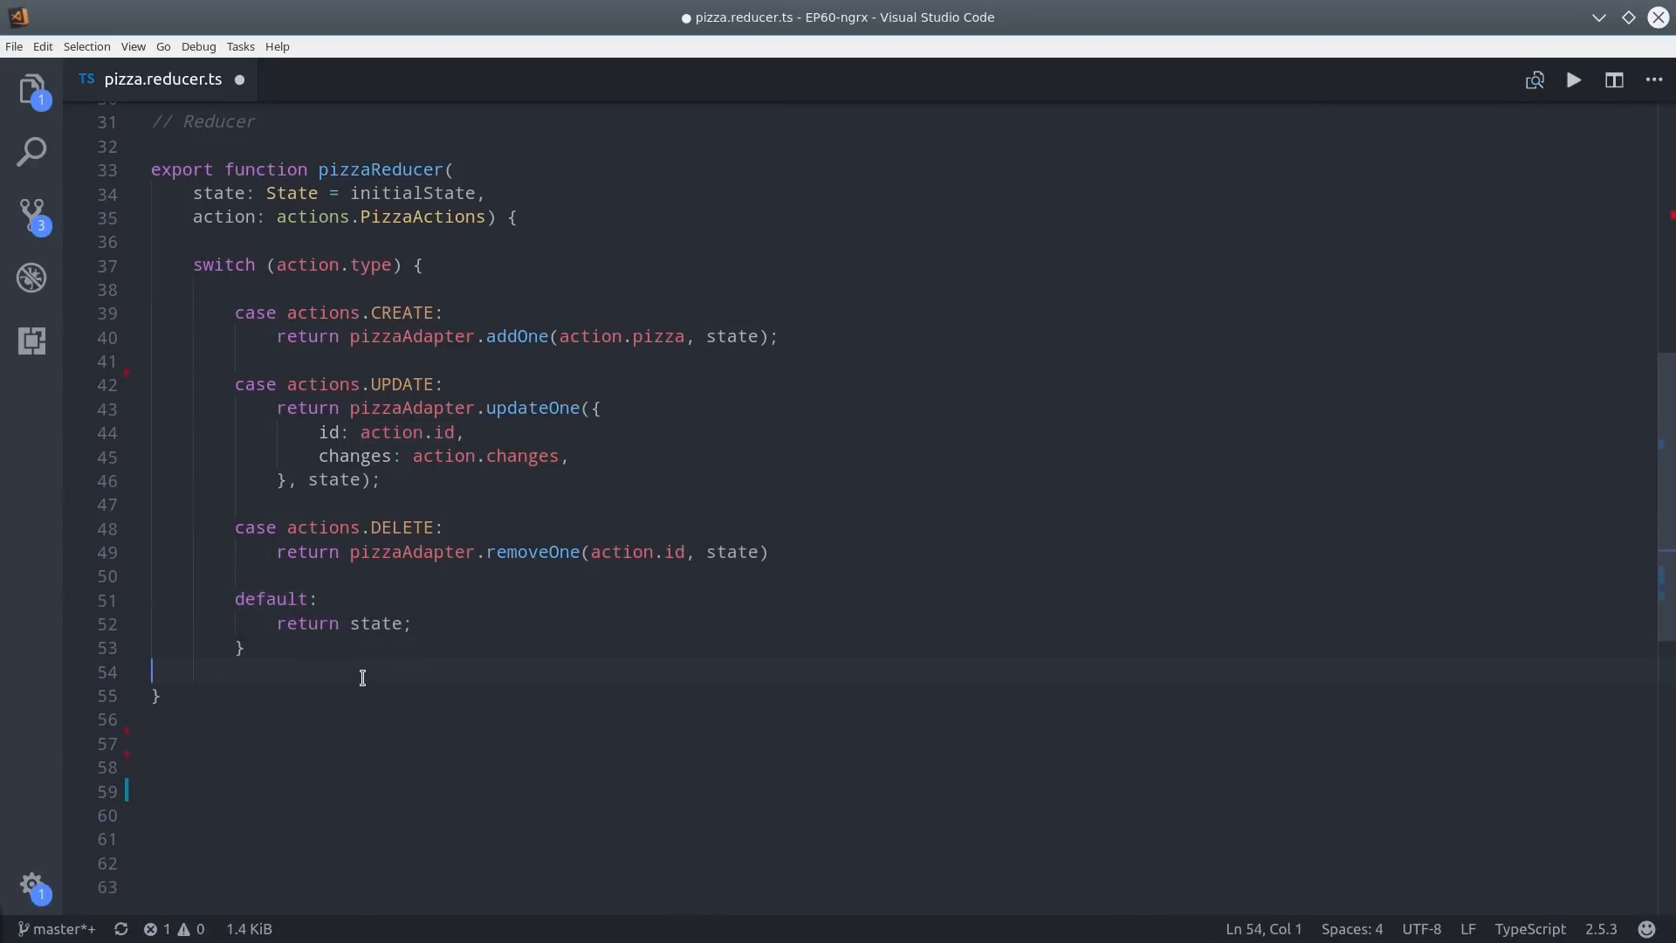
Export getPizzaState as createFeatureSelector<State>('pizza') under a default-selectors comment.
type("// Create the default selectors")
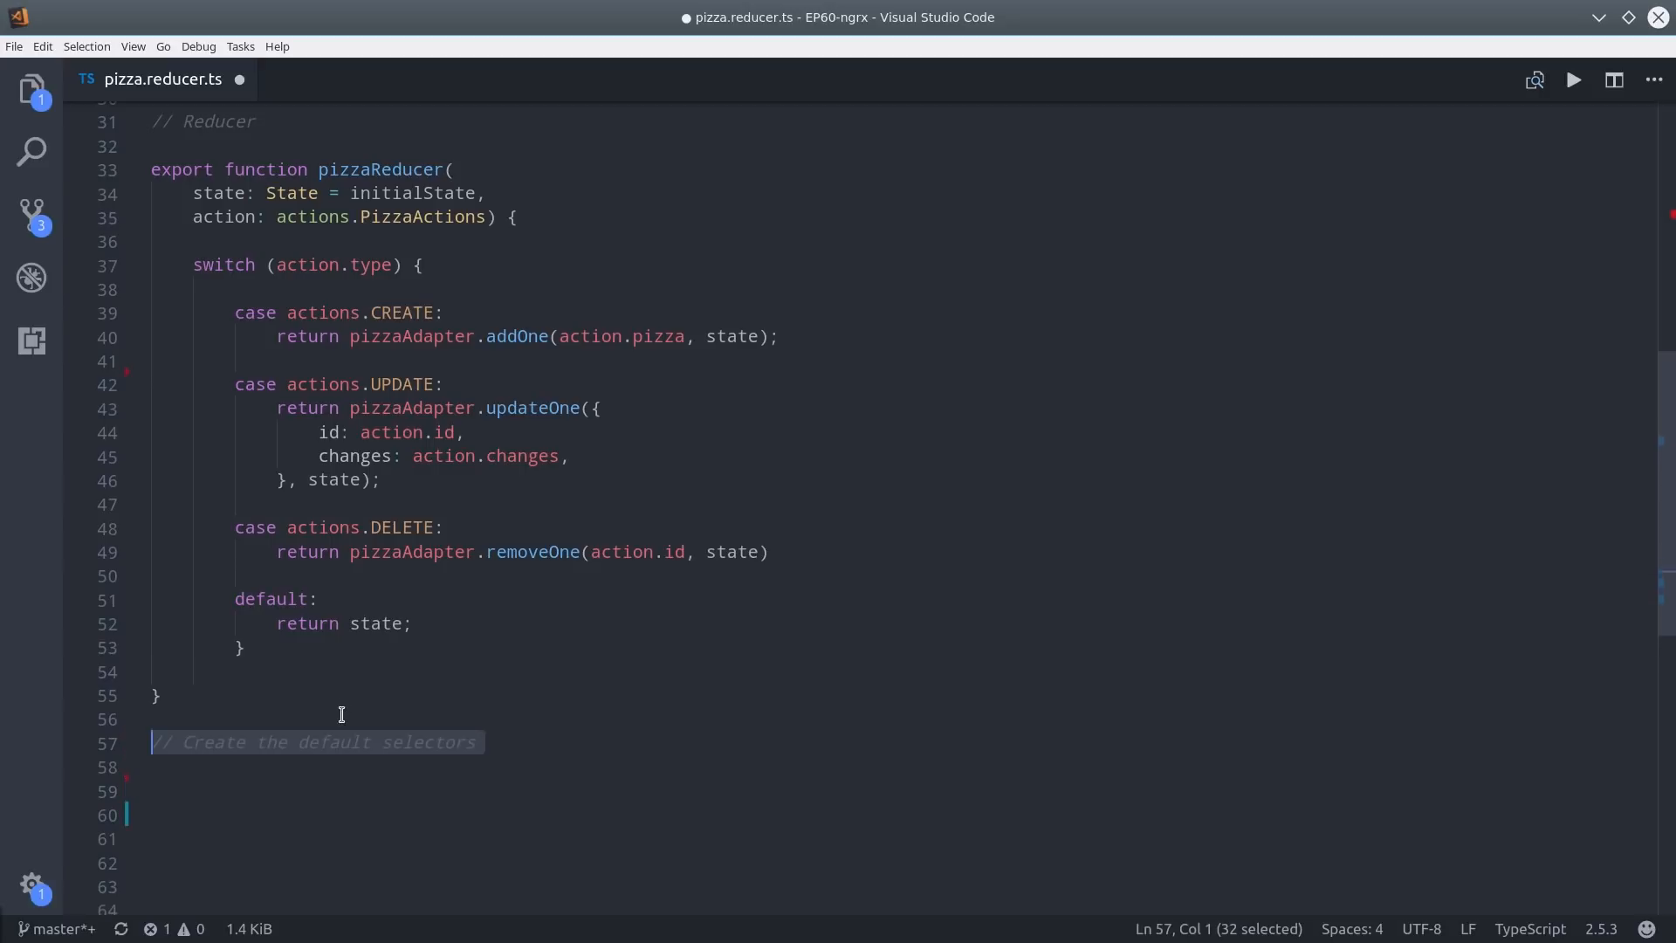
scroll("down", 3)
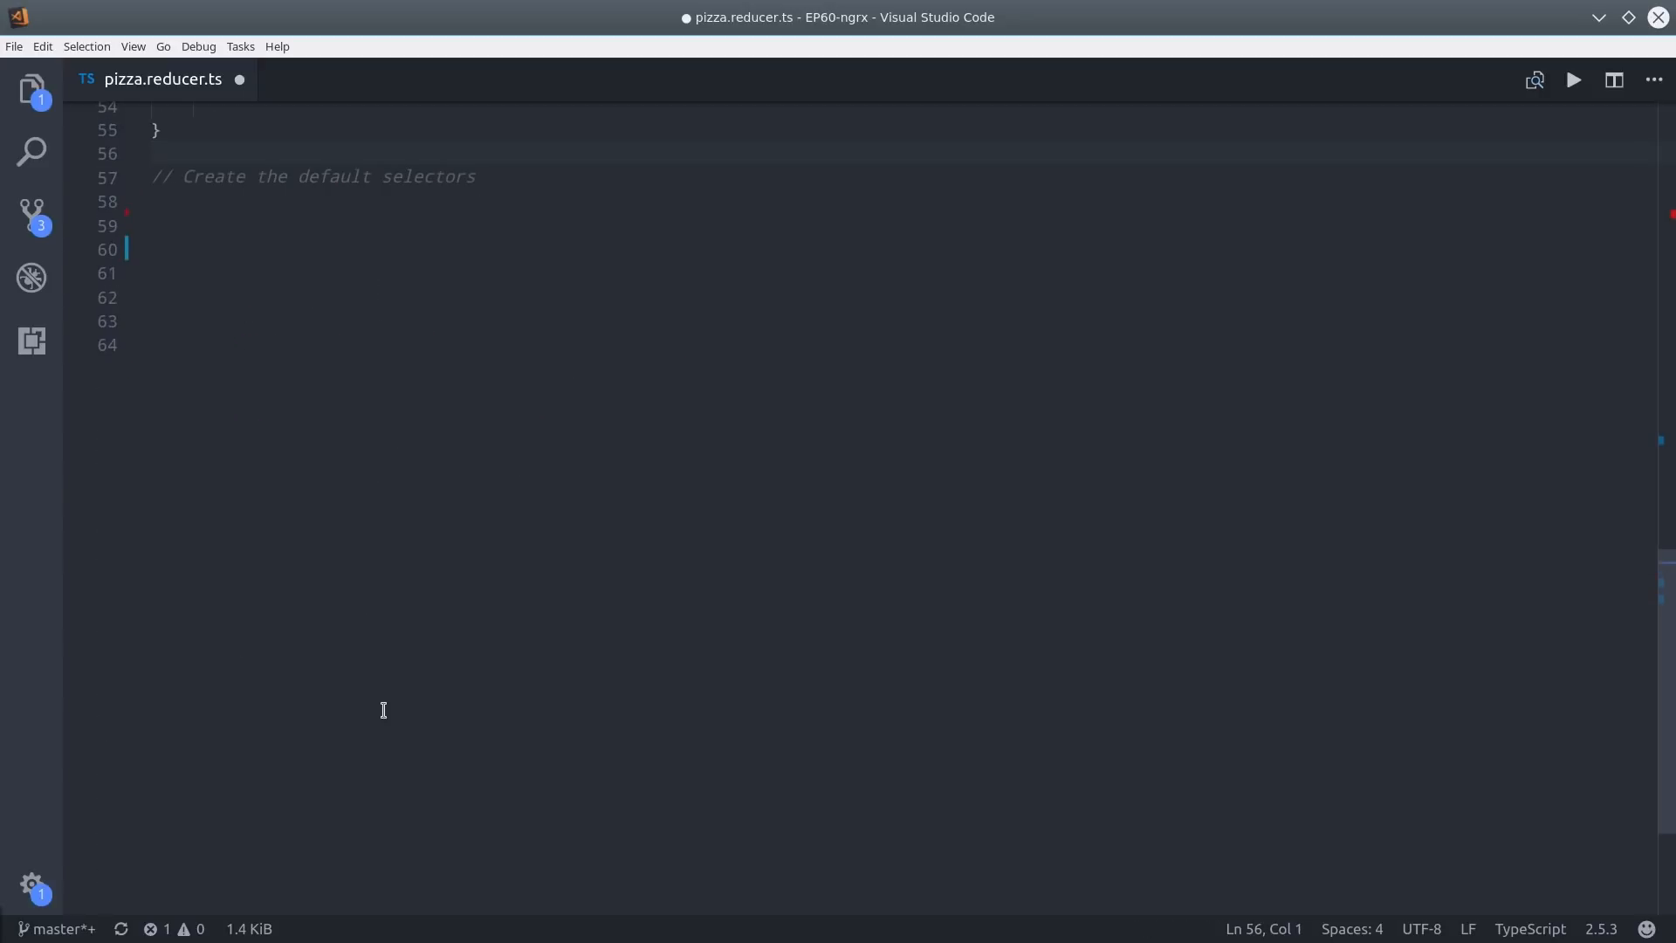
type("export const getPizzaState = ;")
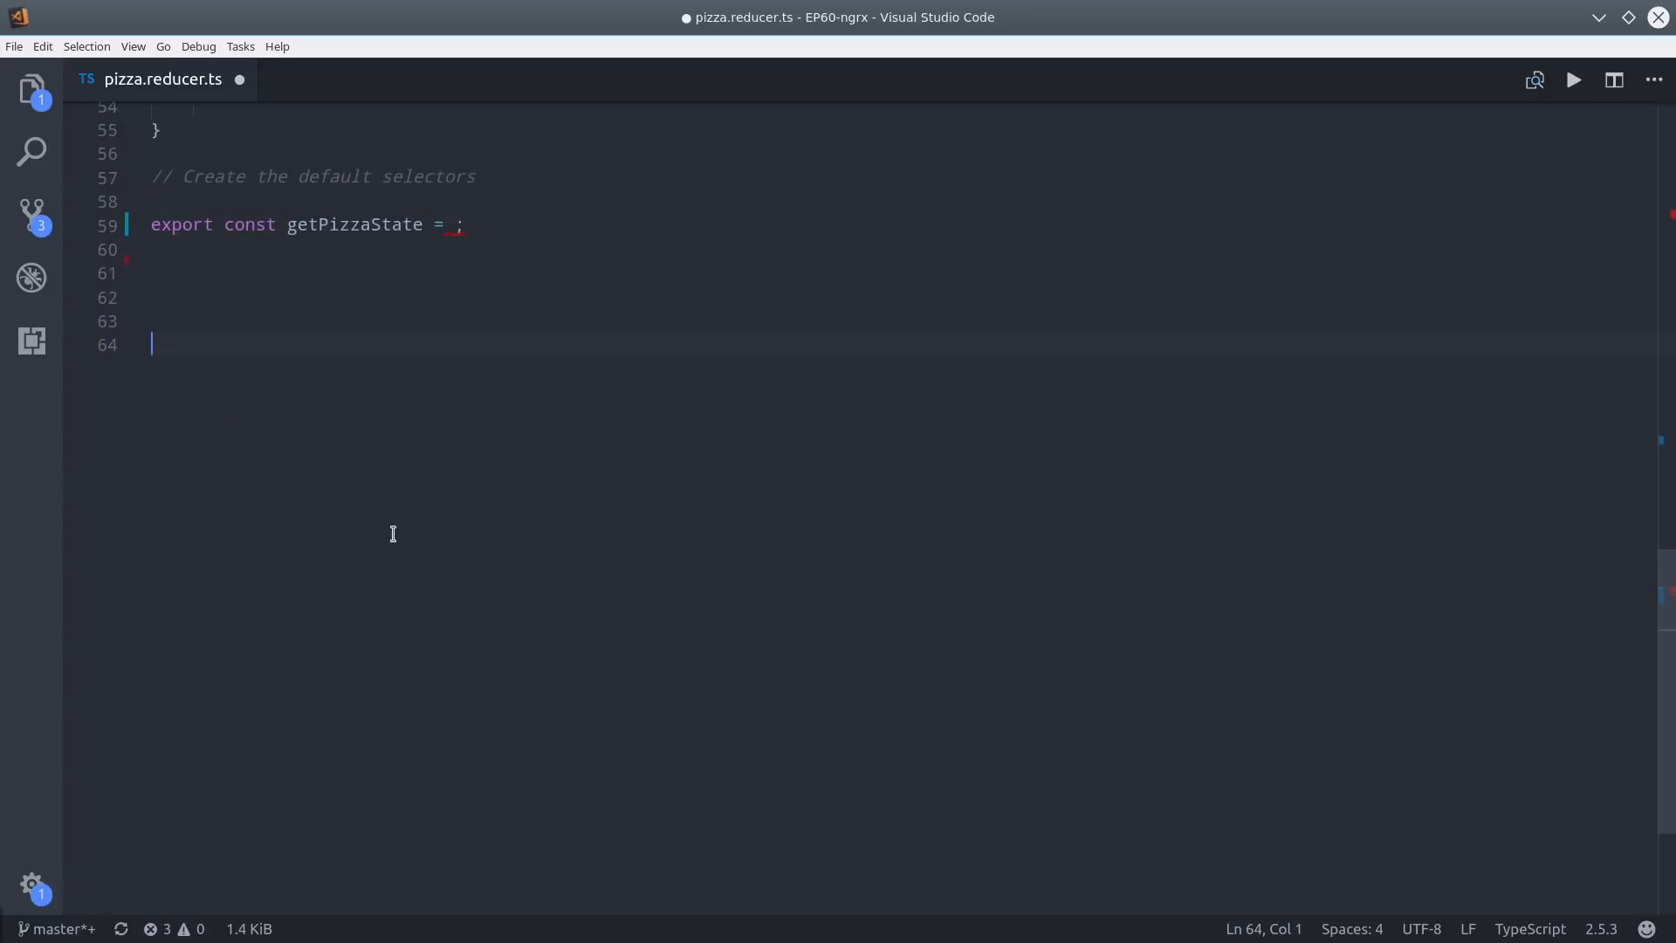
type("createFeatureSelector();")
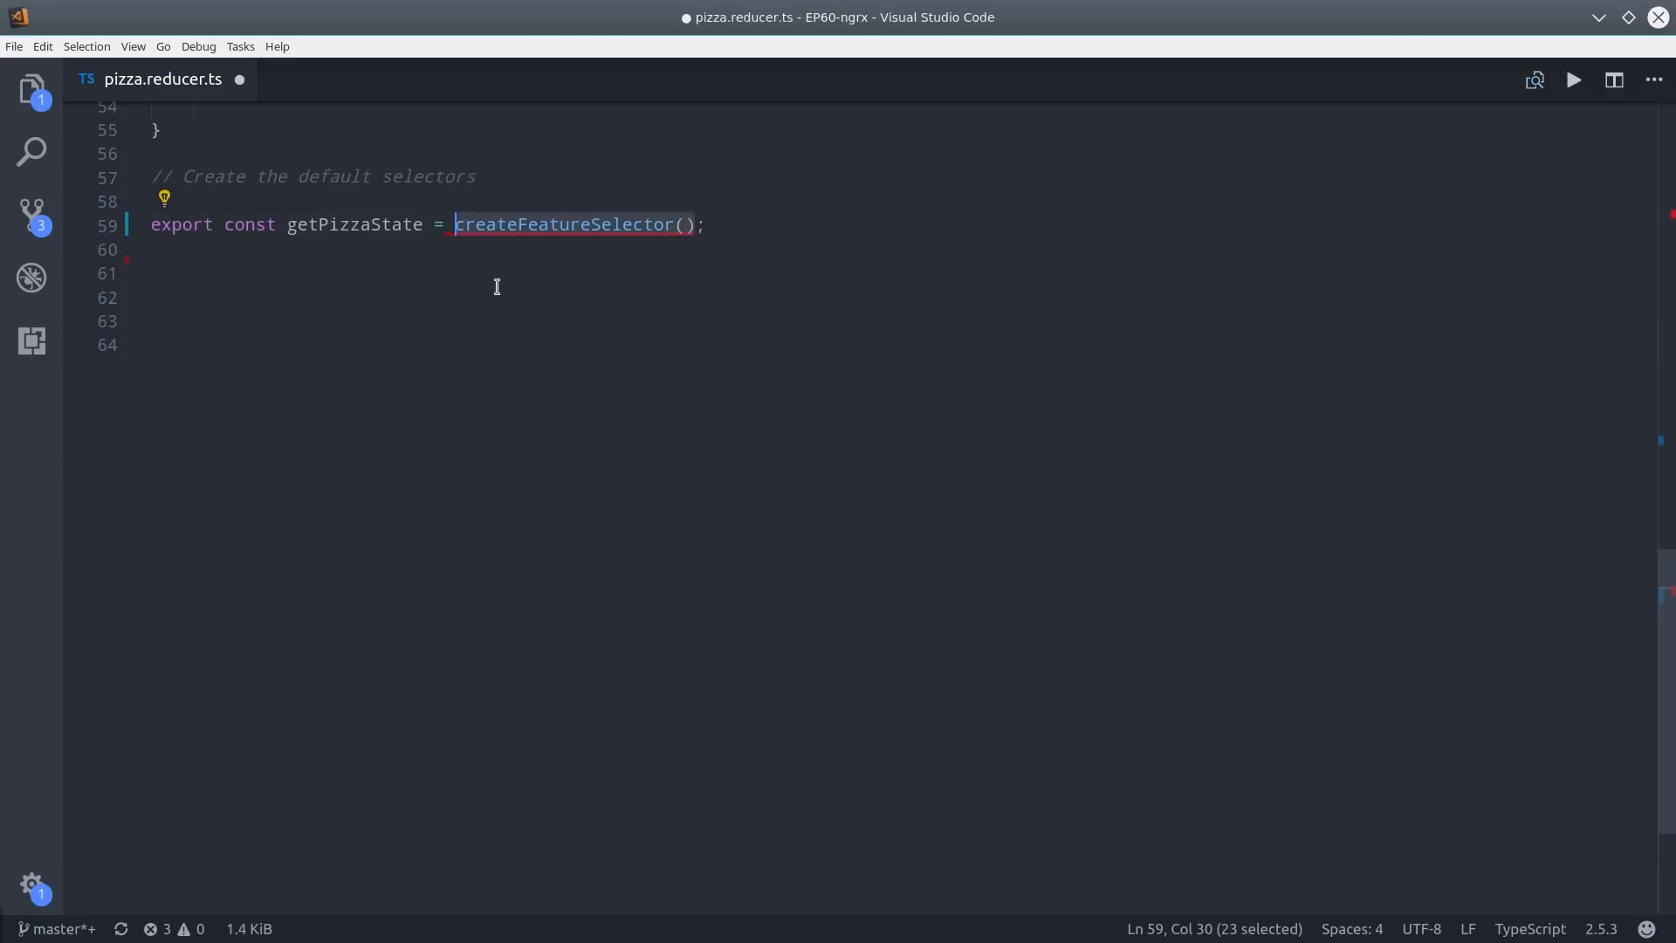
type("<State>")
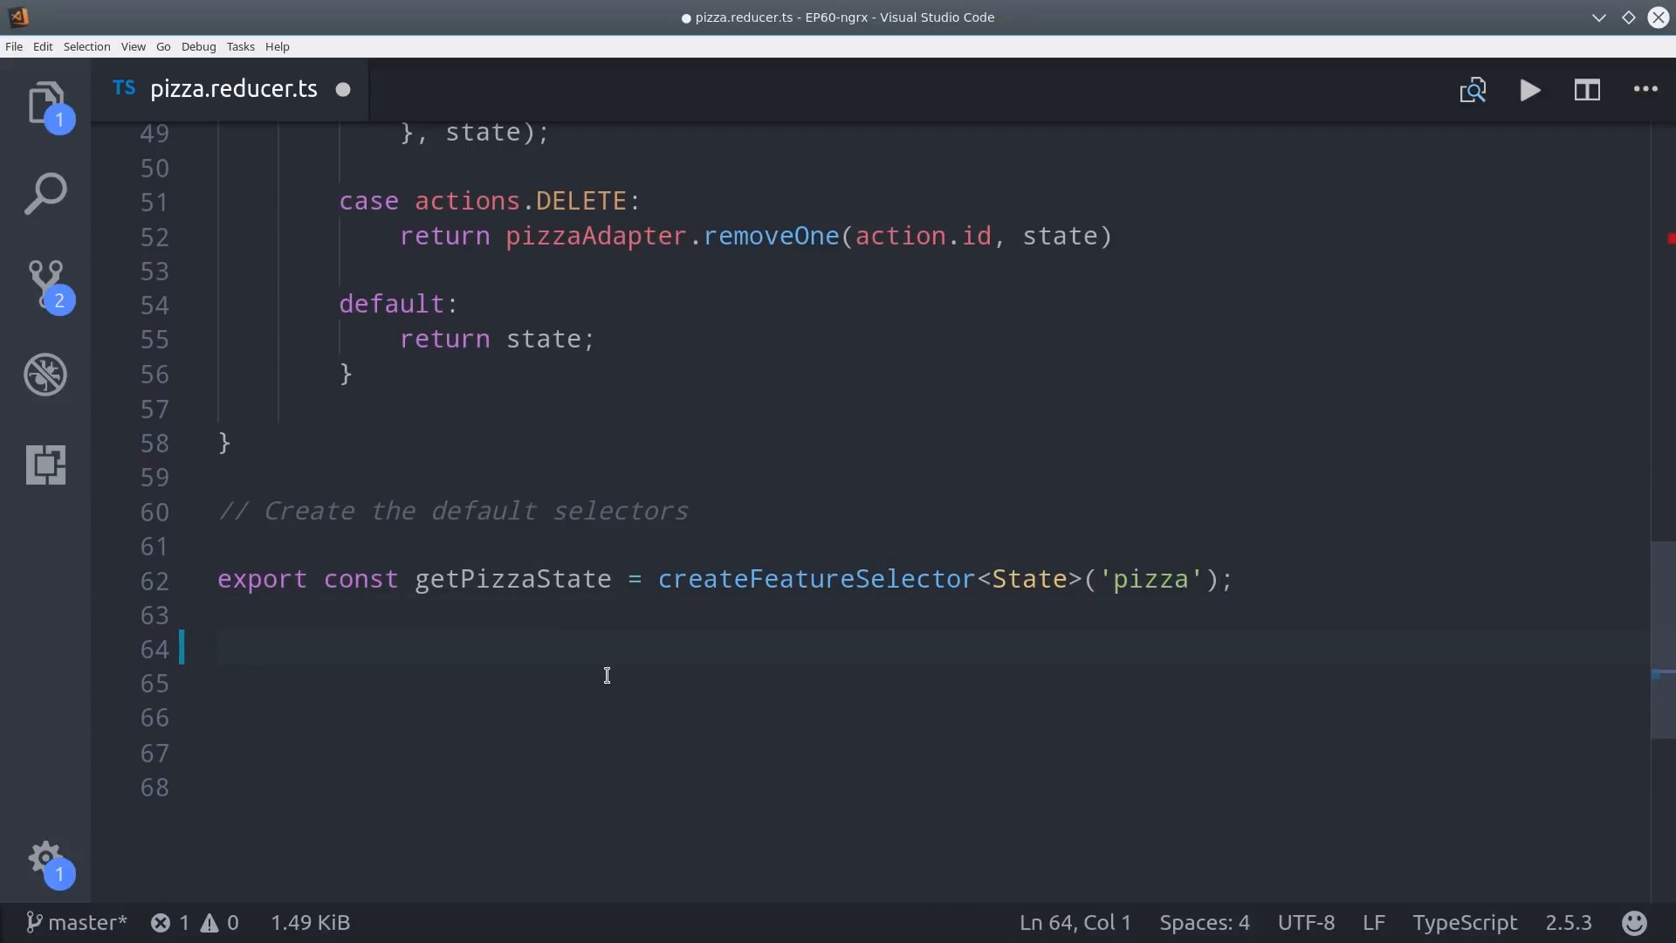
Export selectIds, selectEntities, selectAll and selectTotal from pizzaAdapter.getSelectors(getPizzaState).
type("export const {")
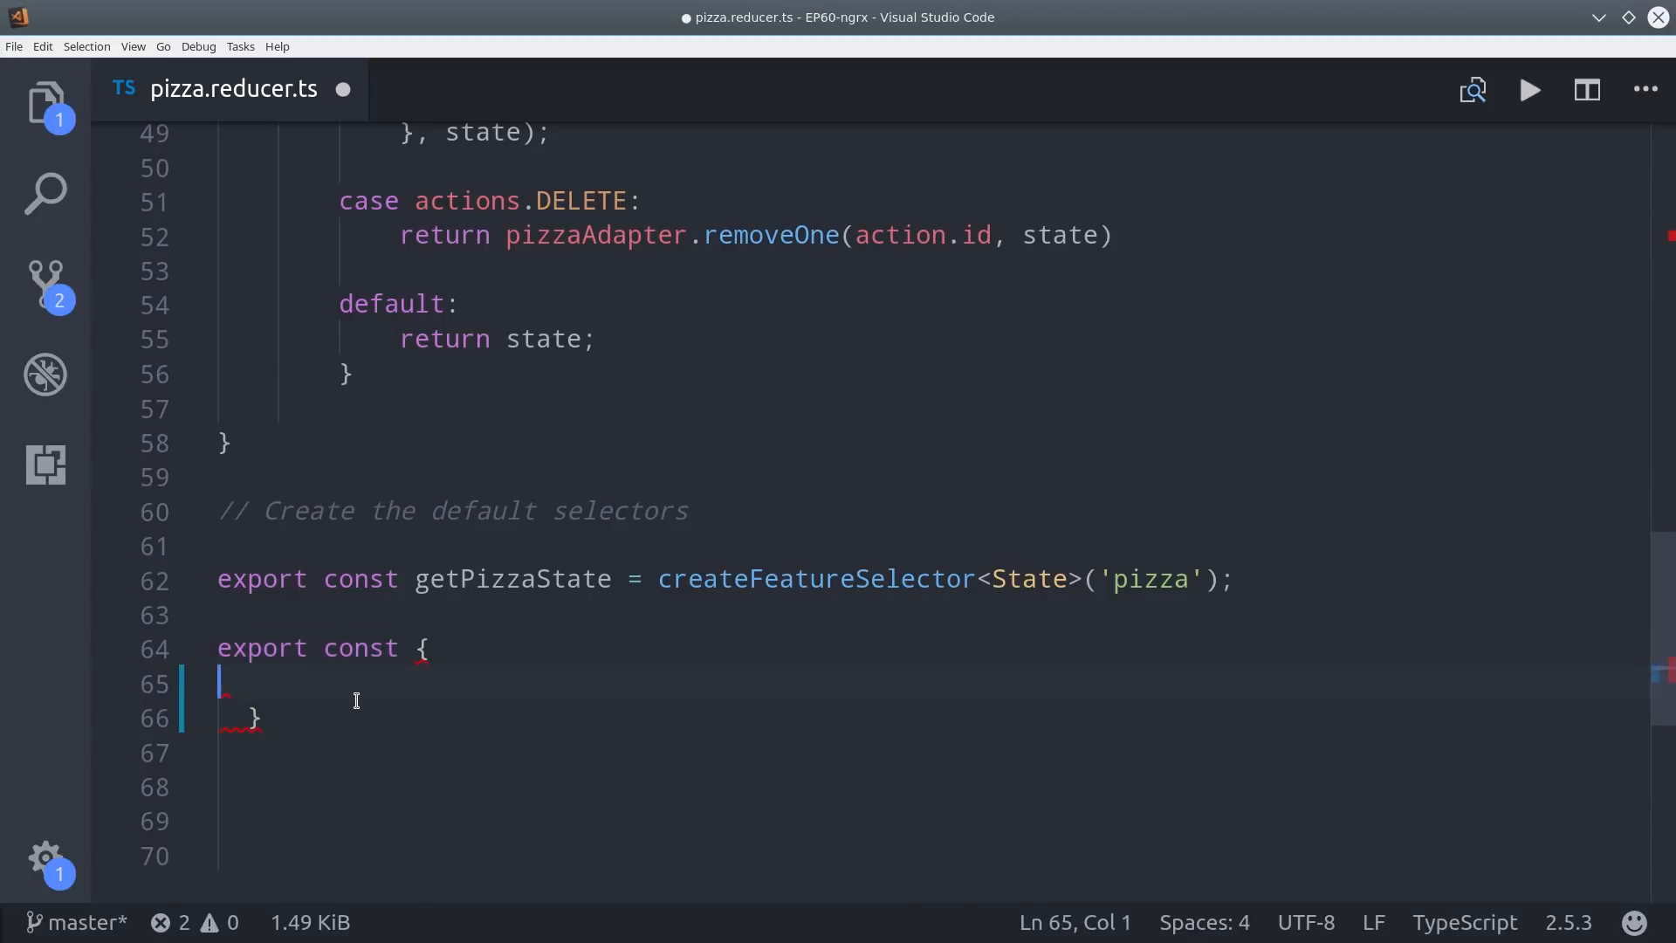
type("selectIds,\\n    selectEntities,\\n    selectAll,\\n    selectTotal,")
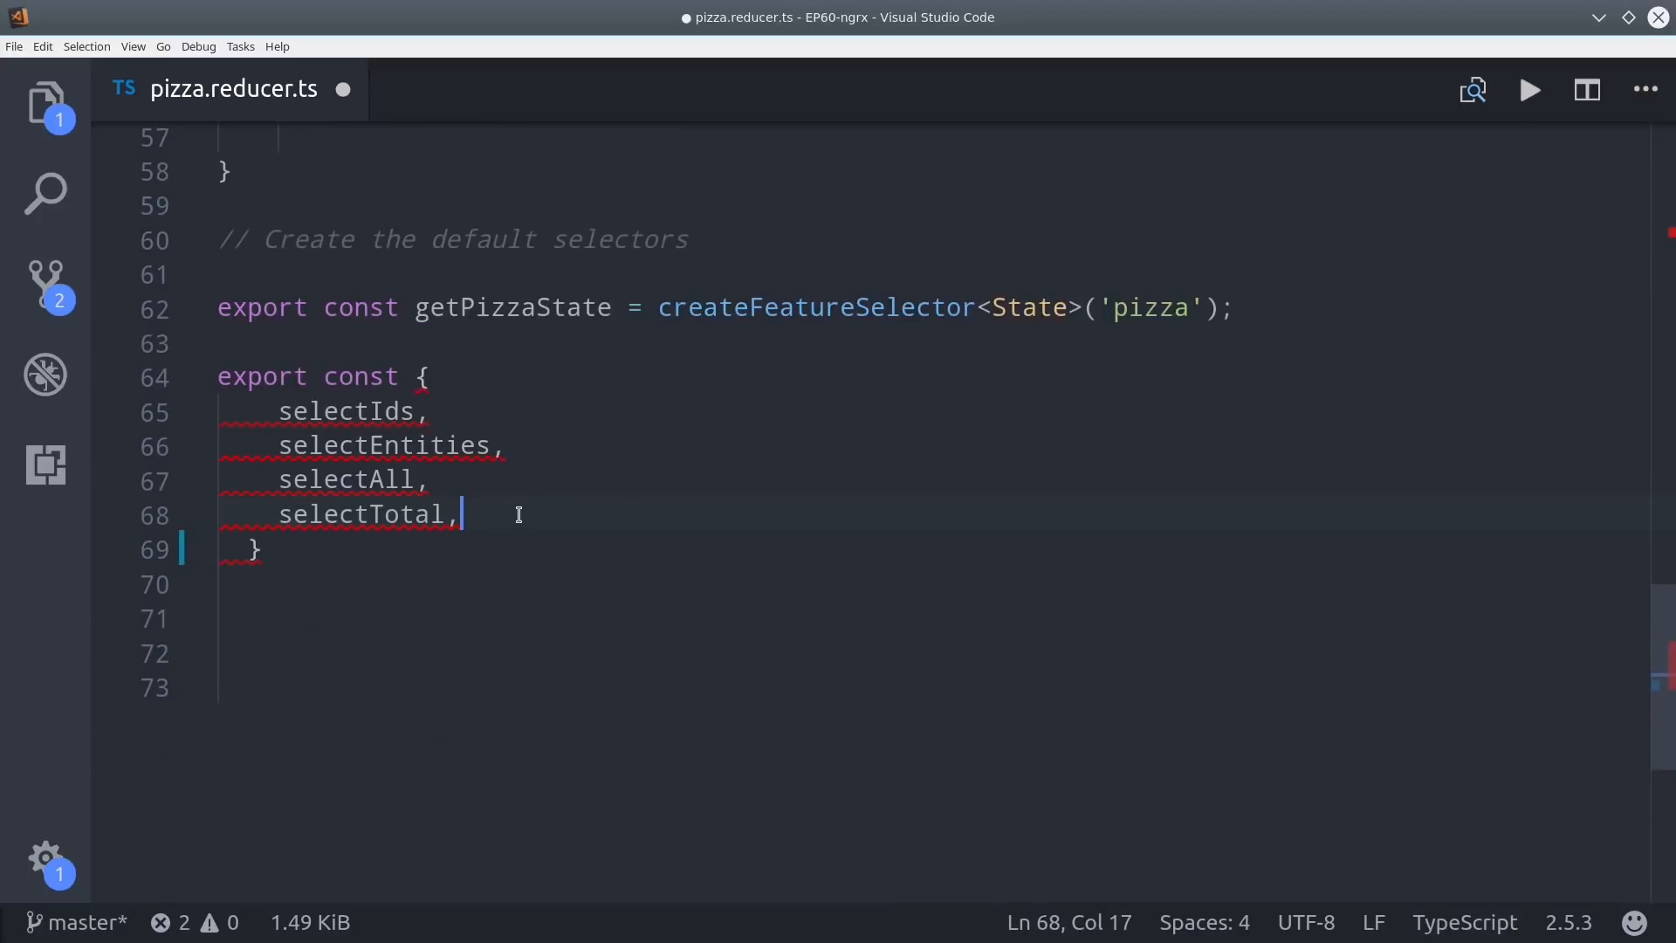
type("= pizzaAdapter;")
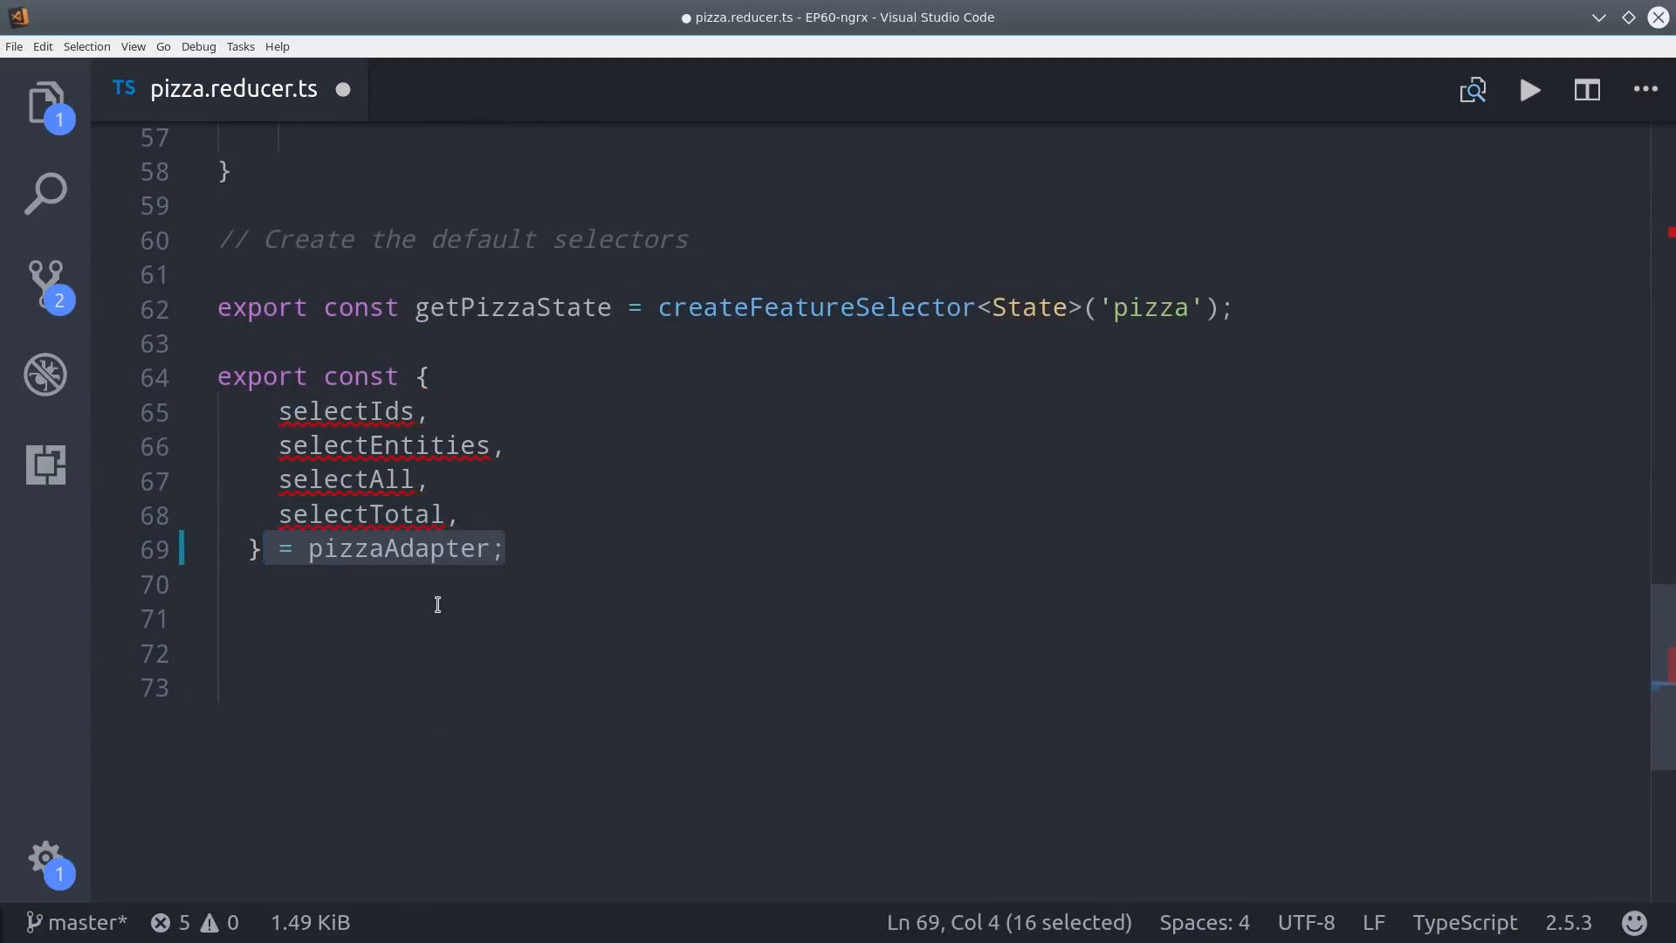
type(".getSelectors()")
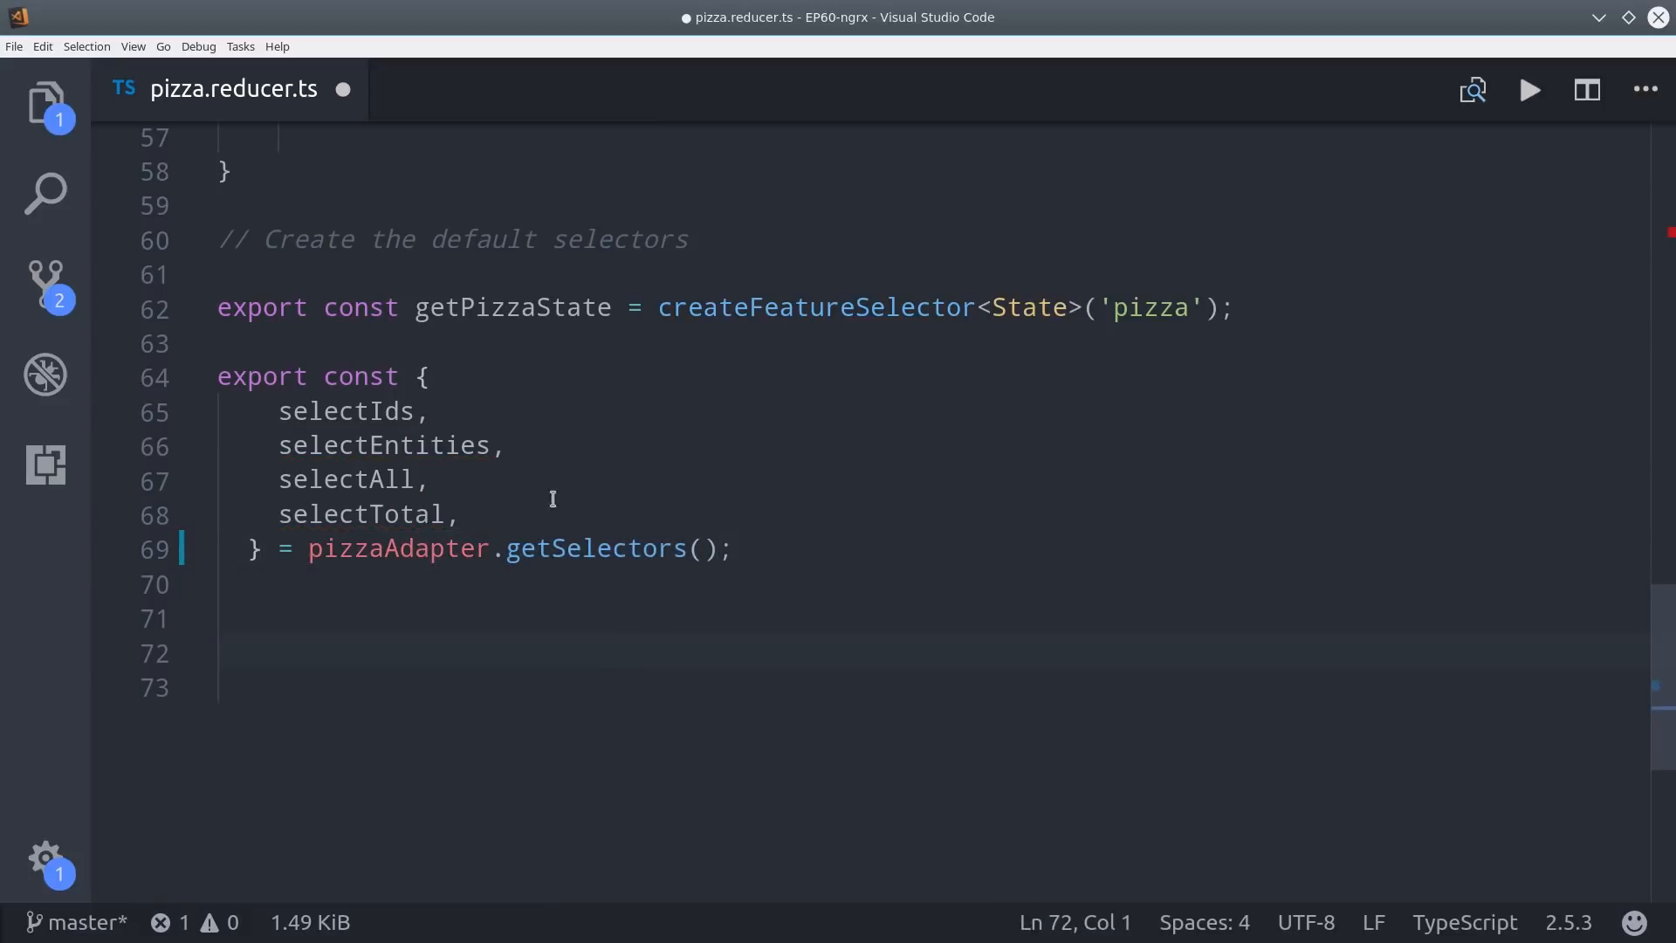
type("getPizzaState")
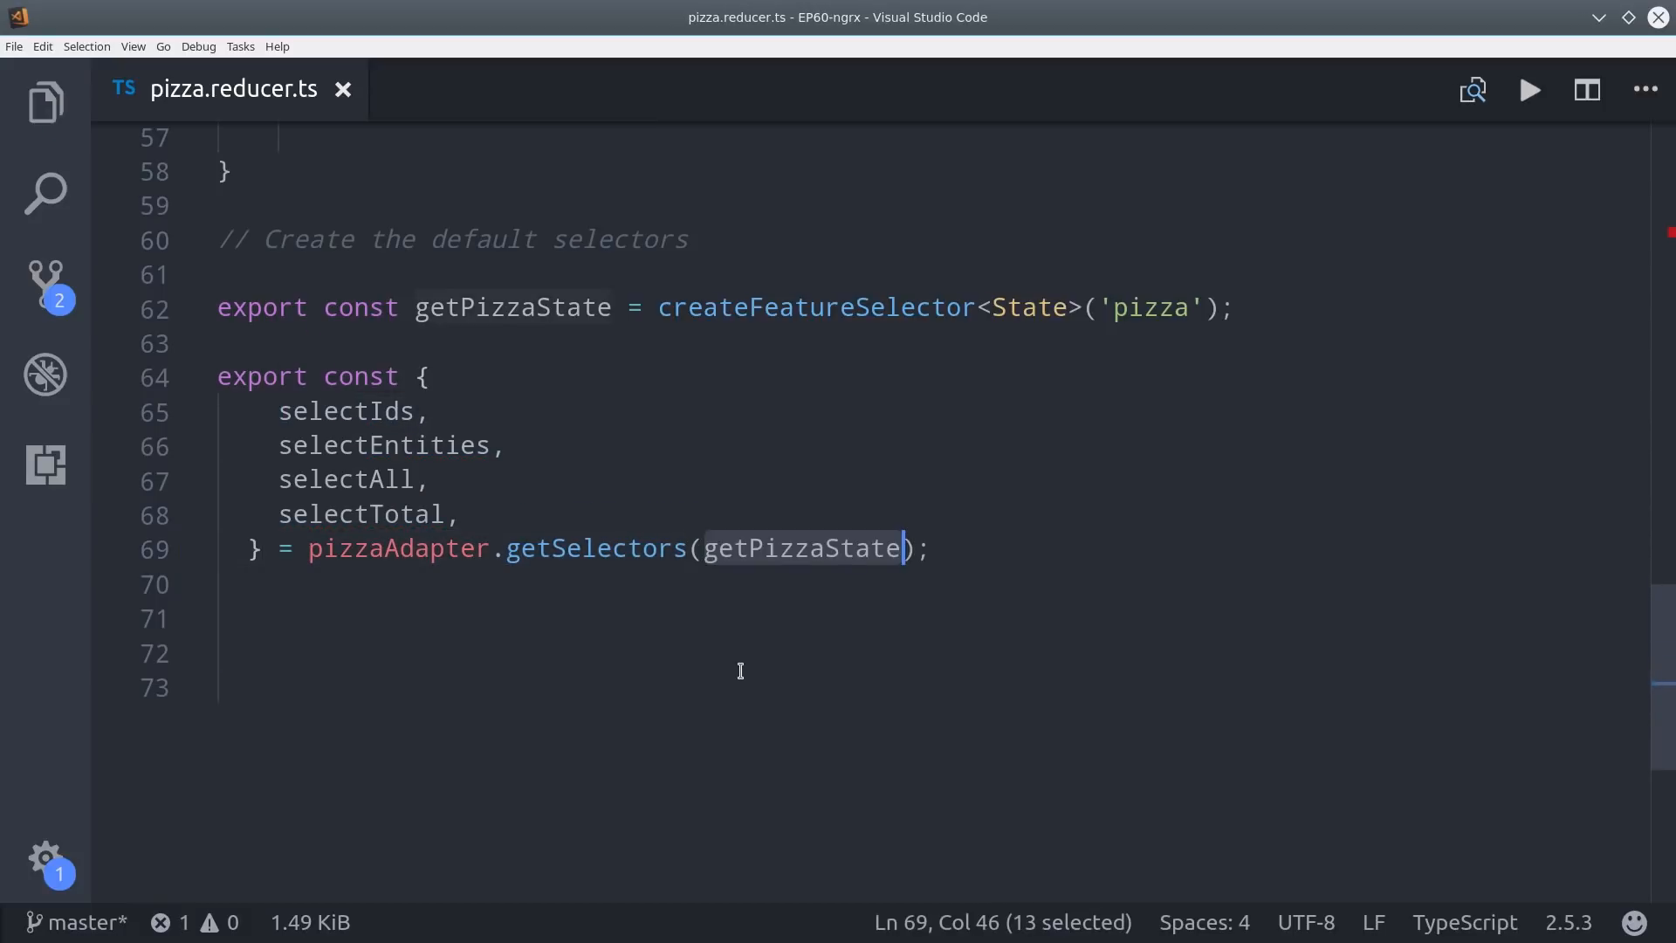
mouse_move(814, 547)
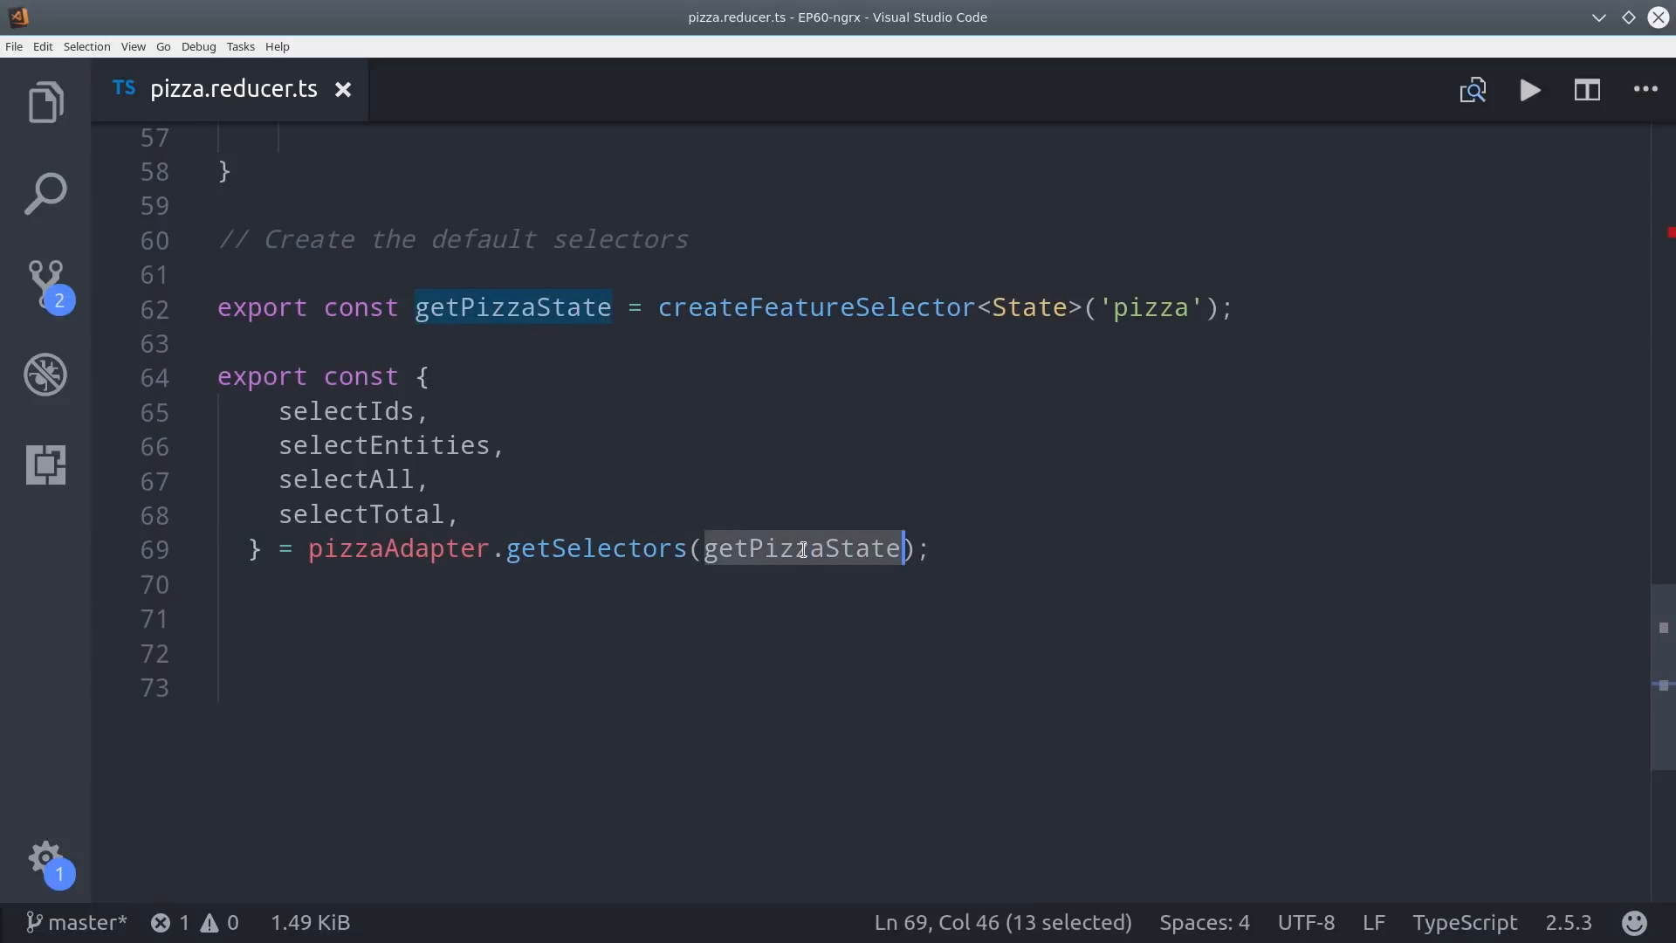
left_click(647, 630)
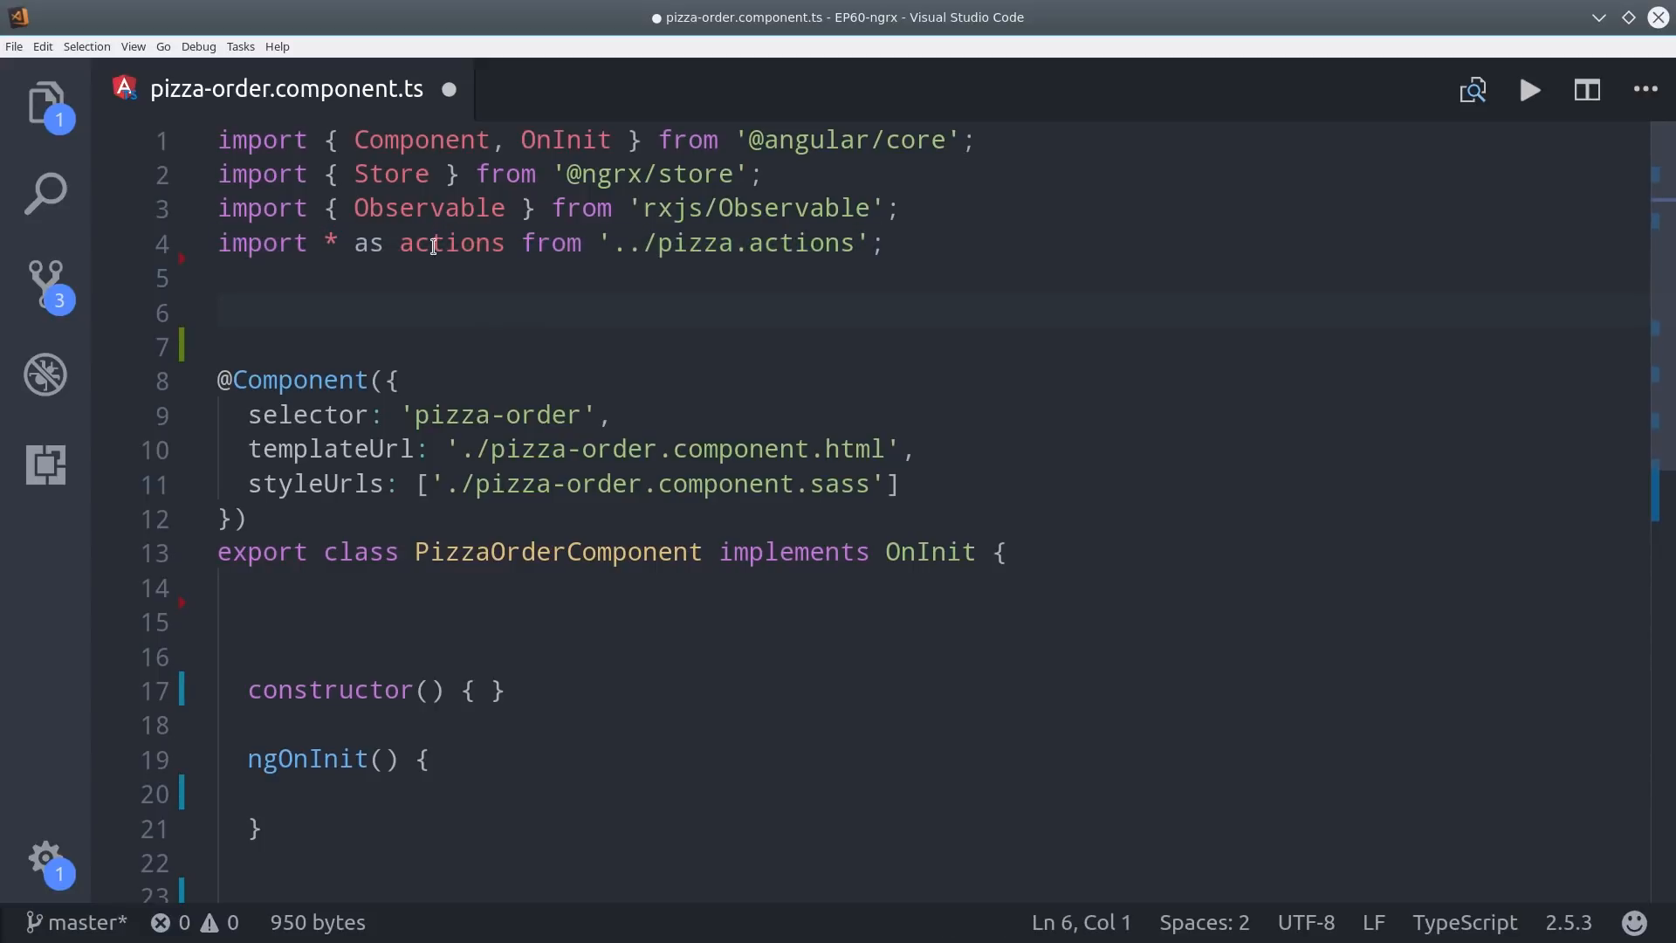
Import fromPizza, declare pizzas: Observable<any>, and inject private store: Store<fromPizza.State>.
type("import * as fromPizza from '../pizza.reducer';")
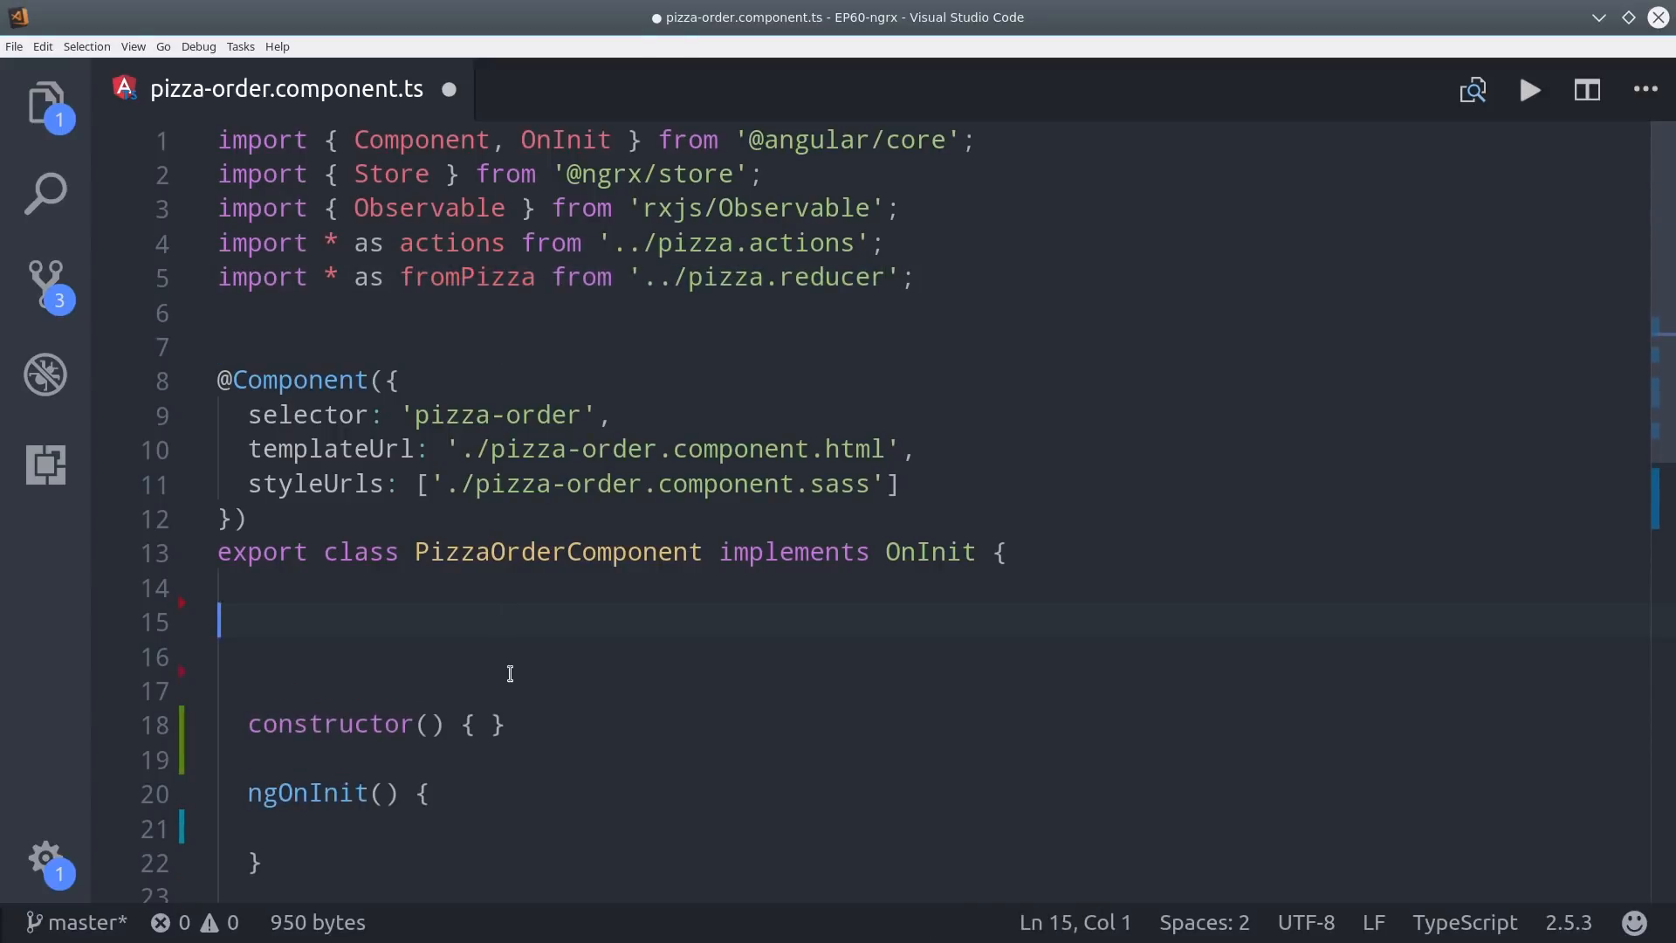
type("pizzas: Observable<any>;")
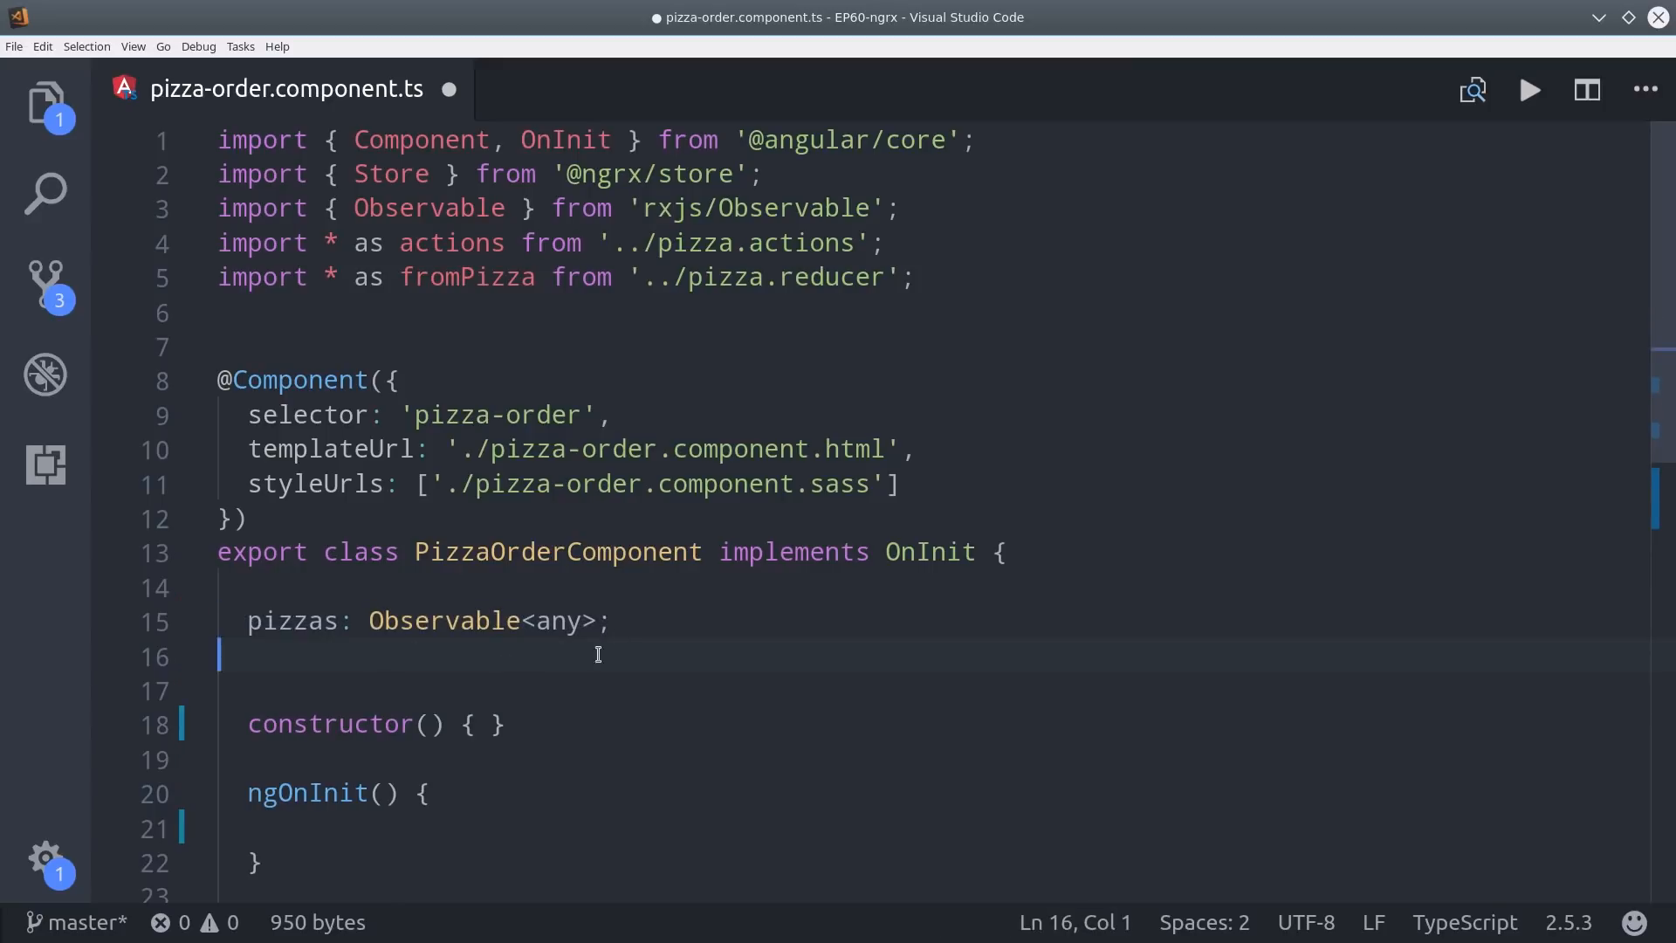
type("private store")
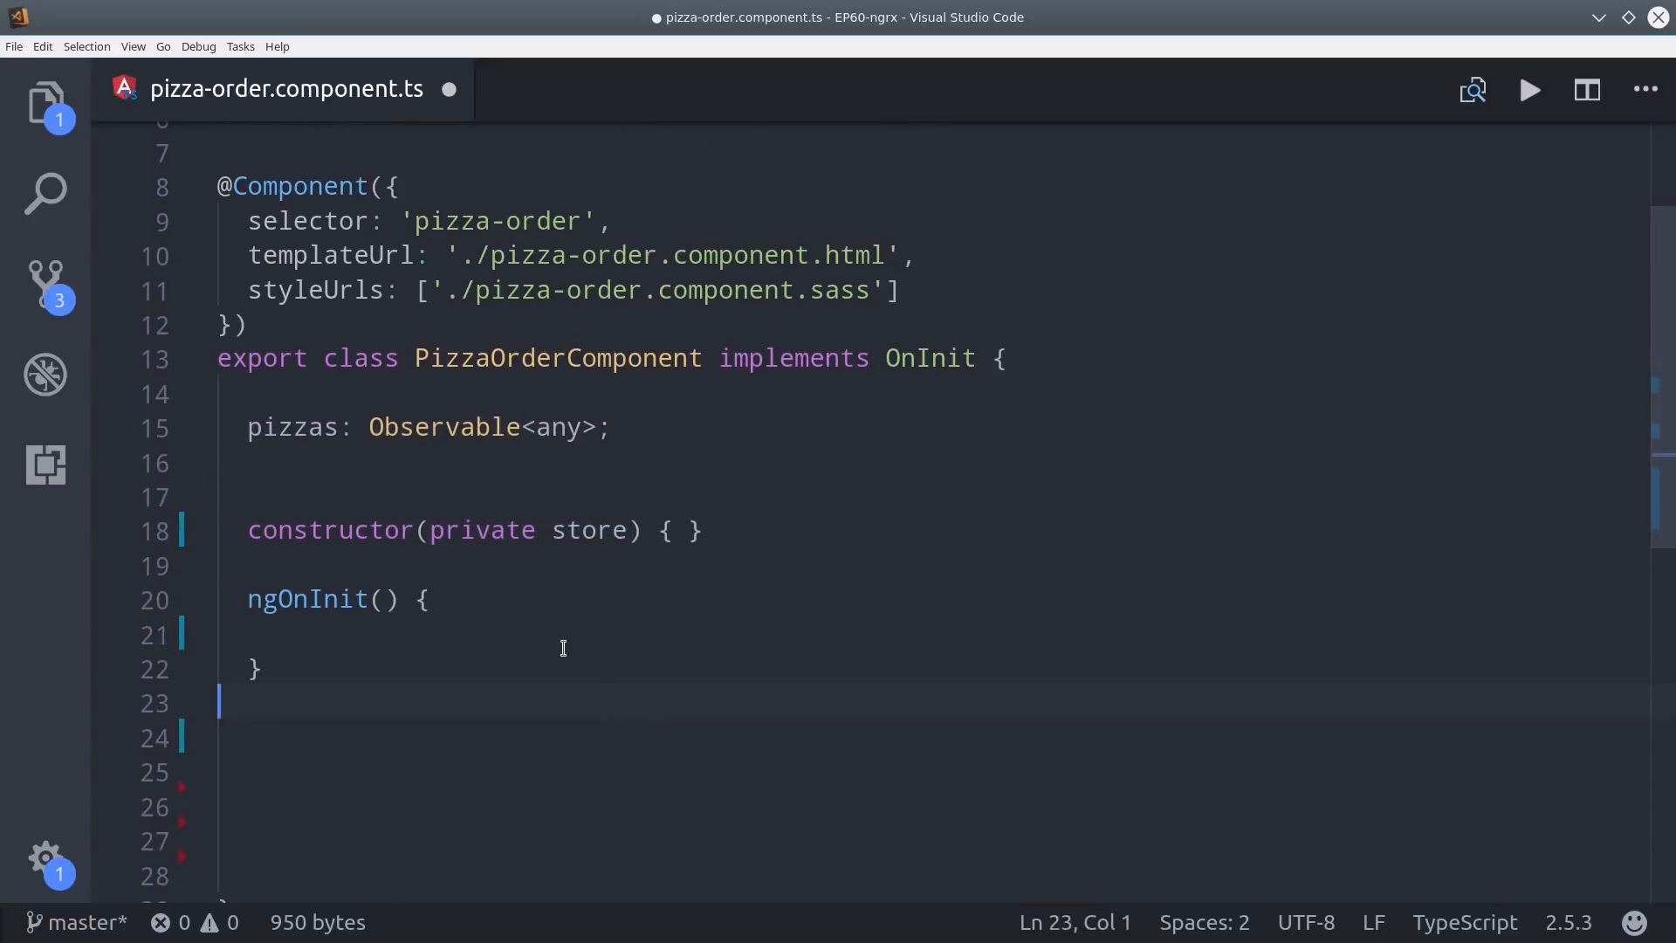
type(": Store<>")
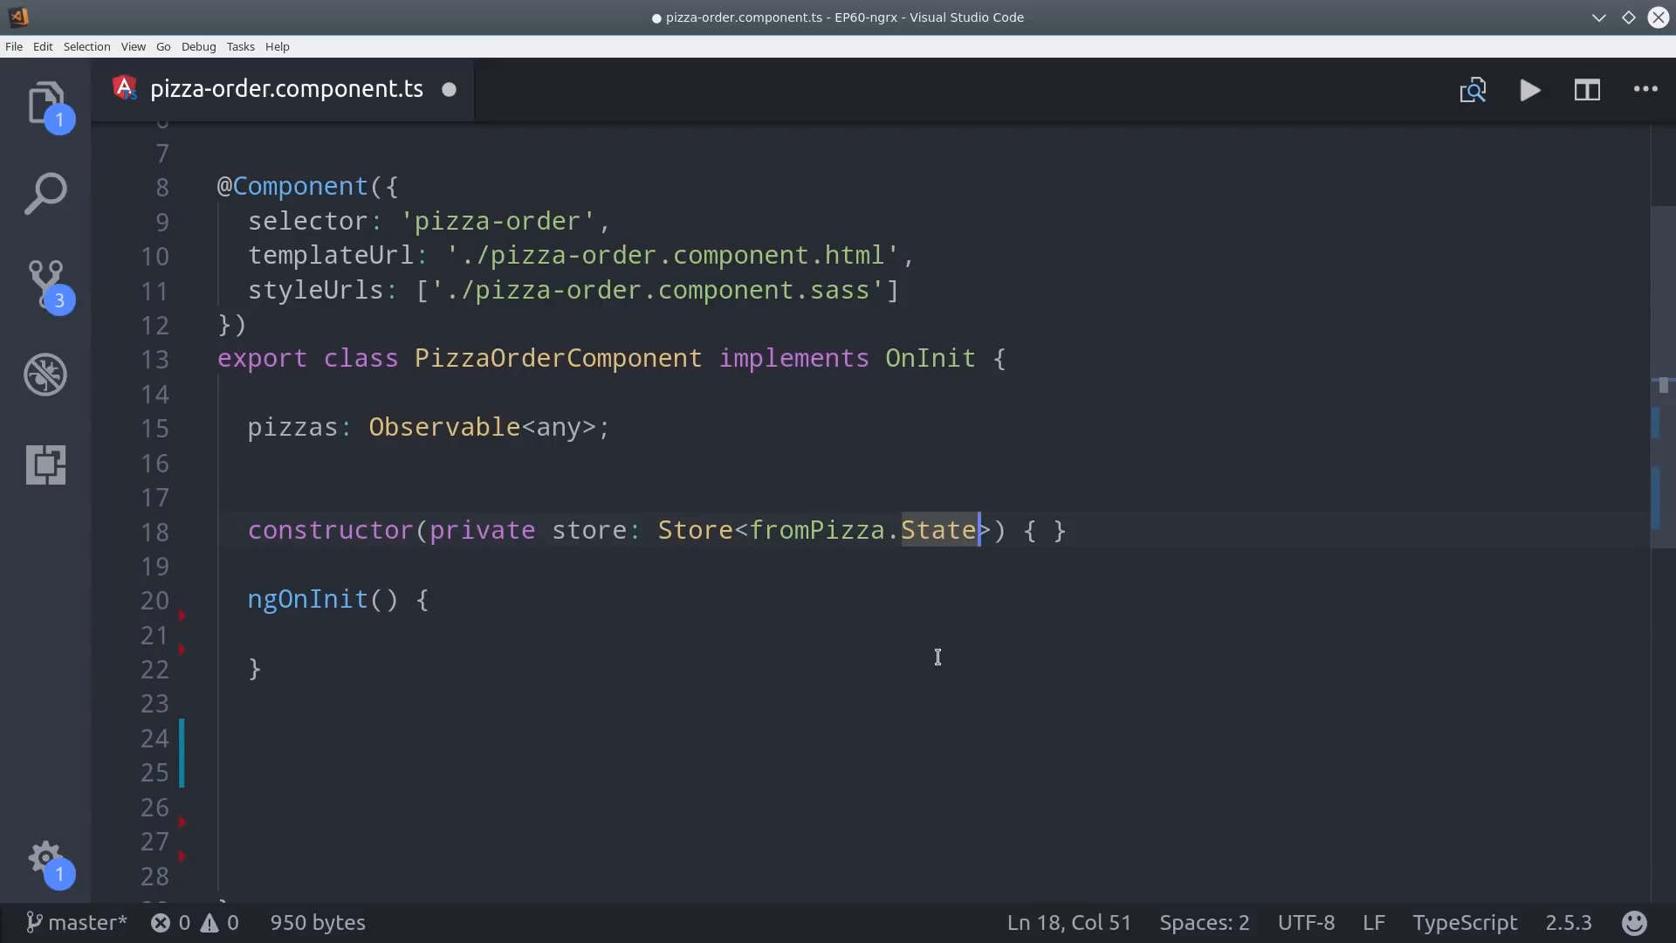
In ngOnInit, set this.pizzas to this.store.select(fromPizza.selectAll).
type("this.pizzas")
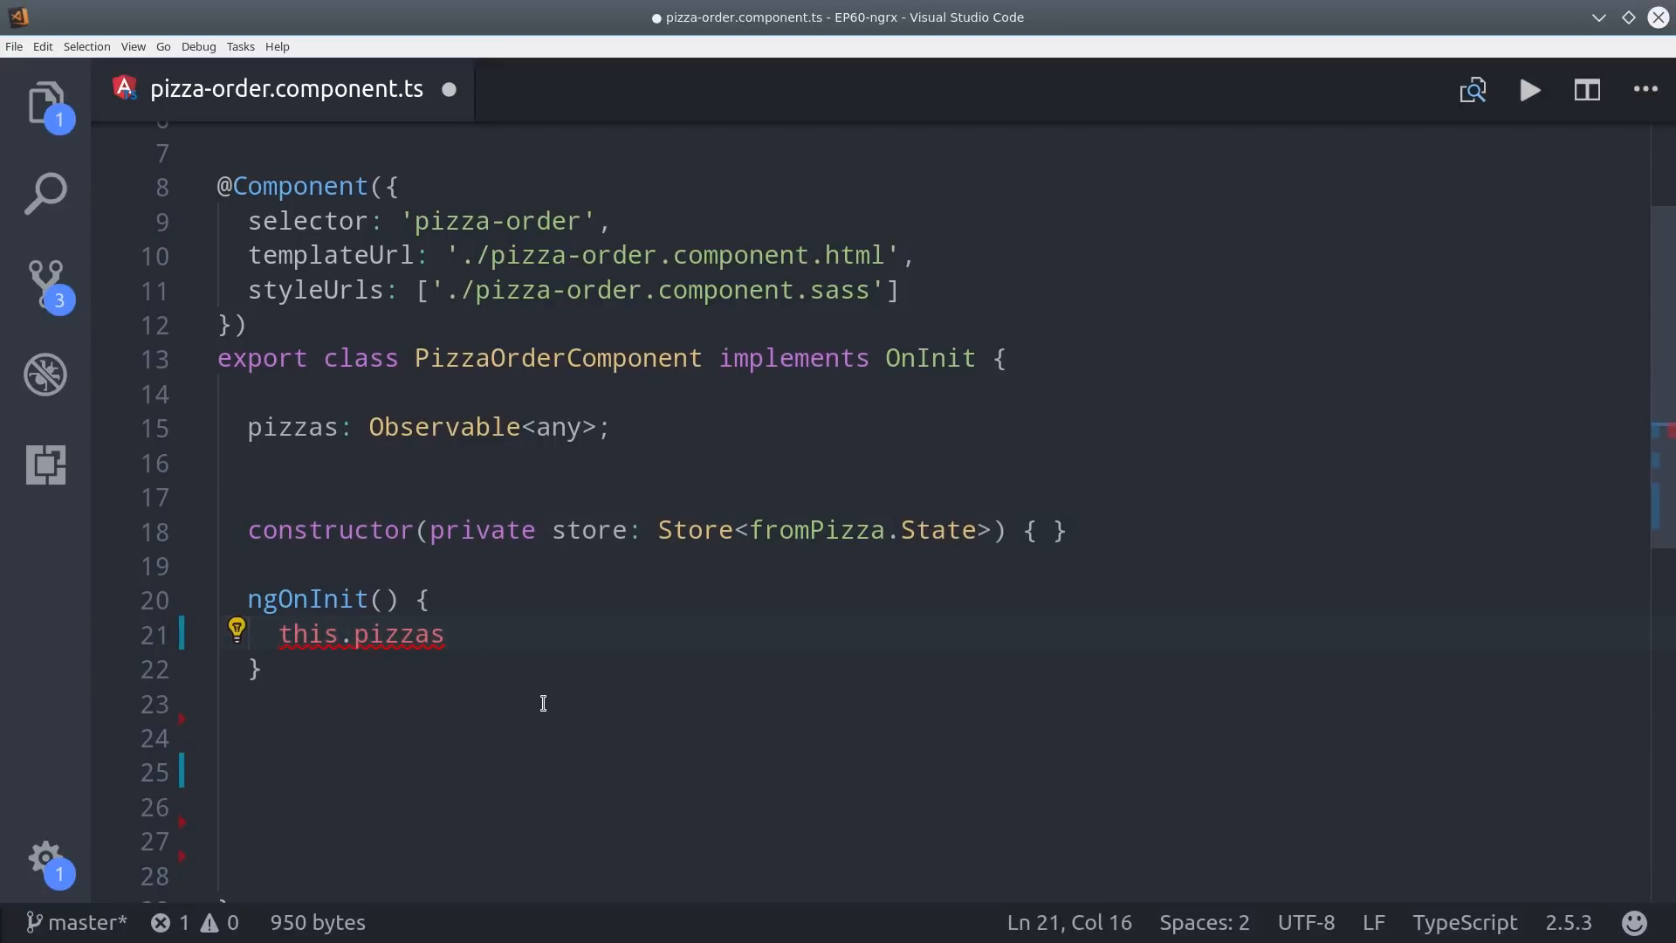
type("= this.store.select(fromPizza)")
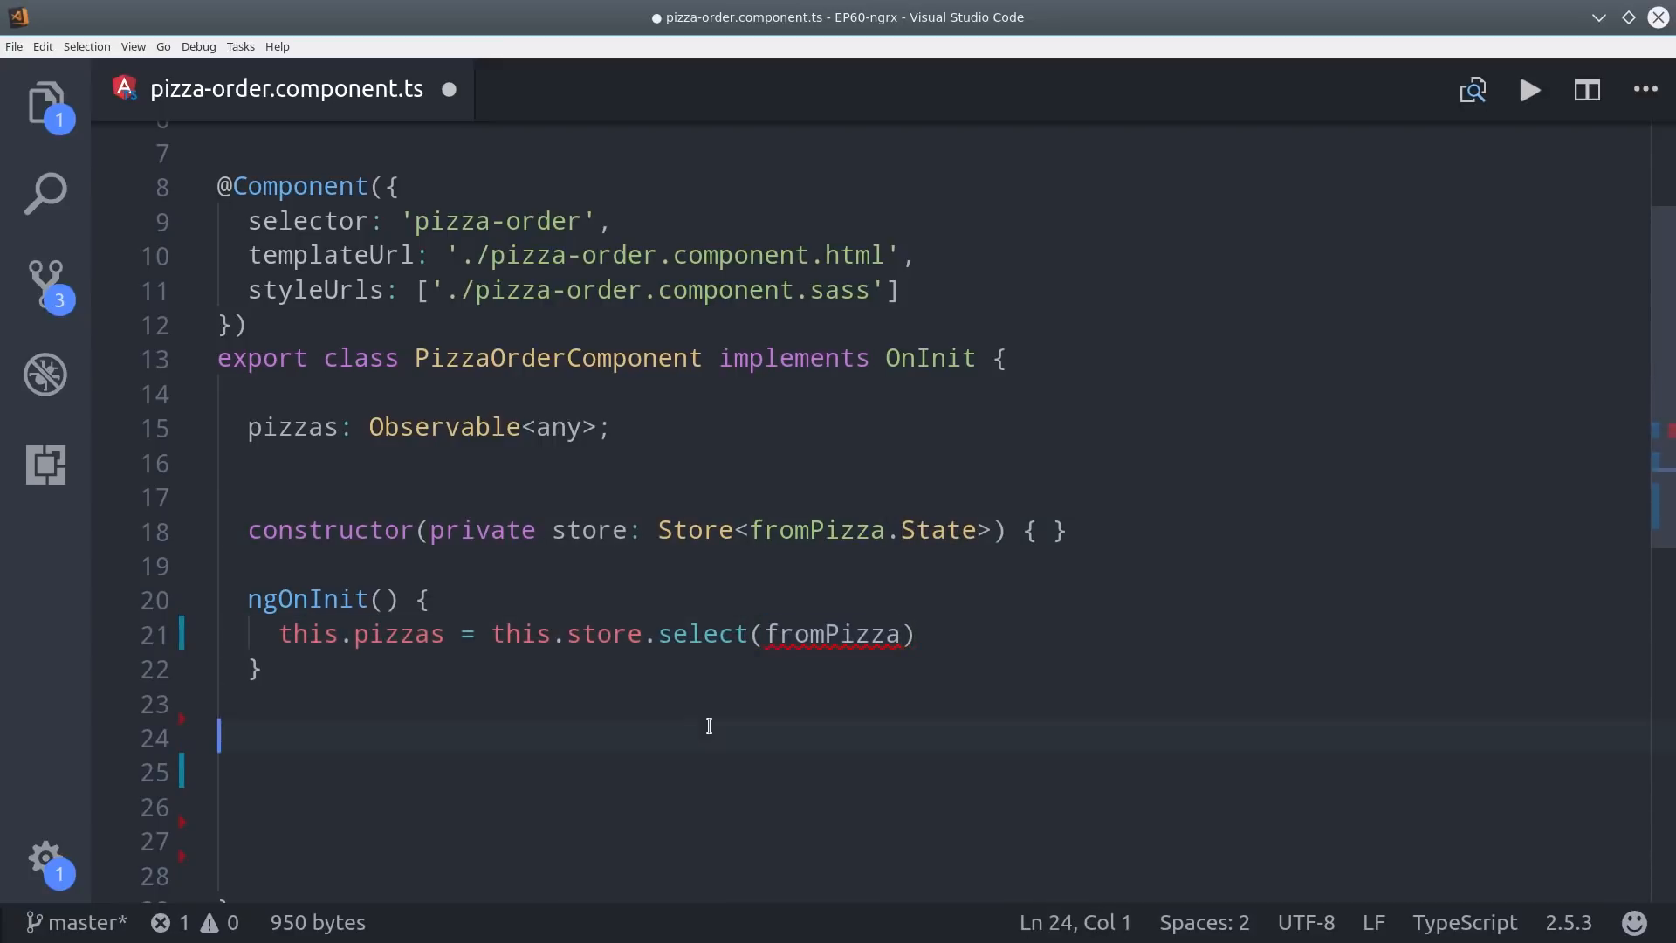
type(".")
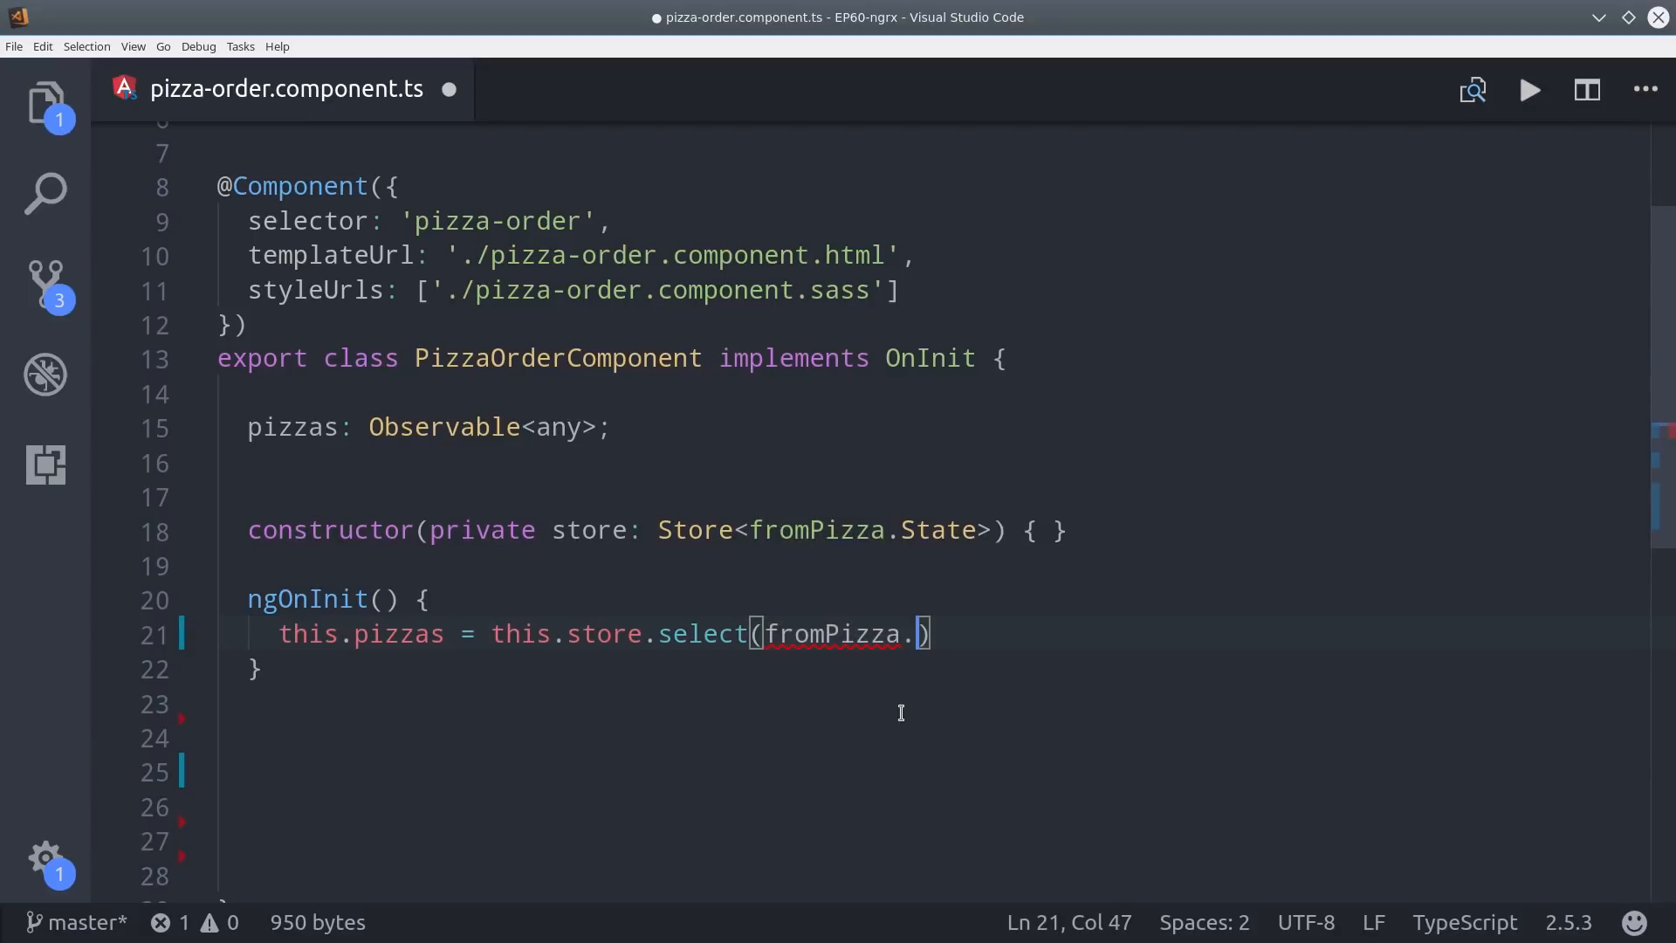
type("selectAll")
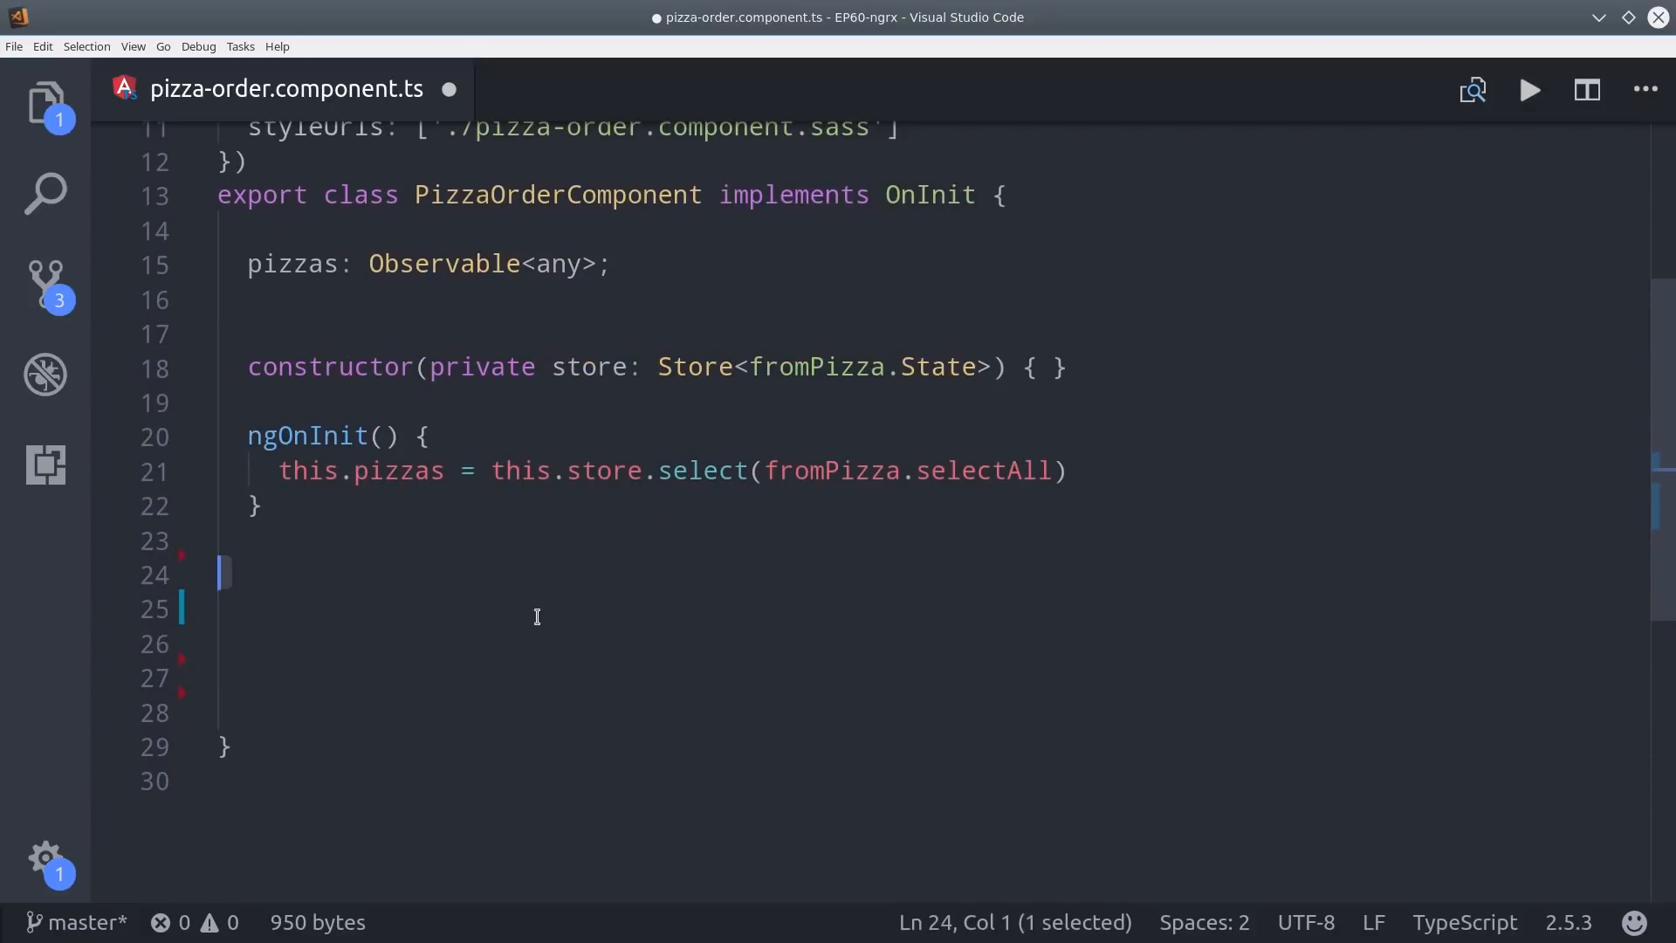
Write createPizza() building a small fromPizza.Pizza with a getUTCMilliseconds id and dispatching actions.Create.
type("createPizza() {")
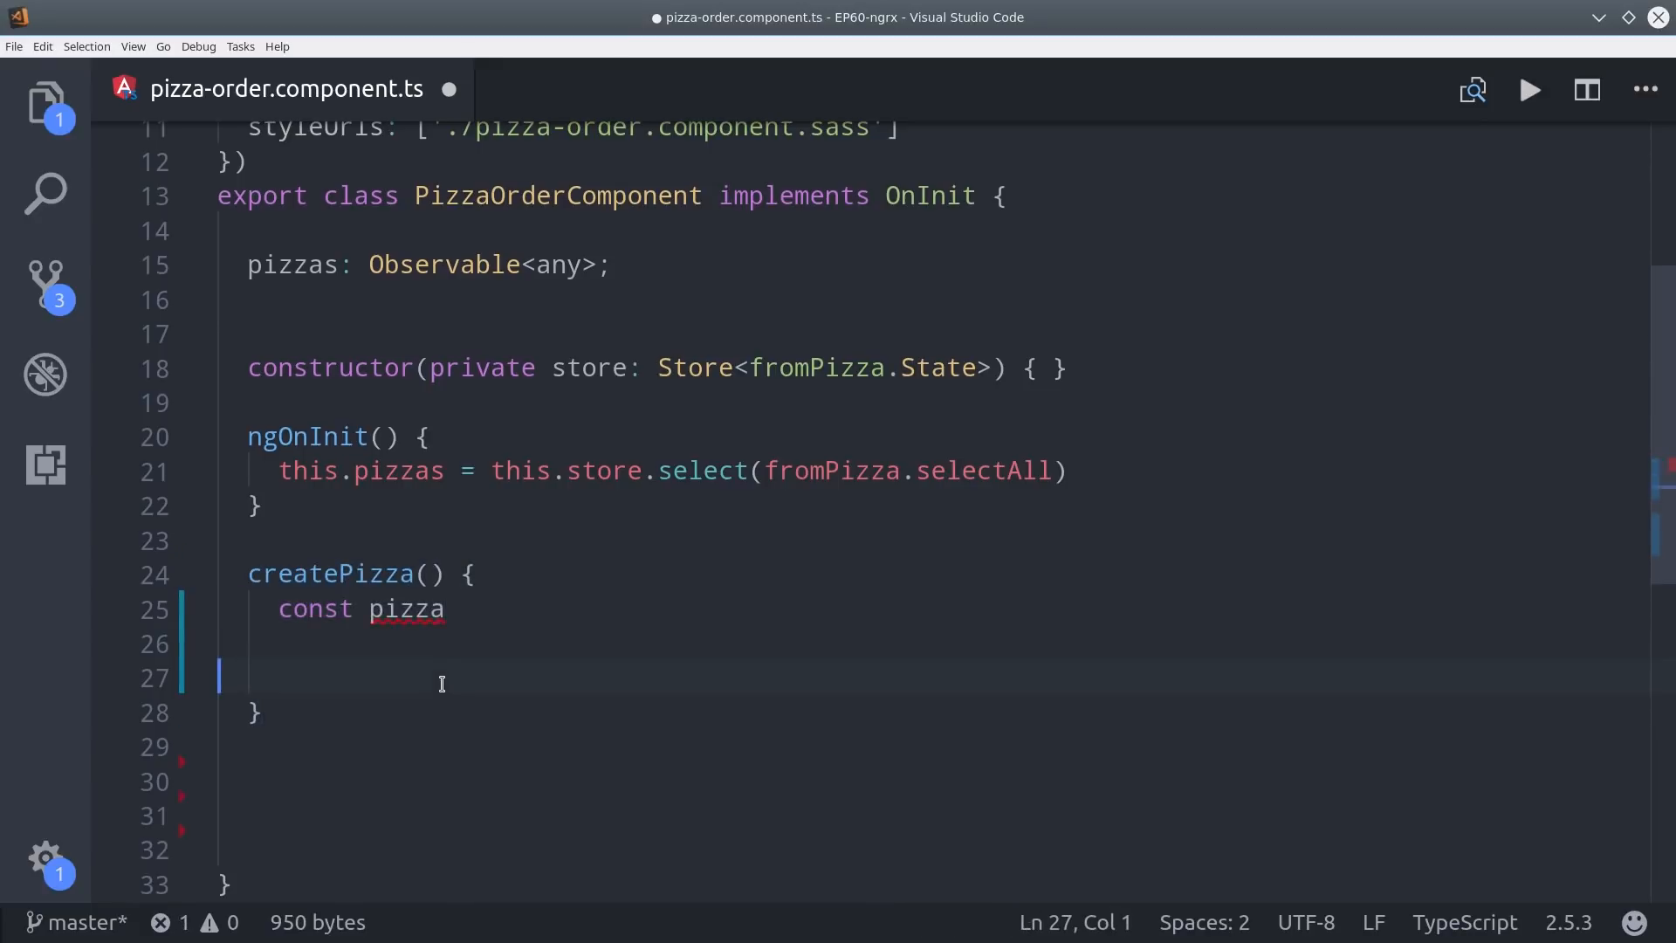
type(": fromPizza.Pizza")
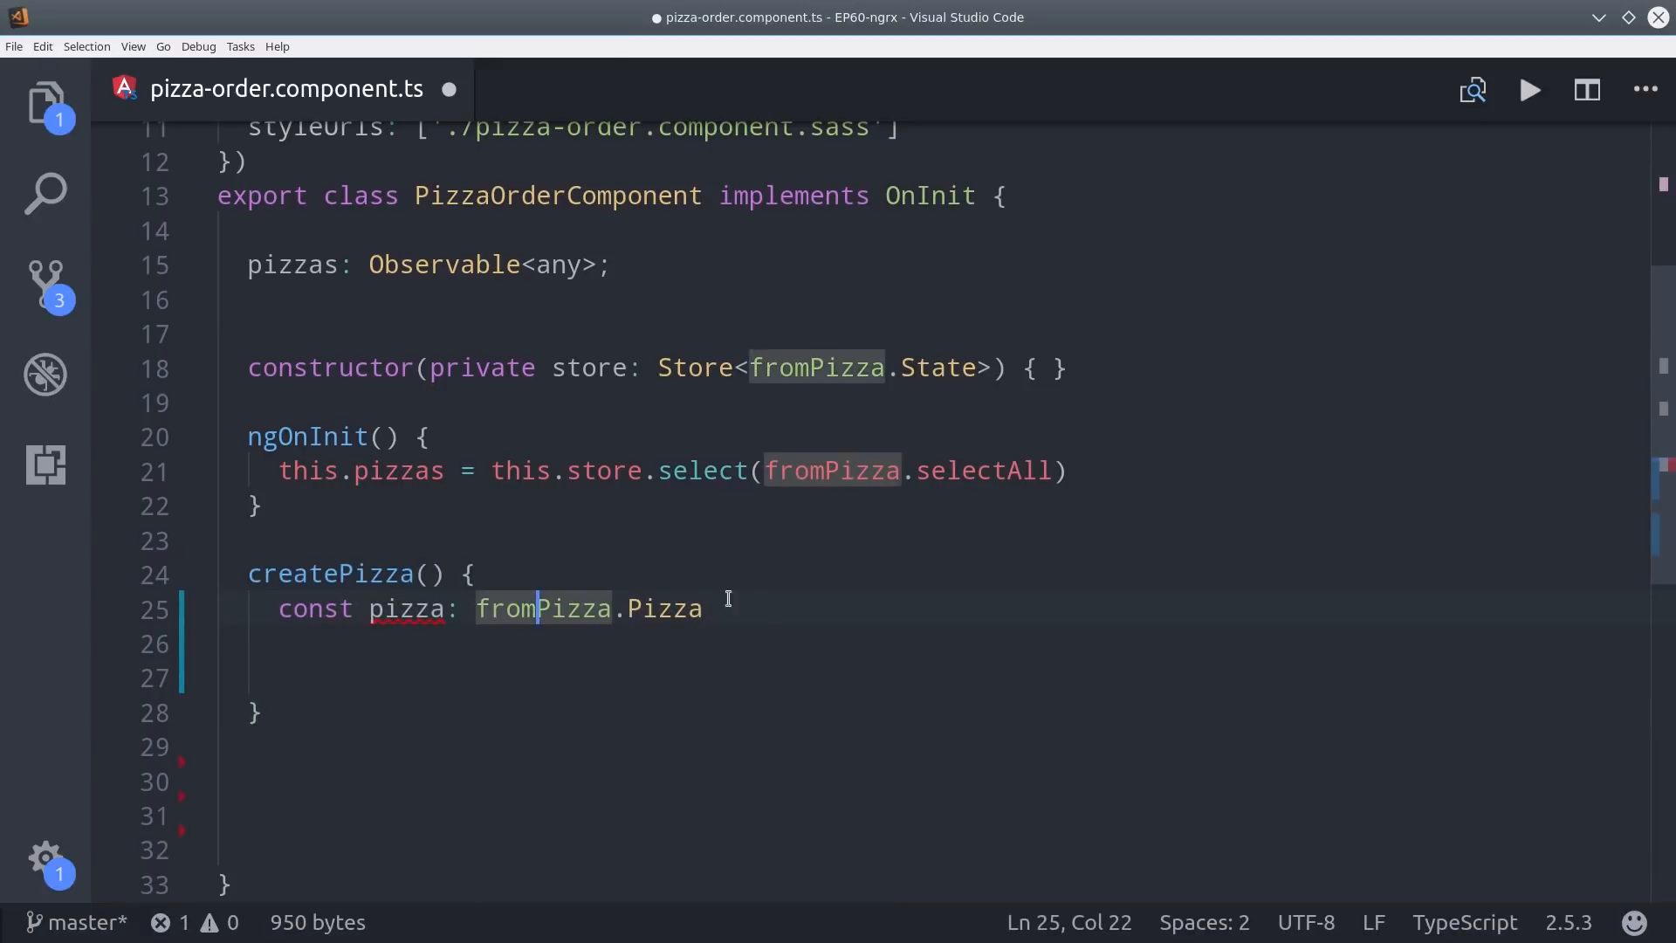
type("= {")
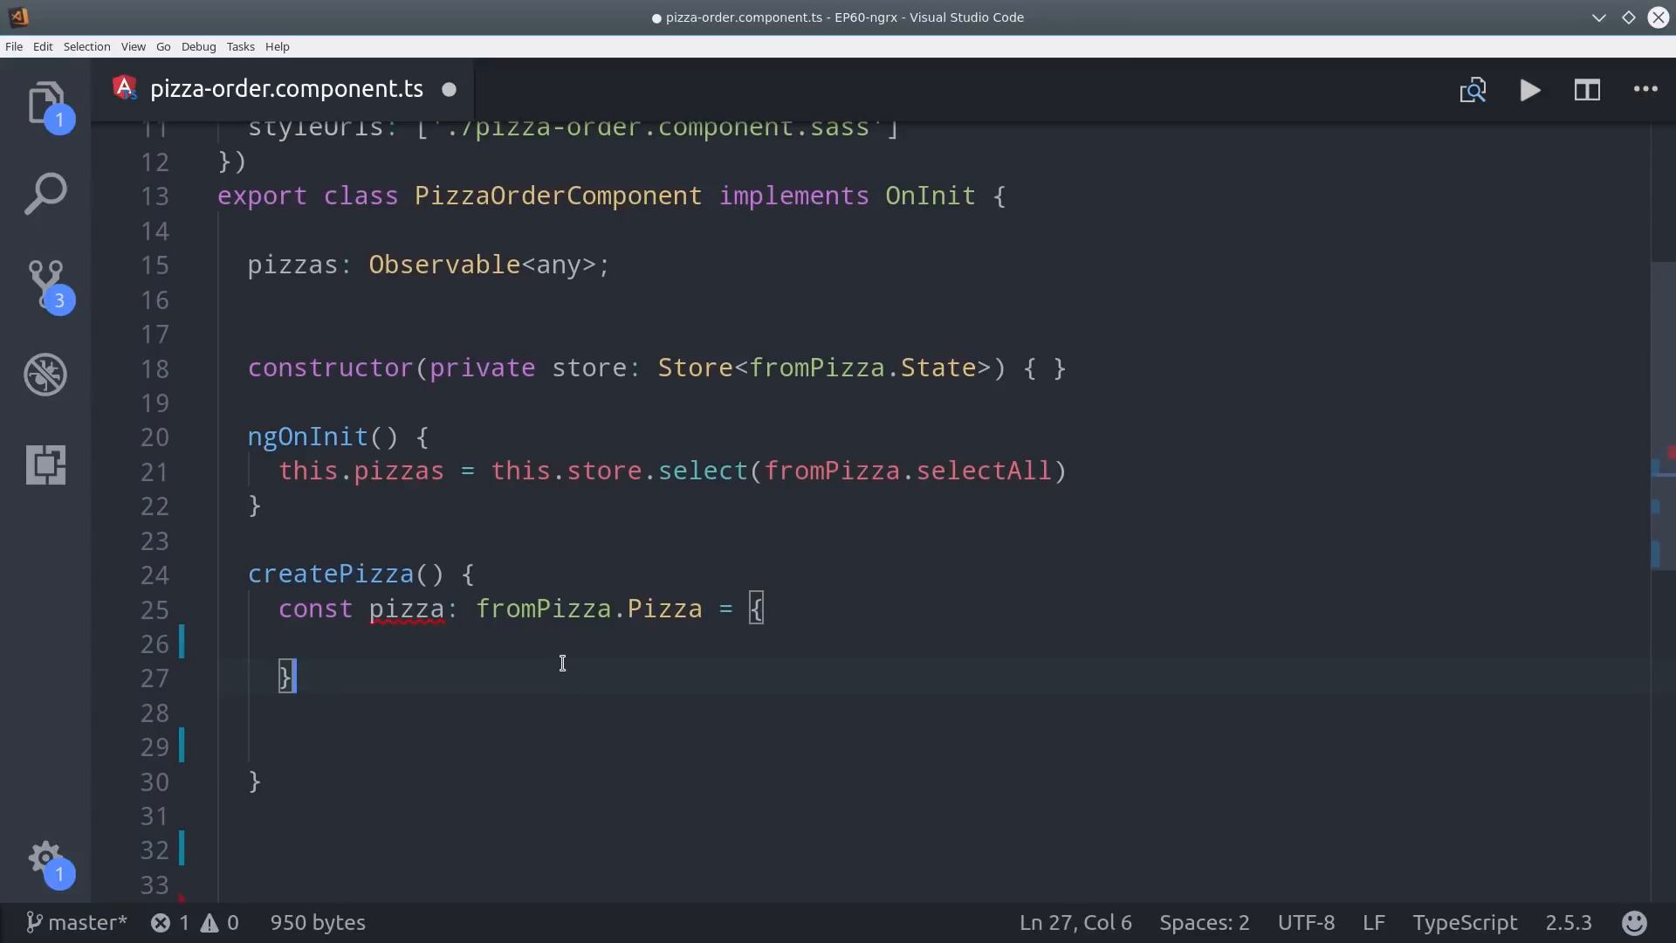
type("id: new Date()")
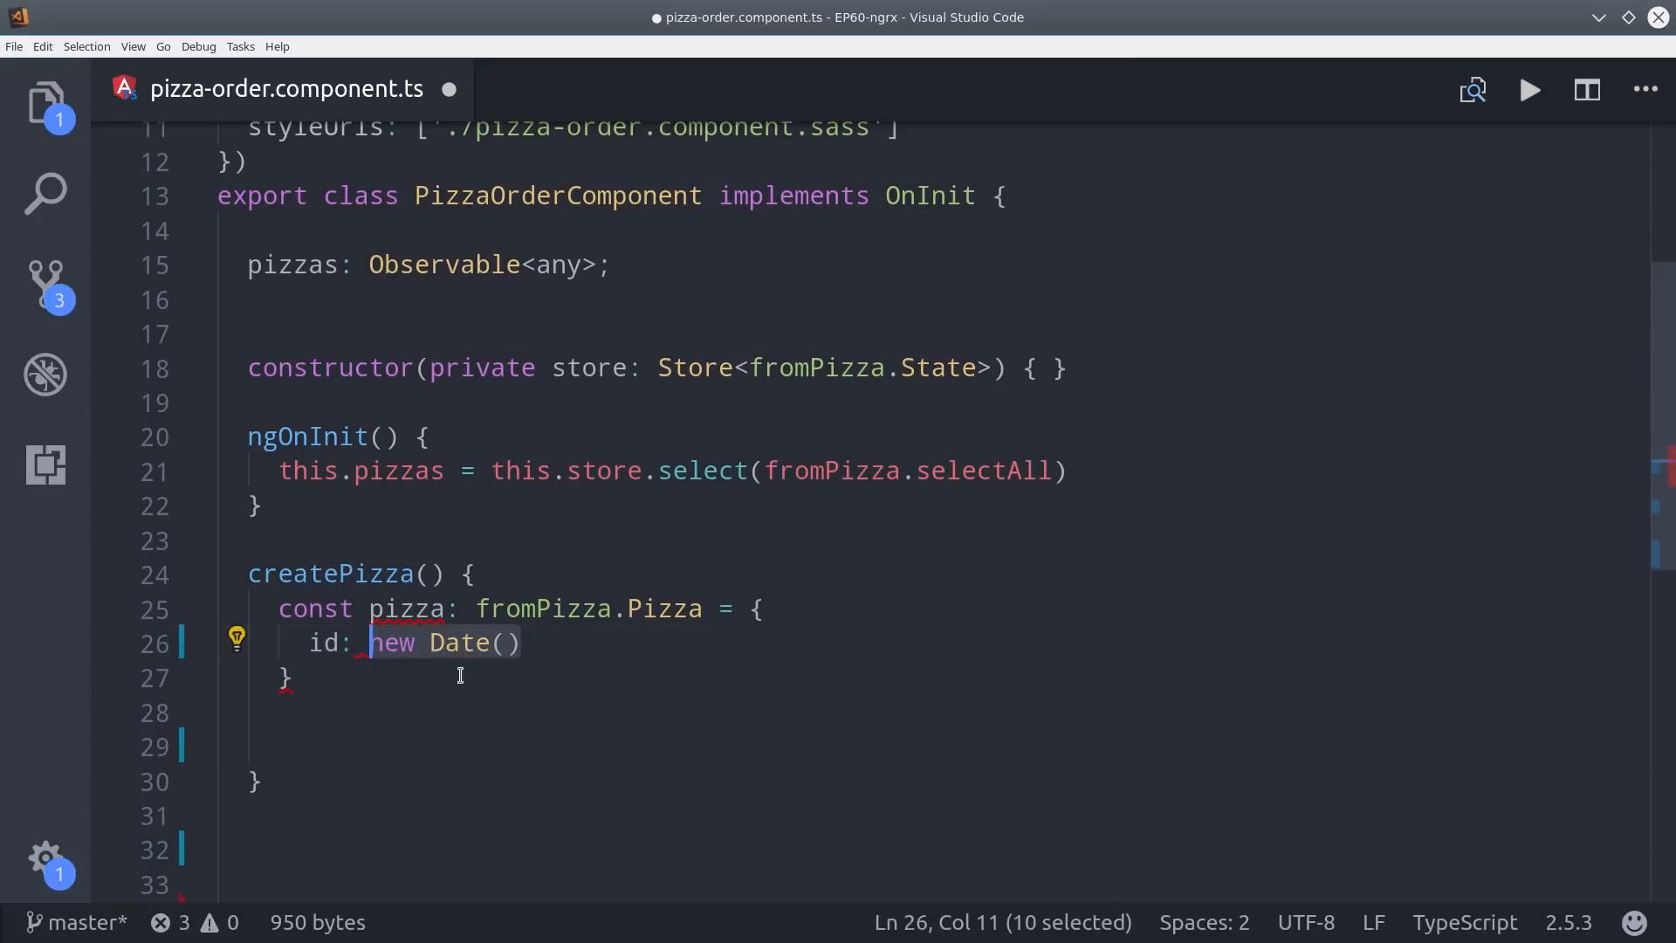
type(".getUTCMilliseconds()")
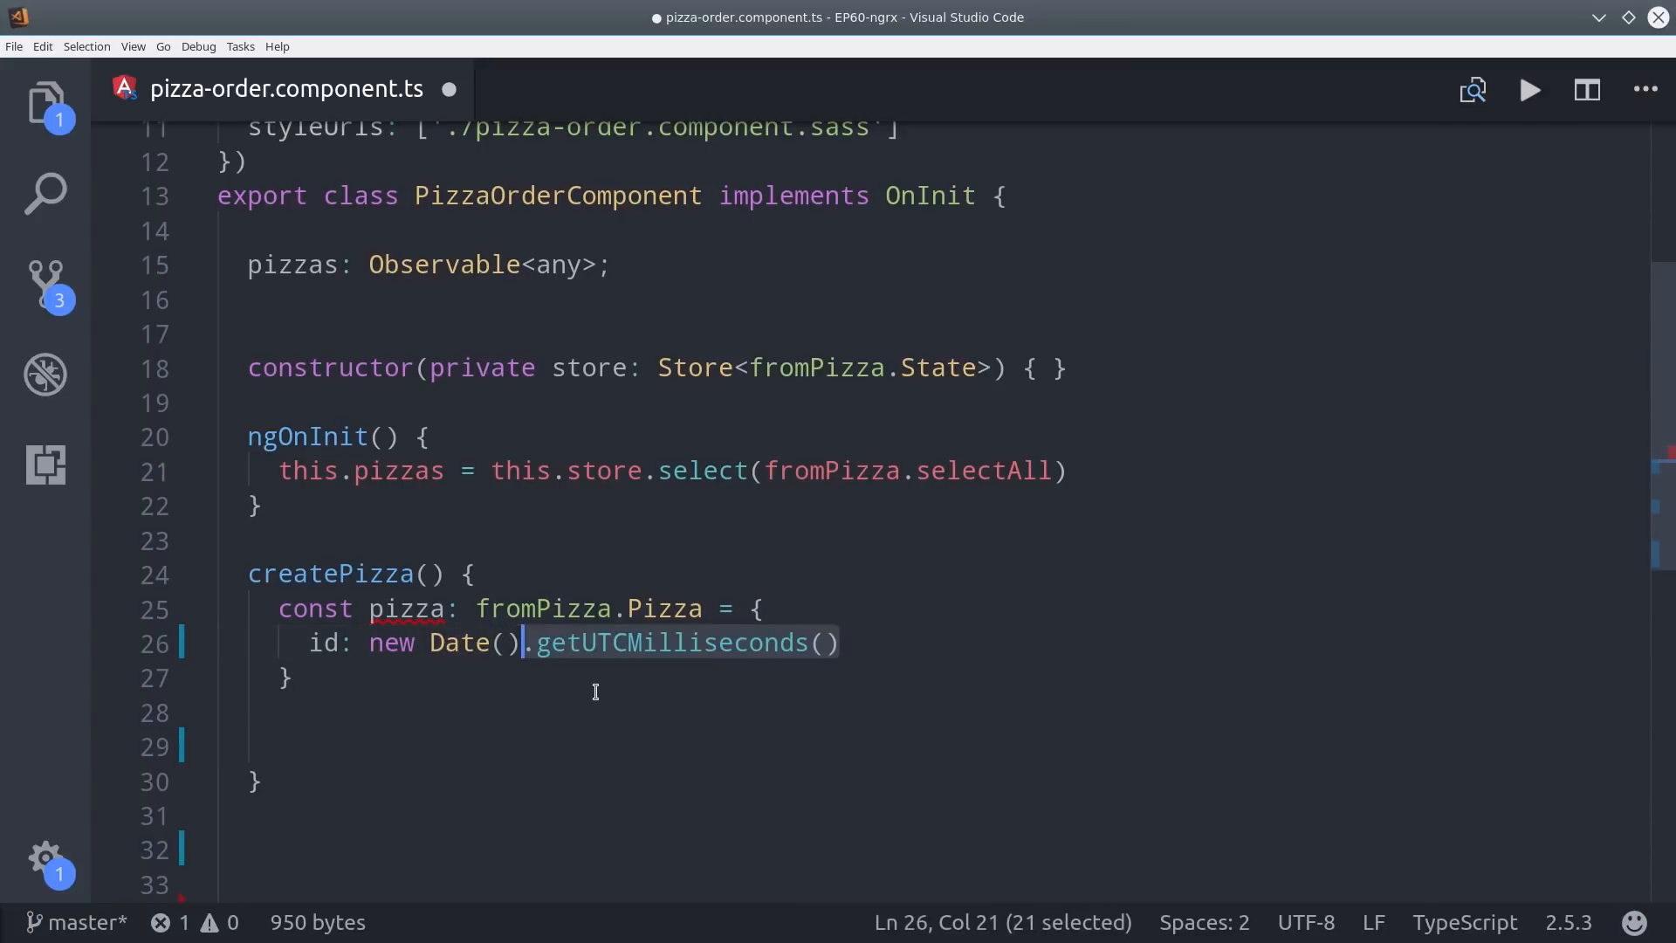
type(".toString()")
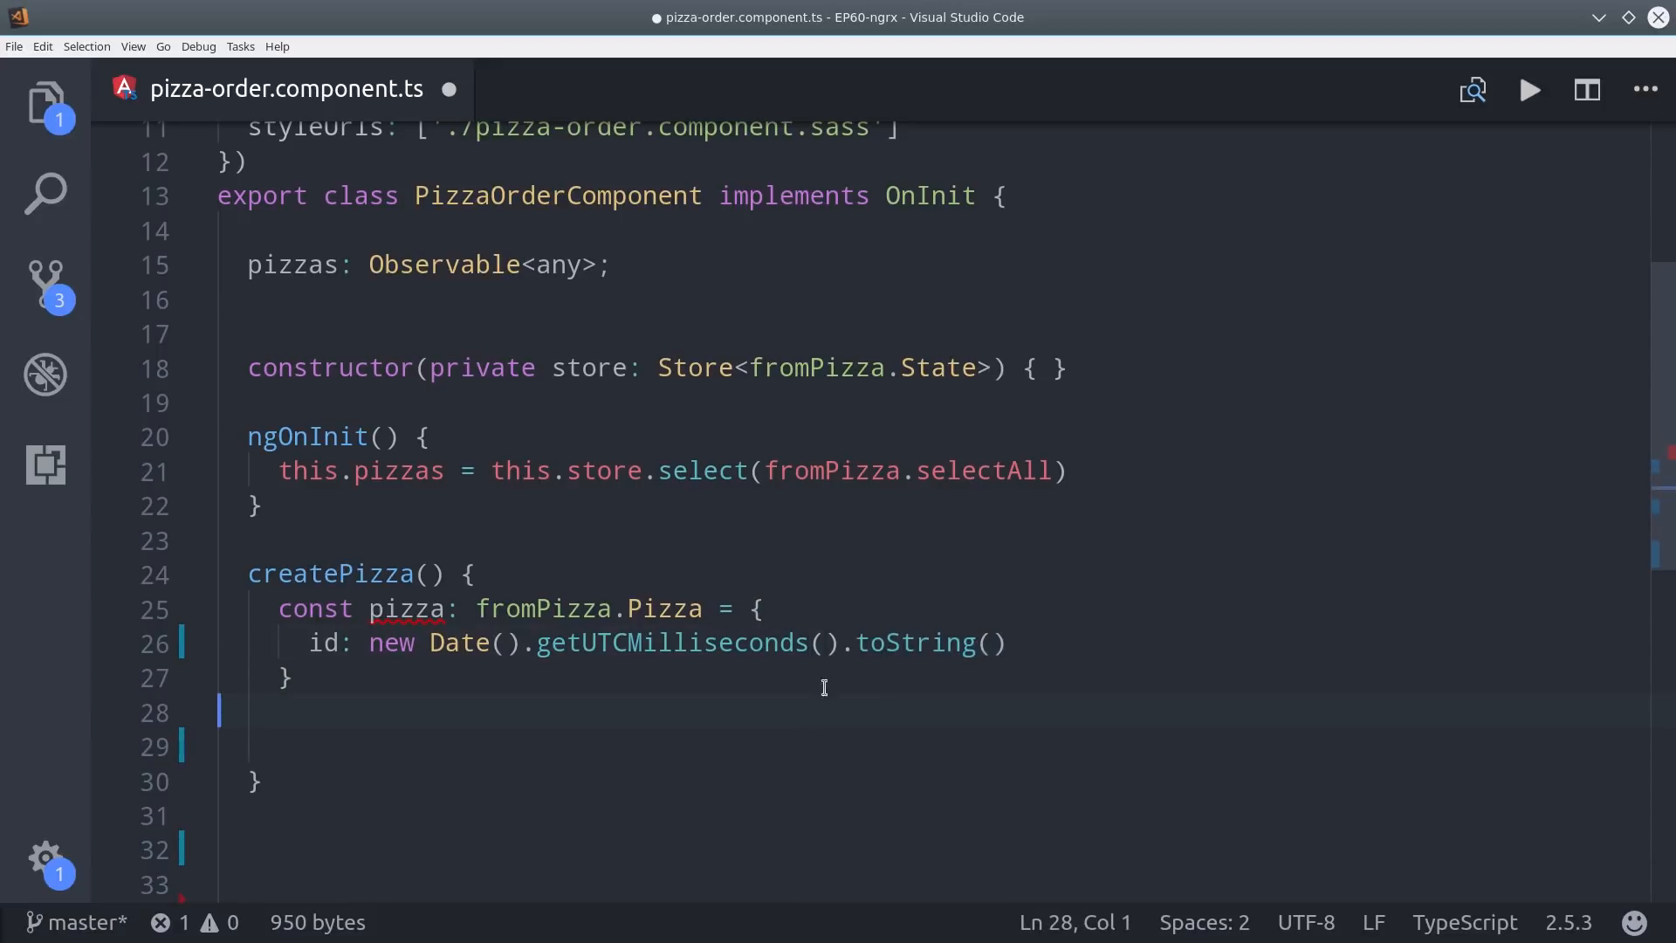
mouse_move(1026, 623)
type("size: 'small")
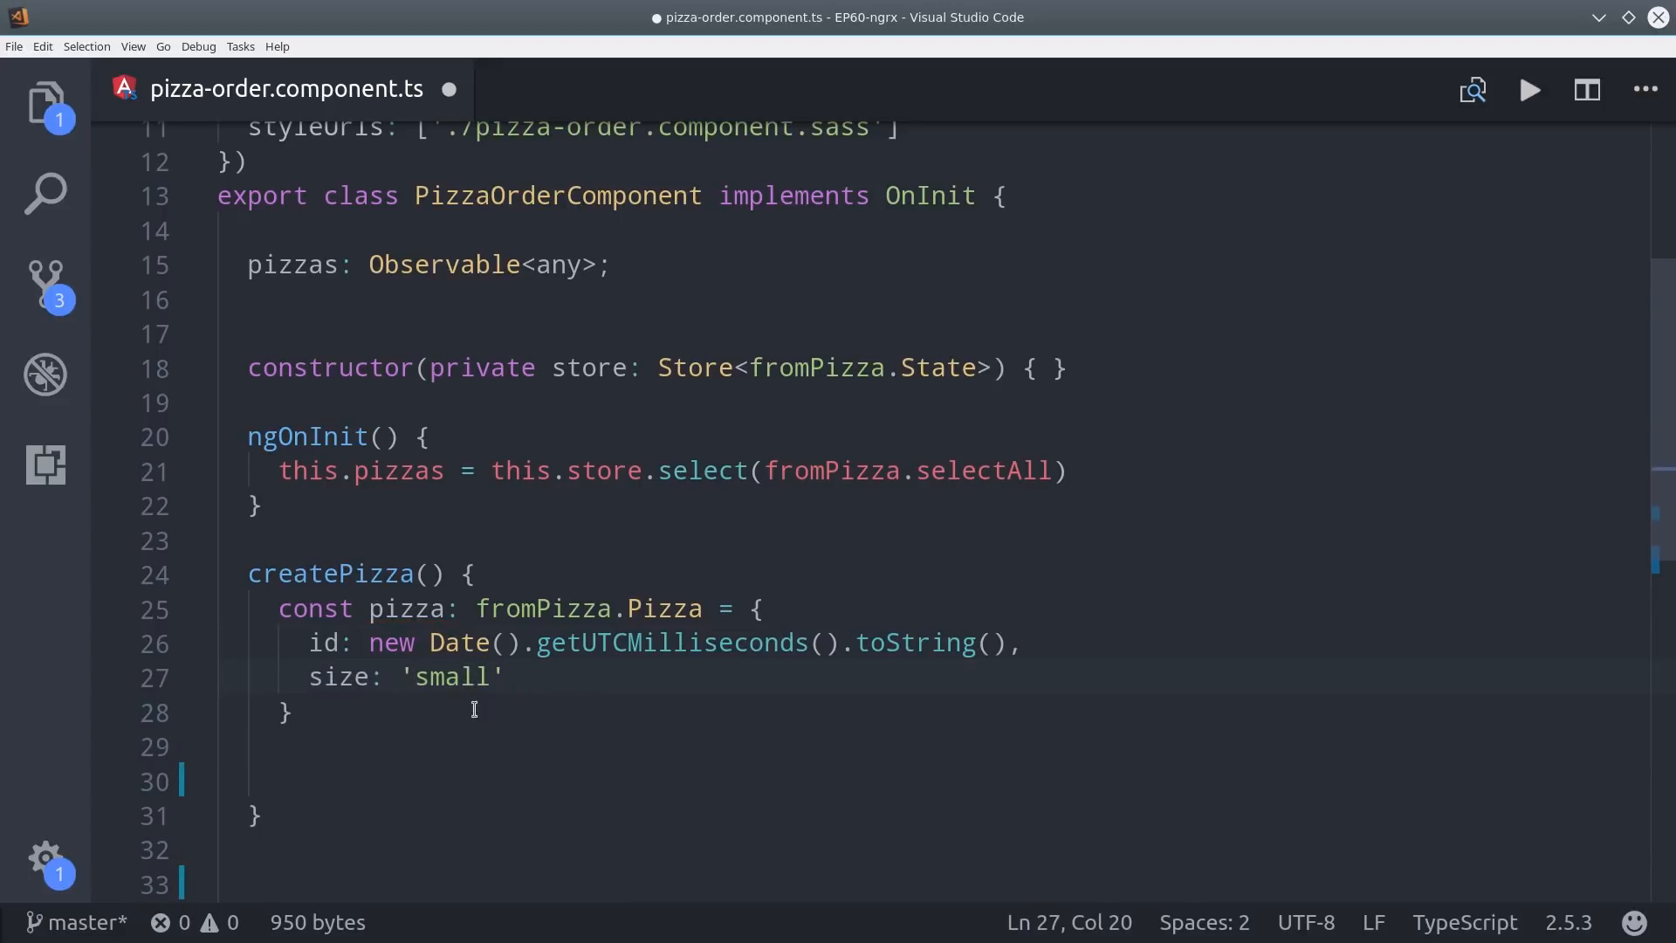
type("this.store.dispatch( )")
type("updatePizza(id, size) {")
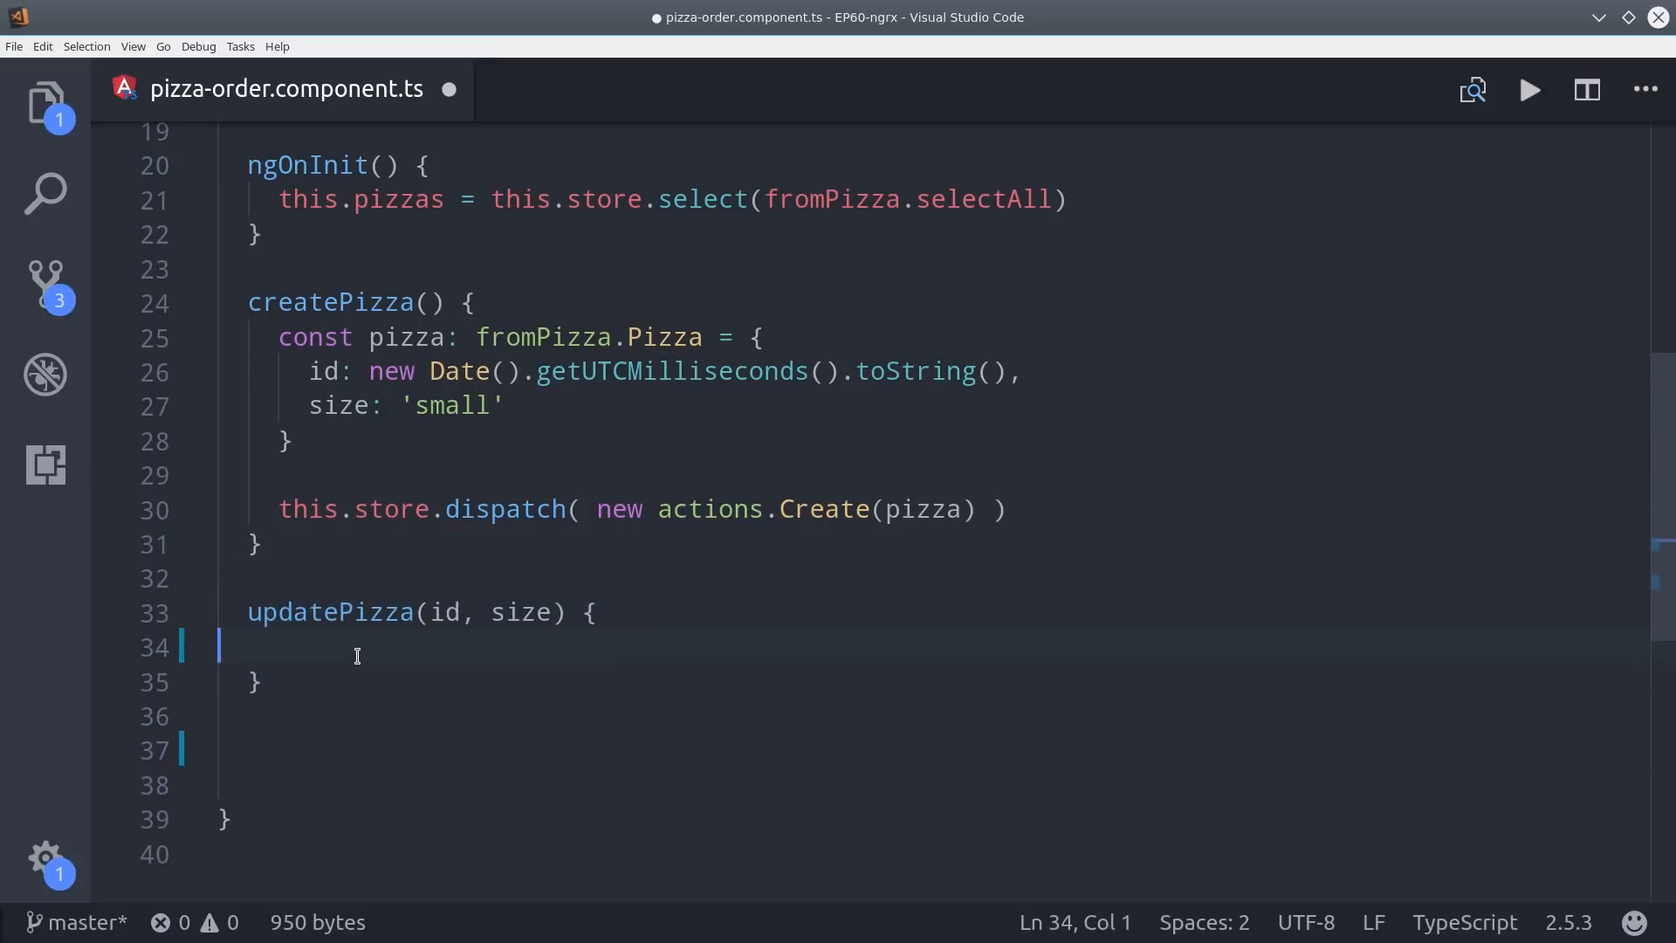
Make updatePizza dispatch actions.Update(id, { size: size }) and start deletePizza(id).
type("this.store.dispatch(  )")
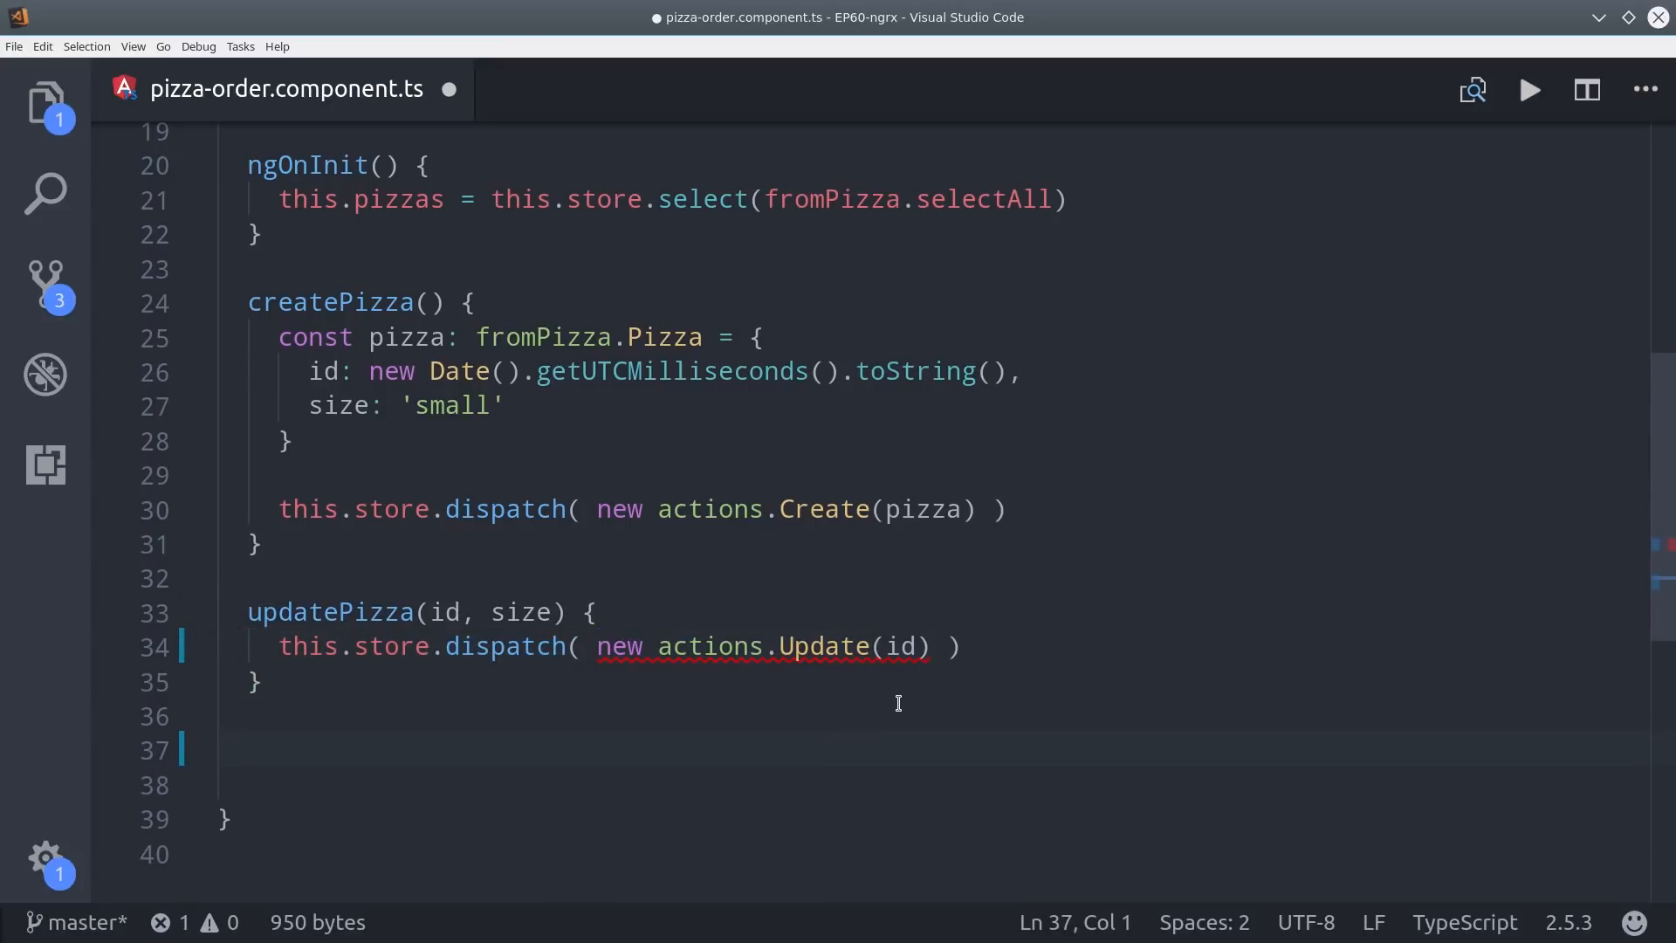
type(", { size: size }")
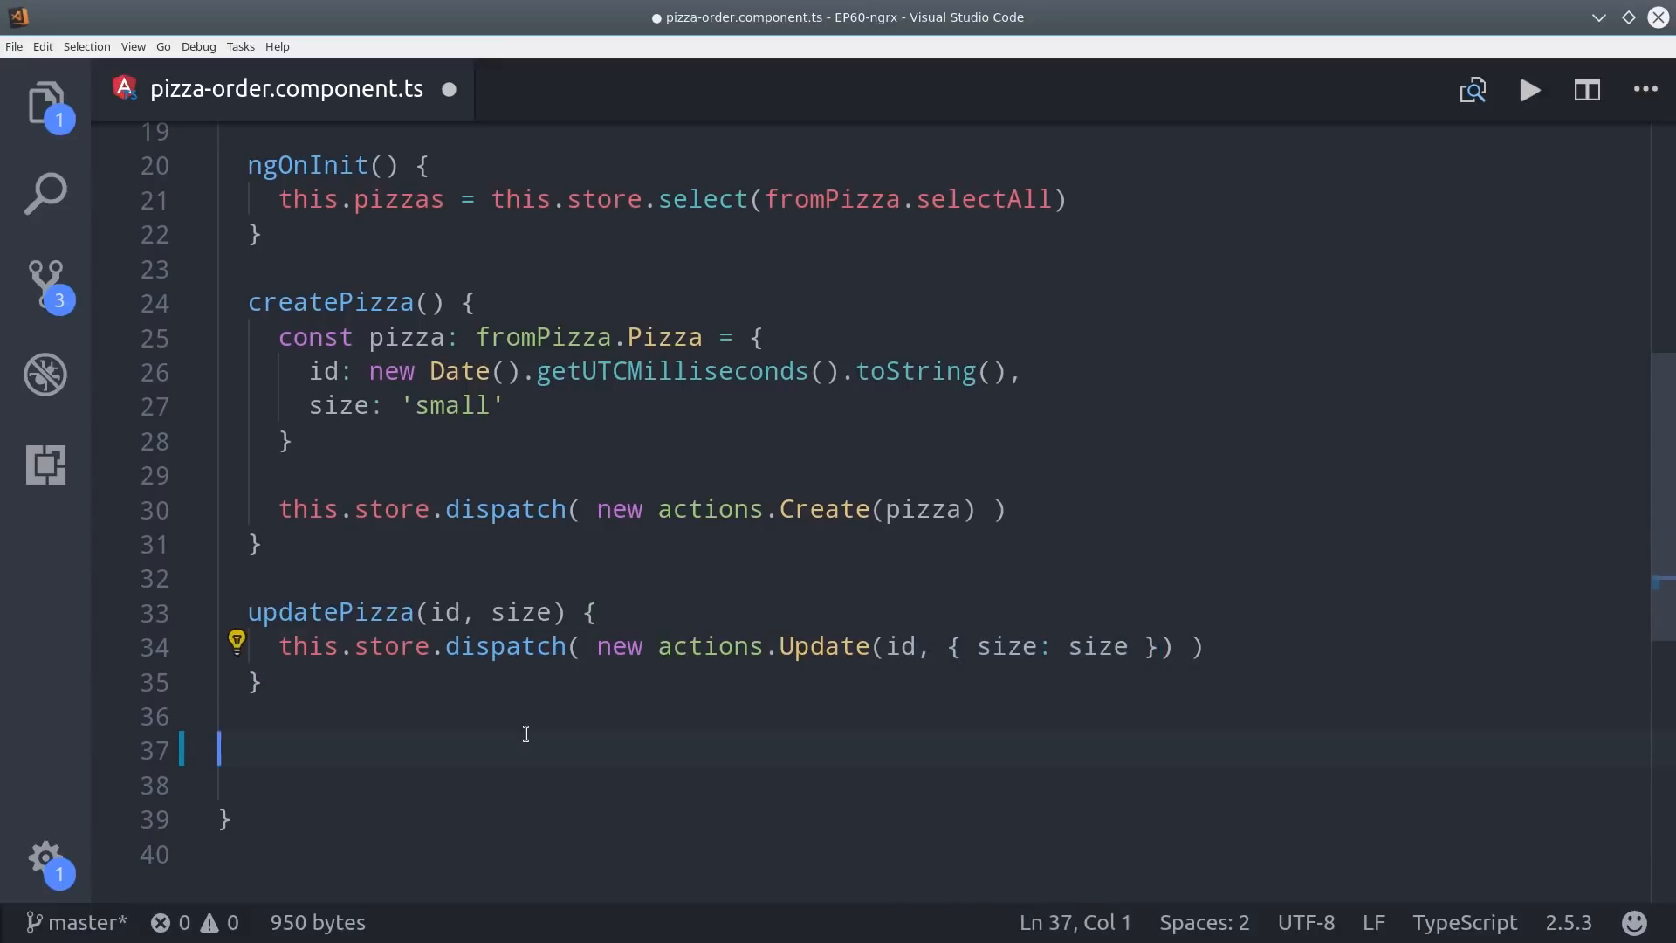
type("deletePizza(id) {")
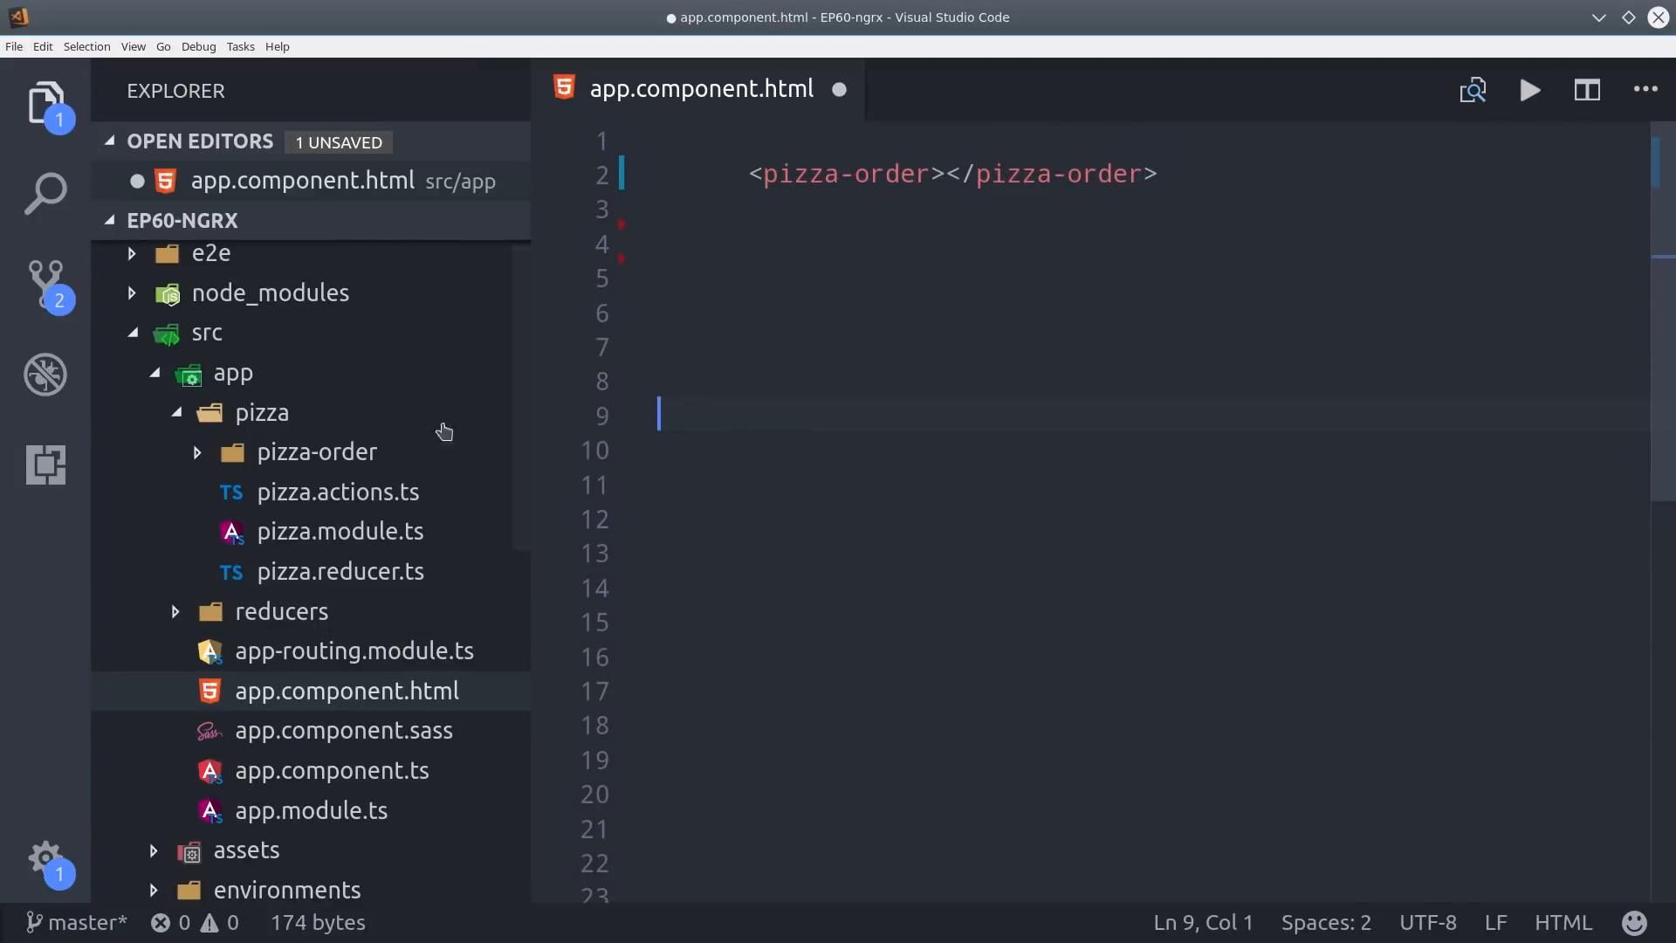
Add a 'Welcome to Ngrx Pizza!' heading and loop the div over pizzas | async.
left_click(315, 451)
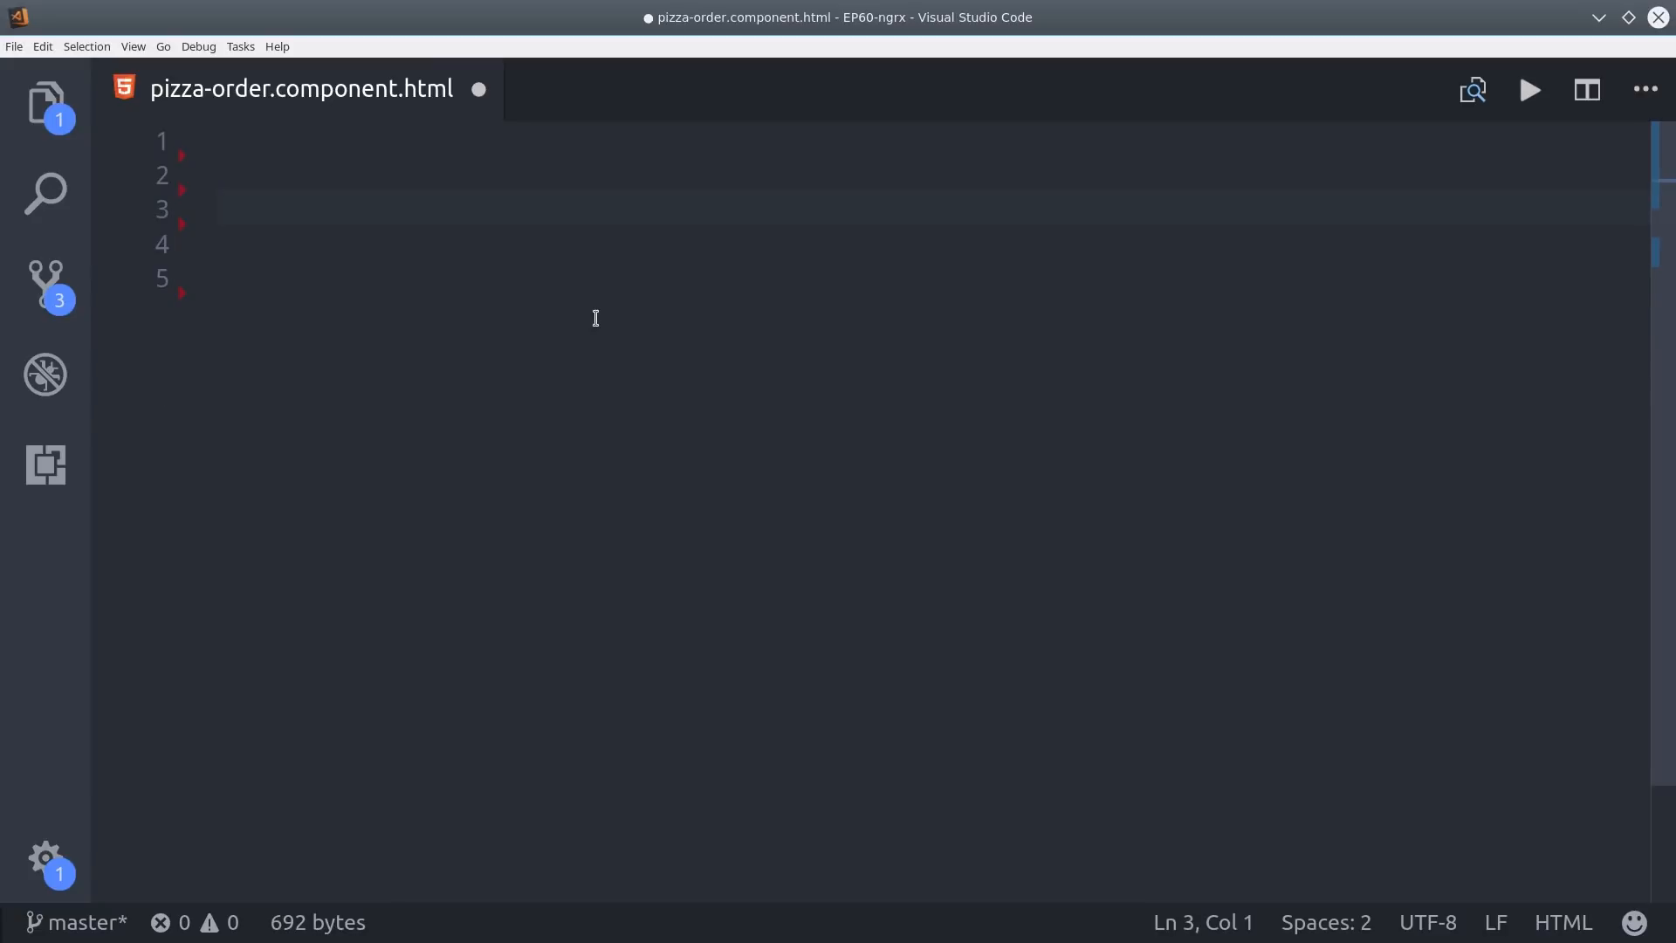
type("<h1>Welcome to Ngrx Pizza!</h1>")
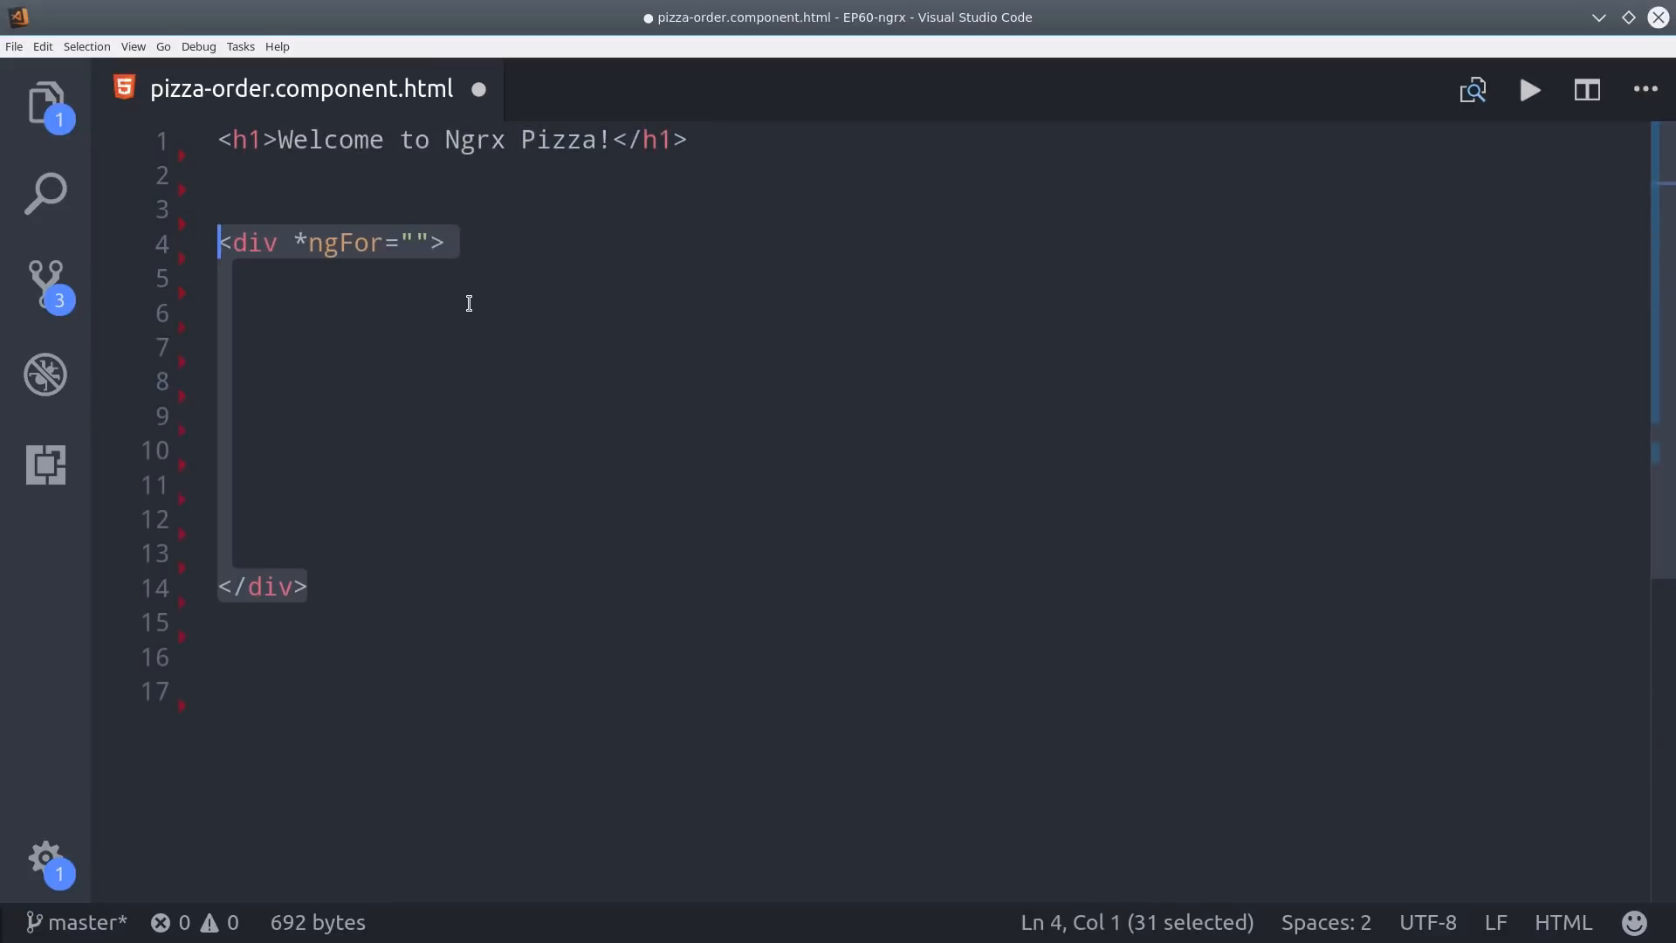
left_click(415, 242)
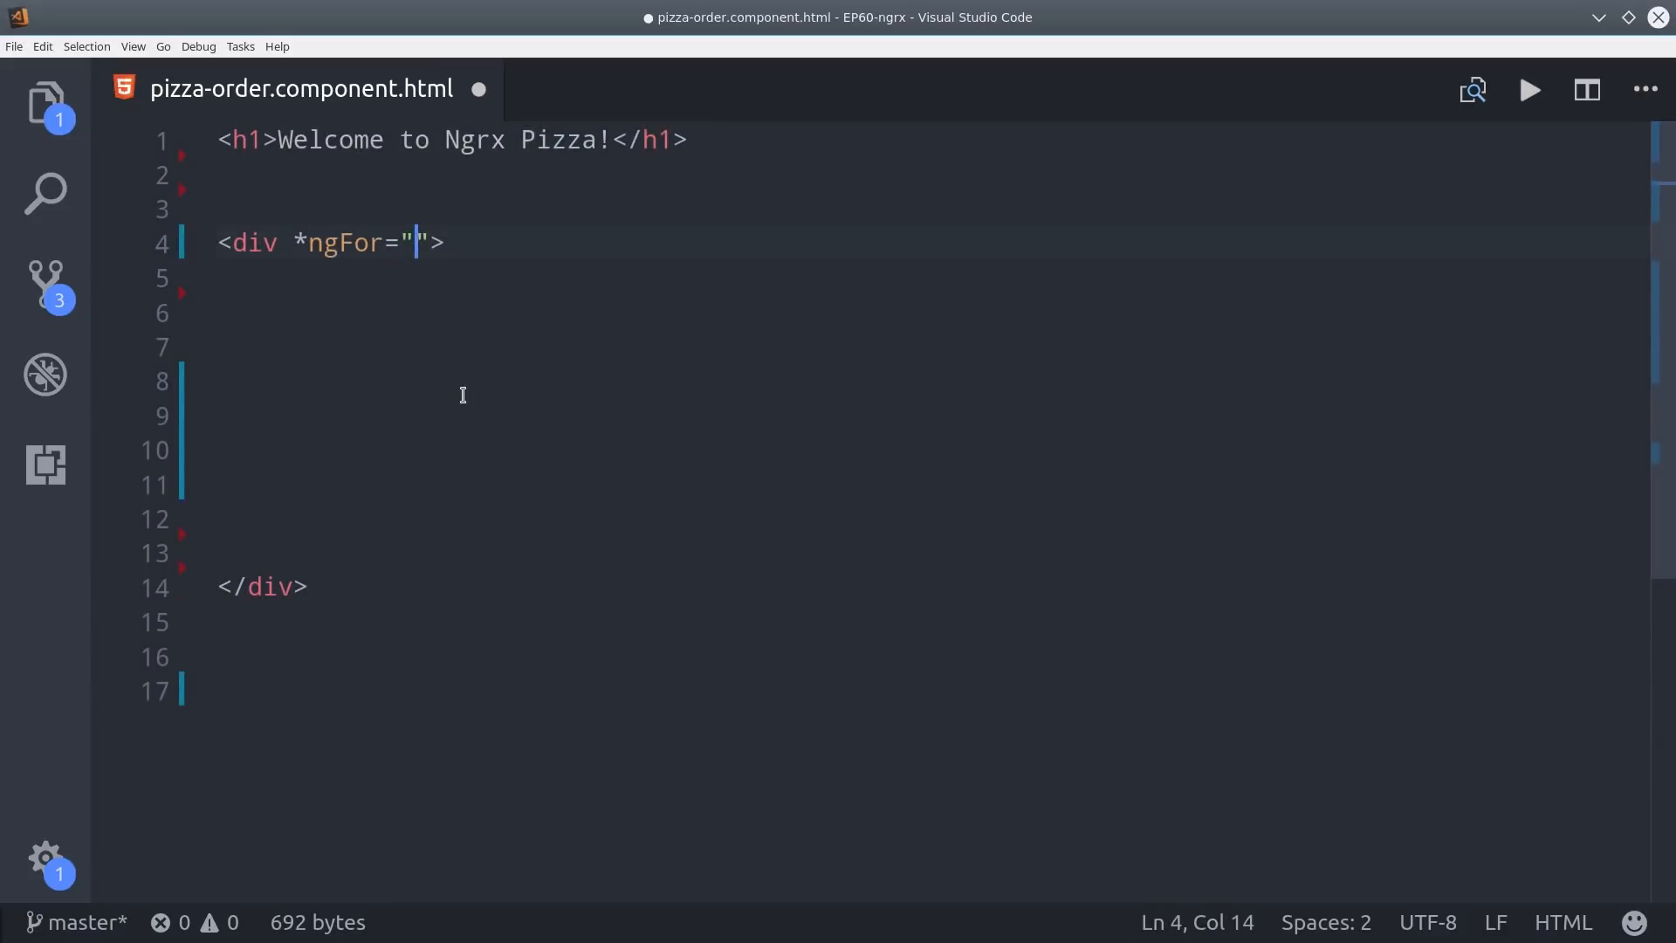
type("let pizza of pizzas")
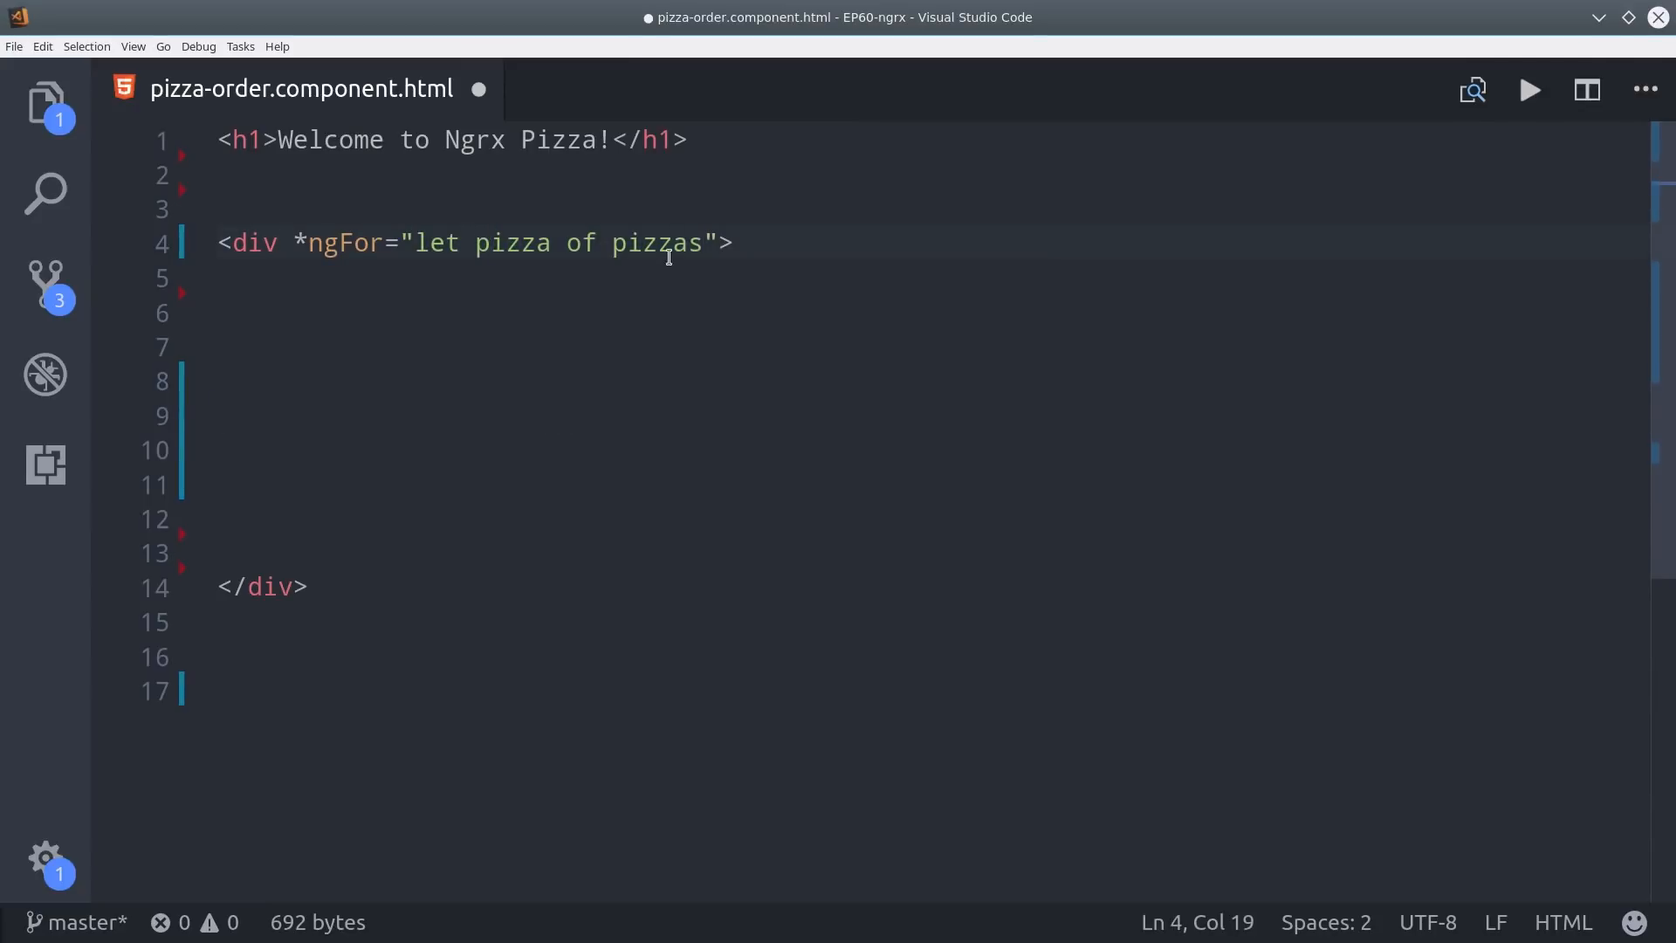
type("| async")
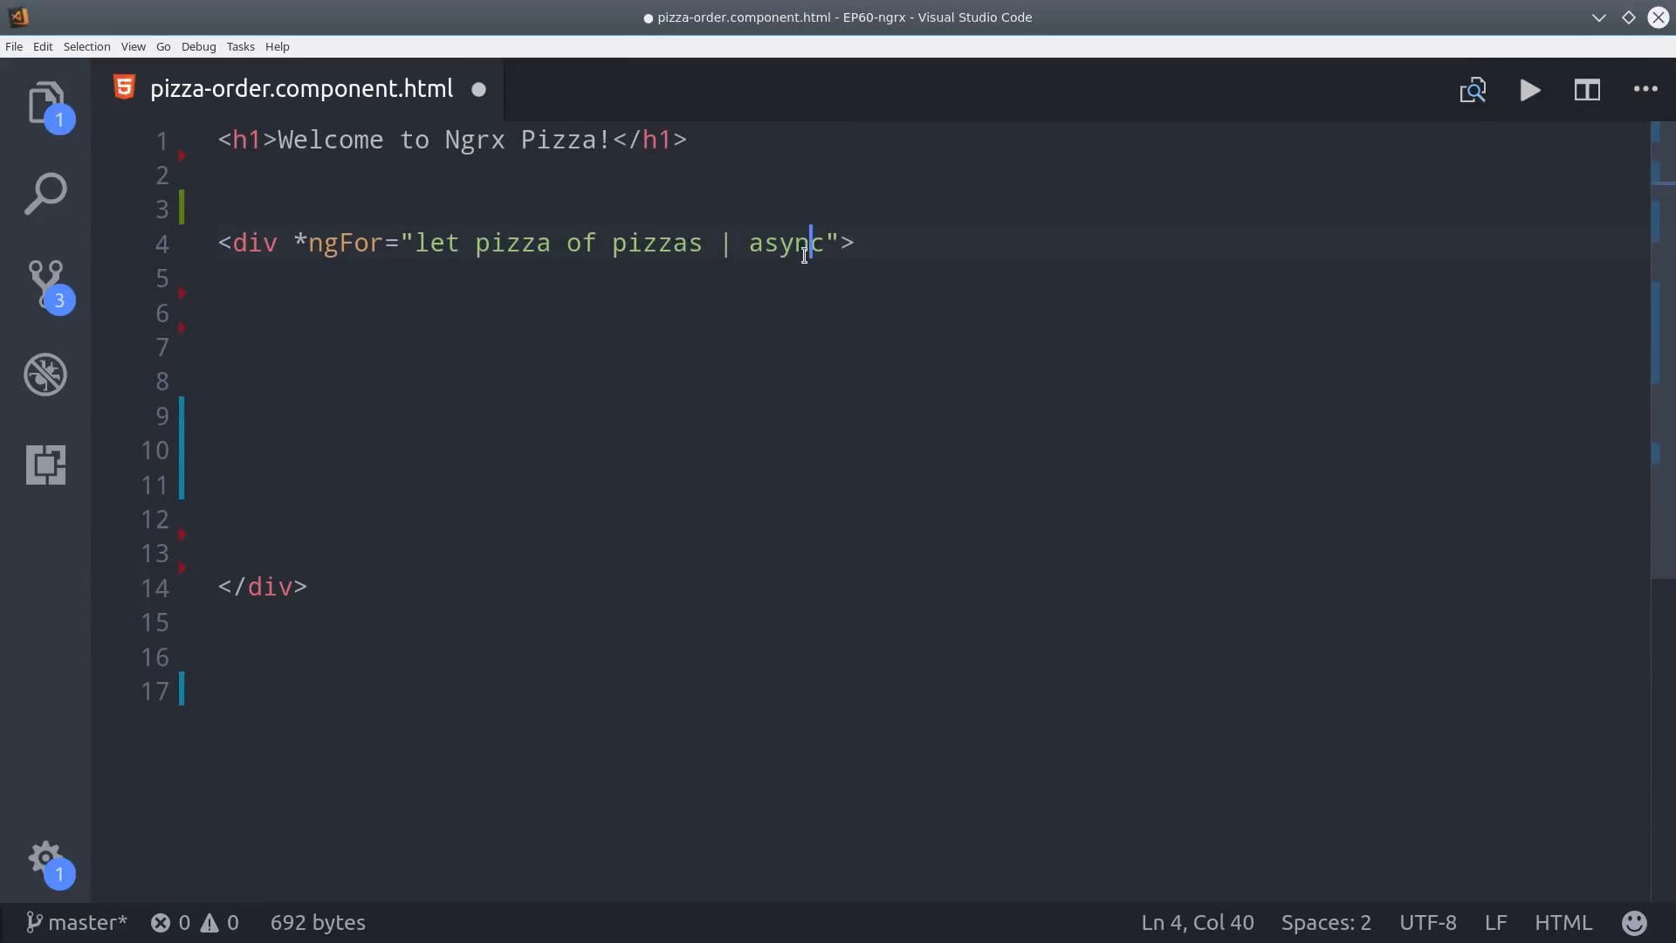
Add a 'CREATE new Pizza' button whose click calls createPizza().
type("<button (click)=\"\"></button>")
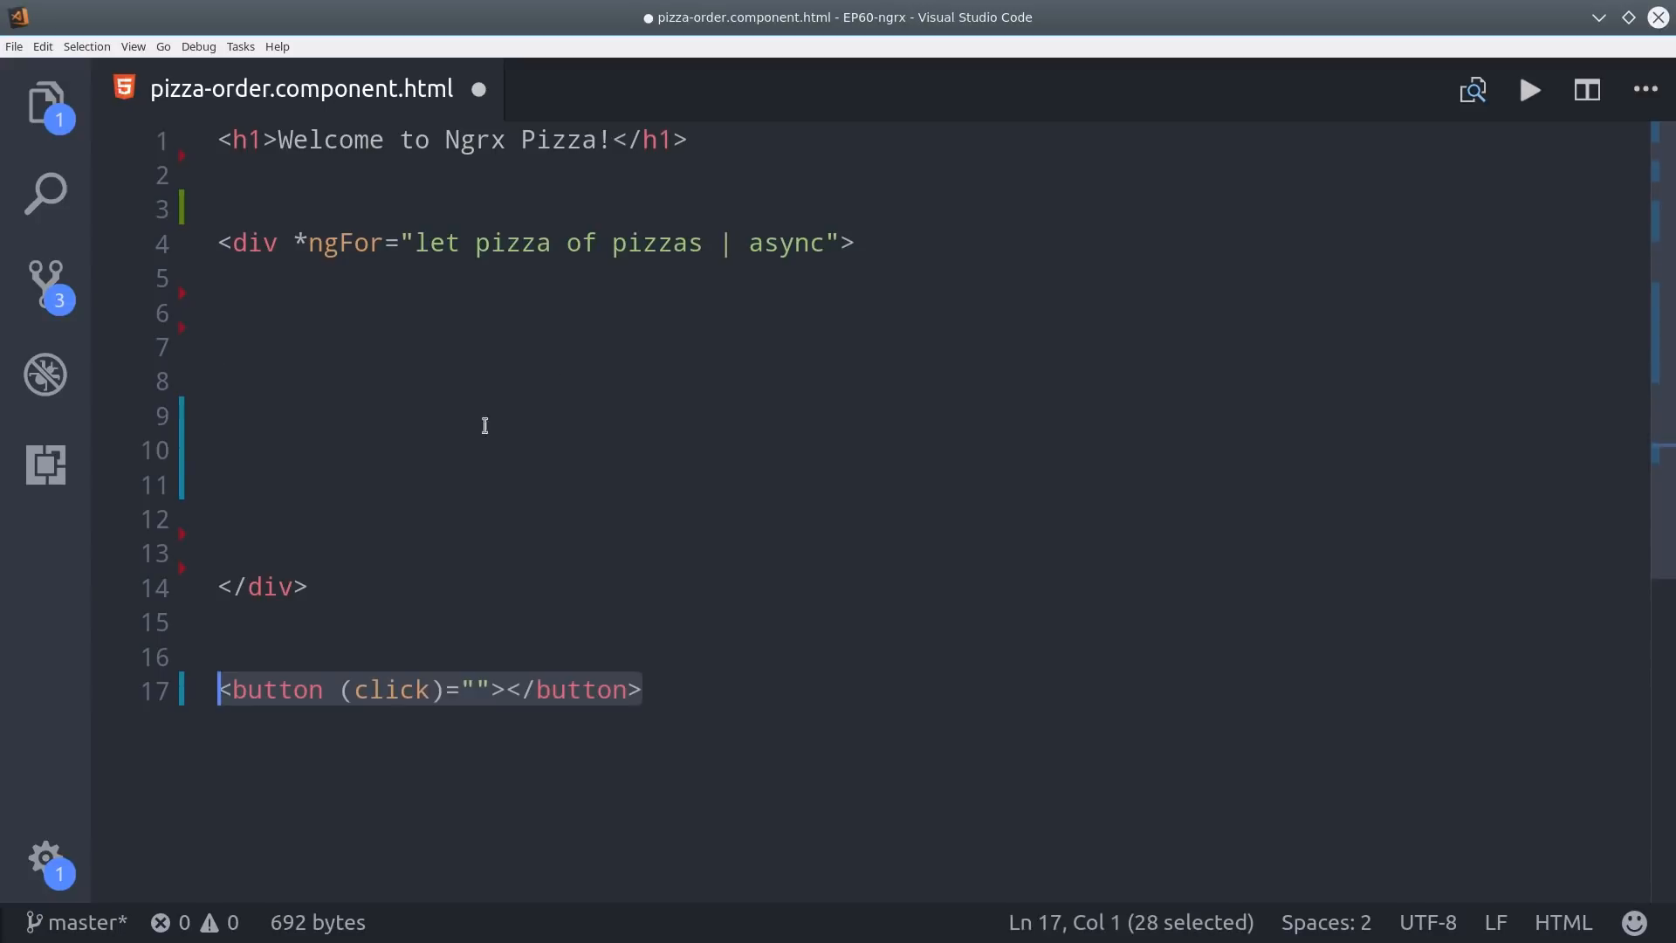
left_click(479, 689)
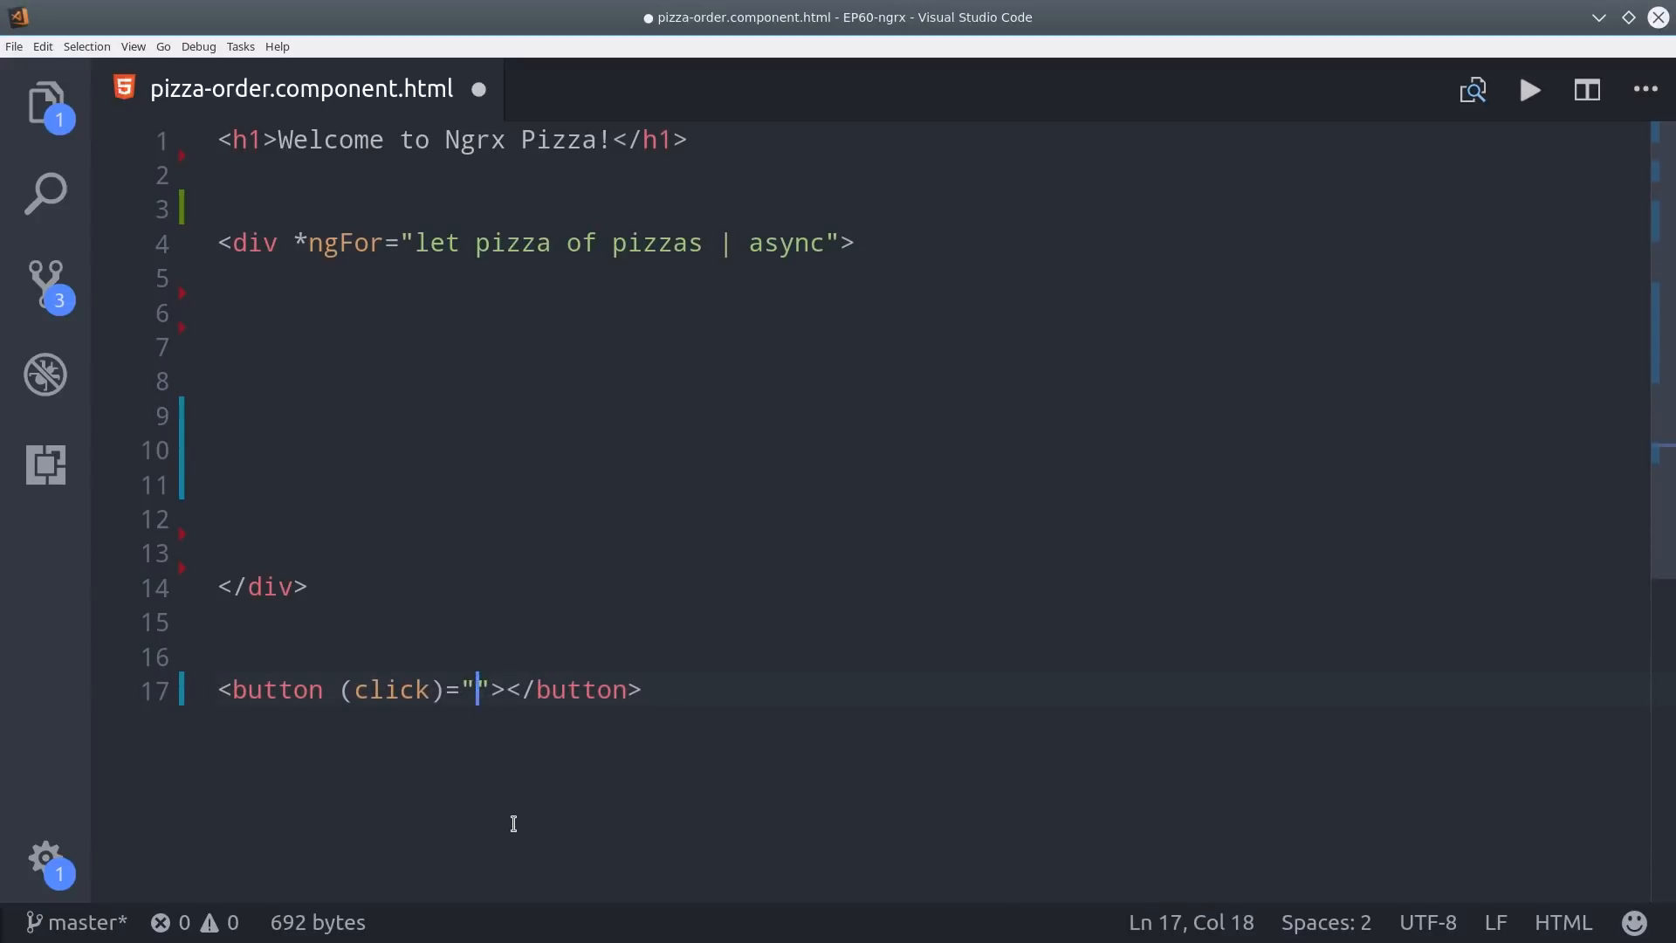
type("createPizza()")
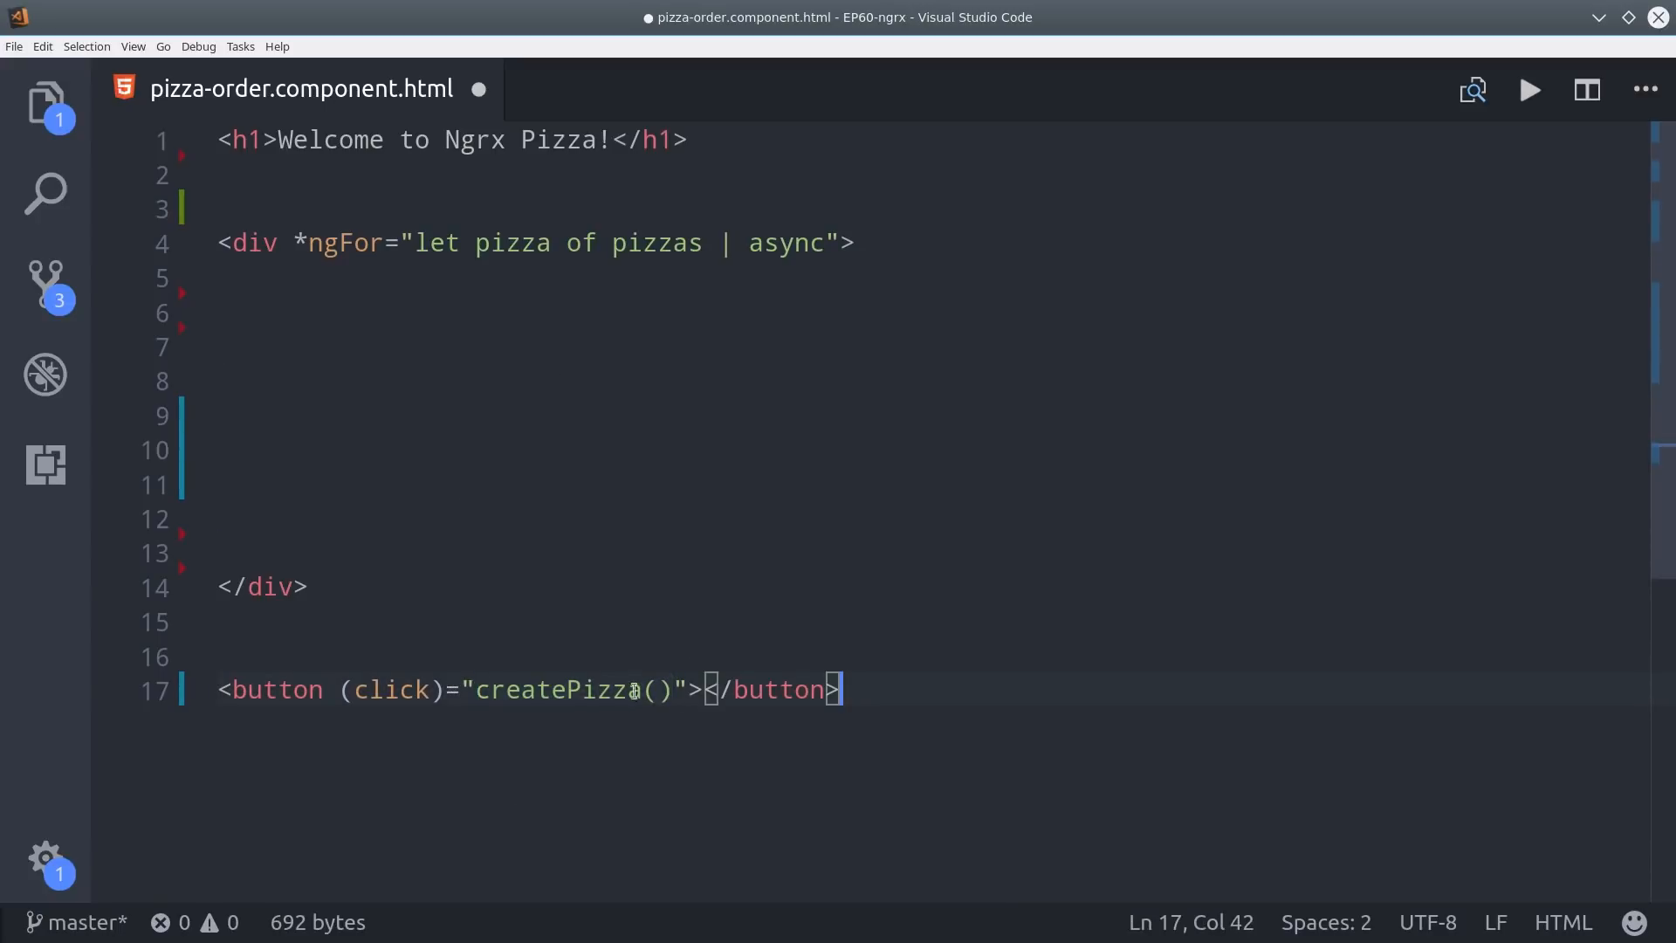
type("CREATE new Pizza")
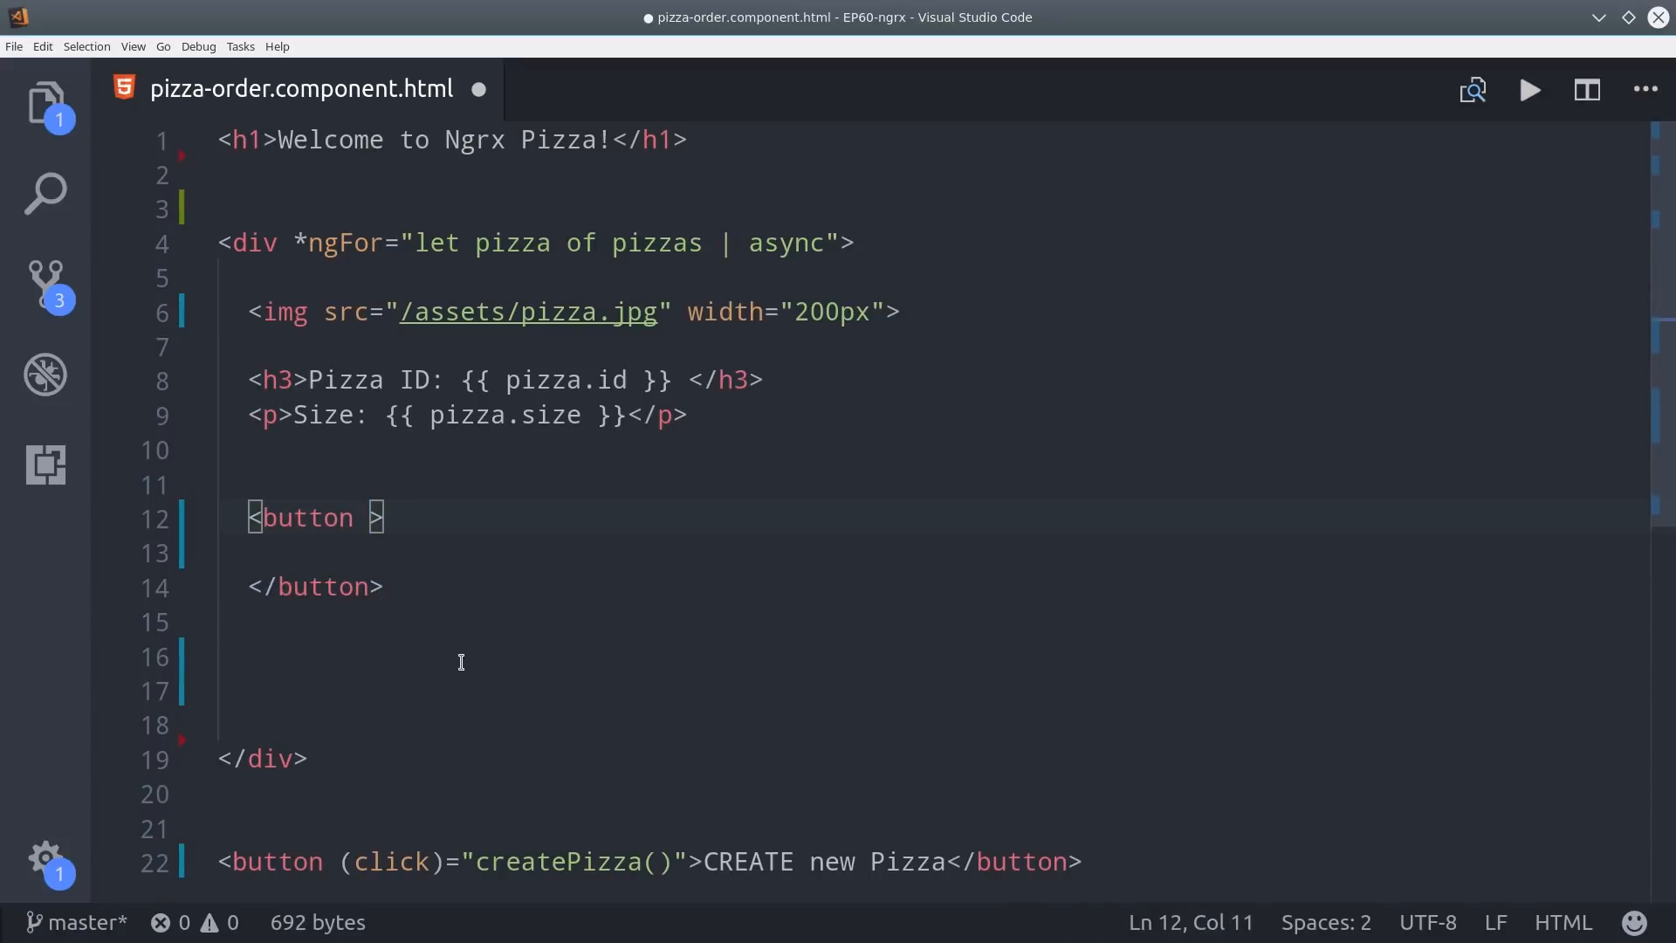
Add an 'Upgrade to Large' button shown for small pizzas, calling updatePizza(pizza.id, 'large').
type("*ngIf=\"pizza.size==='small'\"")
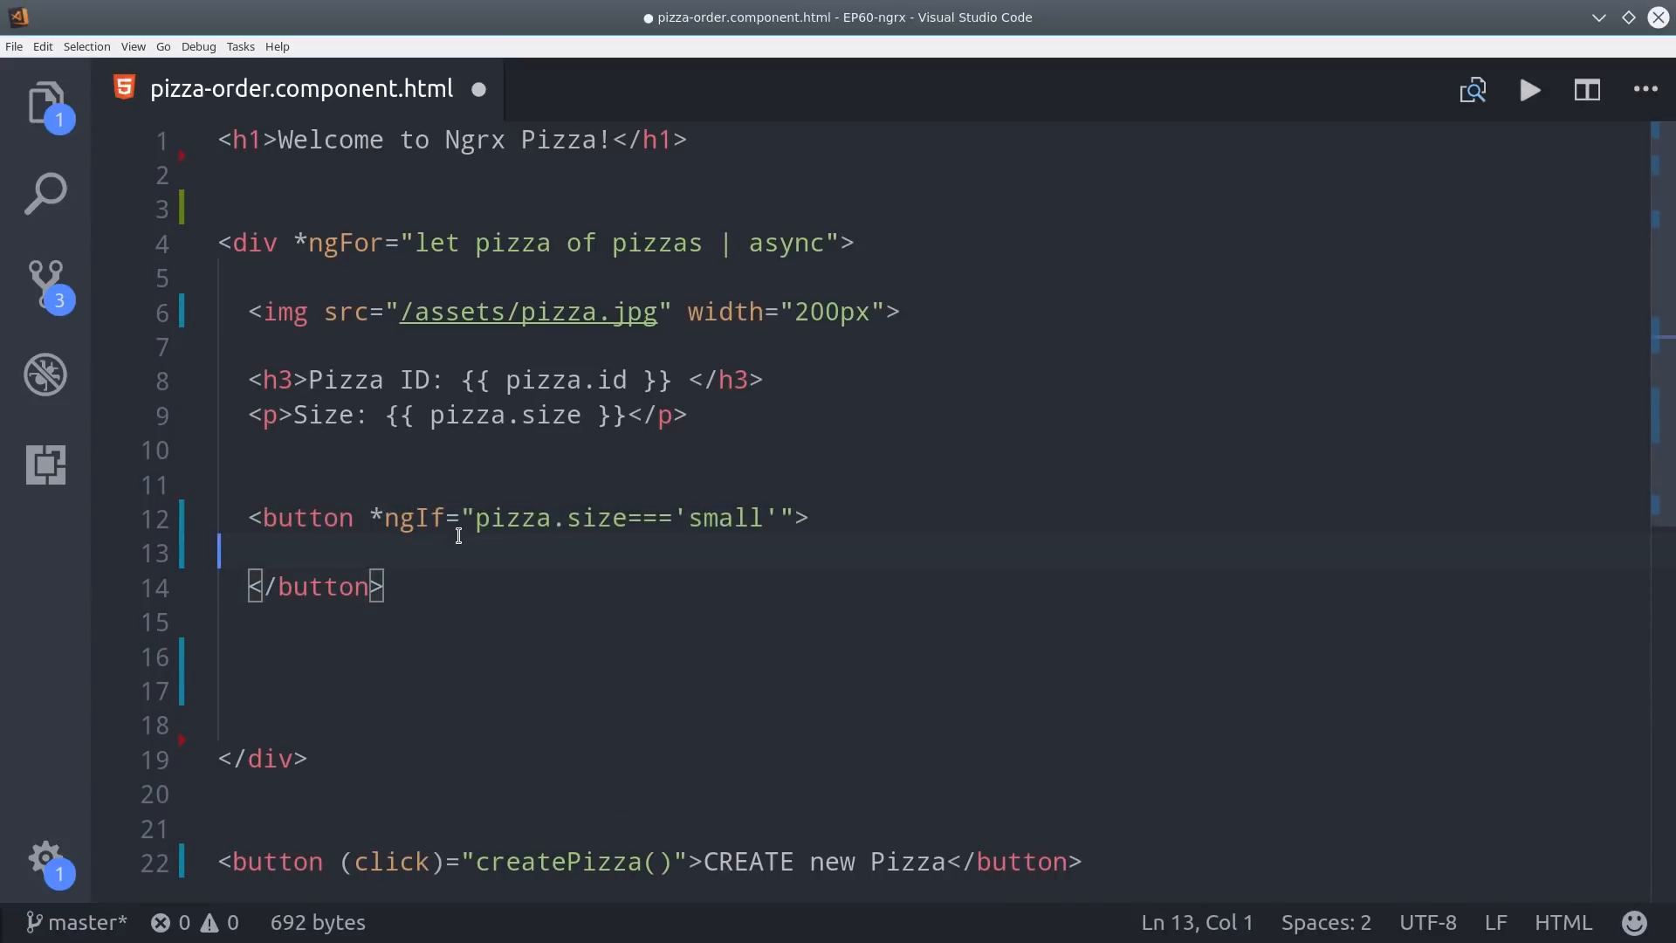
type("(click)=\"\">")
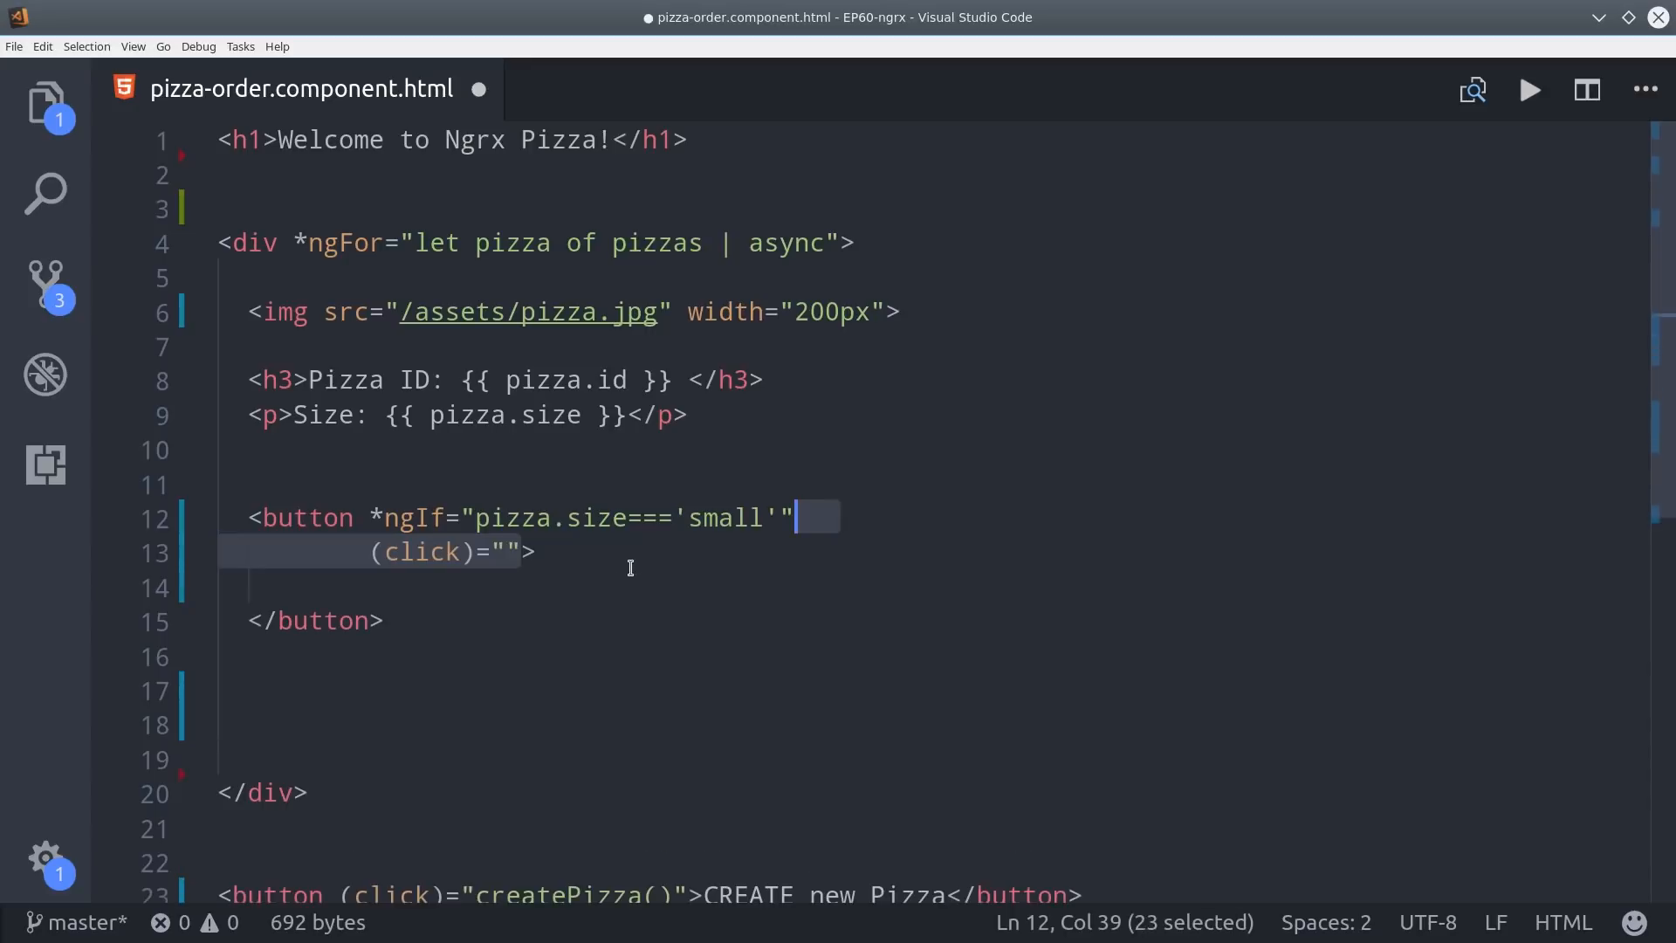
type("updatePizza(pizza.id, 'large')")
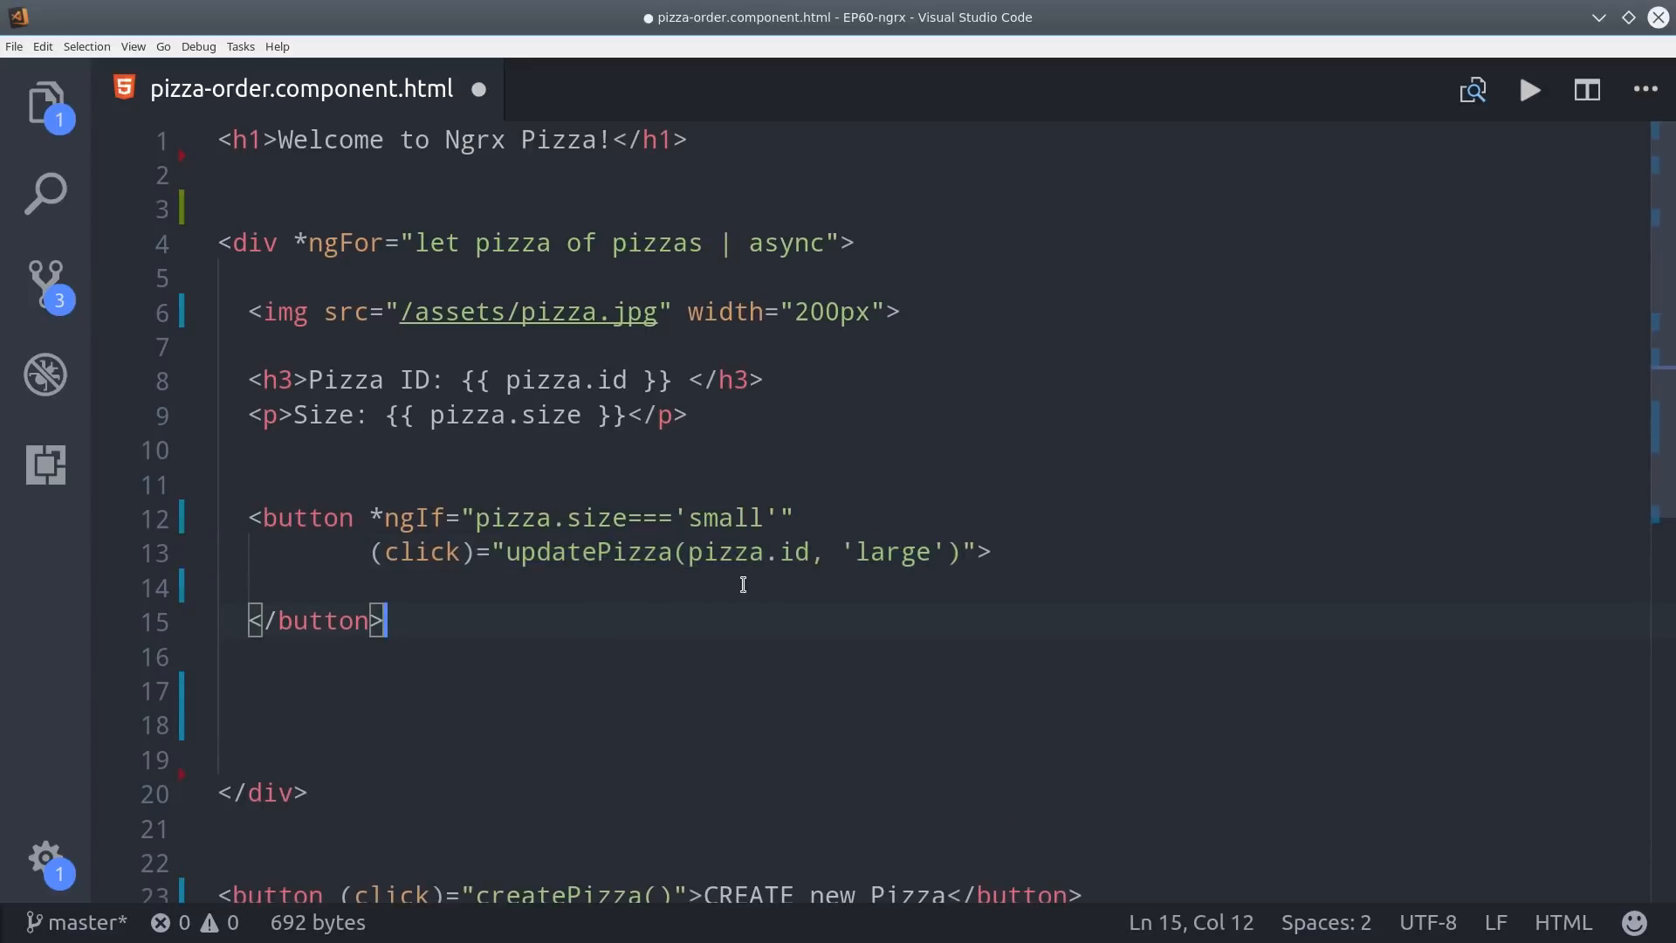
mouse_move(542, 592)
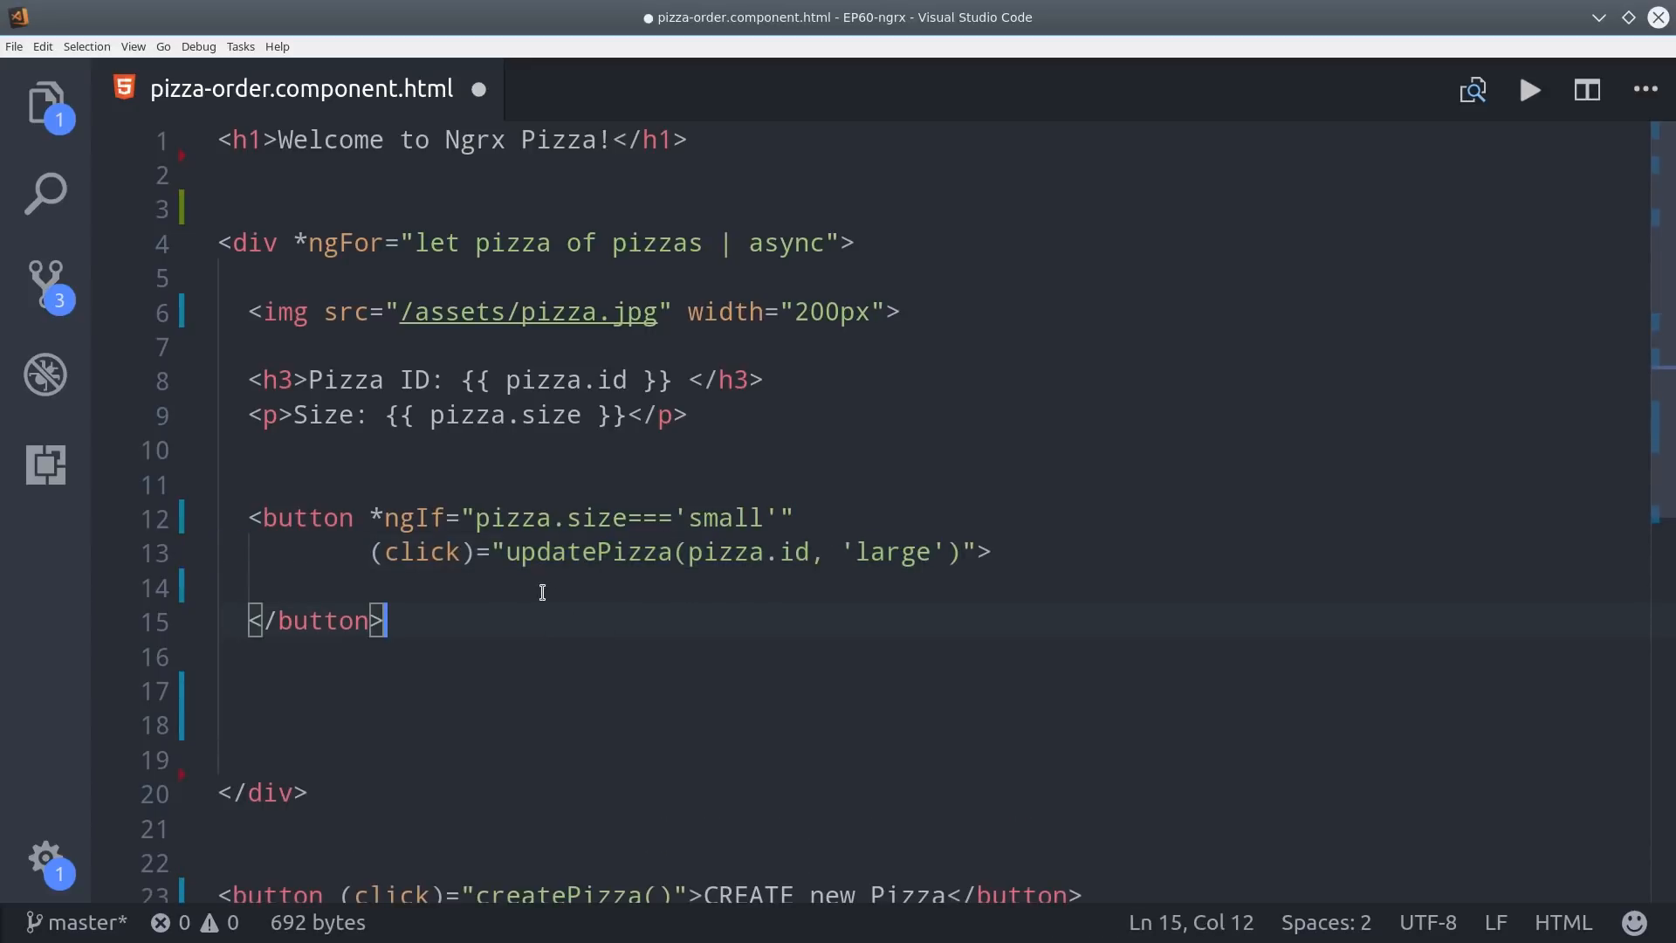
type("Upgrade to Large")
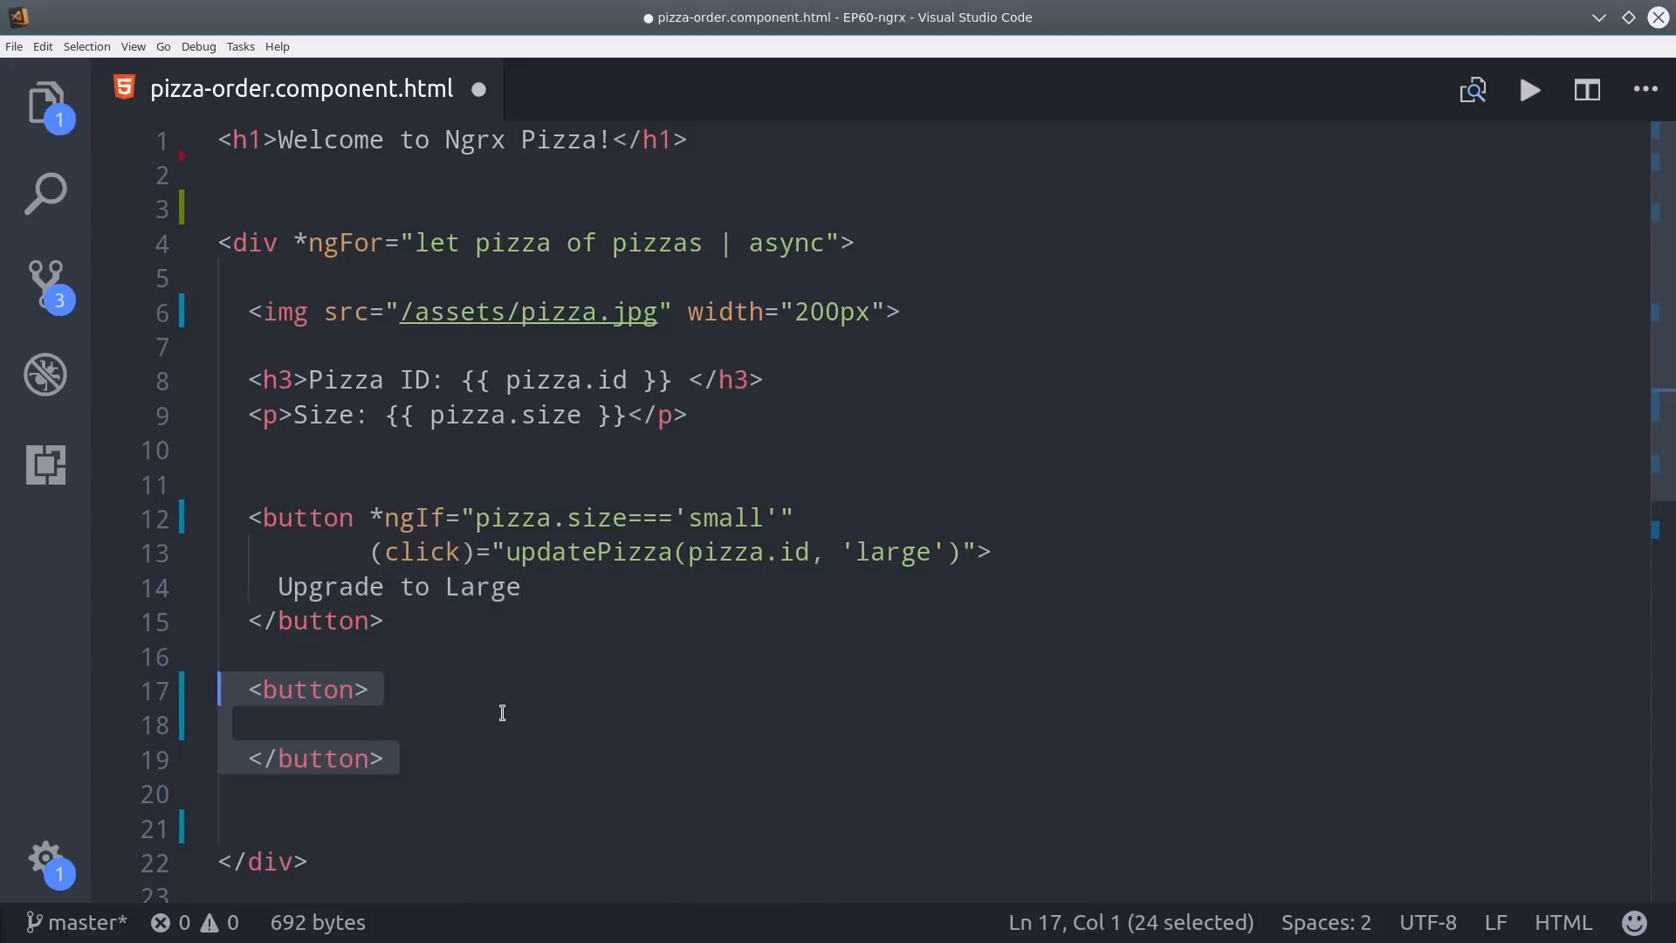
Add a 'Downgrade to Small' button for large pizzas and a DELETE button calling deletePizza(pizza.id).
type("*ngIf=\"pizza.size==='large'\"")
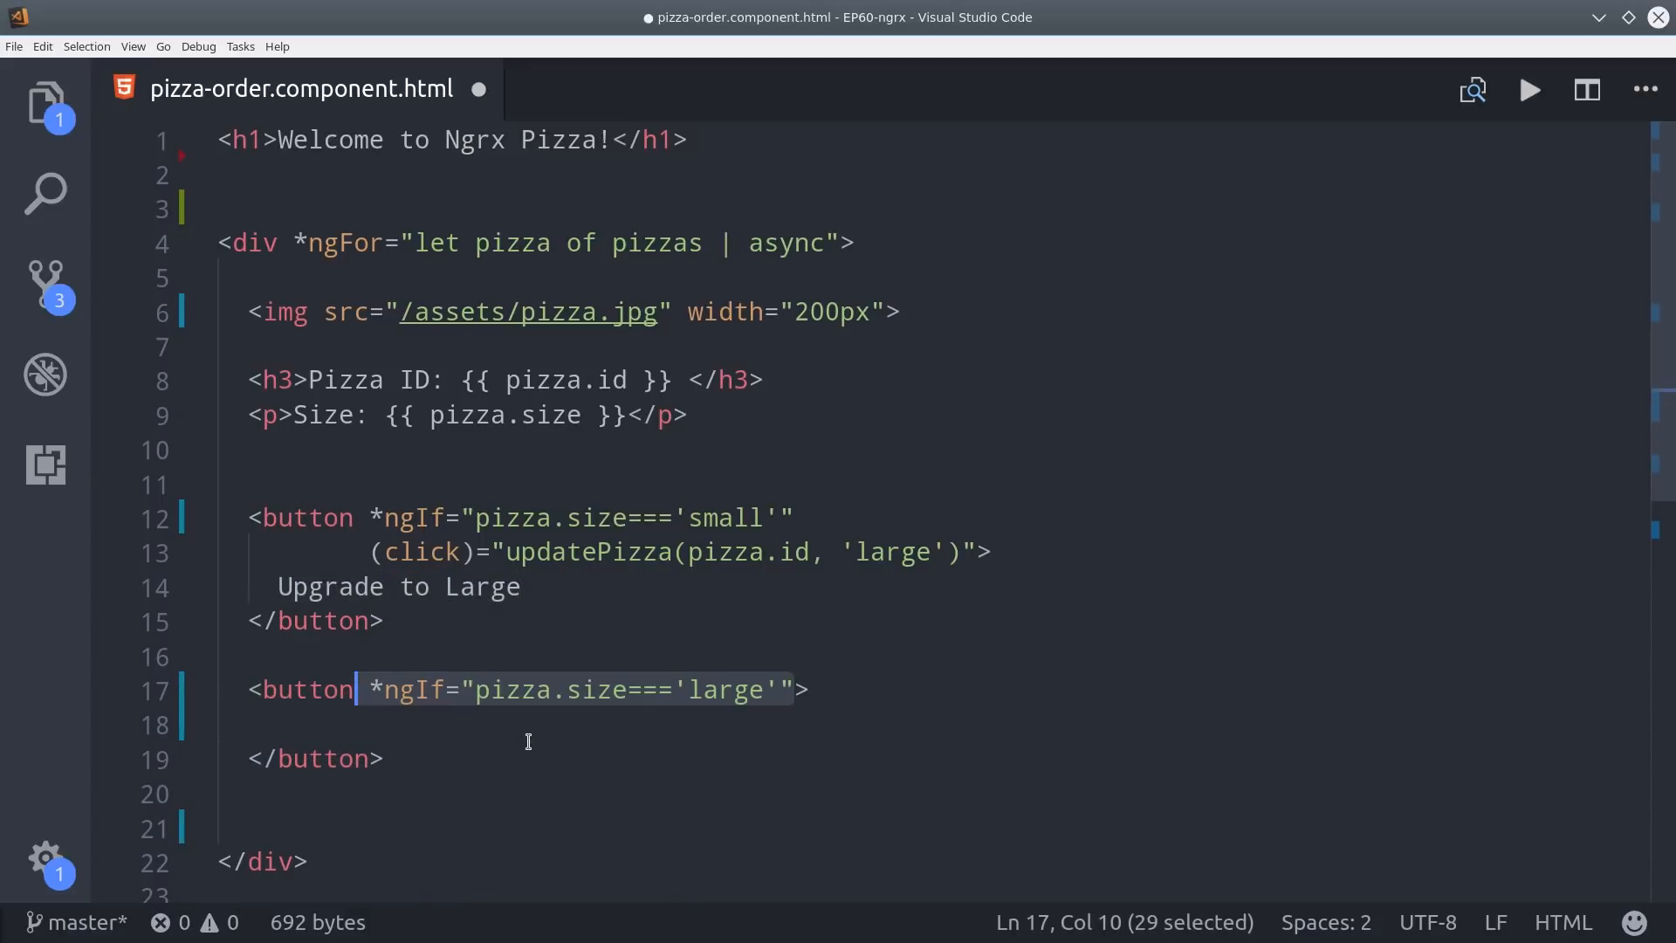
type("(click)=\"\"")
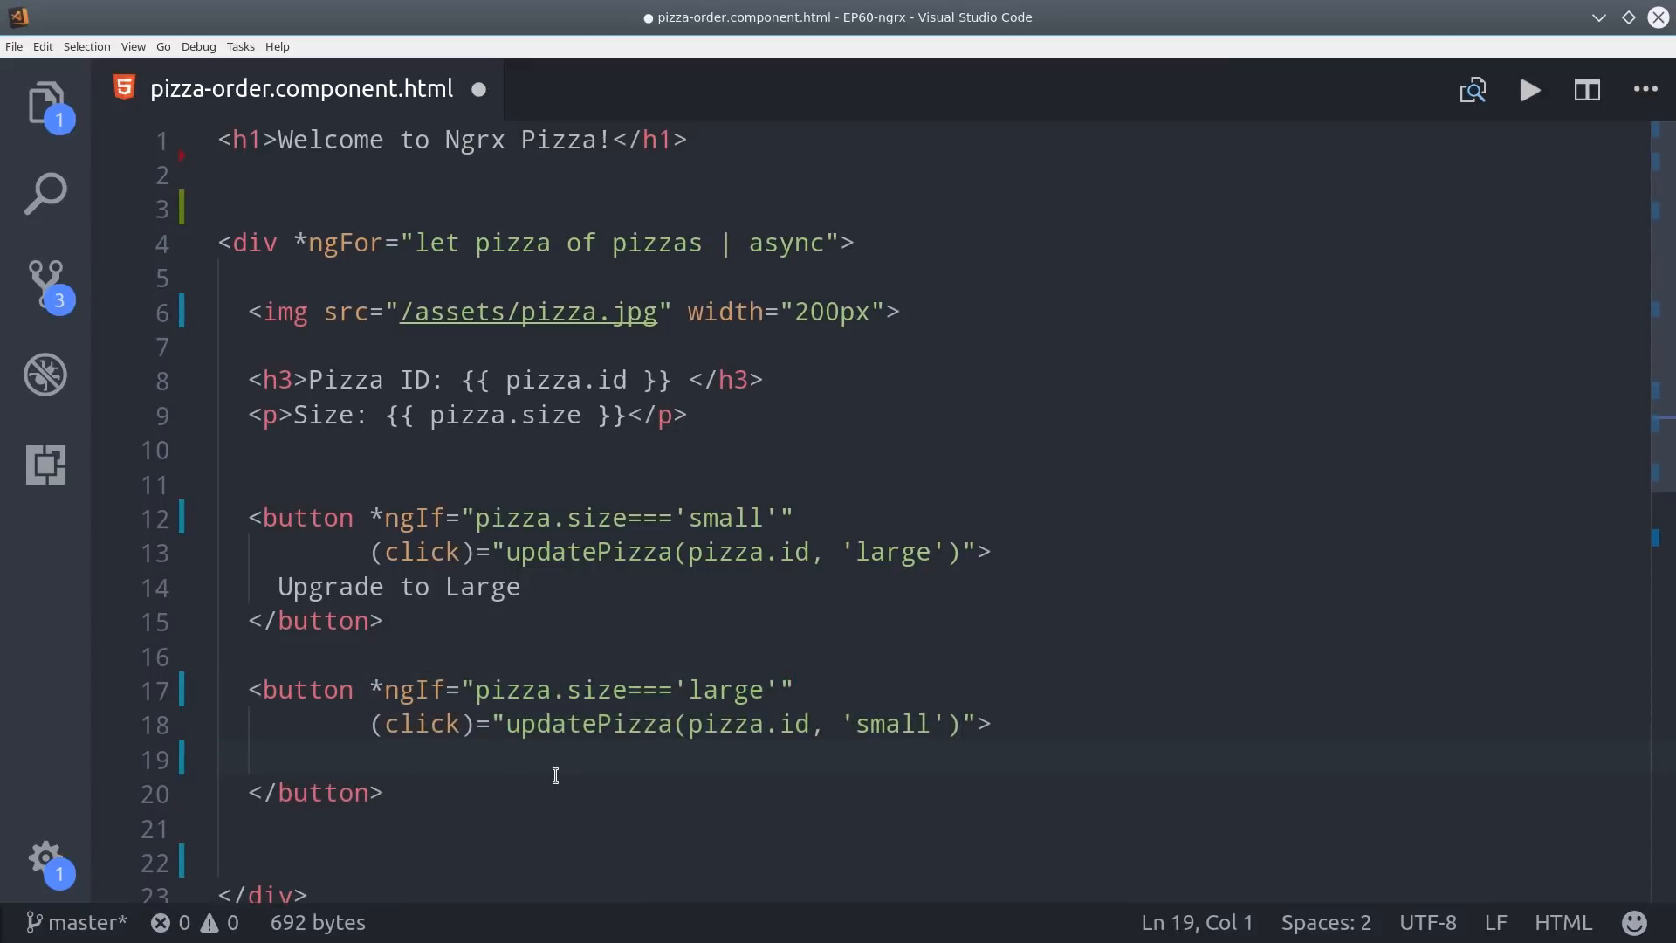
type("Downgrade to Small")
type("<button (click)=\"\">DELETE</button>")
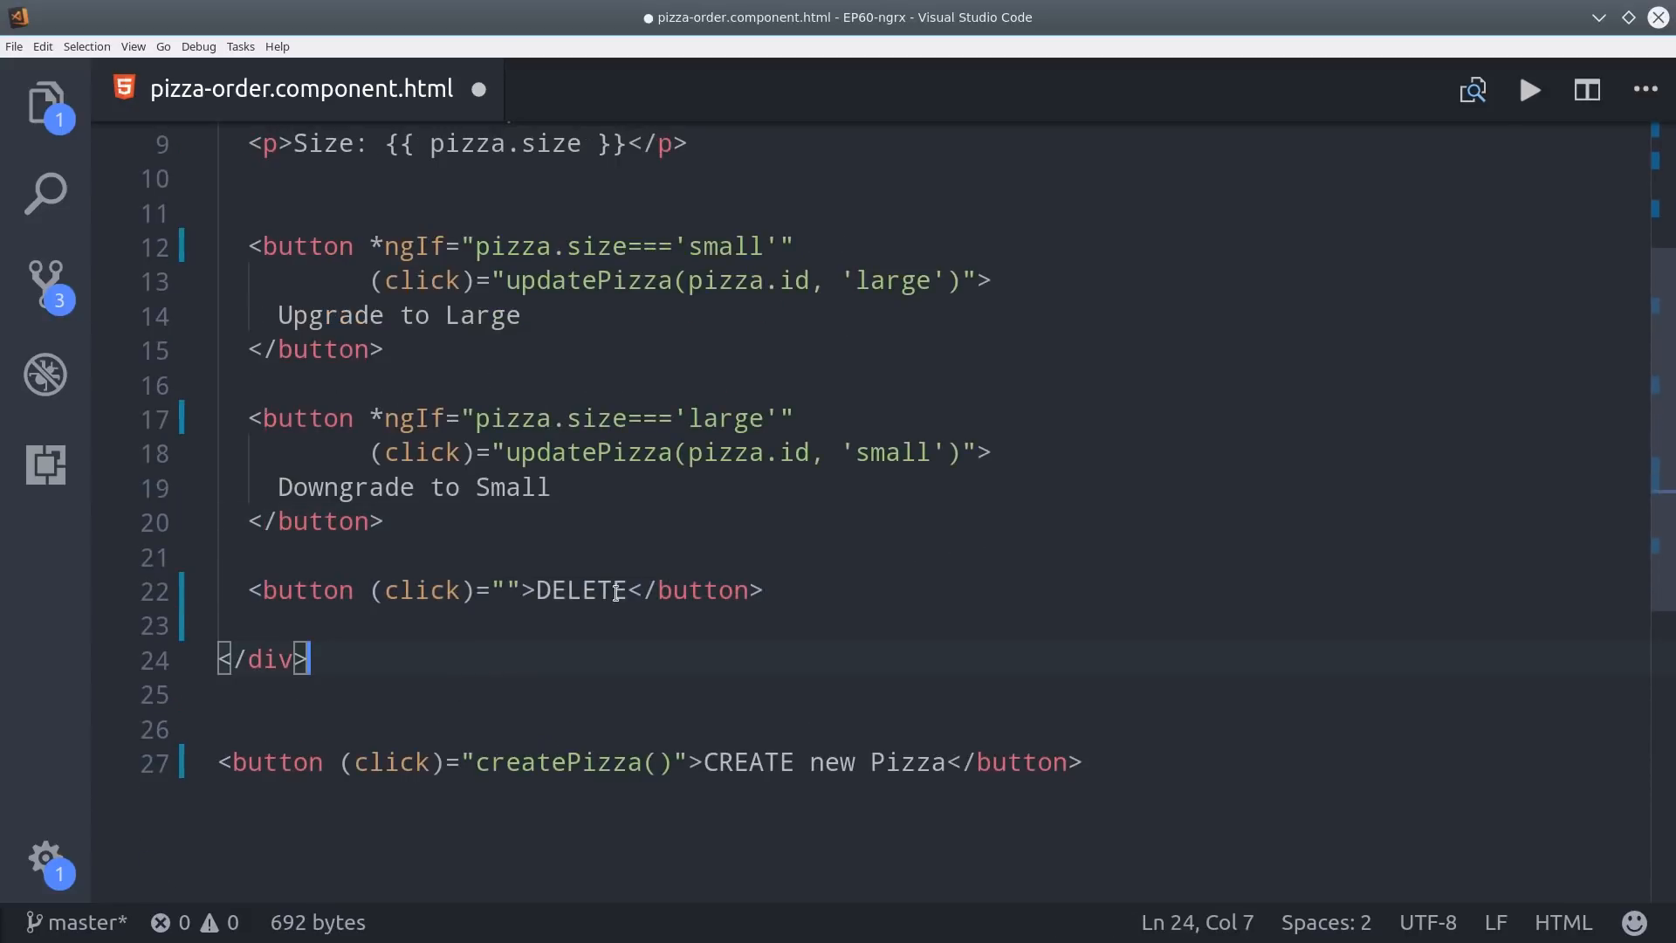
type("deletePizza(pizza.id)")
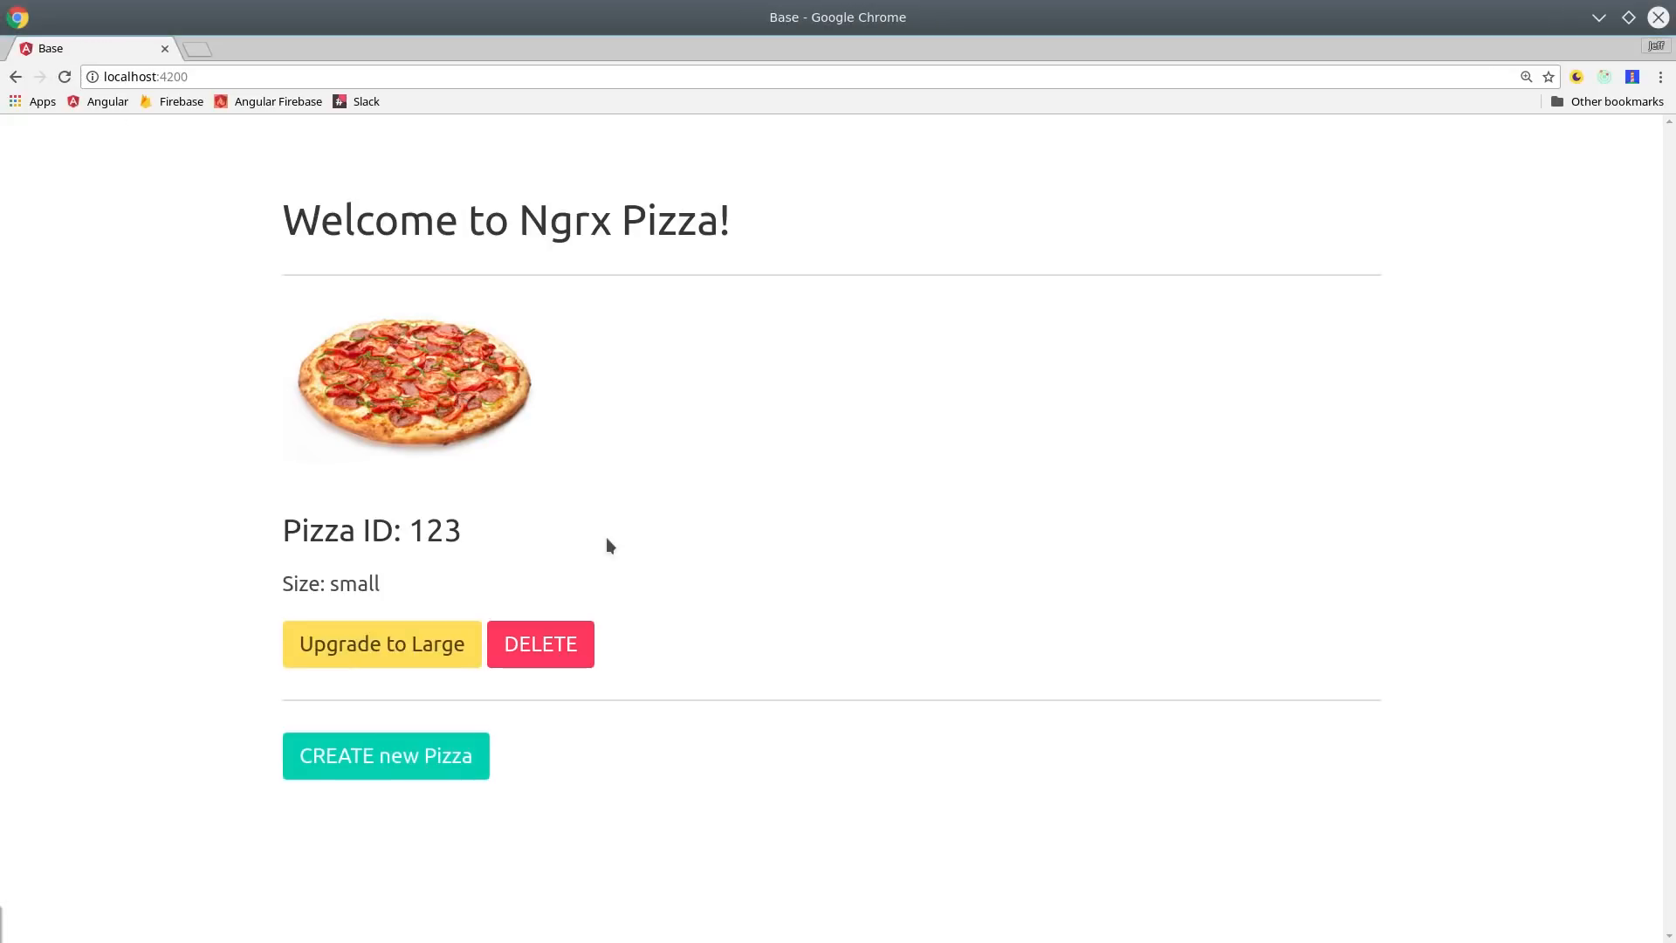
Switch pizza 123 to large with Upgrade to Large, then back with Downgrade to Small.
left_click(380, 643)
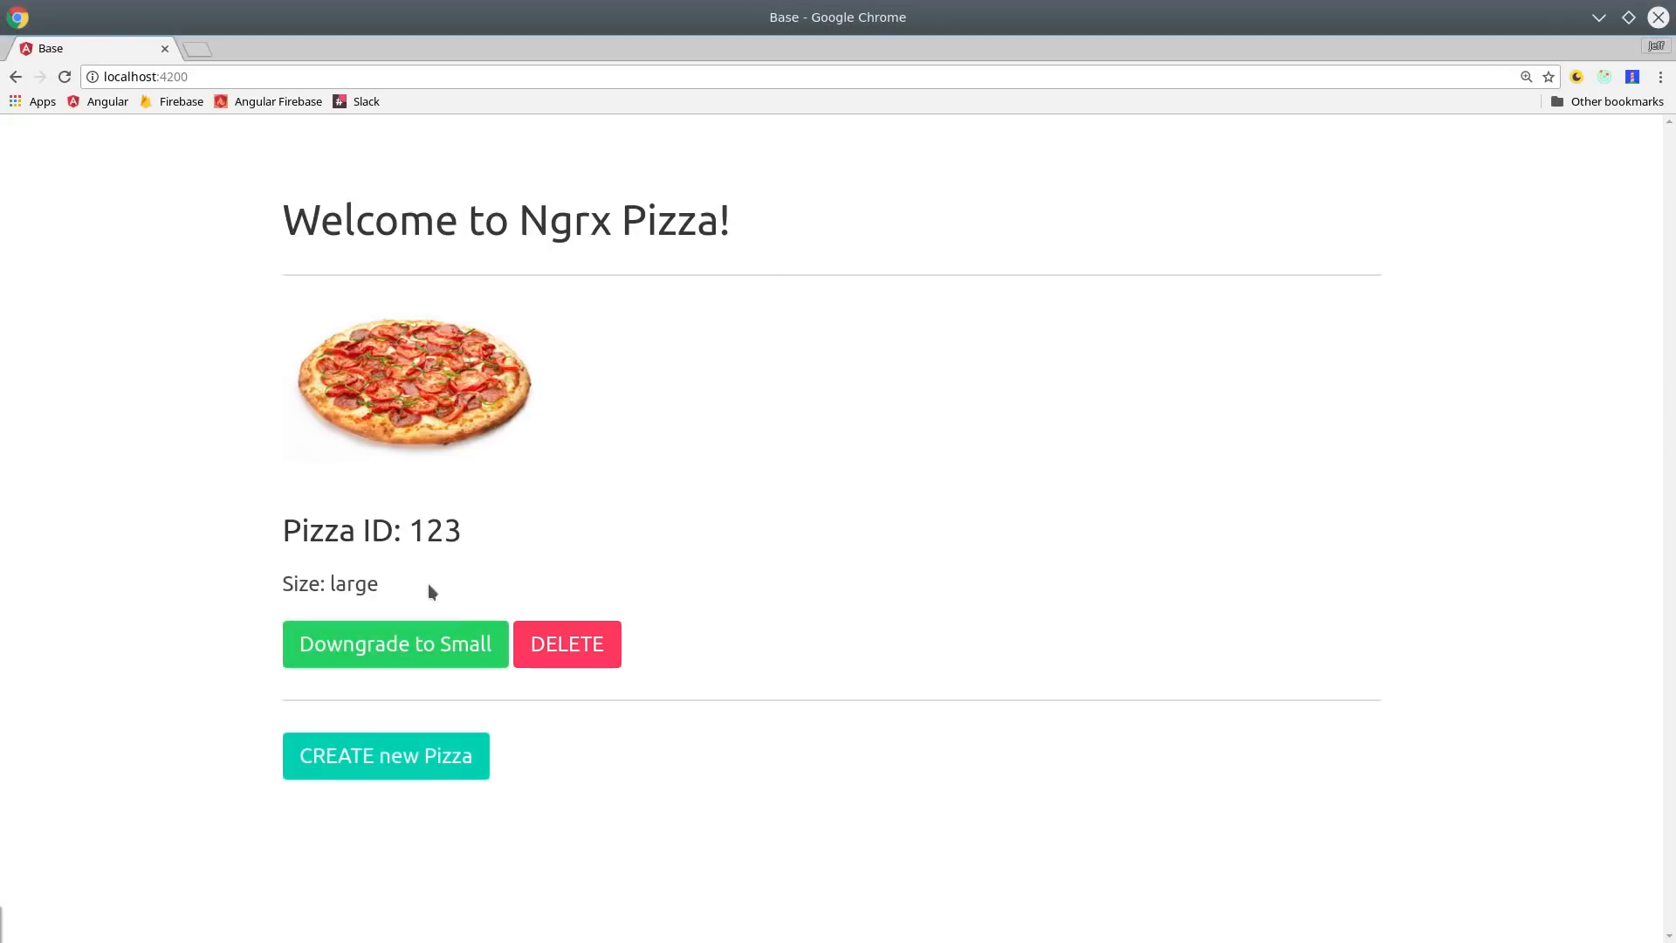
mouse_move(881, 855)
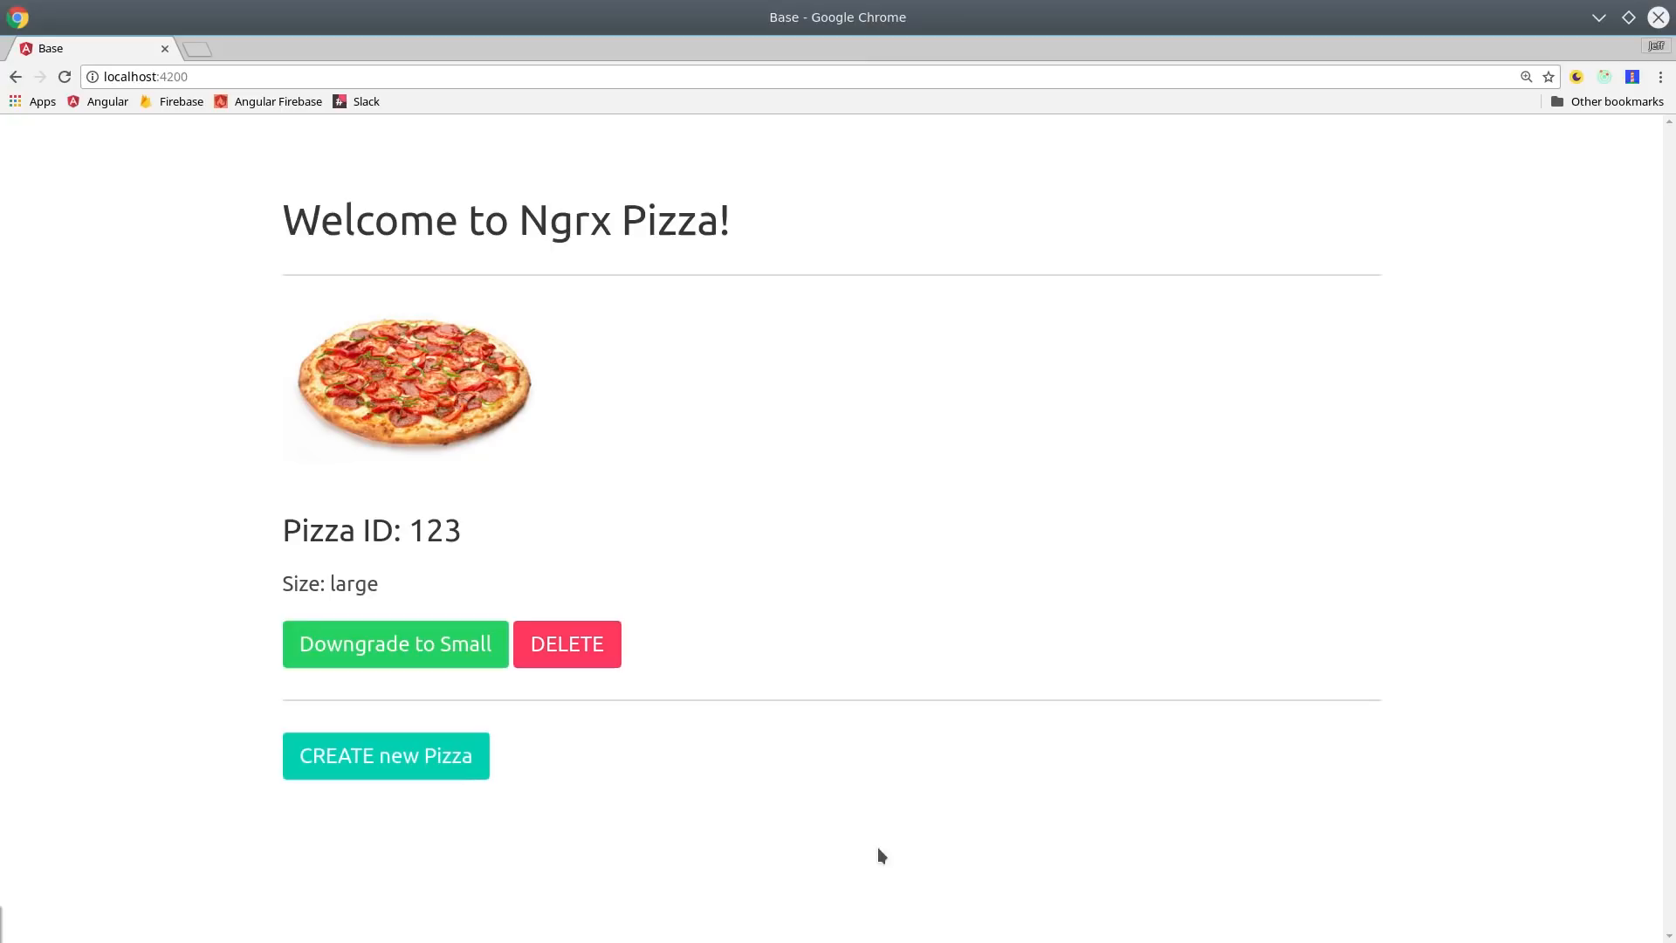
left_click(395, 643)
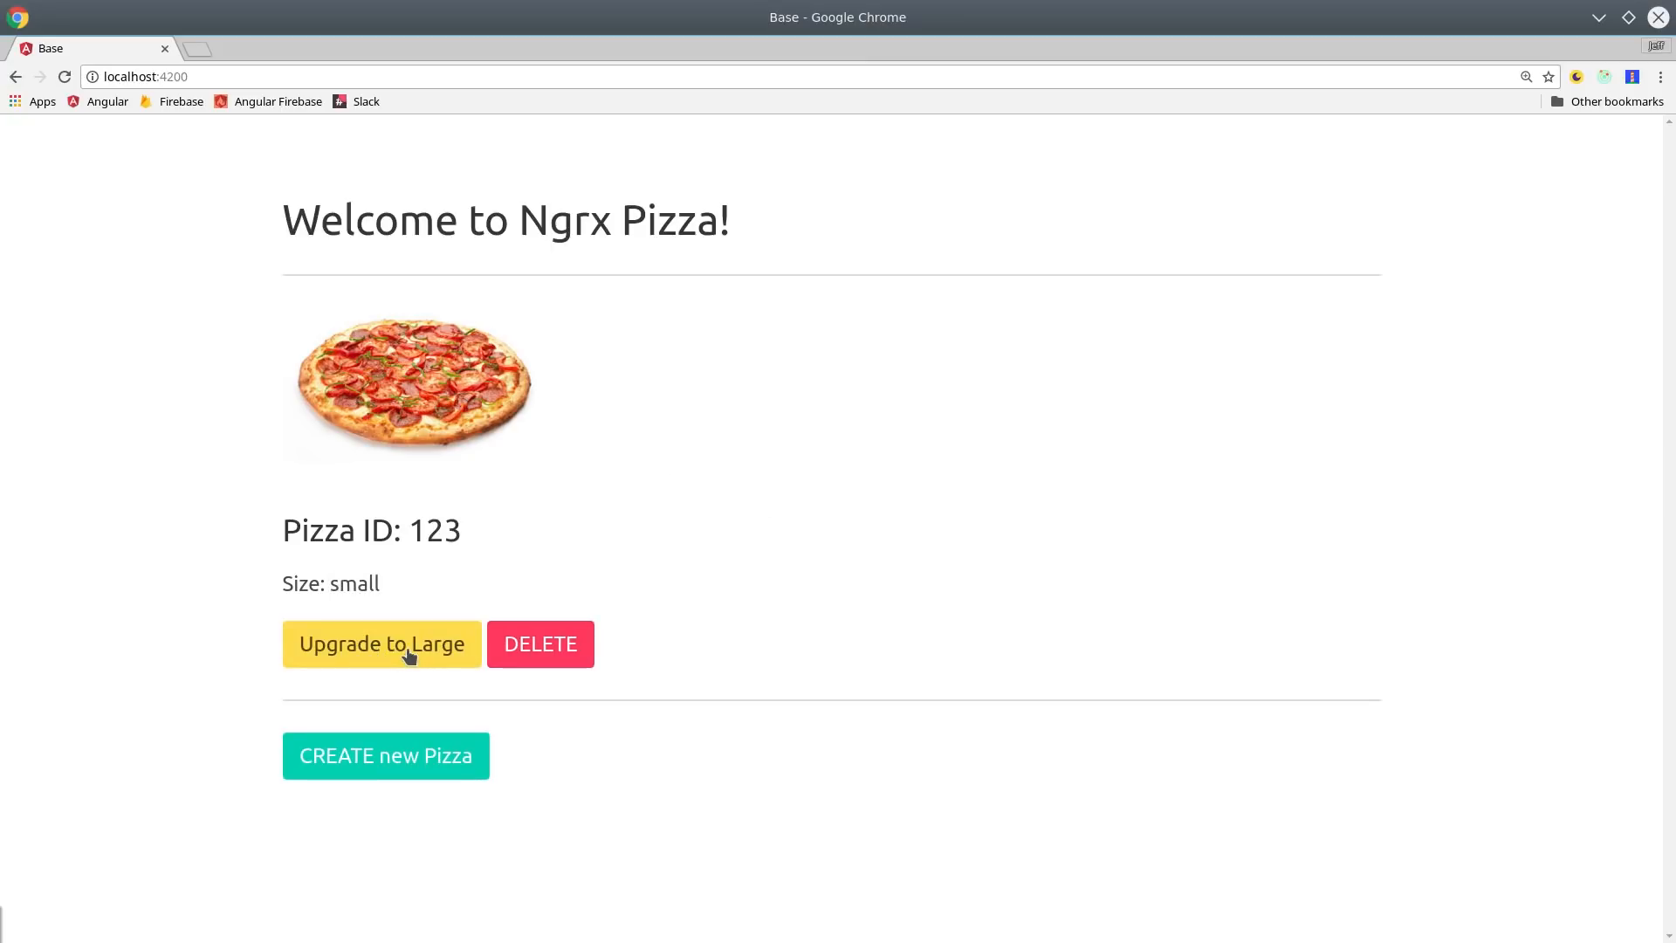
mouse_move(555, 643)
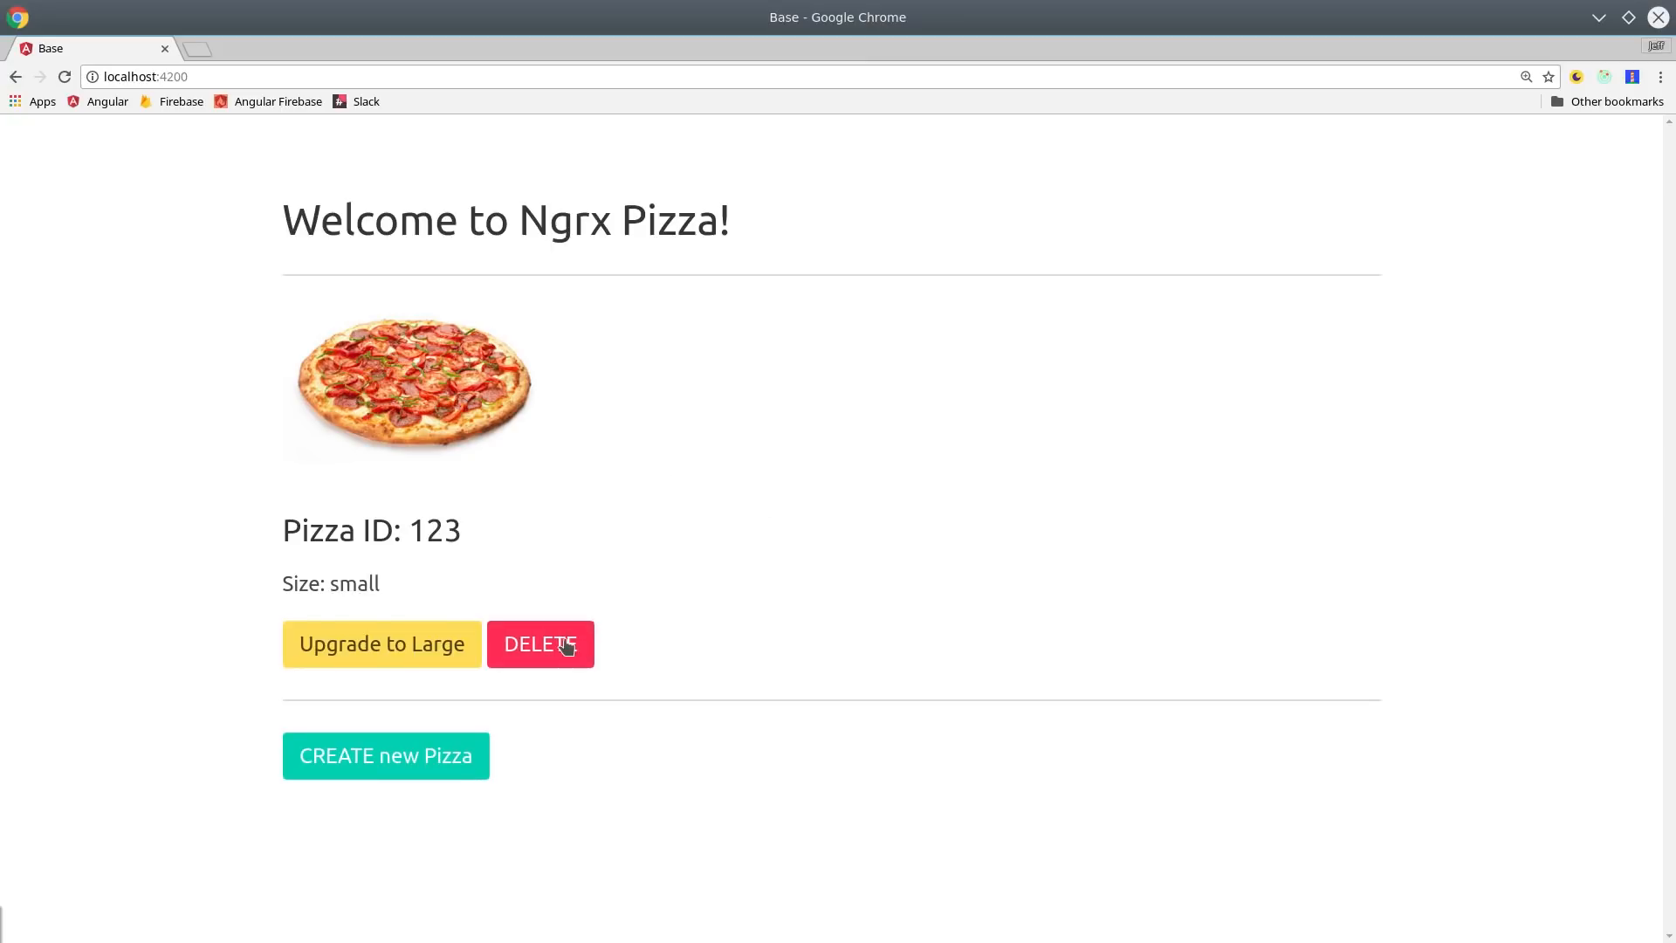
Delete pizza 123 and create three new pizzas (356, 353, 454) with CREATE new Pizza.
left_click(539, 643)
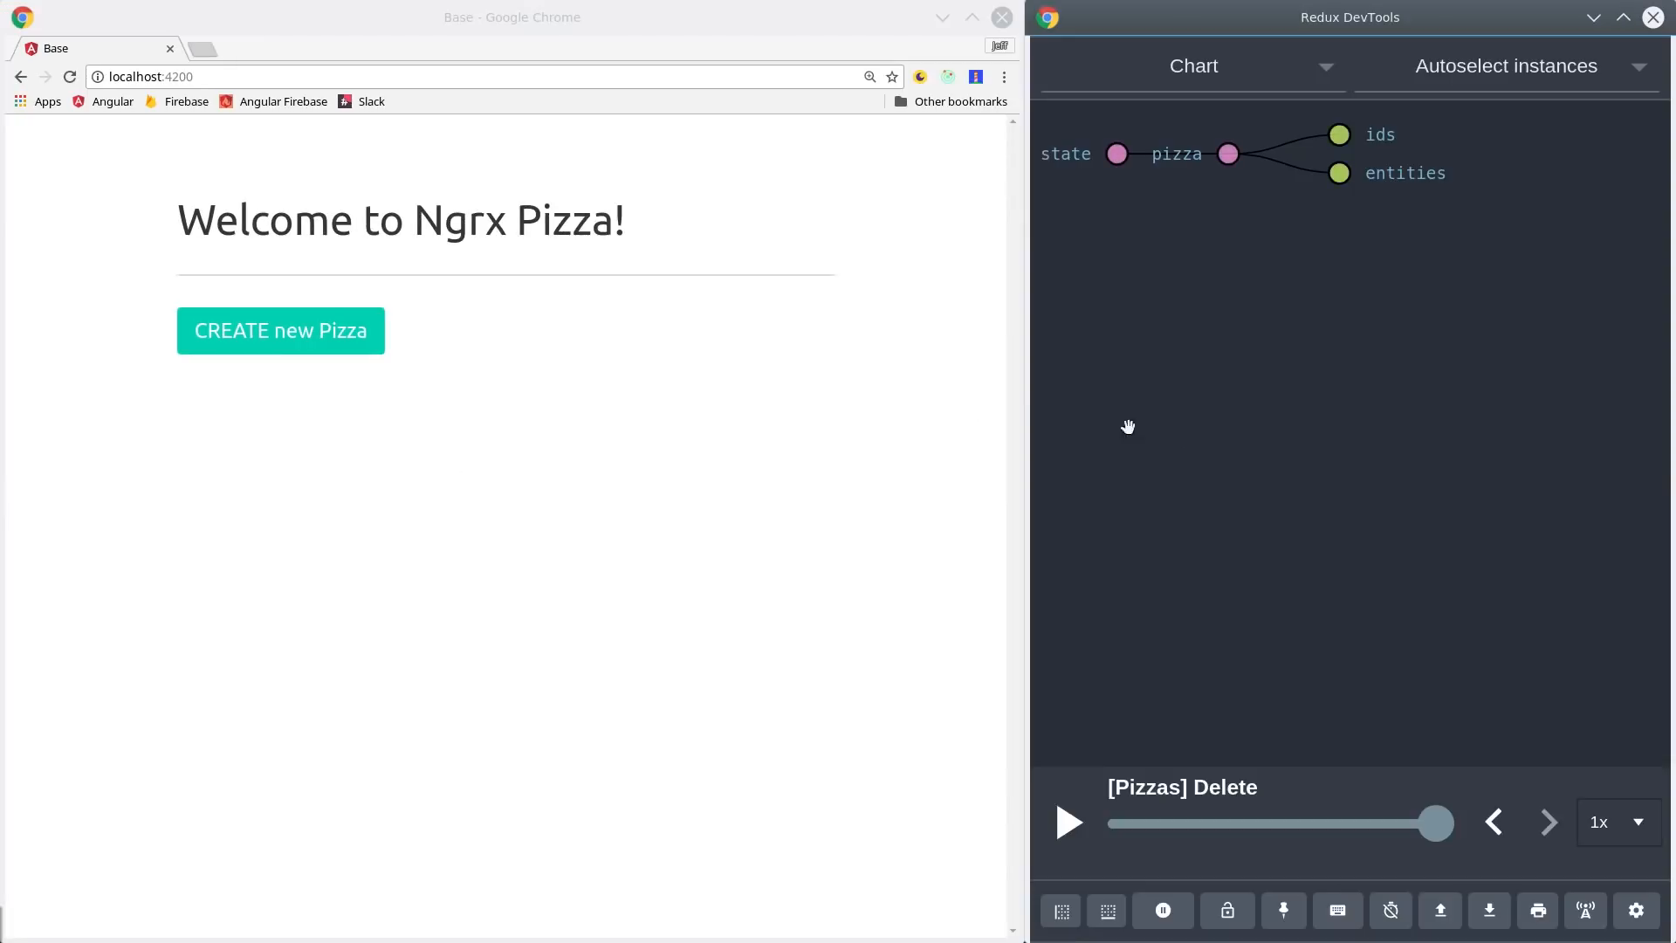
left_click(281, 330)
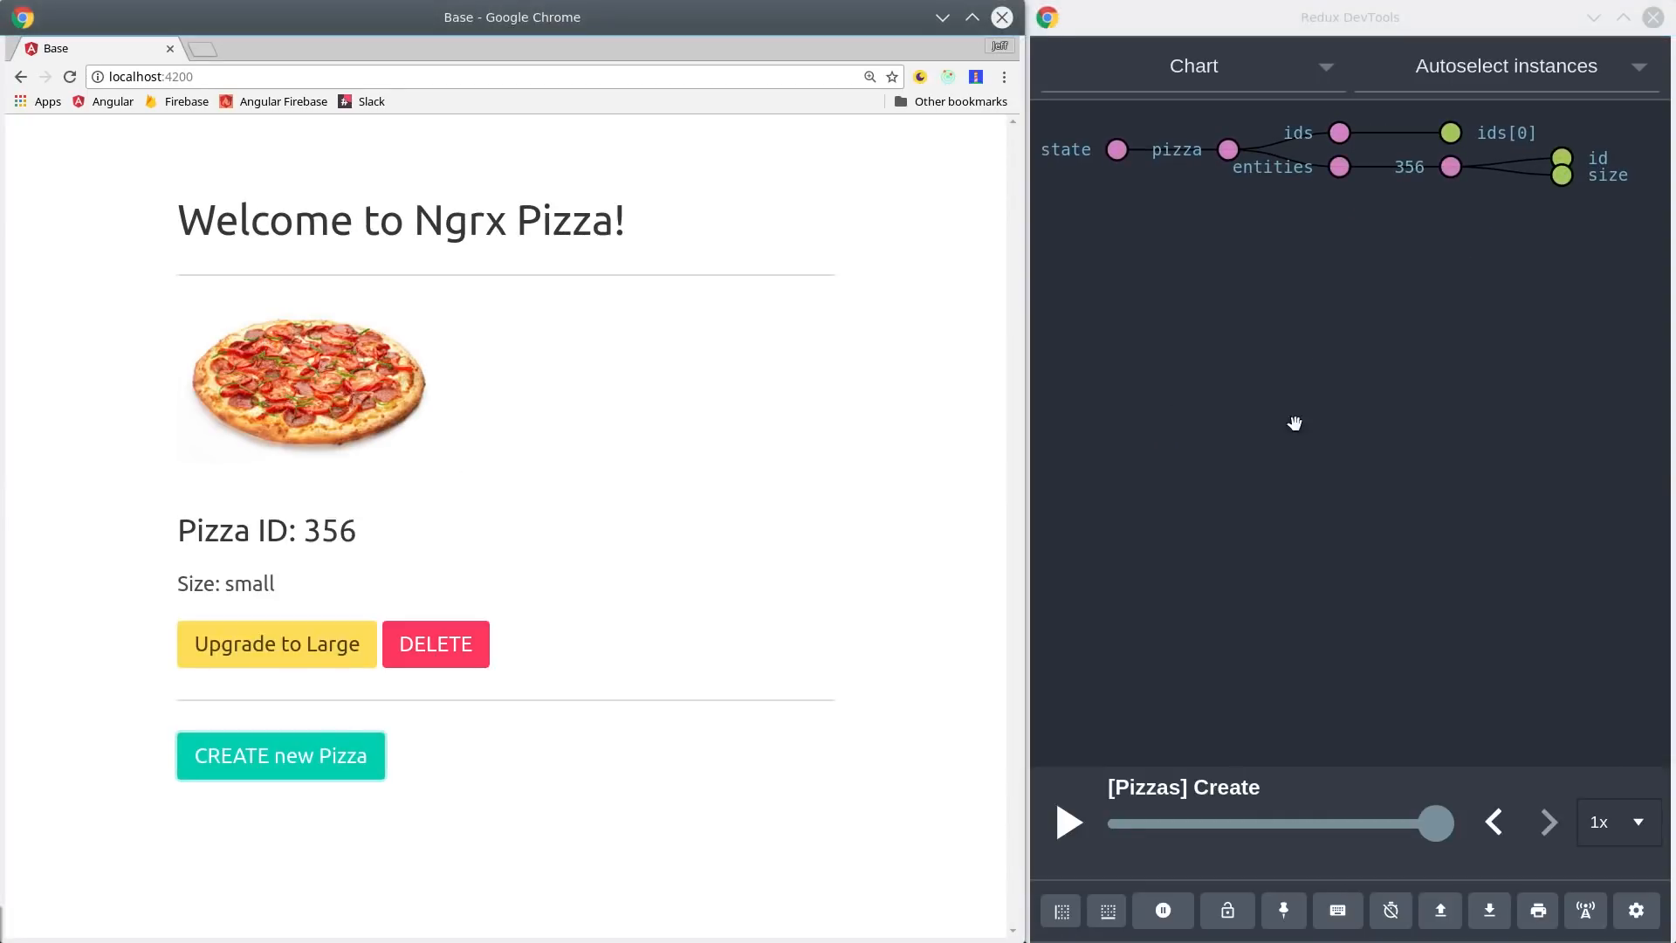
left_click(280, 754)
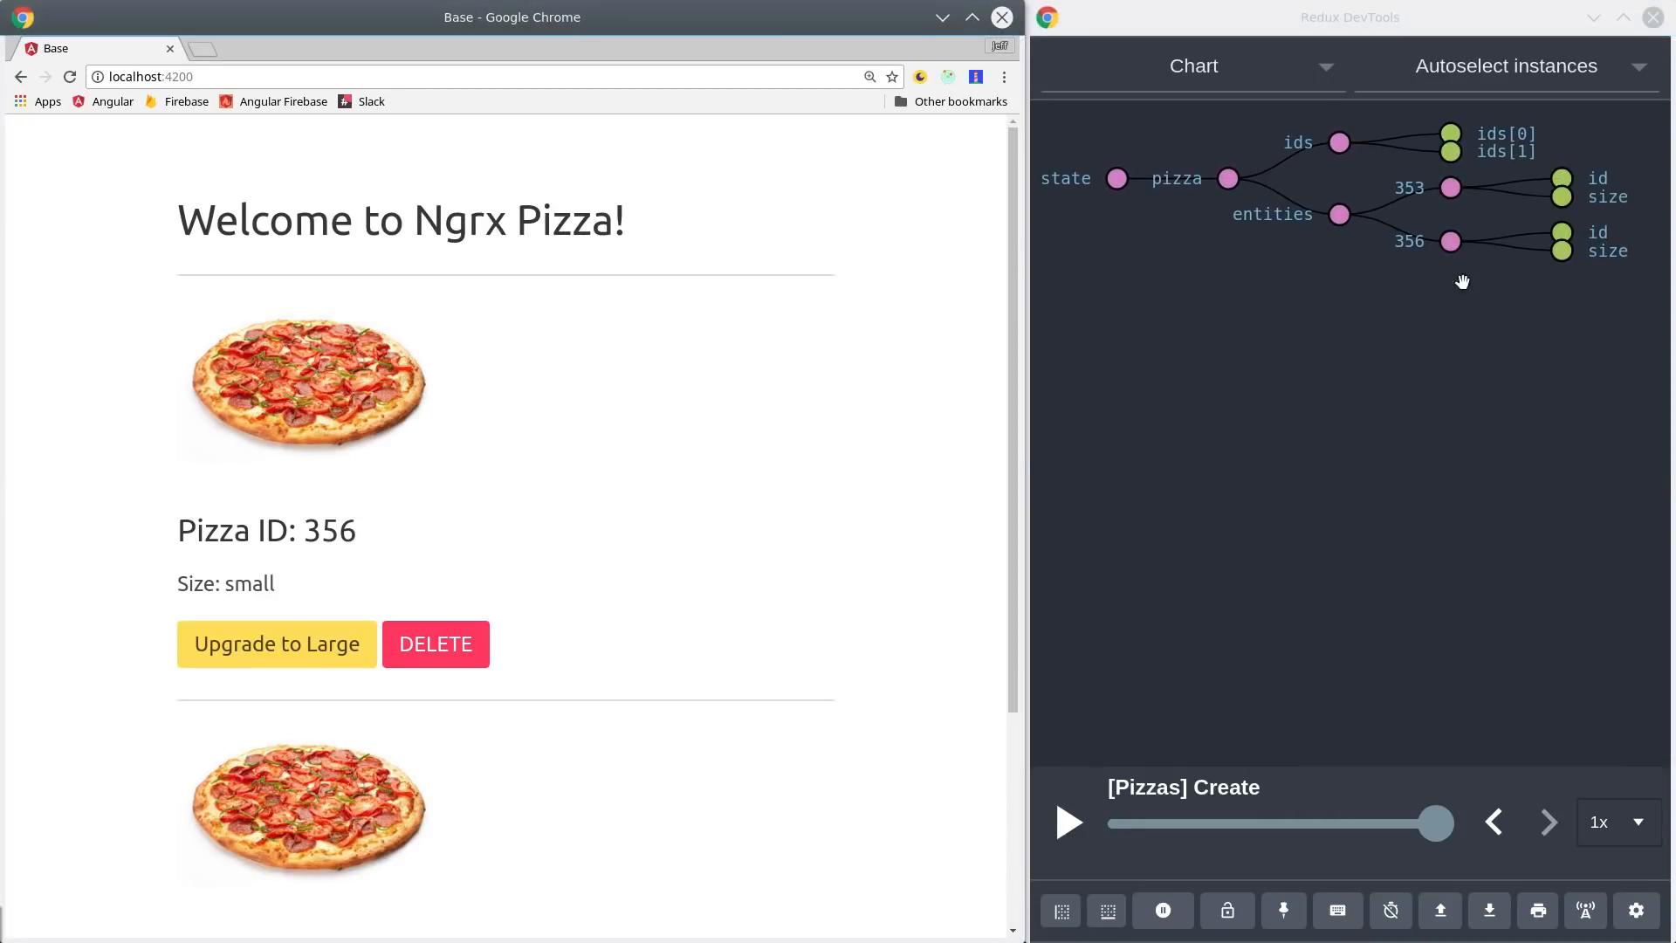
mouse_move(1561, 182)
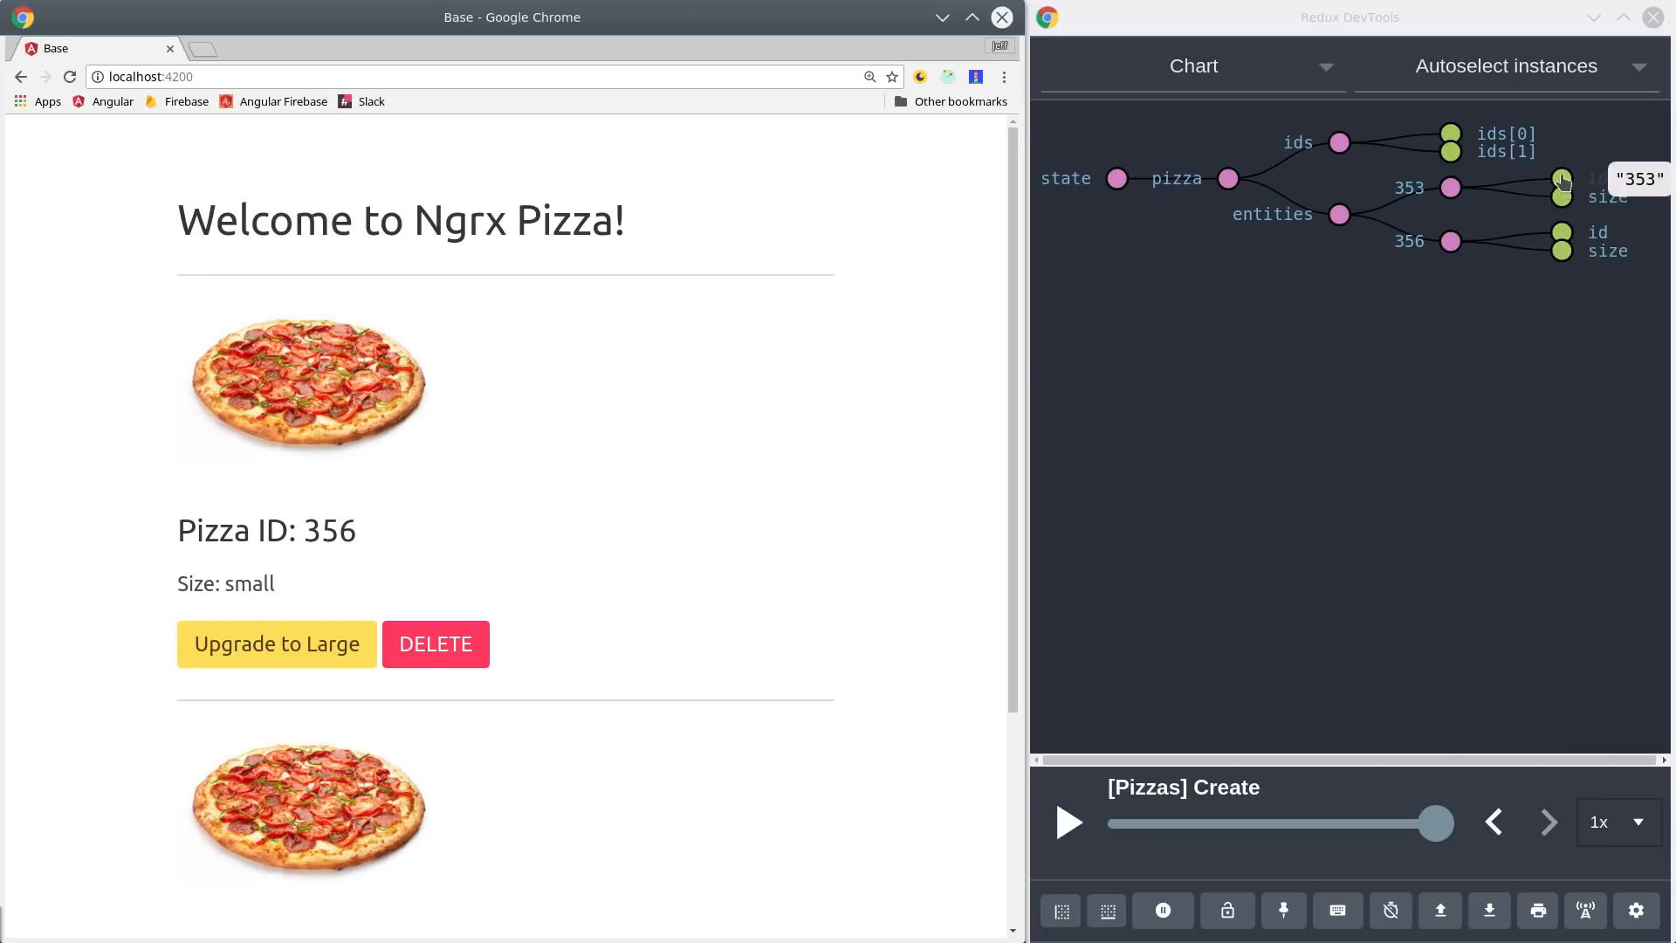
mouse_move(1450, 187)
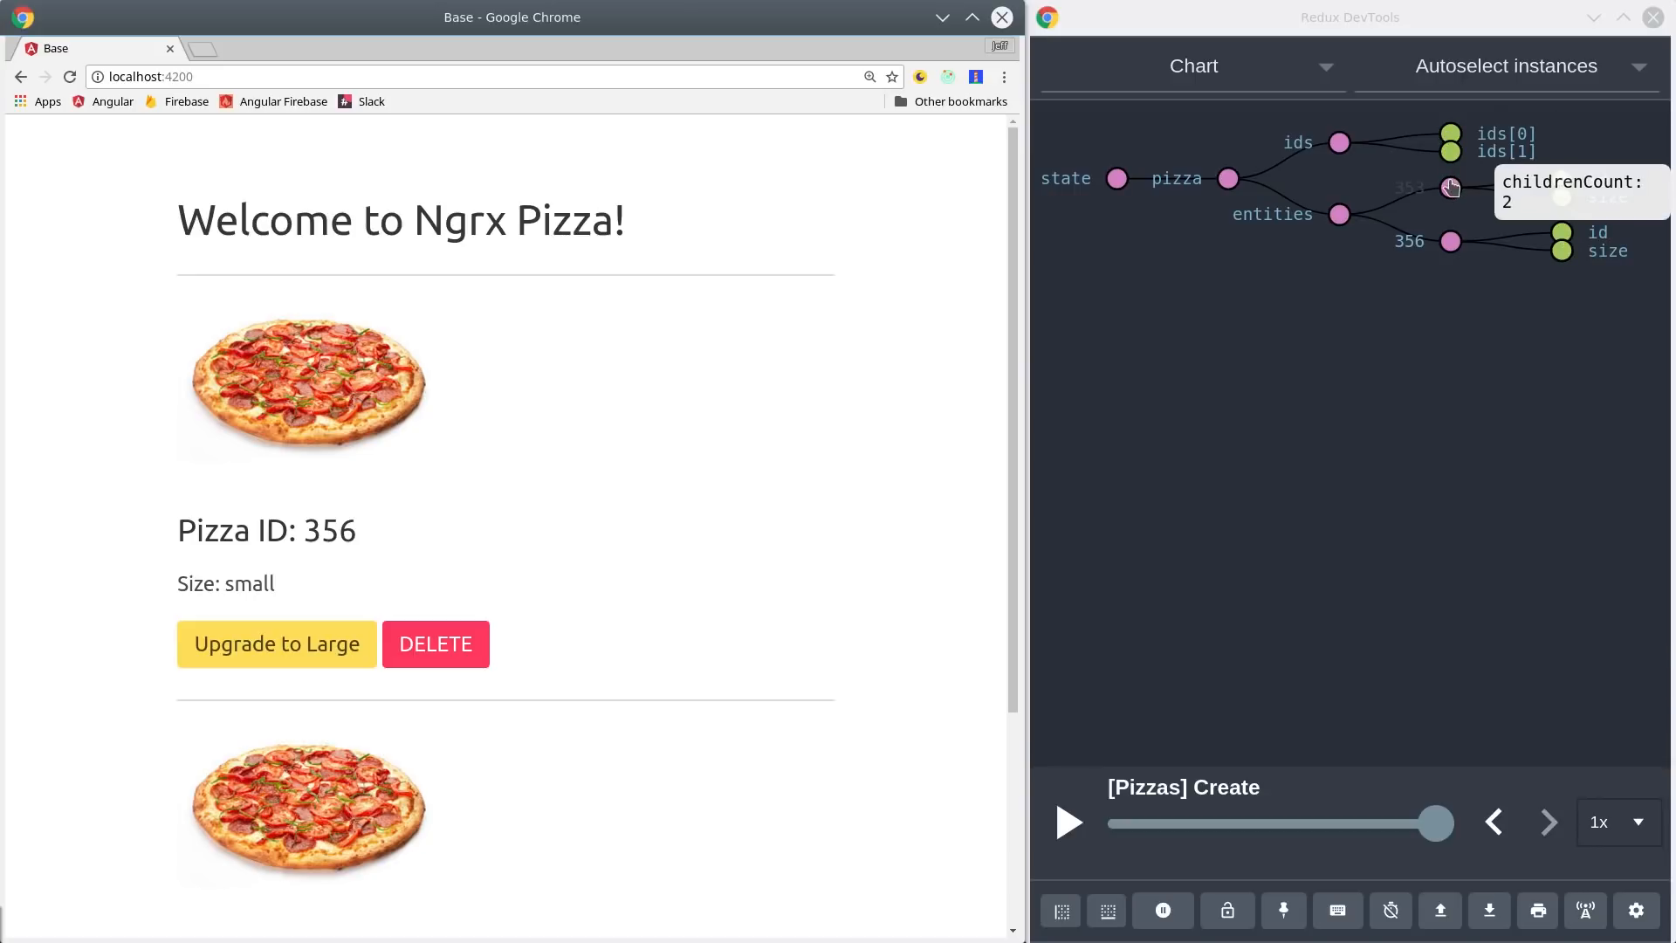
mouse_move(1339, 224)
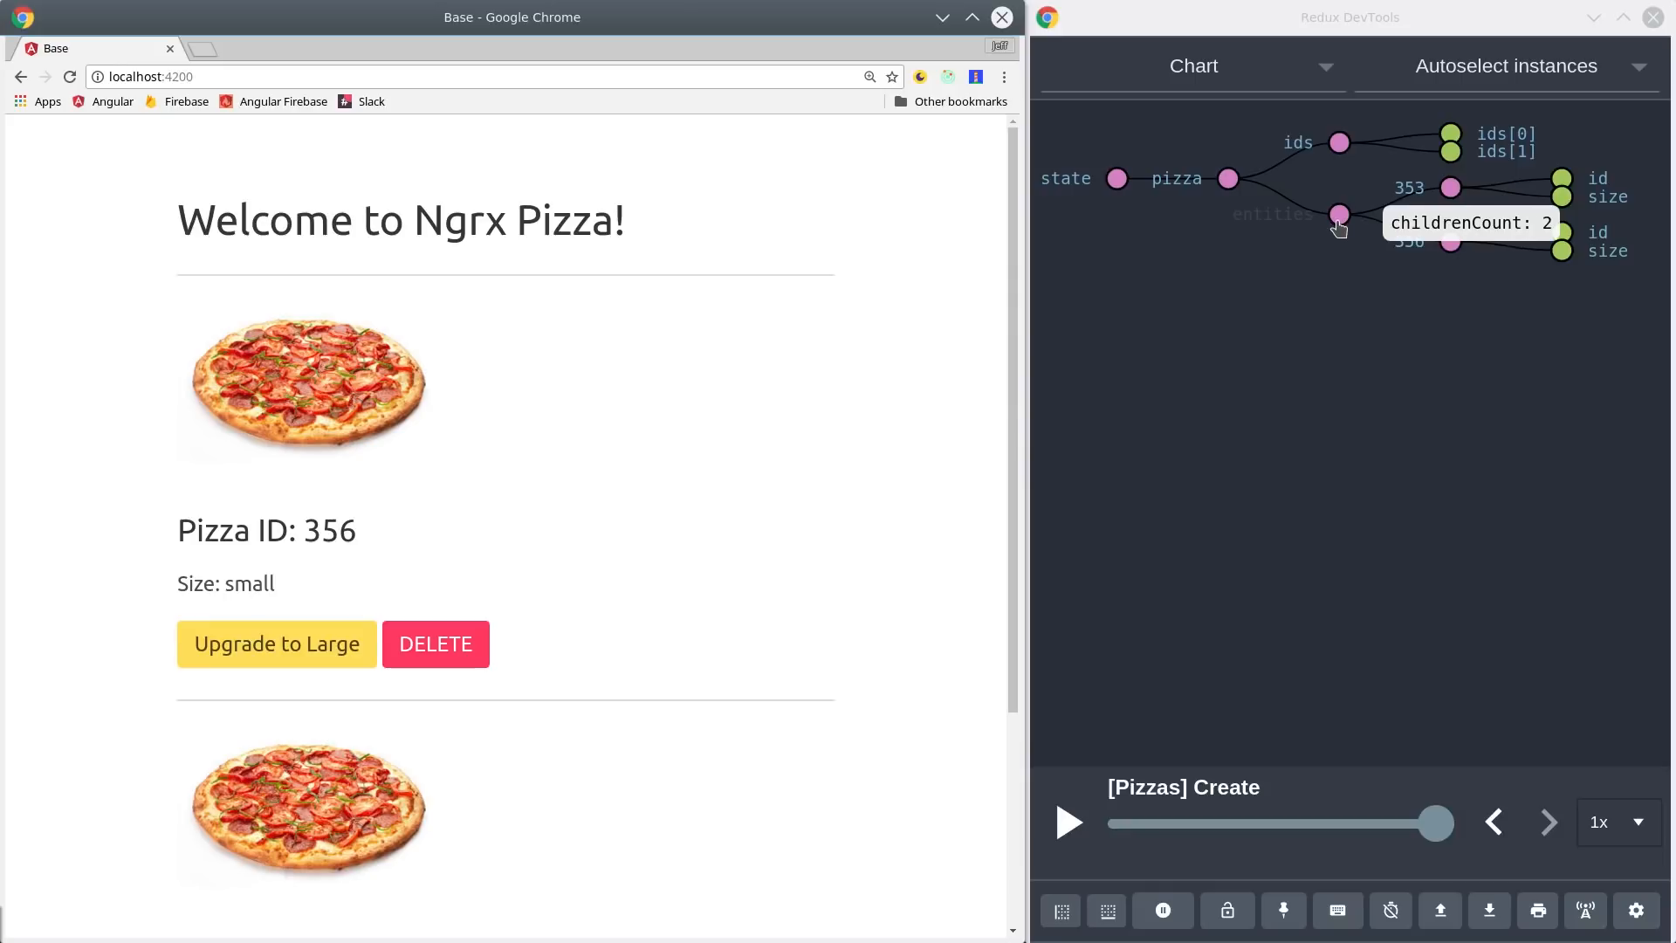
scroll("down", 3)
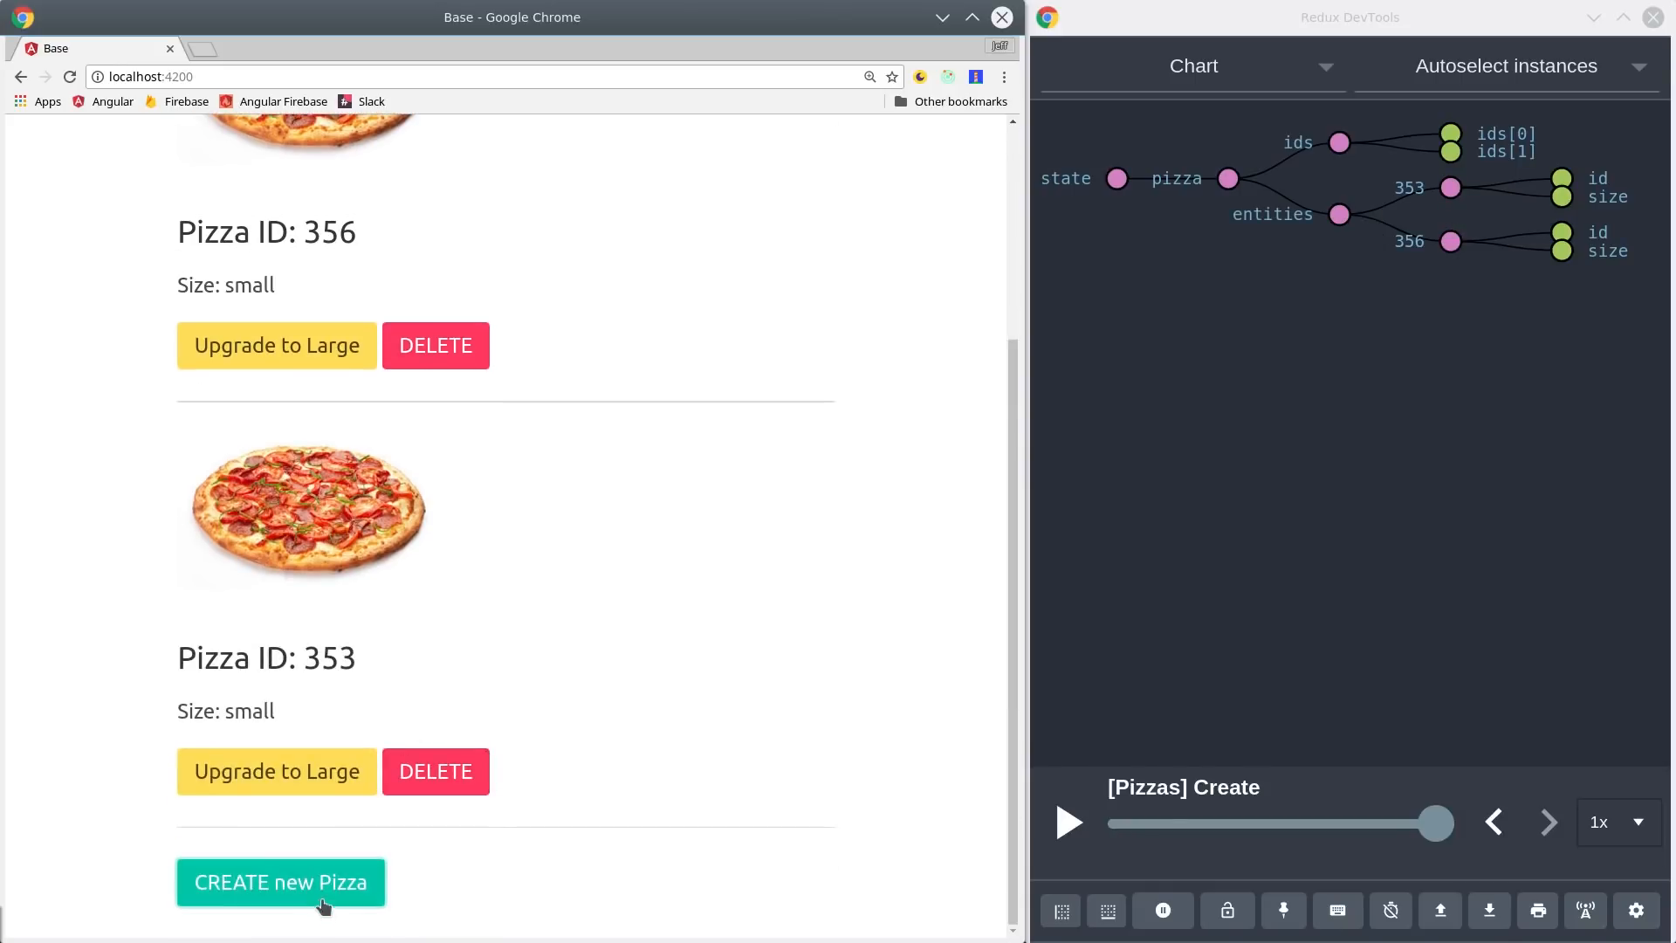
left_click(280, 882)
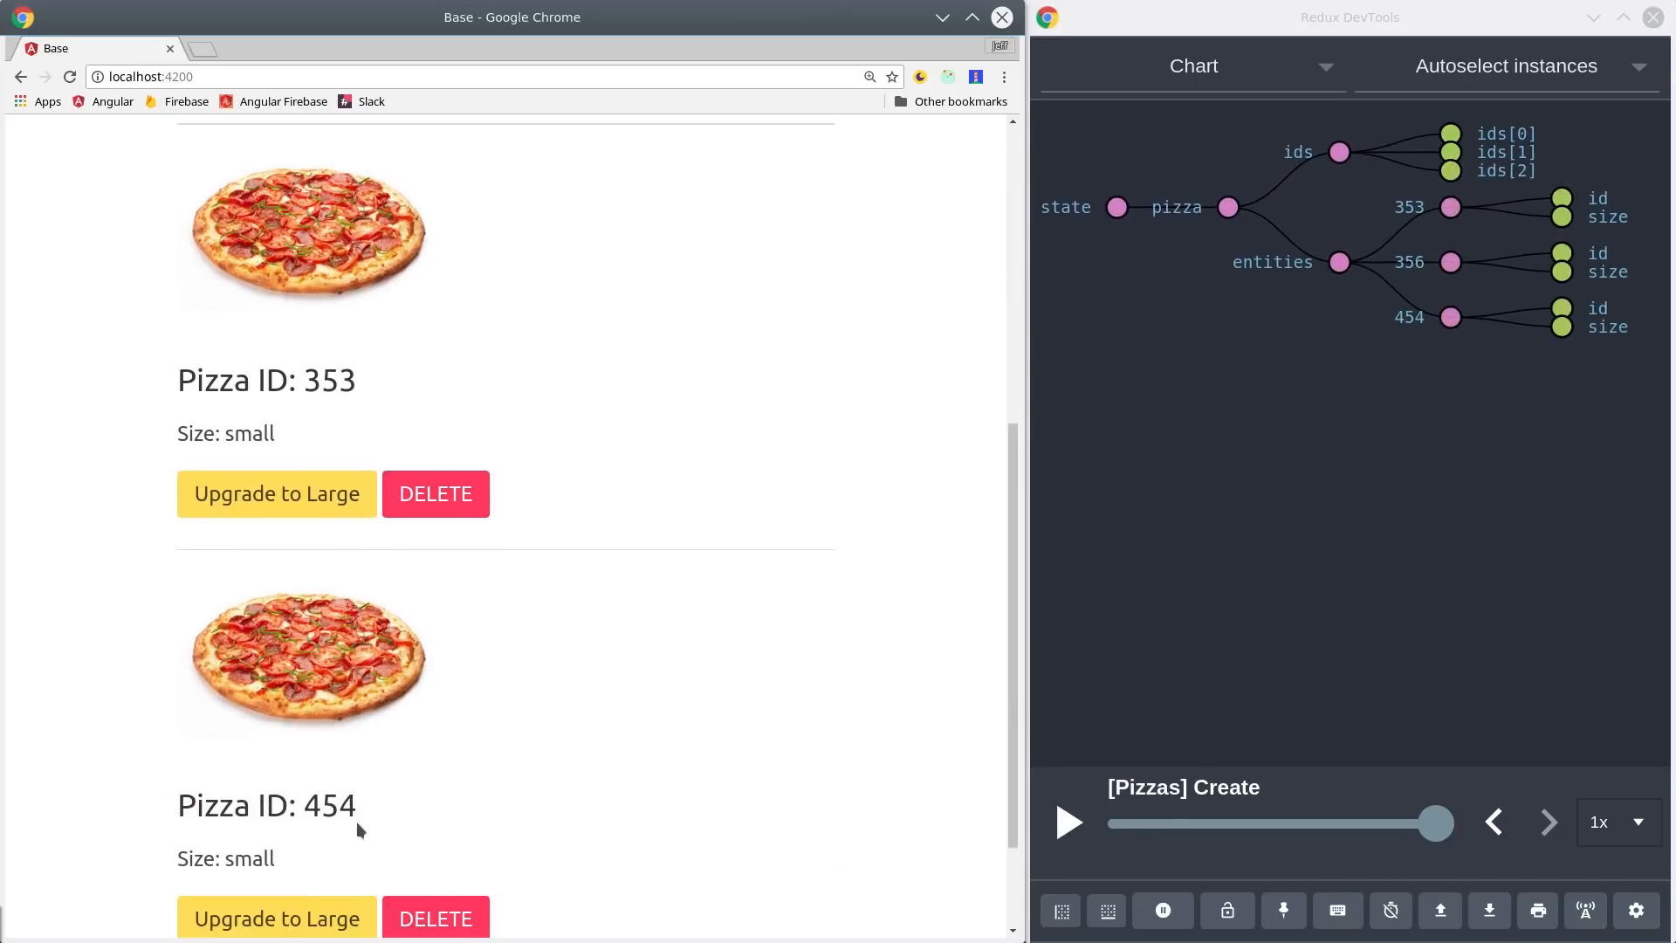